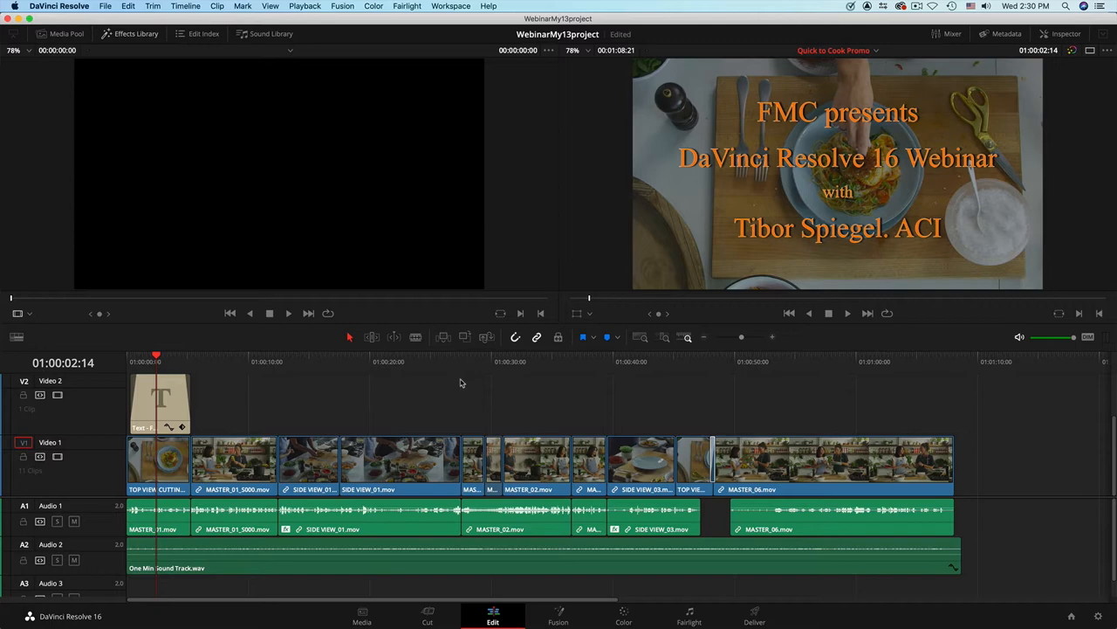
pyautogui.moveTo(414, 34)
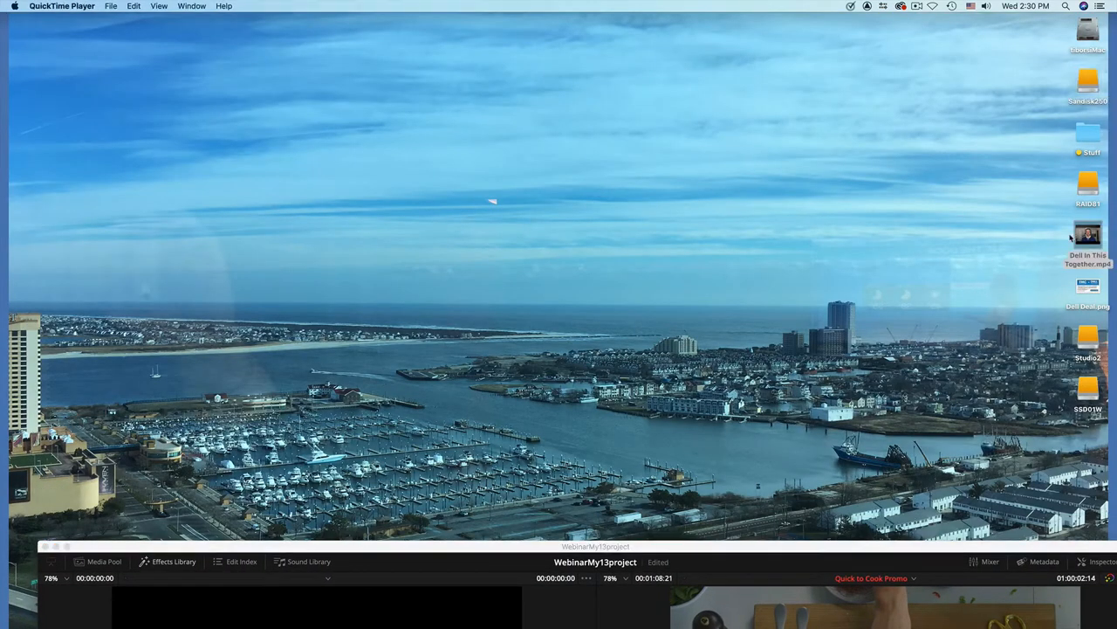
pyautogui.doubleClick(1084, 240)
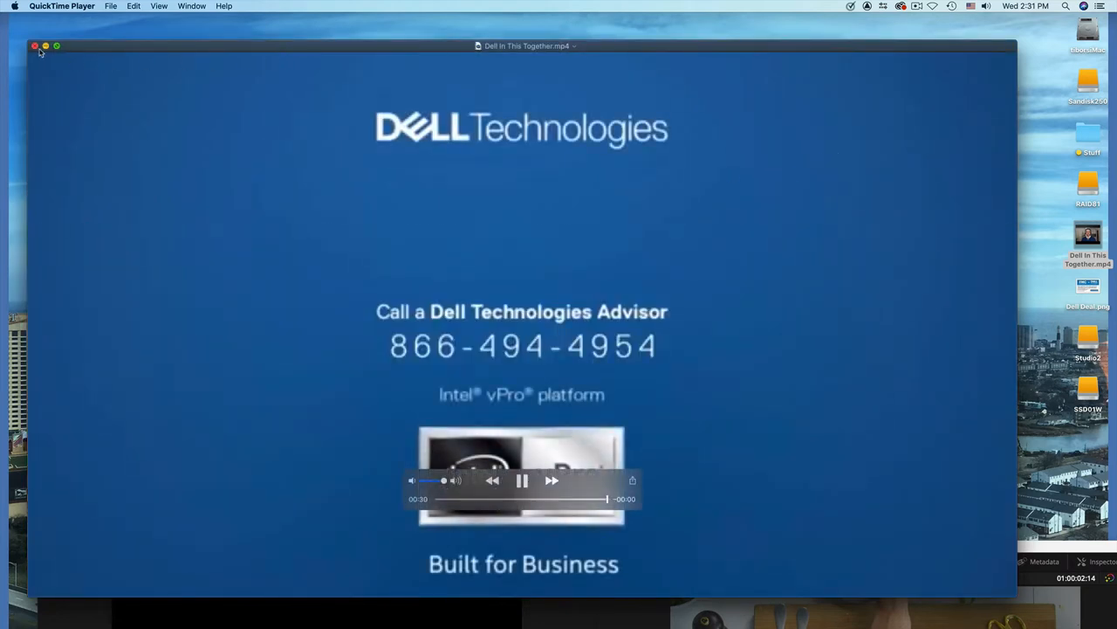
pyautogui.click(35, 47)
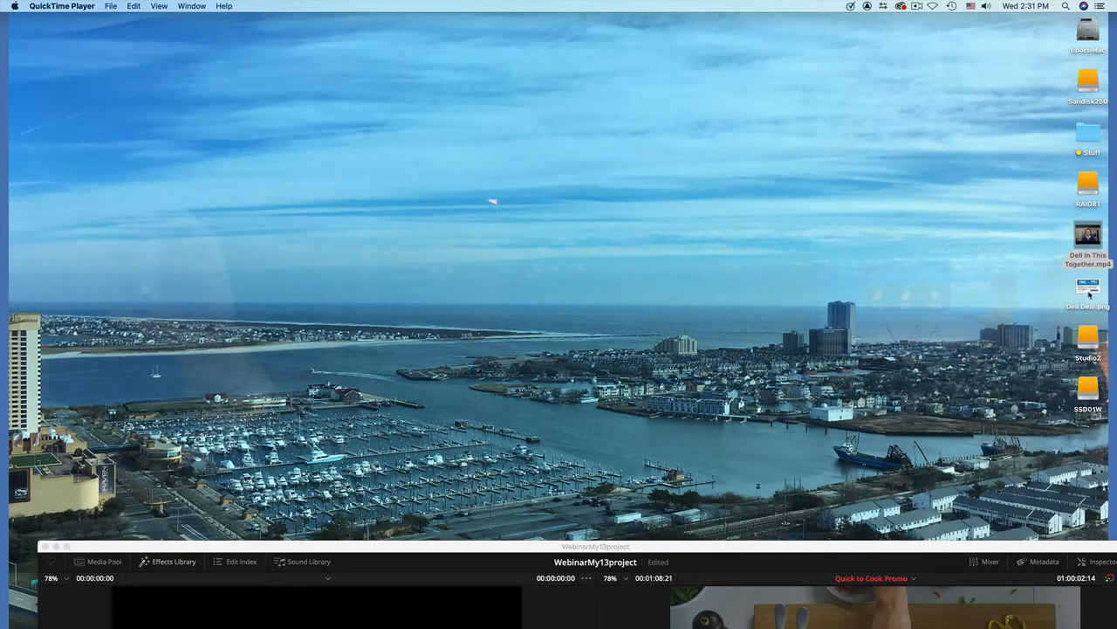
pyautogui.doubleClick(1089, 304)
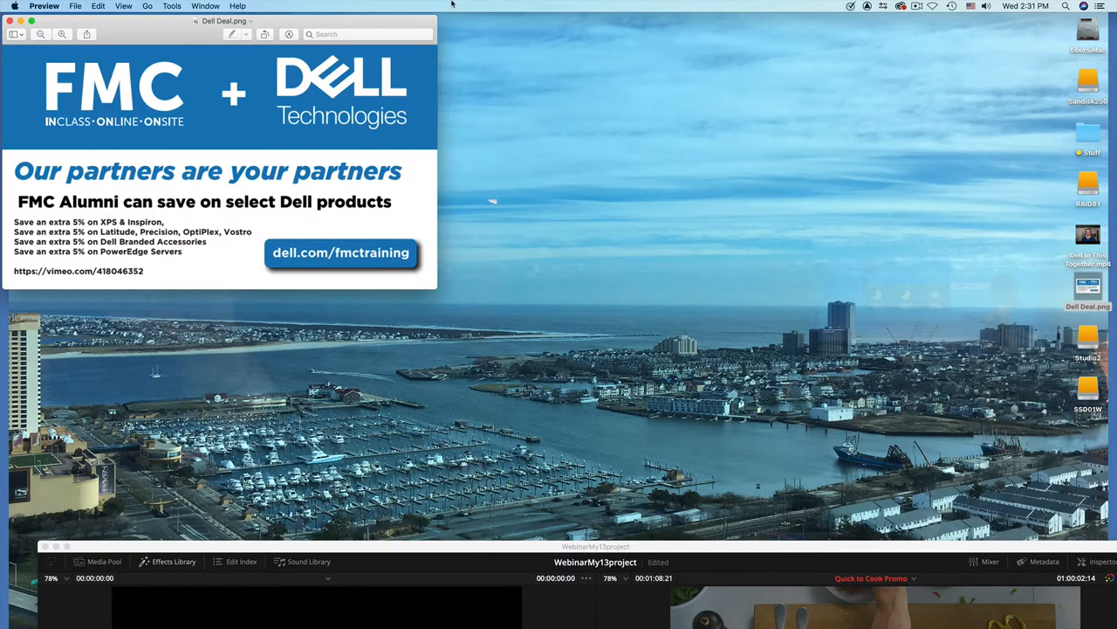
pyautogui.moveTo(218, 21); pyautogui.dragTo(498, 138)
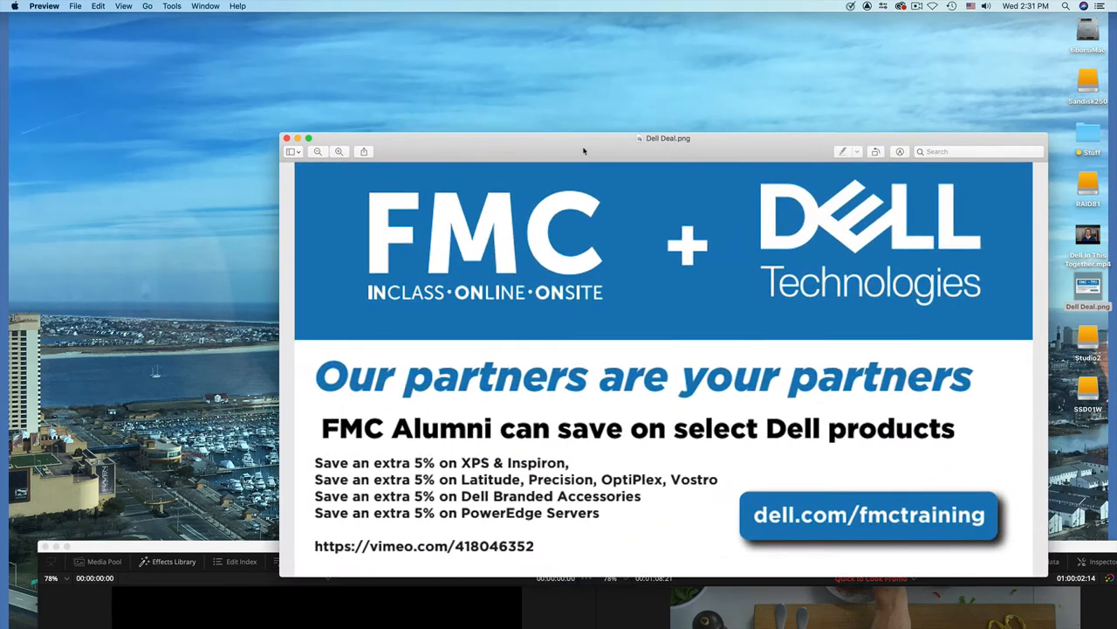
pyautogui.moveTo(583, 138); pyautogui.dragTo(487, 60)
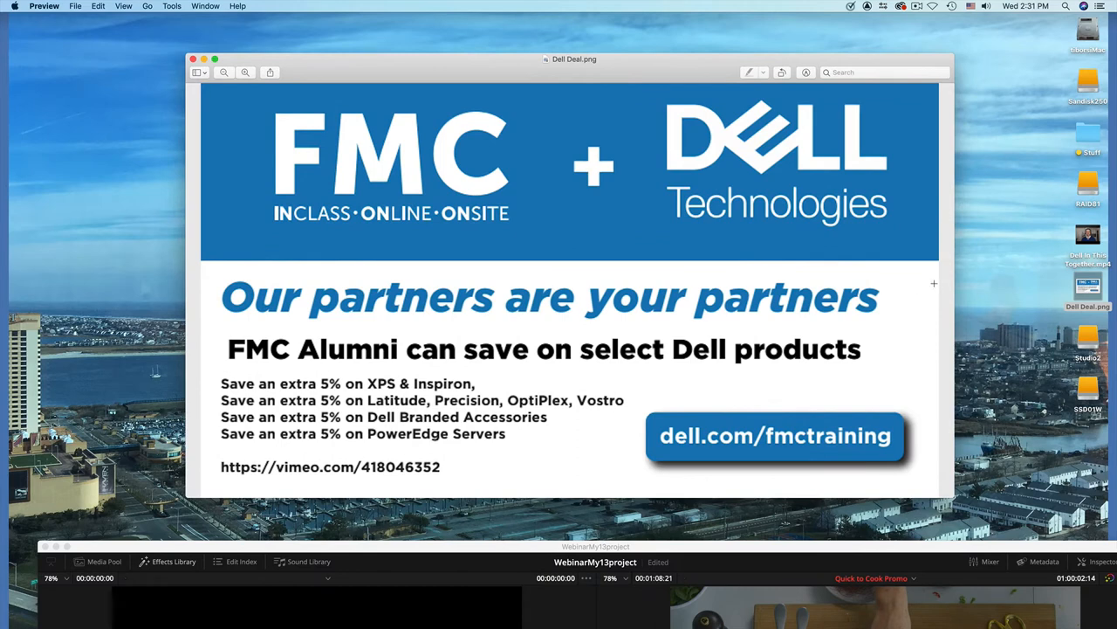
pyautogui.moveTo(517, 478)
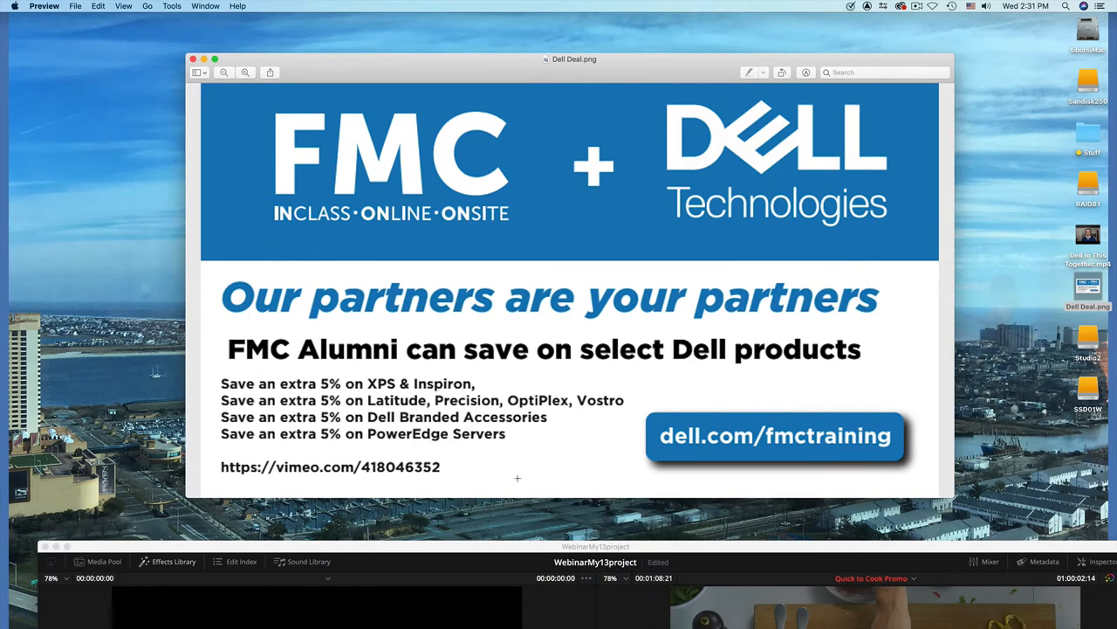
pyautogui.moveTo(395, 482)
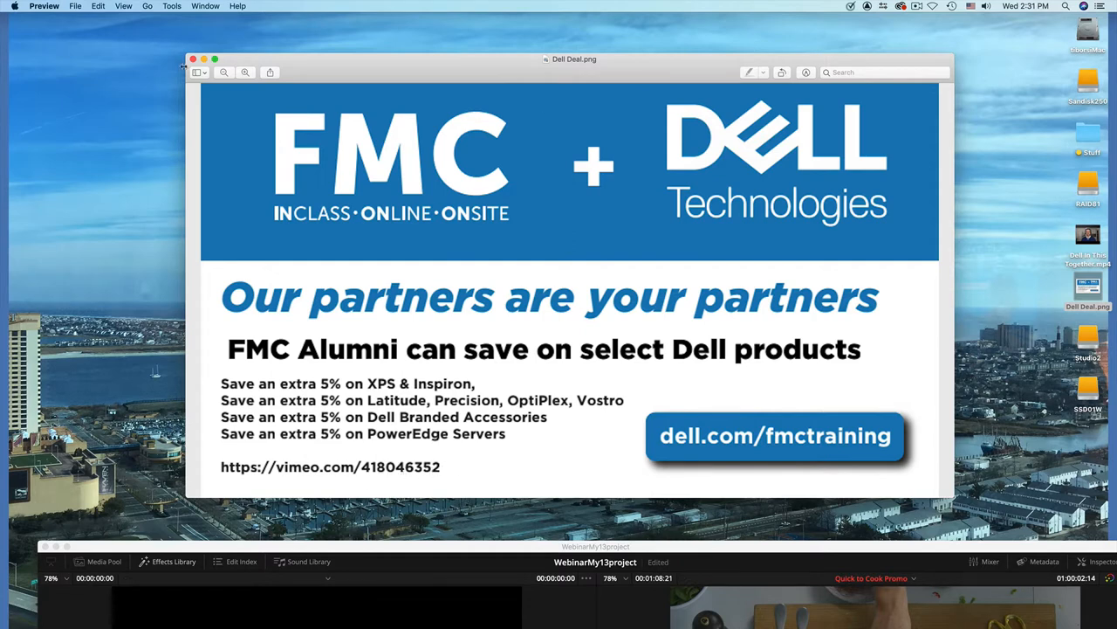
pyautogui.click(199, 59)
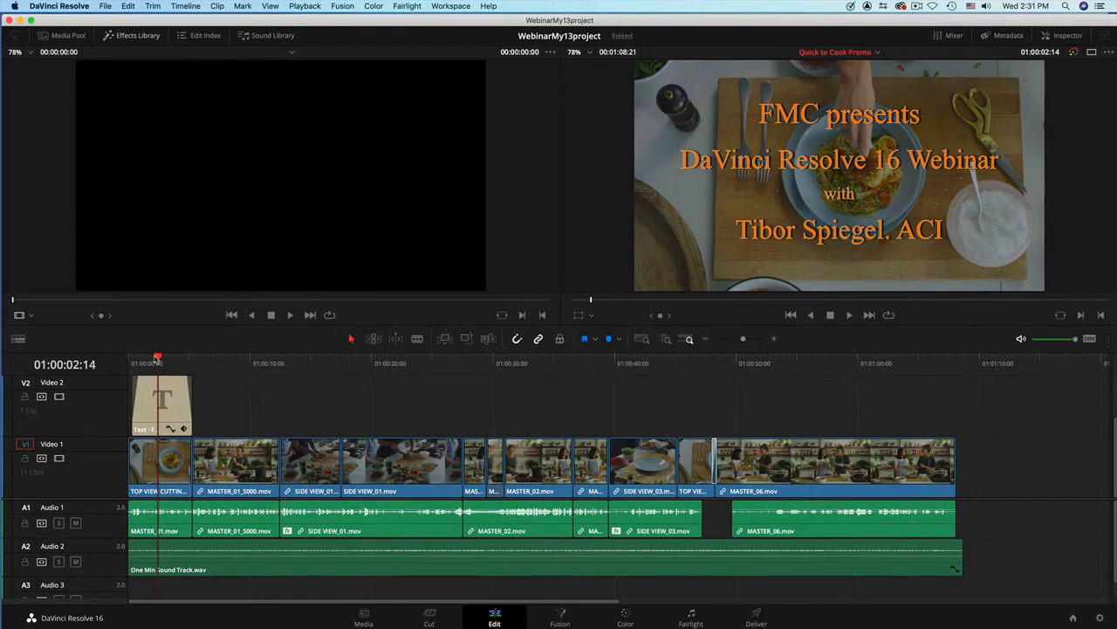
# Jump the playhead to about 11 seconds, then the vegetable-cutting shot, then back to the start
pyautogui.click(266, 364)
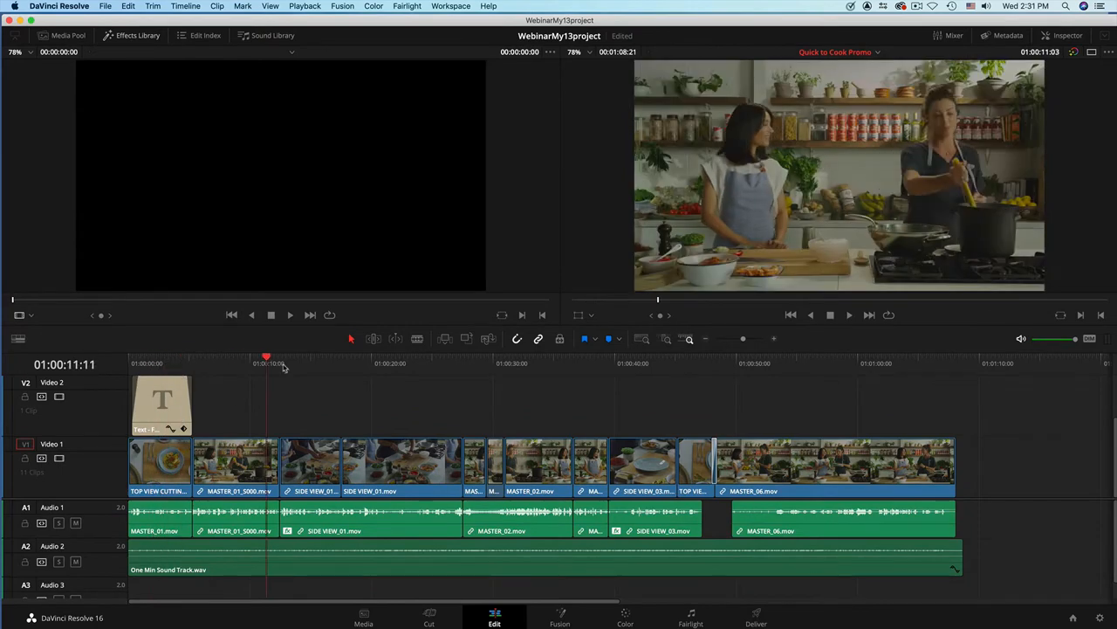
pyautogui.click(328, 363)
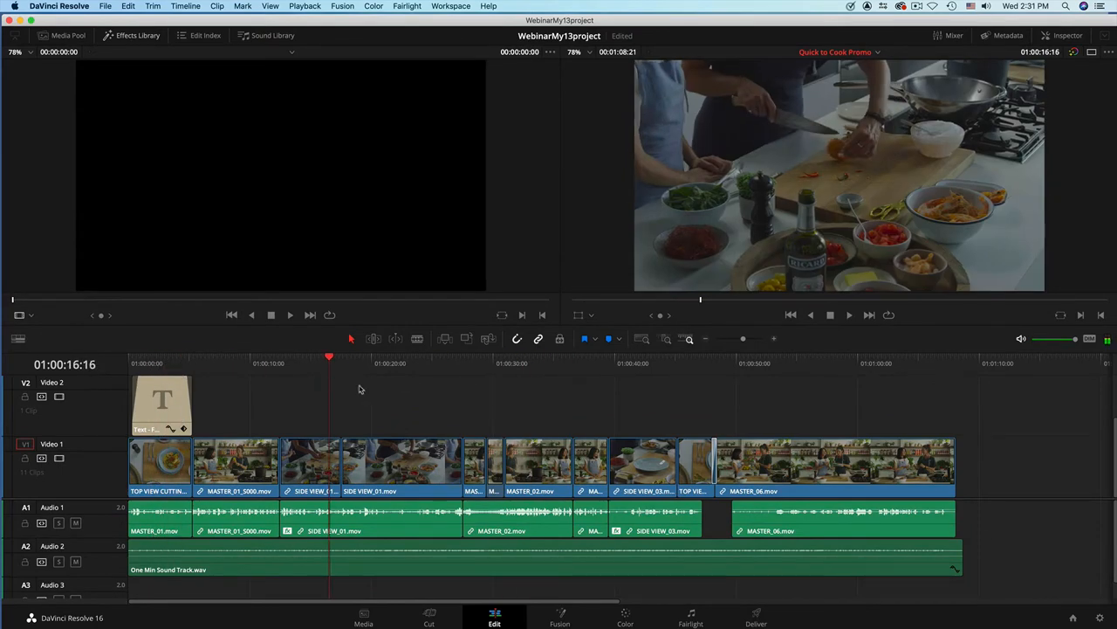
pyautogui.moveTo(434, 423)
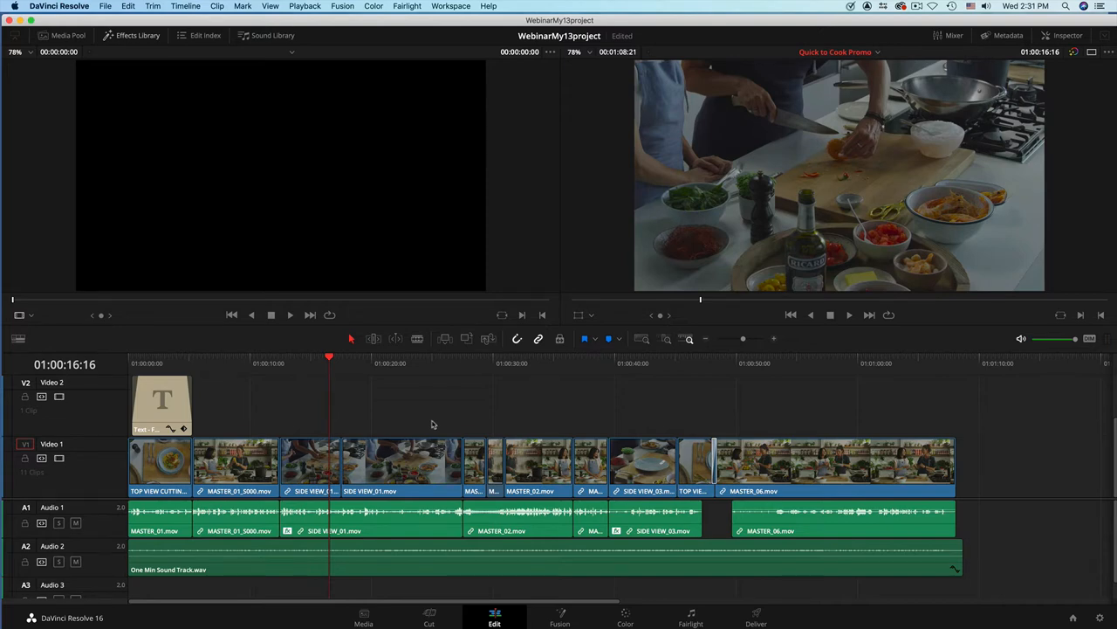
pyautogui.moveTo(429, 425)
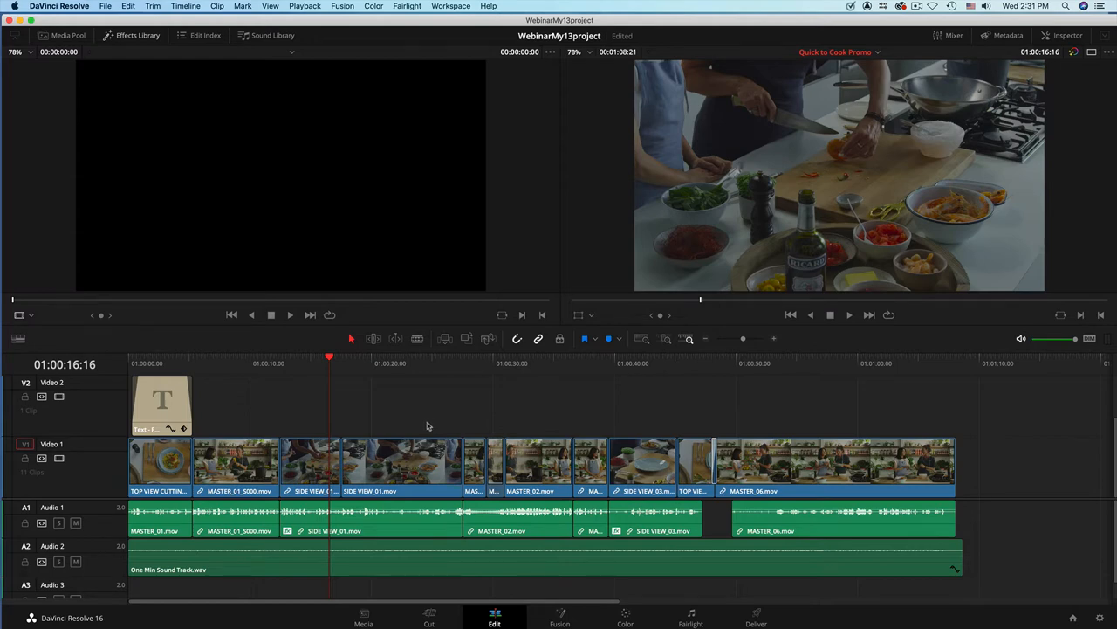
pyautogui.moveTo(347, 364)
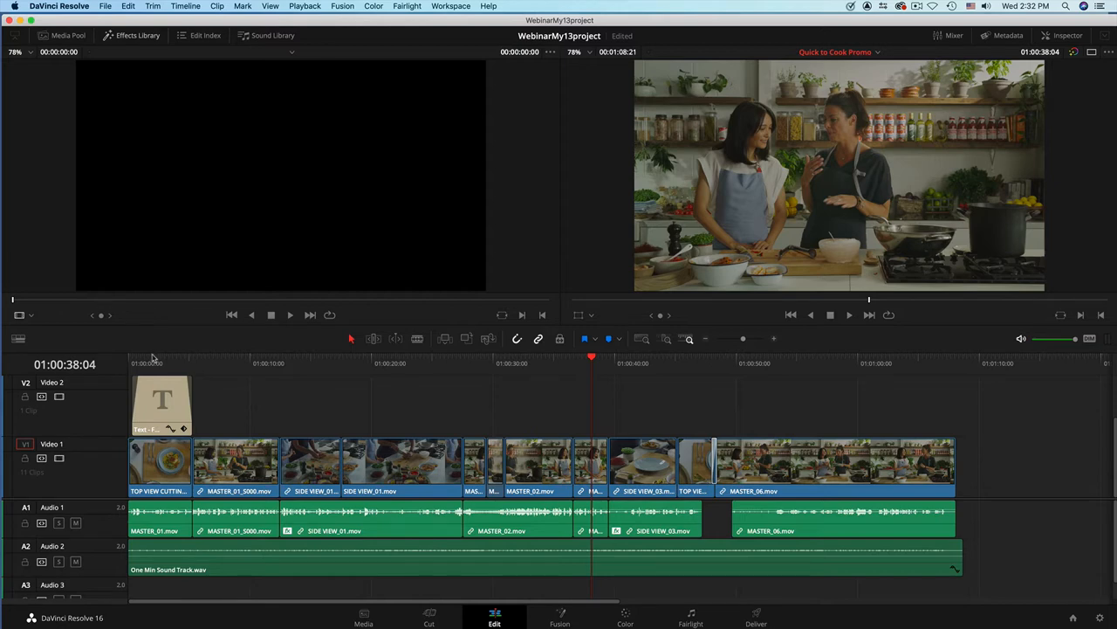
pyautogui.click(279, 363)
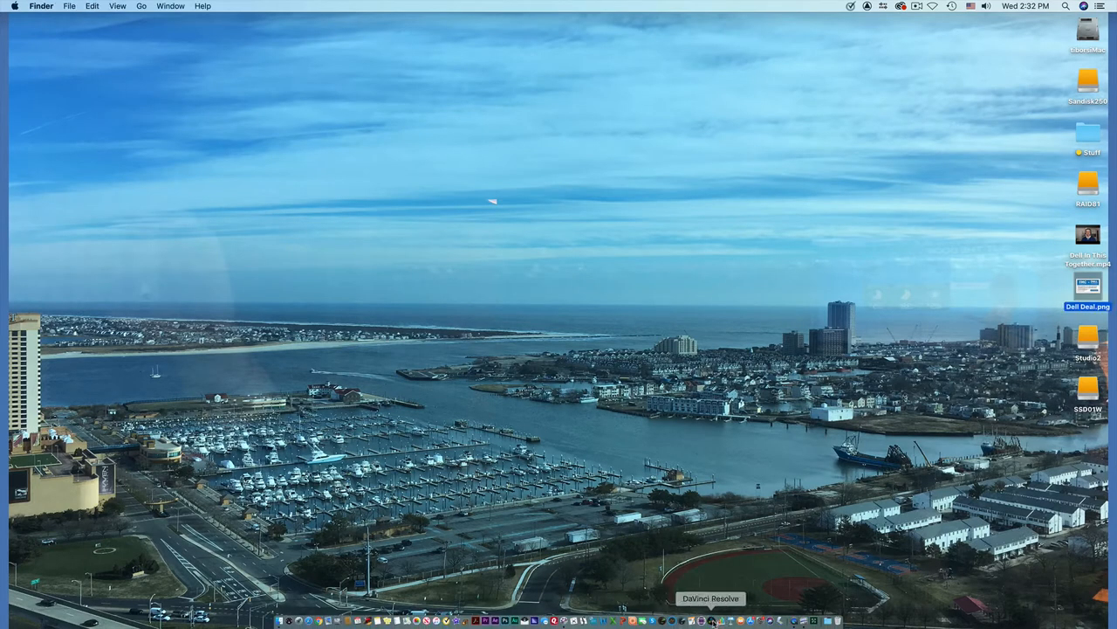
# Relaunch DaVinci Resolve from the Dock to reach the Project Manager
pyautogui.click(710, 619)
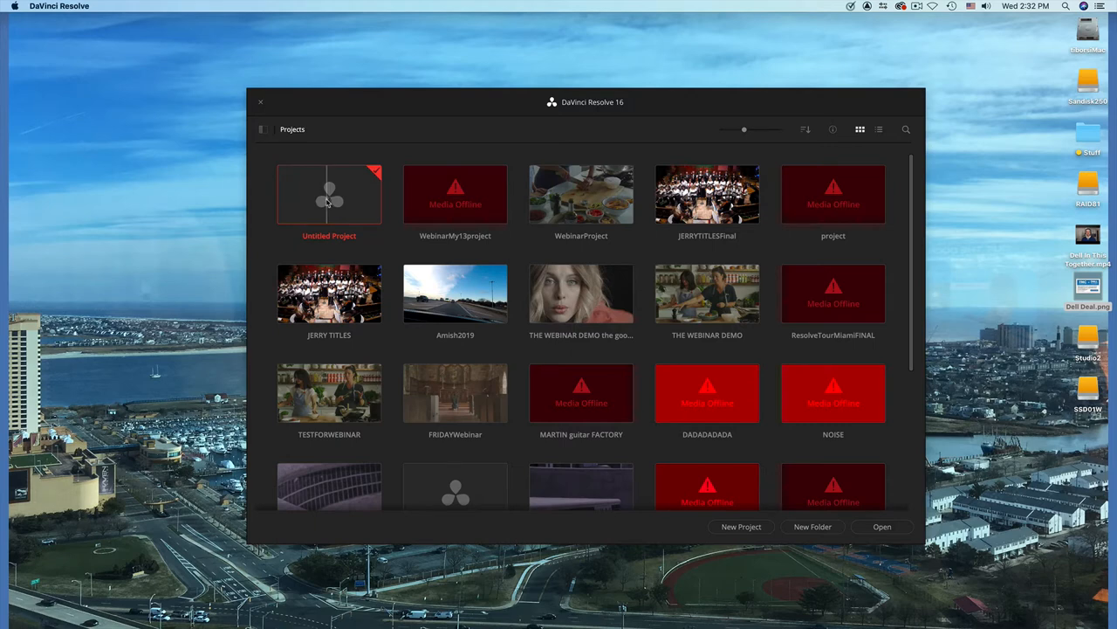
# In Untitled Project's settings, keep 1920x1080 HD, set timeline frame rate 29.97, and save
pyautogui.rightClick(330, 195)
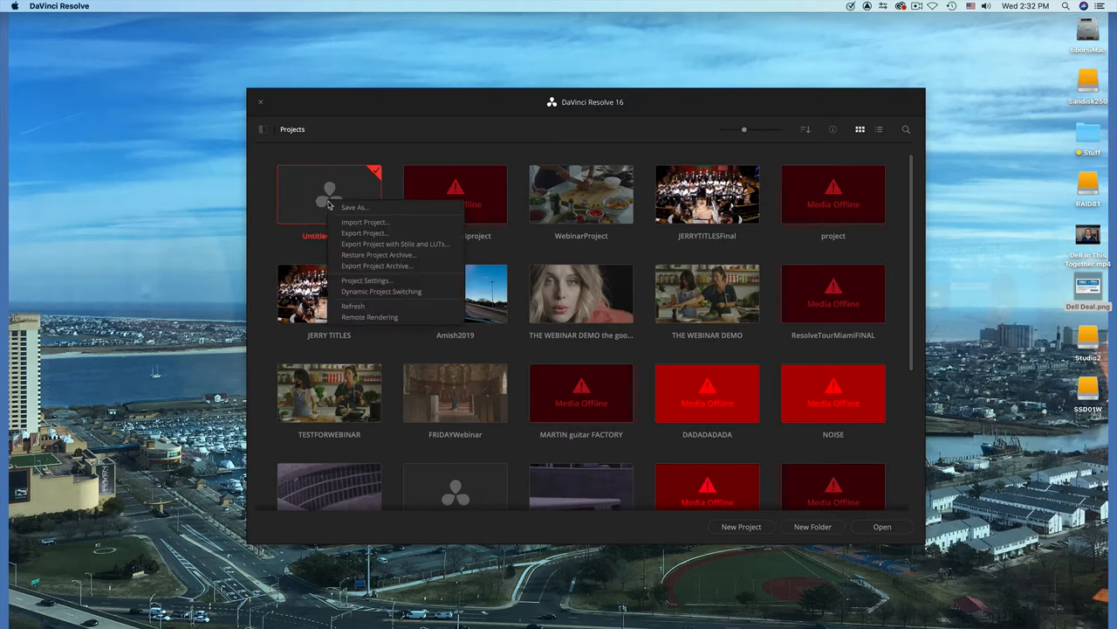
pyautogui.click(365, 280)
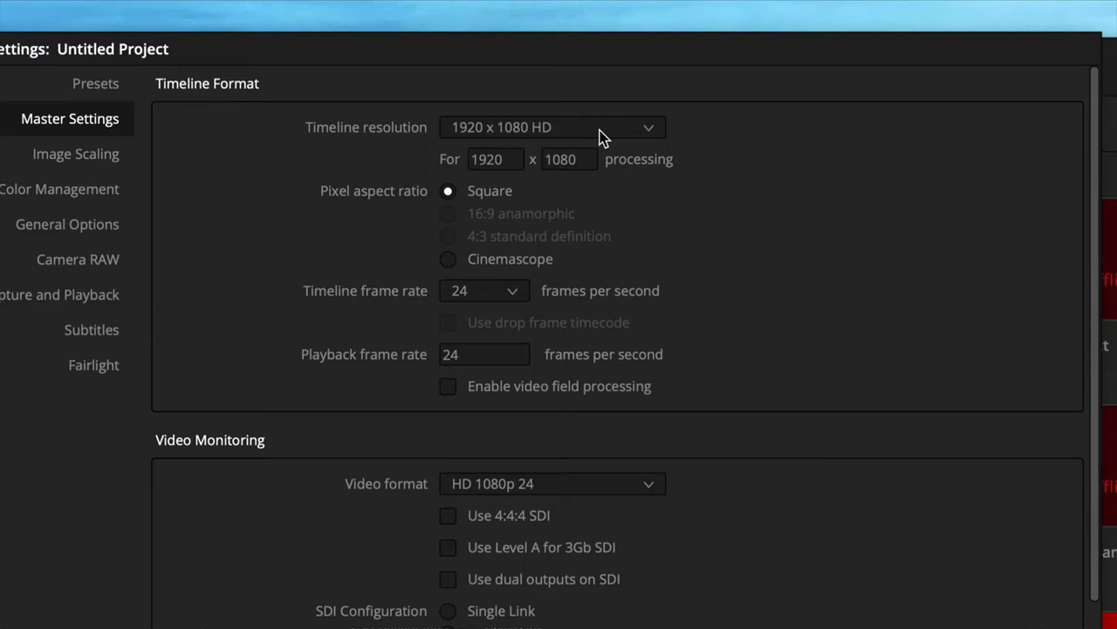
pyautogui.moveTo(639, 144)
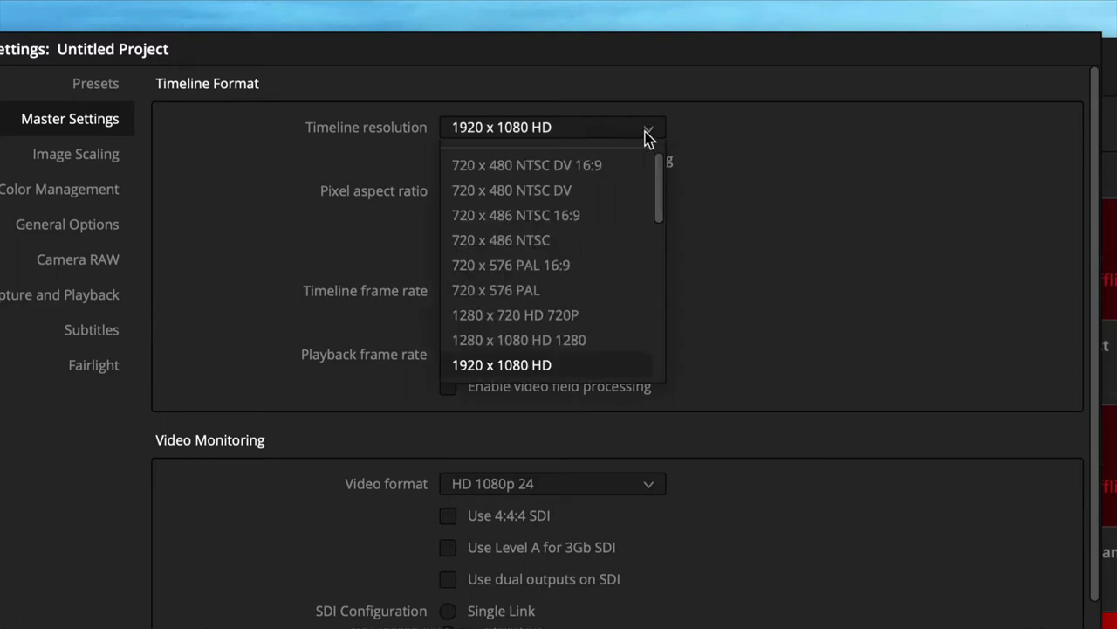
pyautogui.click(496, 365)
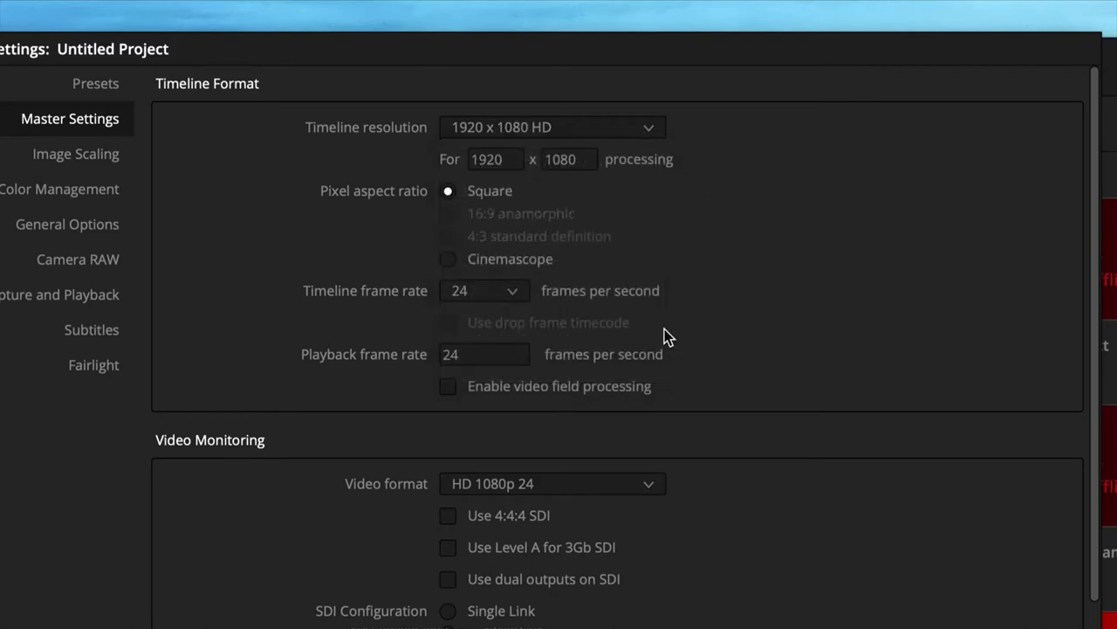
pyautogui.click(482, 290)
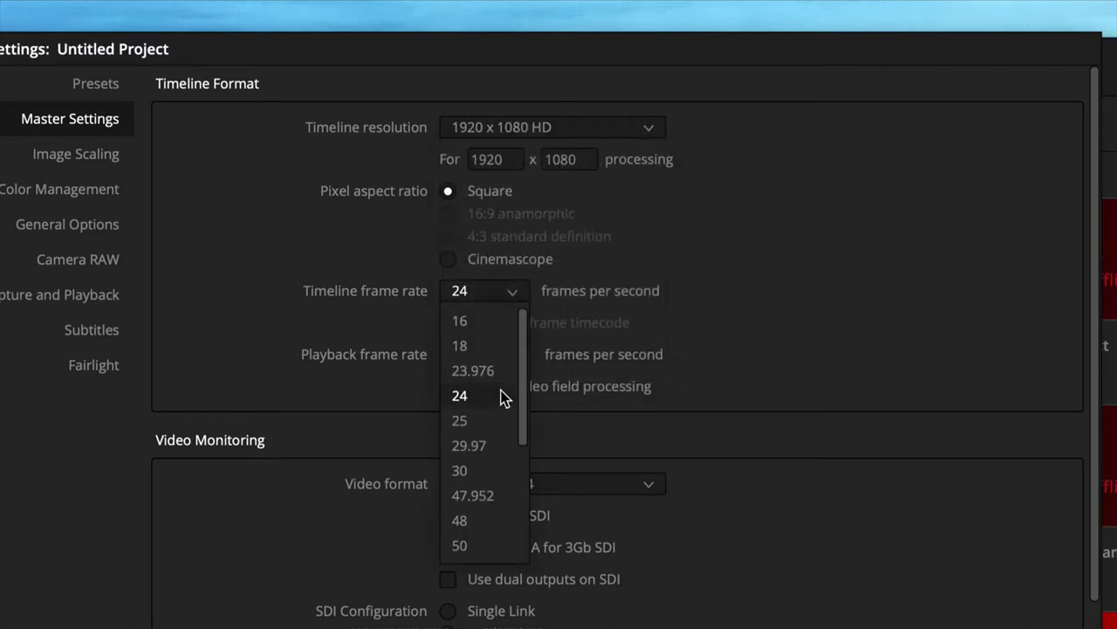
pyautogui.click(468, 446)
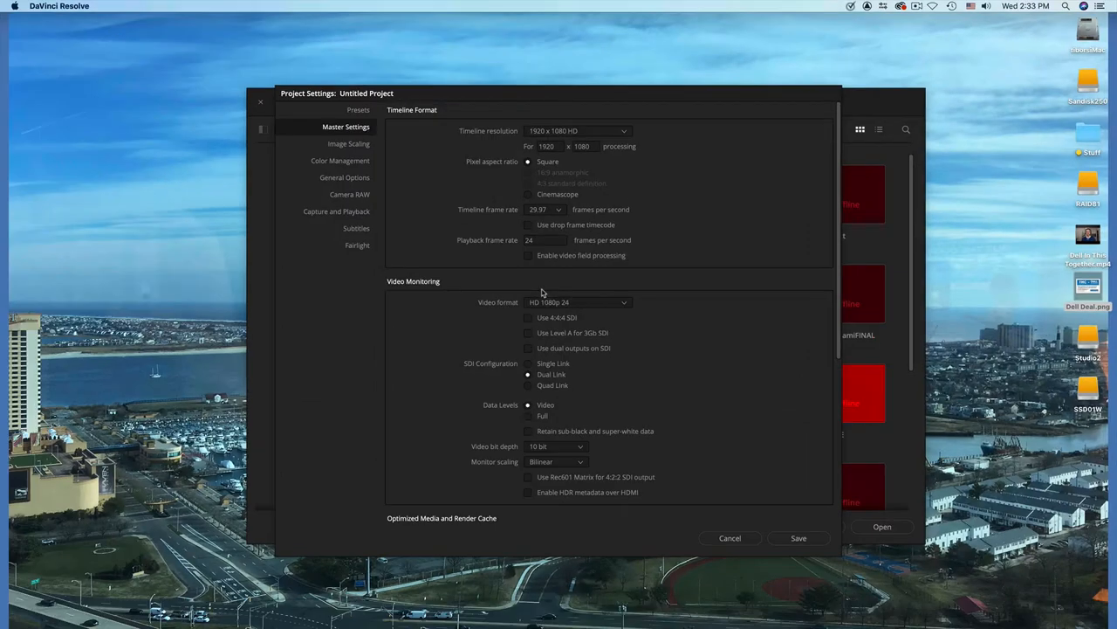
pyautogui.click(731, 537)
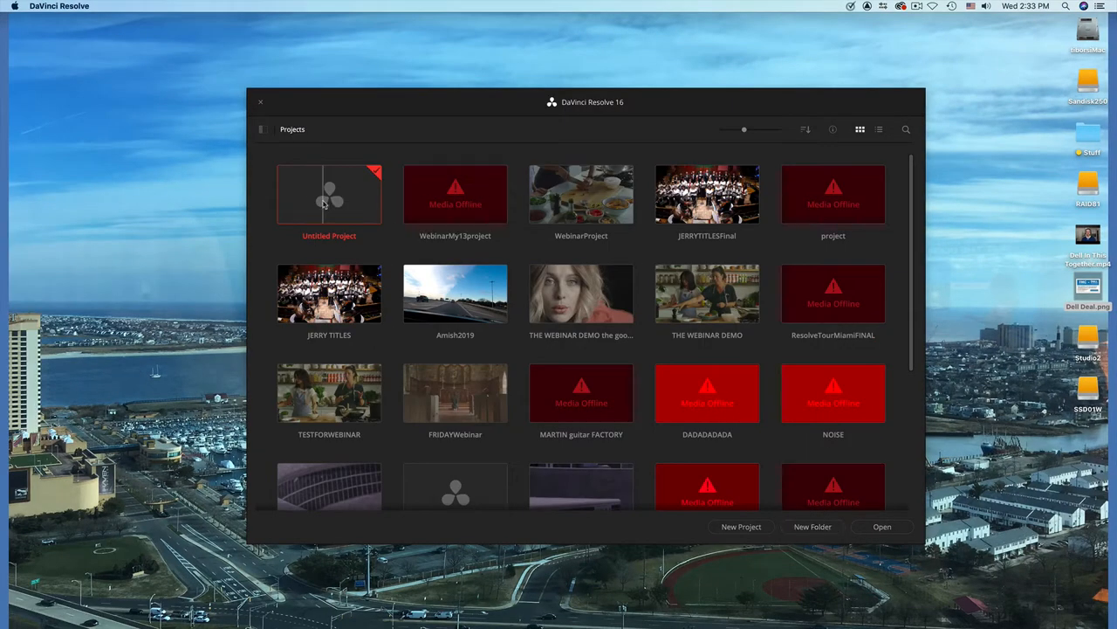
# Open Untitled Project and visit the Media, Edit, Fusion, Color and Fairlight pages, returning to Media
pyautogui.doubleClick(329, 193)
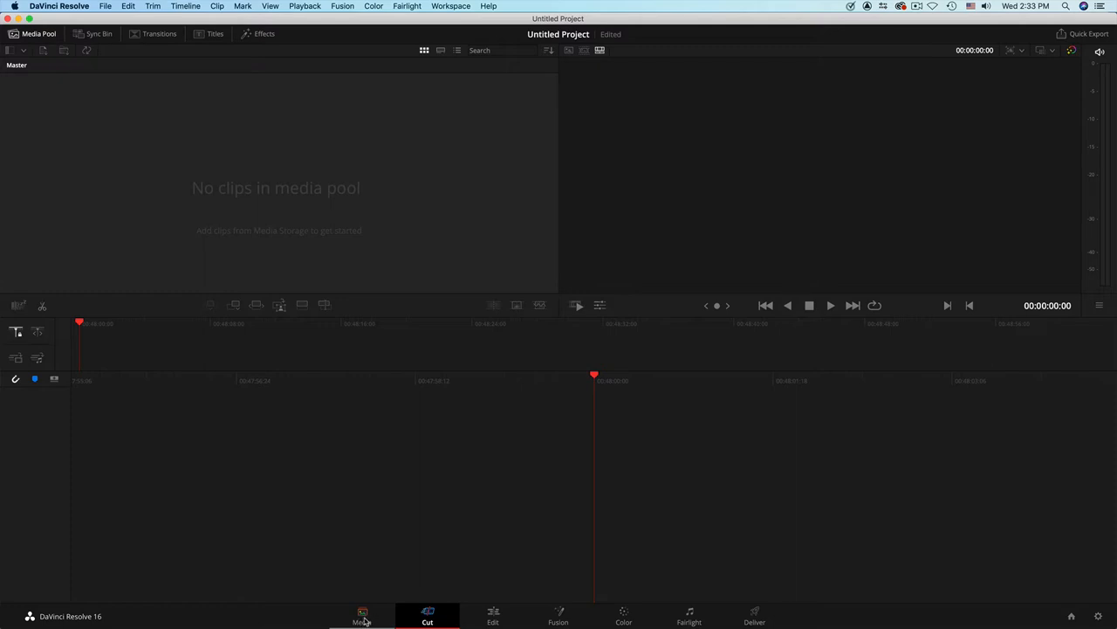
pyautogui.click(363, 614)
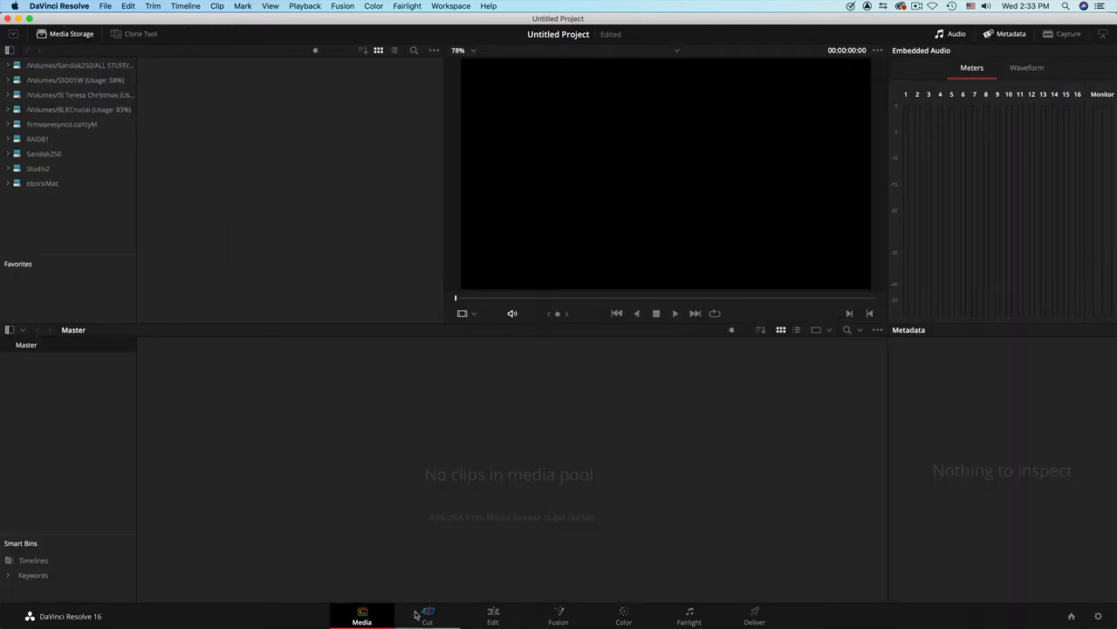
pyautogui.click(492, 616)
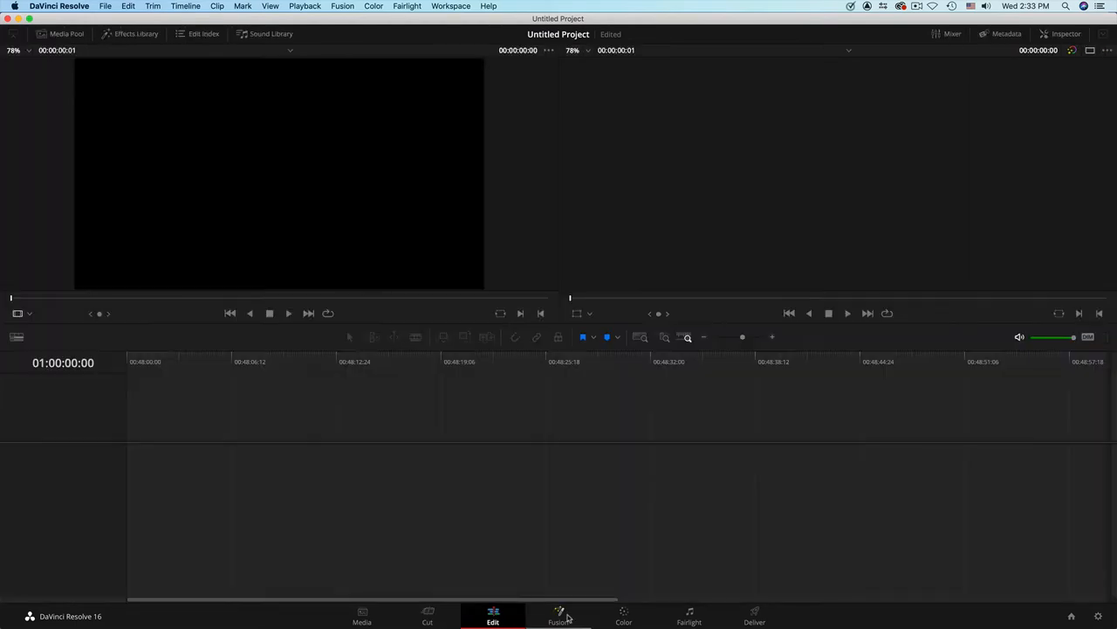
pyautogui.click(558, 618)
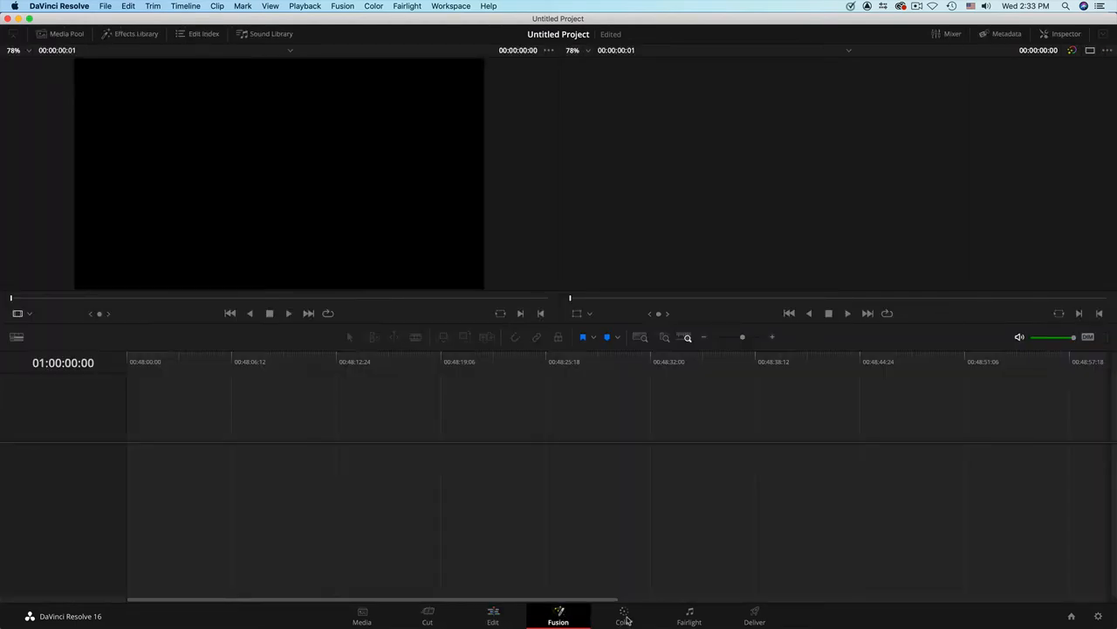
pyautogui.click(623, 620)
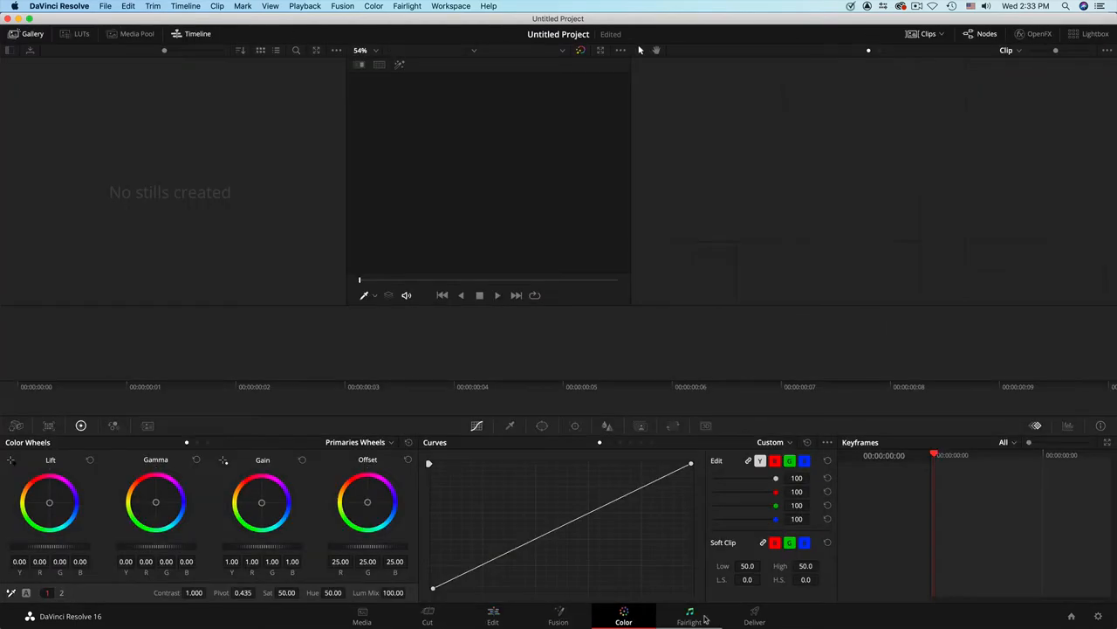
pyautogui.click(754, 620)
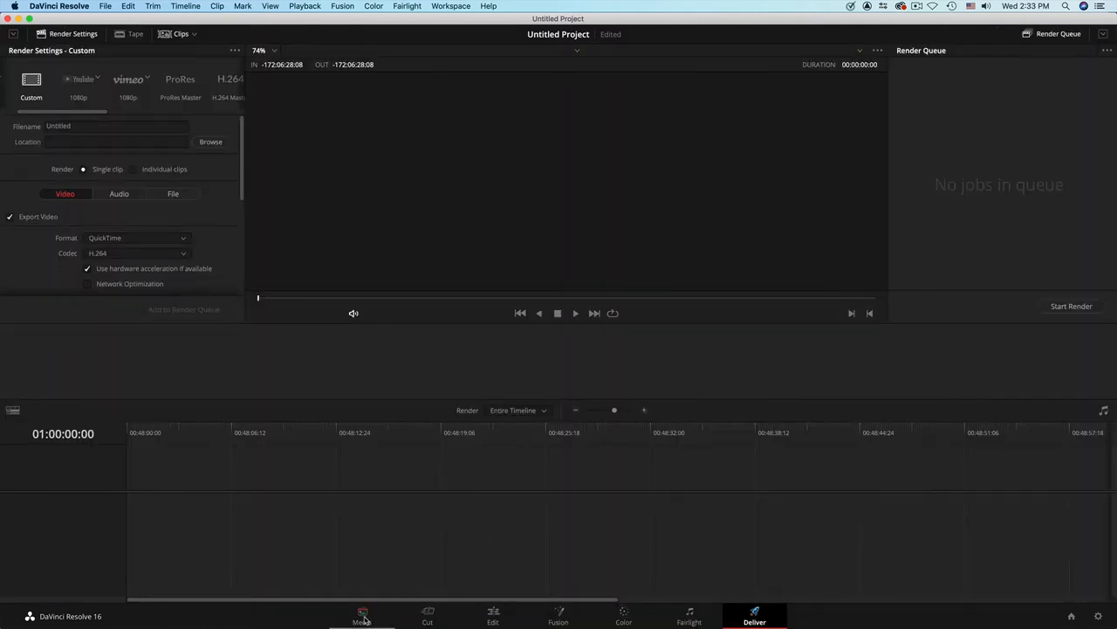
pyautogui.click(361, 617)
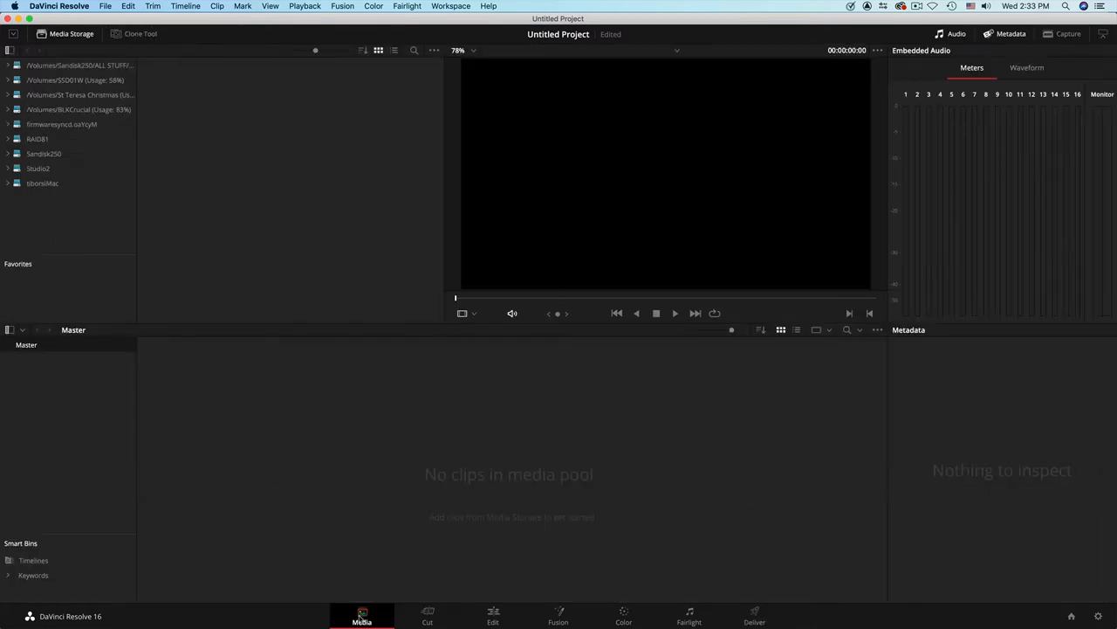
# Tour the pages again, through Edit, Fusion, Color and Deliver, finishing on Media
pyautogui.click(426, 615)
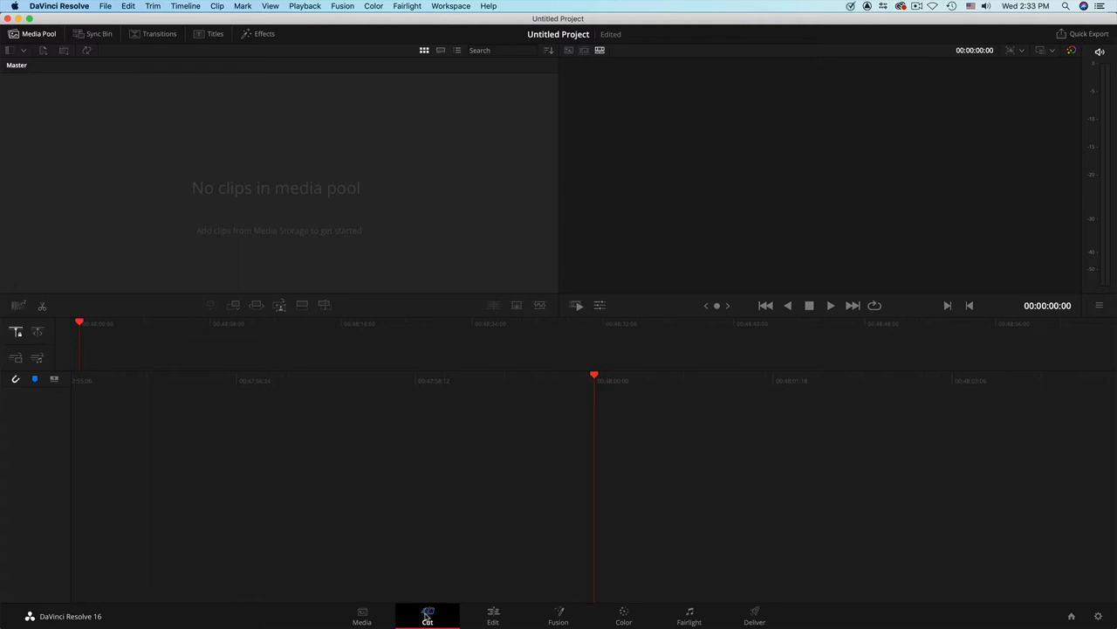
pyautogui.click(493, 618)
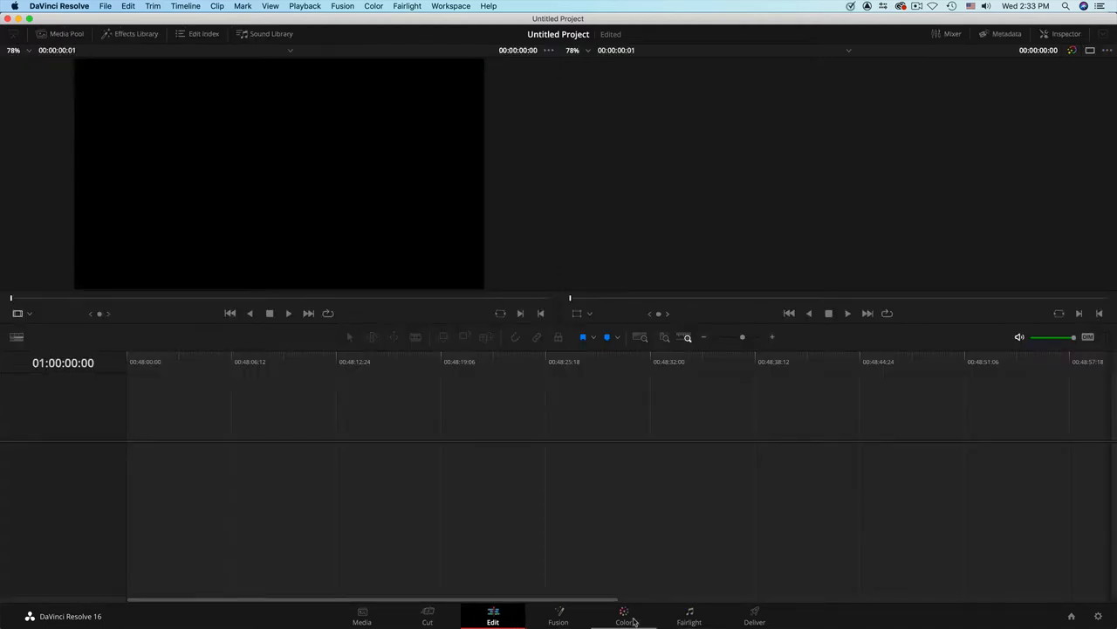
pyautogui.click(558, 617)
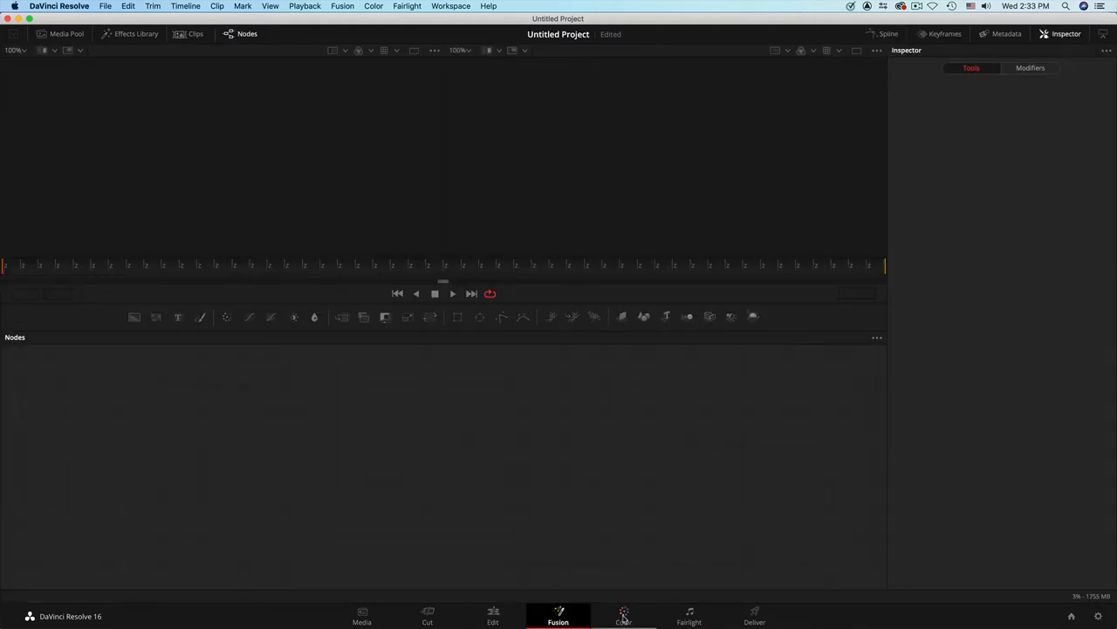
pyautogui.click(623, 617)
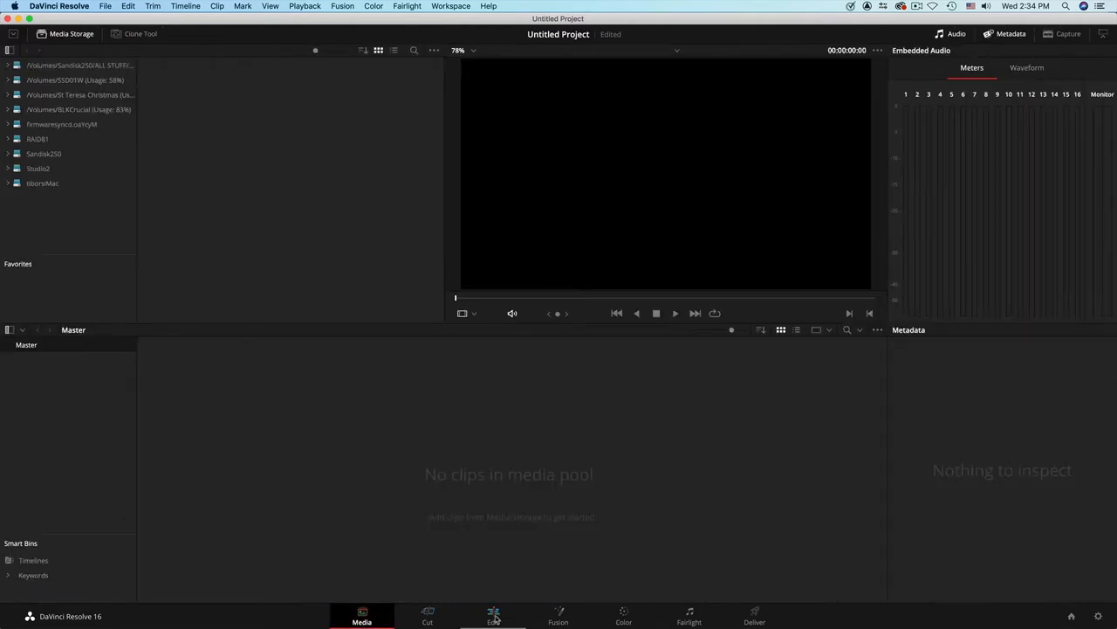
pyautogui.click(623, 616)
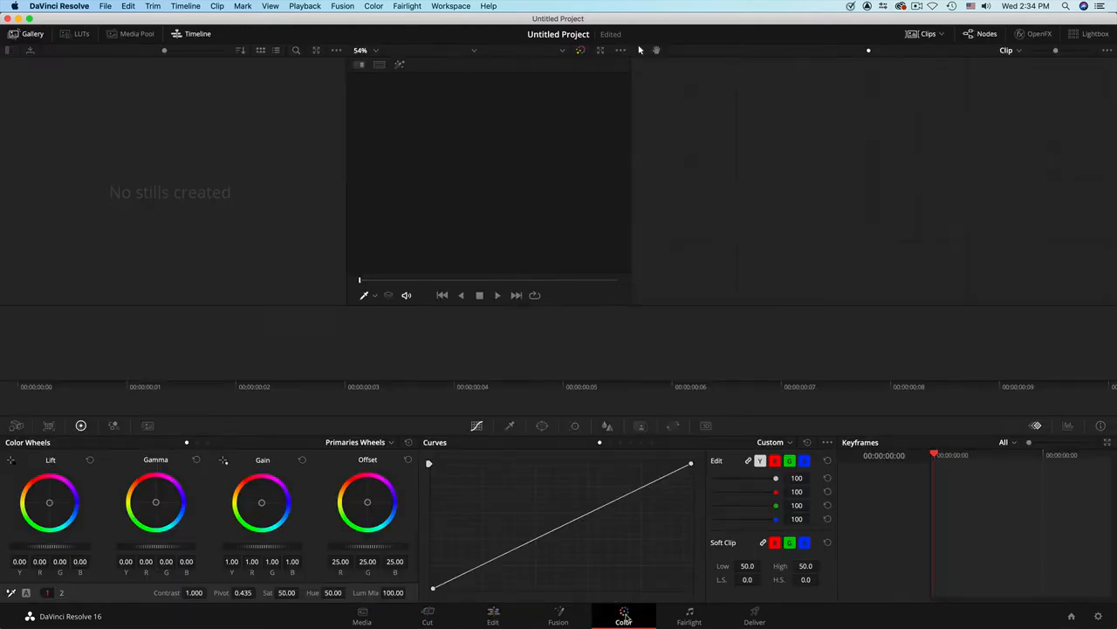
pyautogui.click(754, 617)
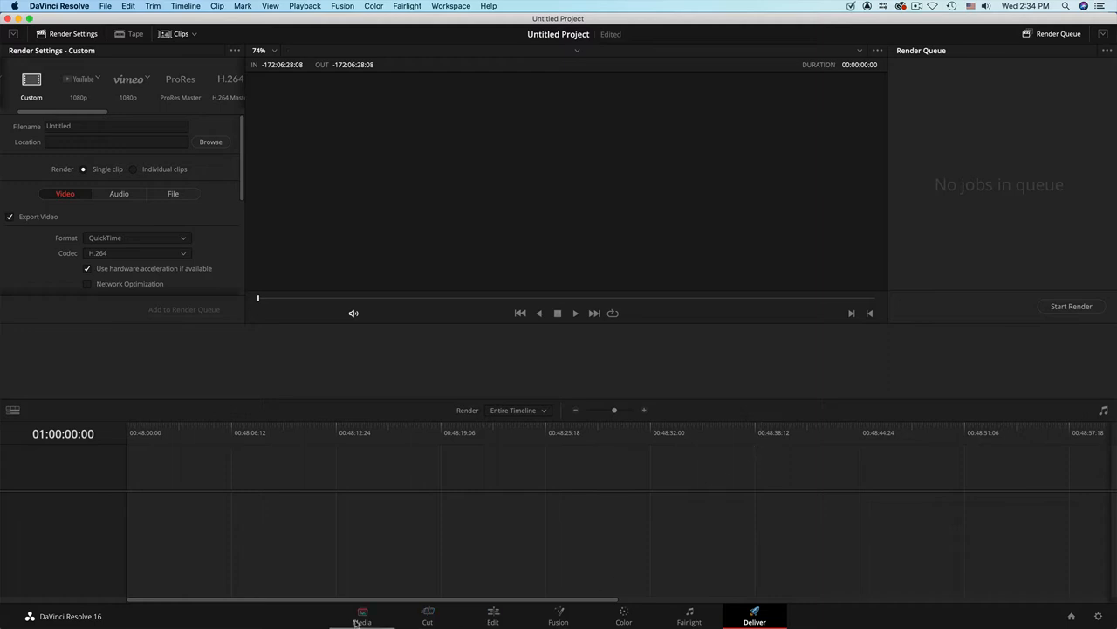
pyautogui.click(363, 613)
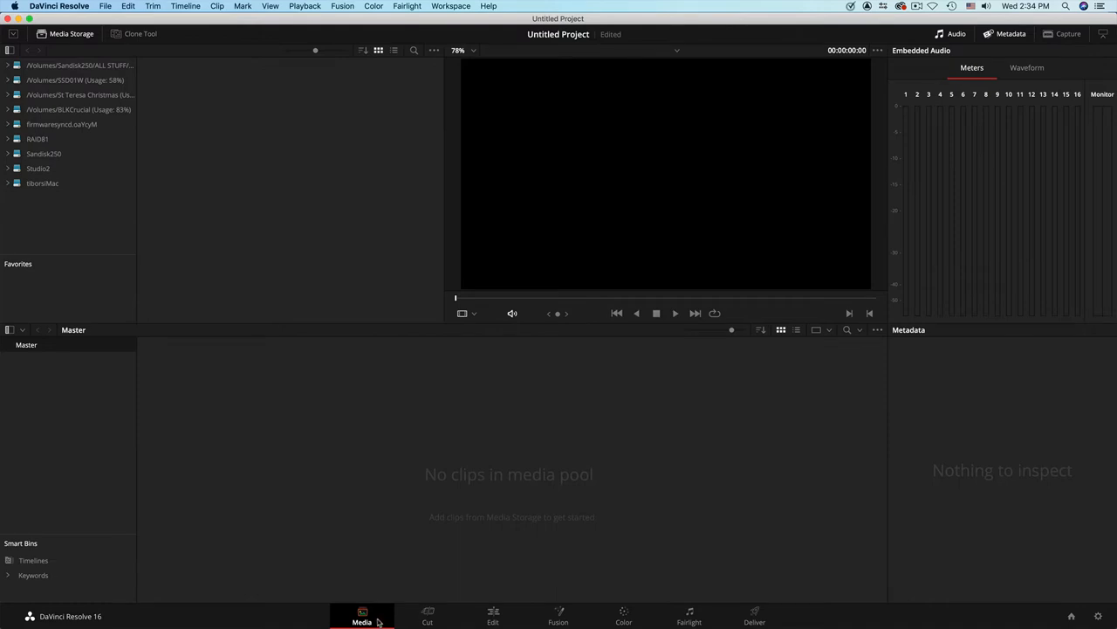
pyautogui.moveTo(477, 447)
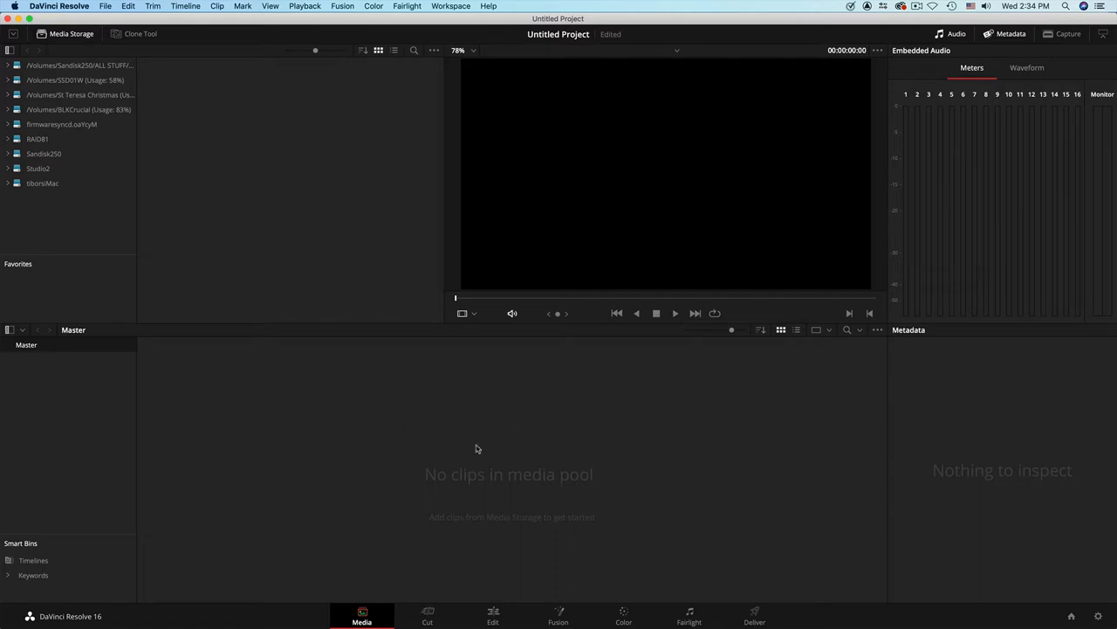
pyautogui.moveTo(406, 429)
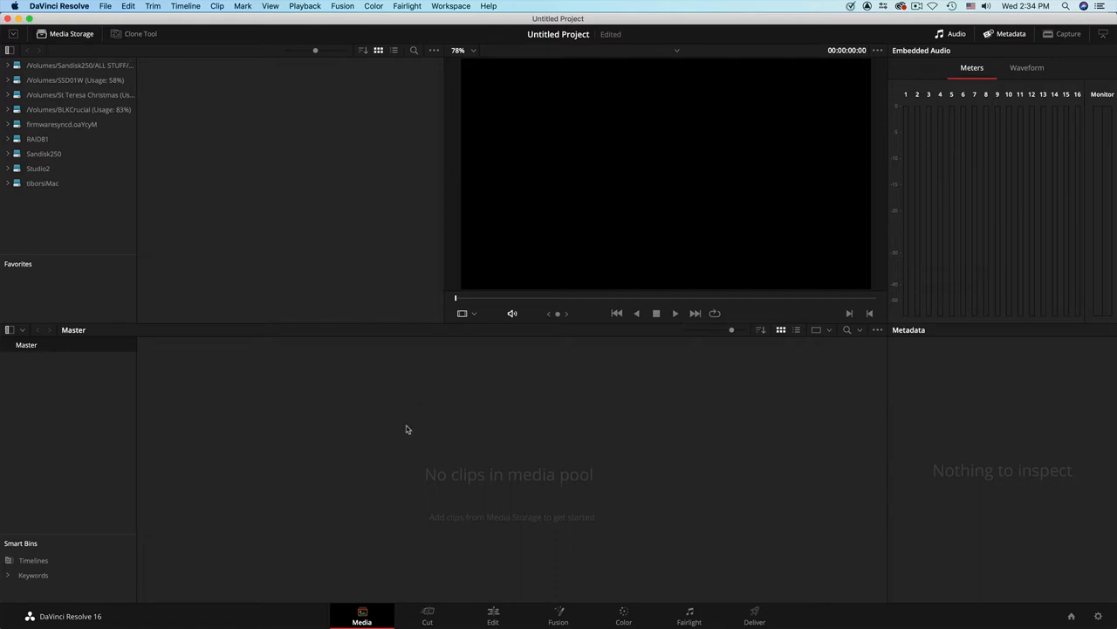
# Open the Import Media browser from the empty Media Pool's right-click menu
pyautogui.rightClick(406, 430)
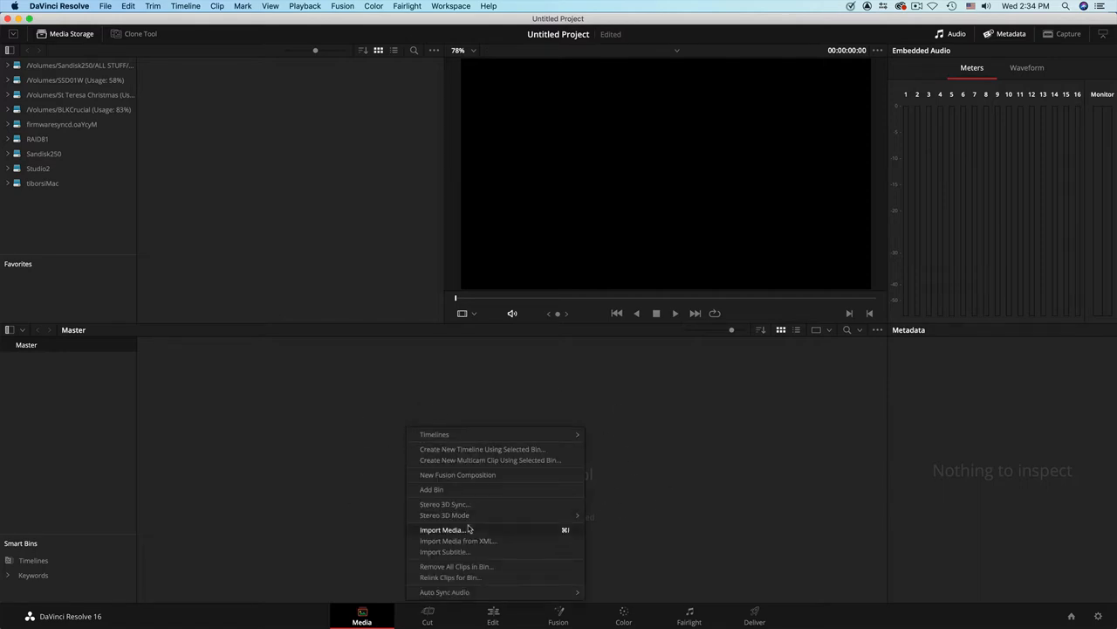
pyautogui.moveTo(471, 530)
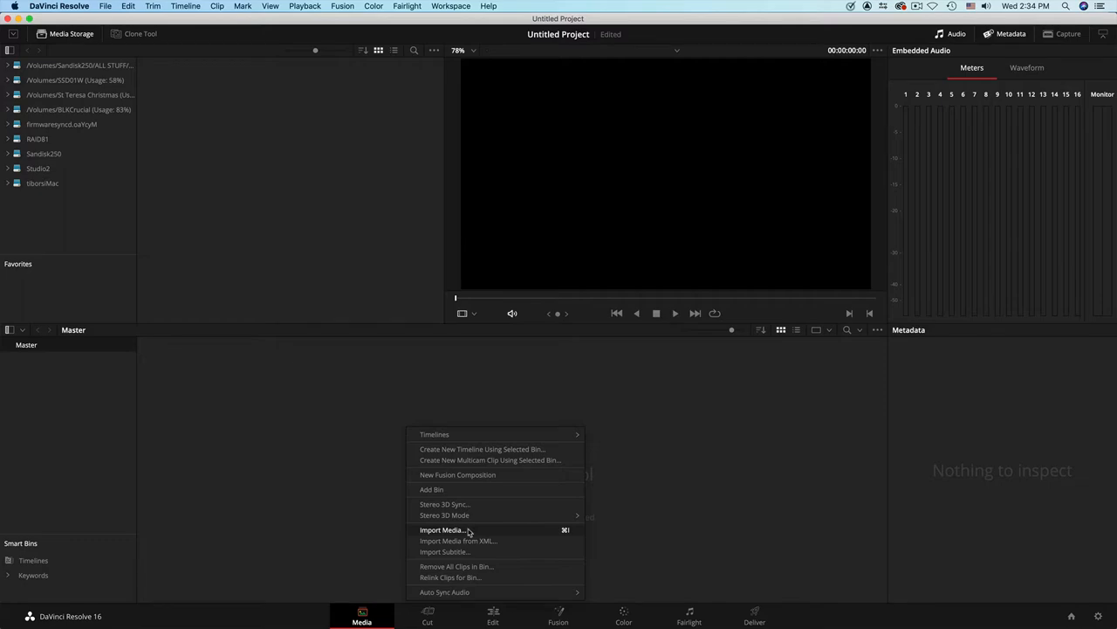
pyautogui.click(445, 530)
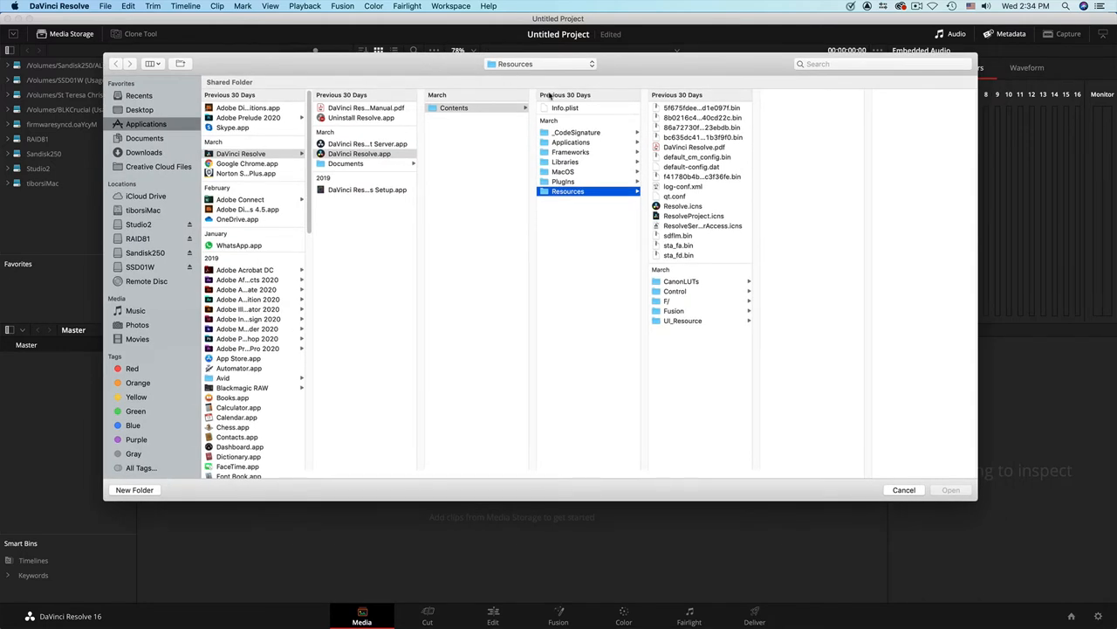
pyautogui.moveTo(228, 128)
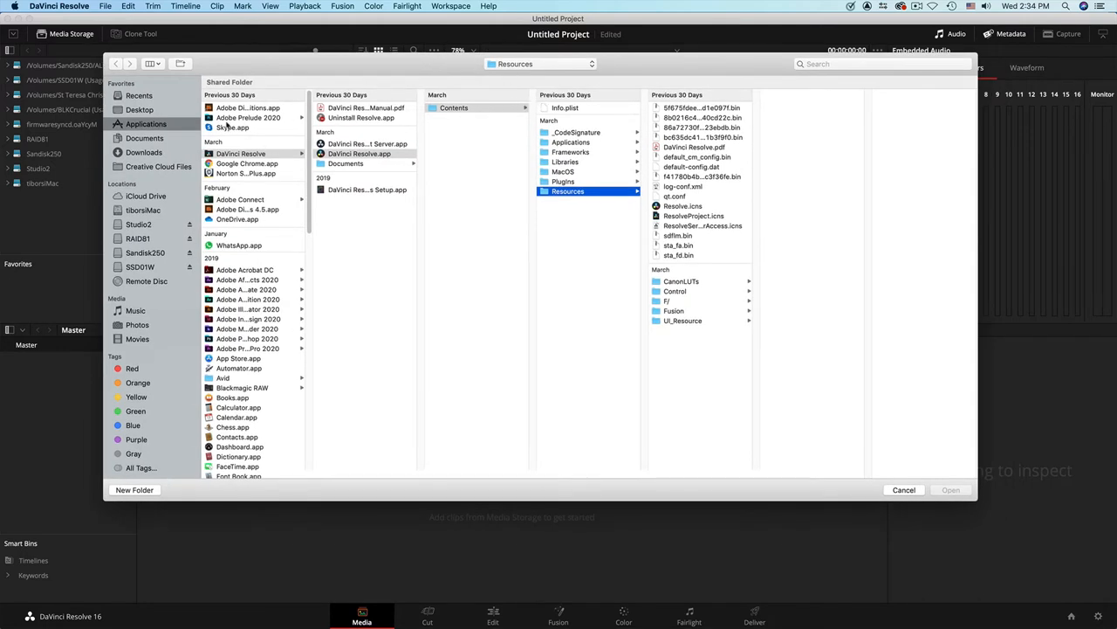
pyautogui.click(138, 109)
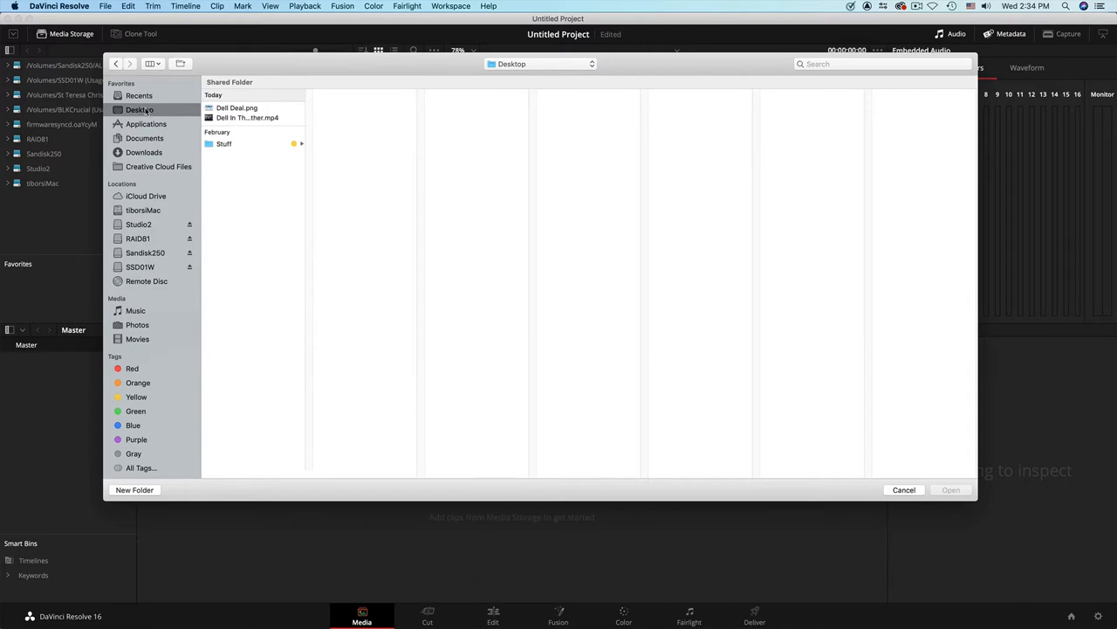
pyautogui.moveTo(144, 271)
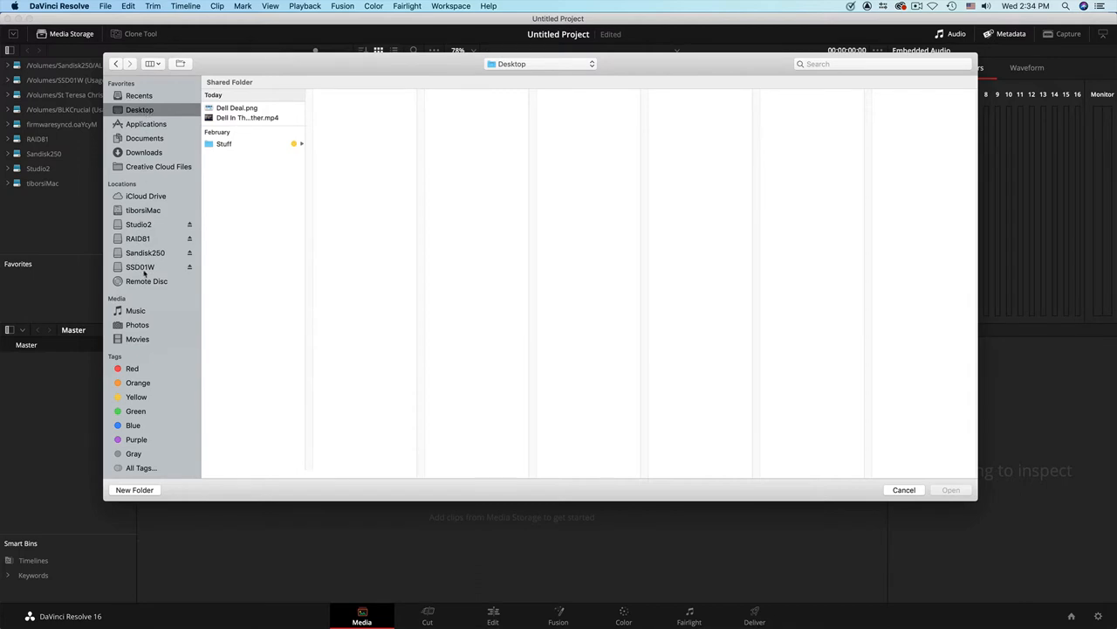
# Browse Sandisk250 > DaVinciResolve > R16 Intro Lessons > Lesson 12 > Wyoming Ranch.dra > MediaFiles > Wyoming
pyautogui.click(145, 252)
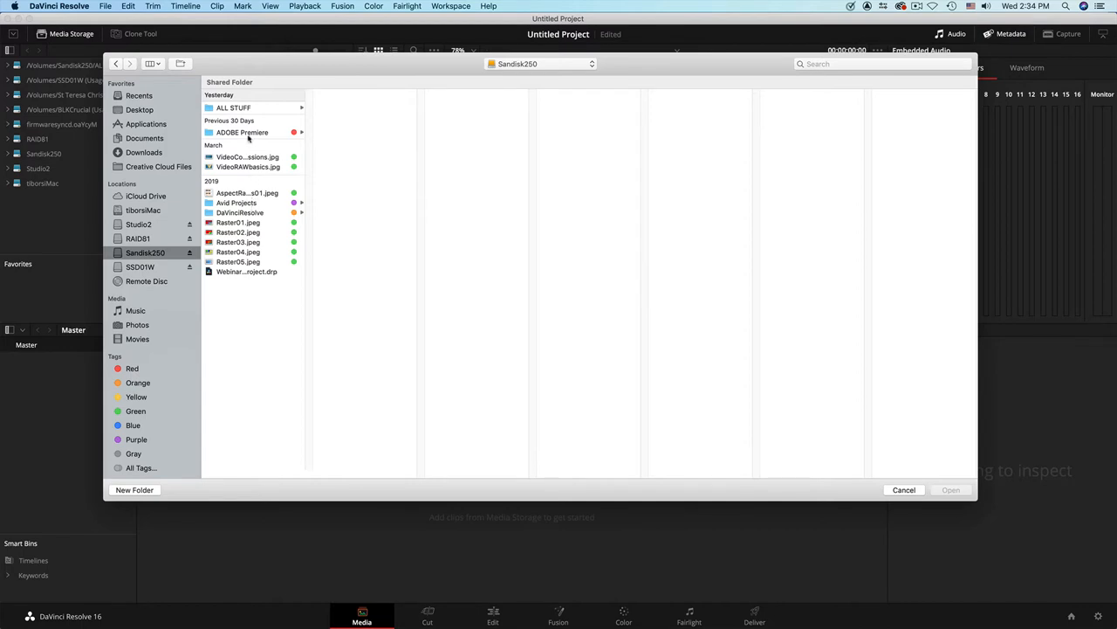
pyautogui.moveTo(245, 203)
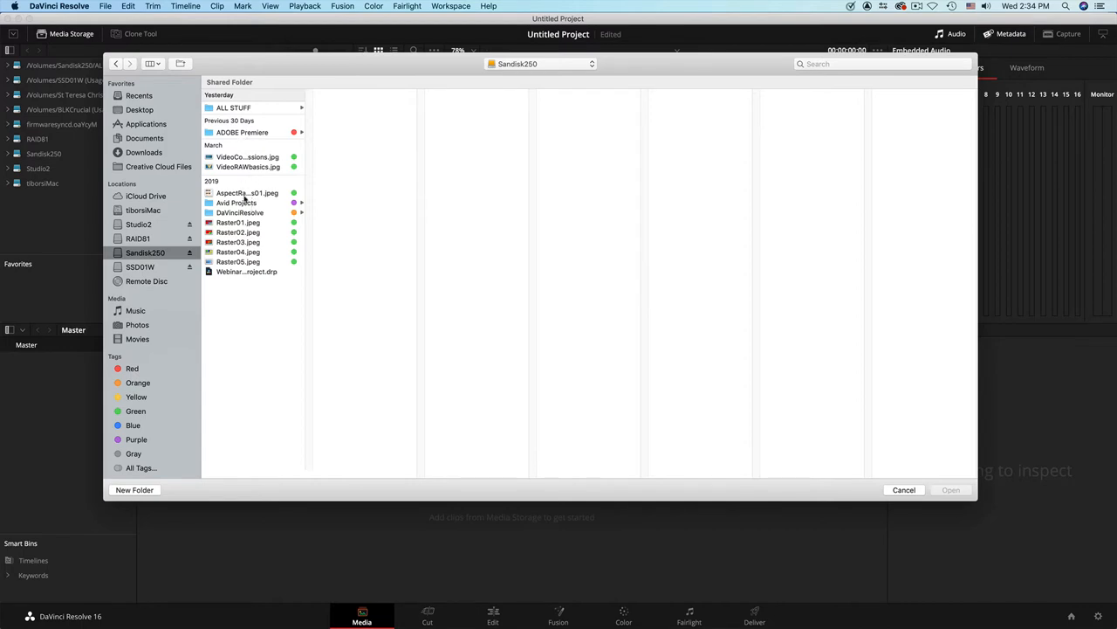
pyautogui.click(240, 212)
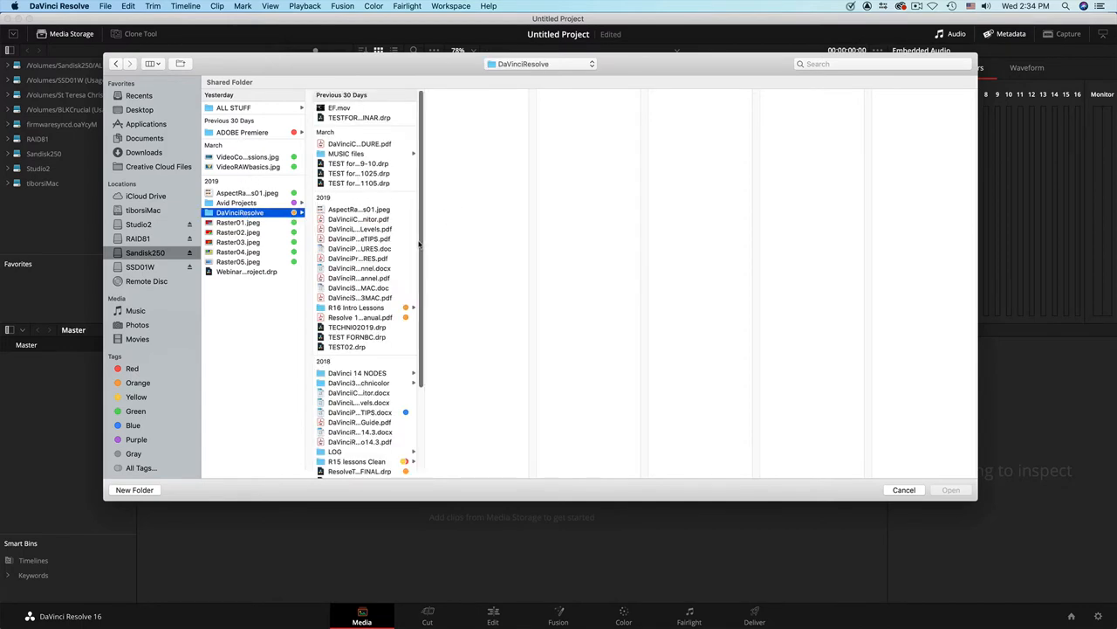
pyautogui.scroll(-3)
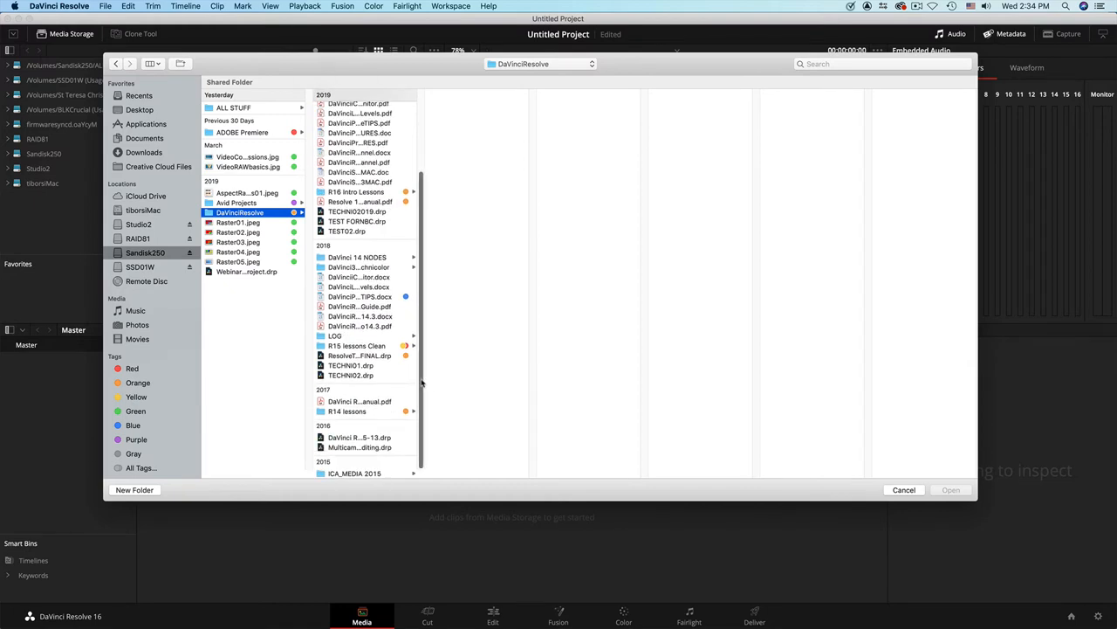
pyautogui.moveTo(423, 255)
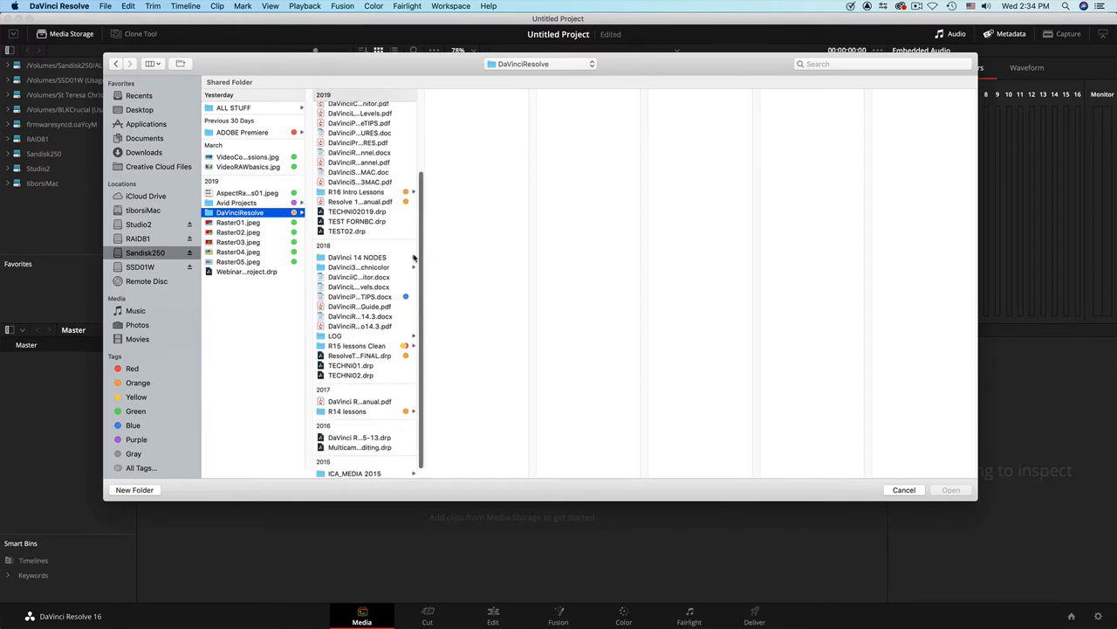
pyautogui.click(356, 191)
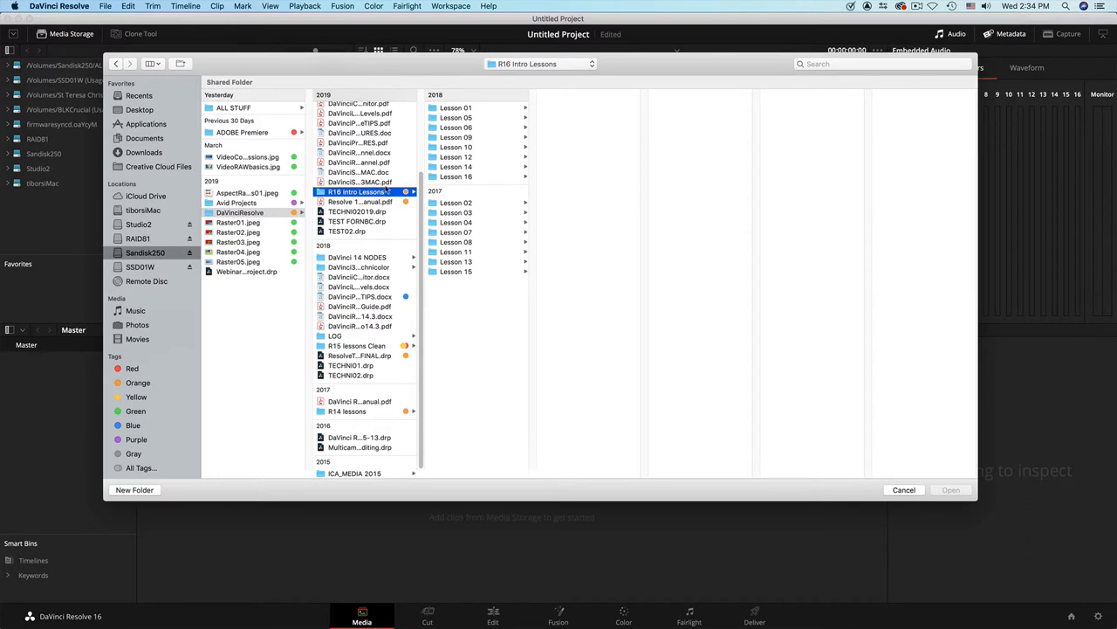
pyautogui.click(456, 156)
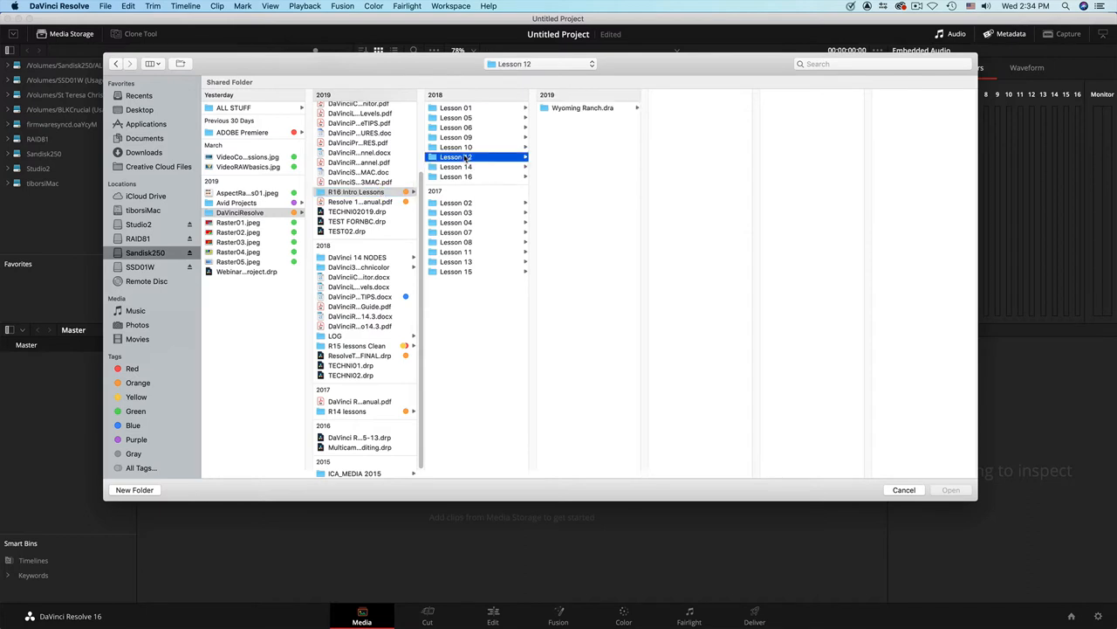
pyautogui.click(589, 107)
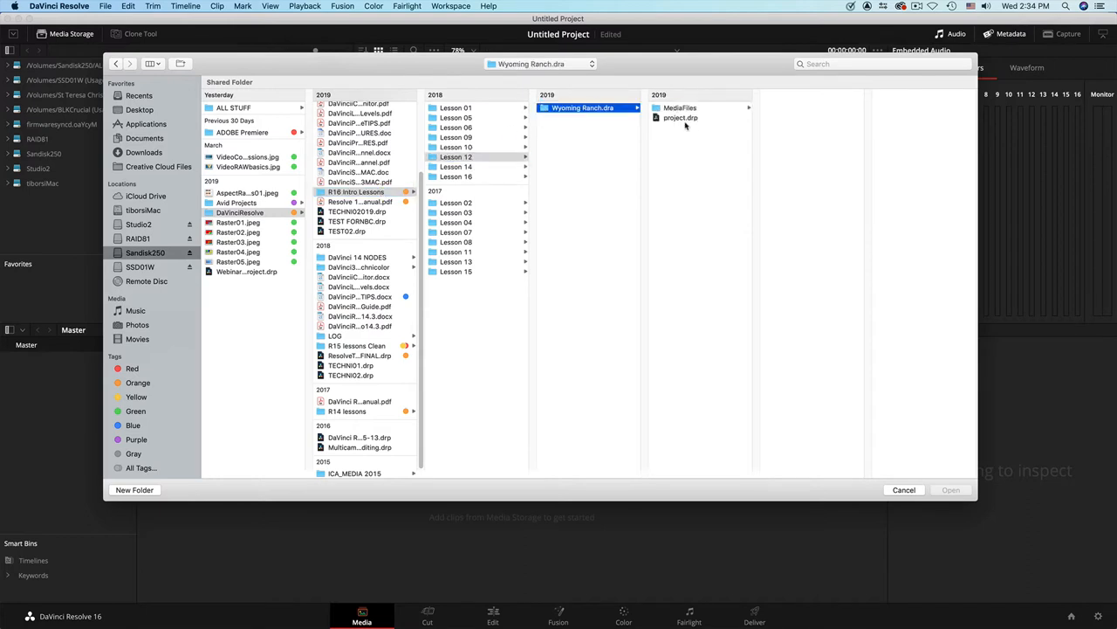
pyautogui.click(680, 107)
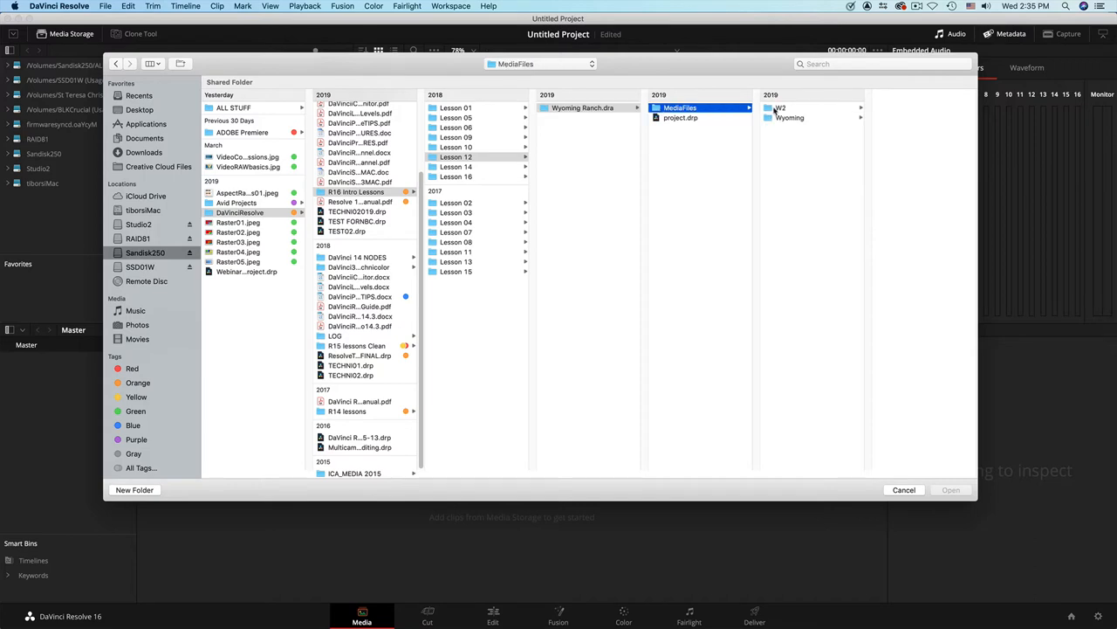
pyautogui.click(780, 107)
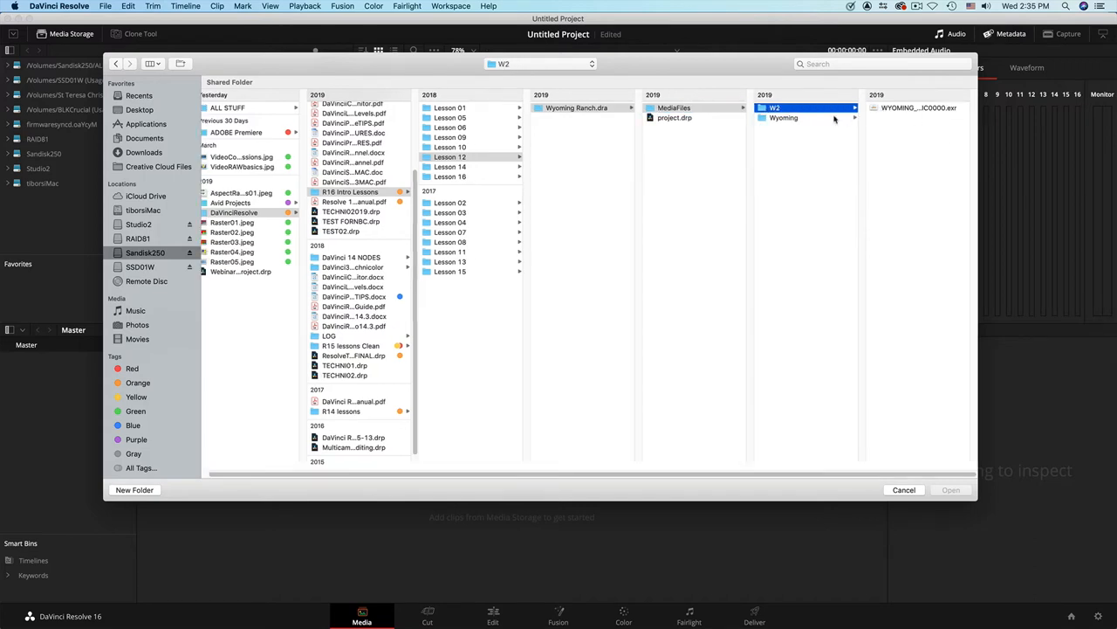
pyautogui.click(784, 118)
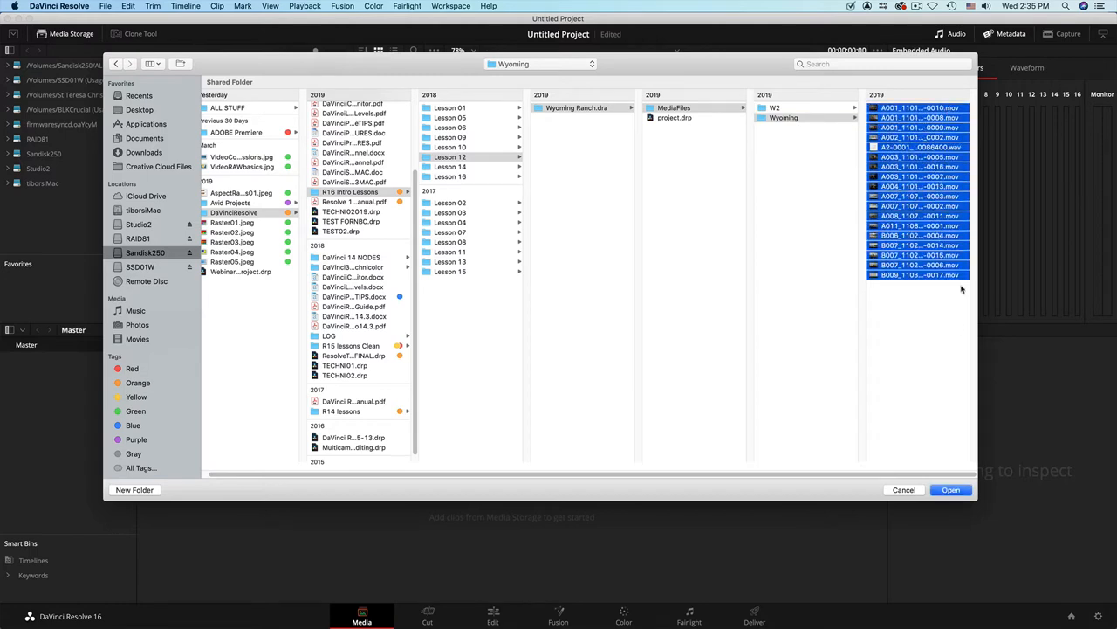
# Import the selected Wyoming clips, triggering the frame rate mismatch prompt
pyautogui.click(951, 490)
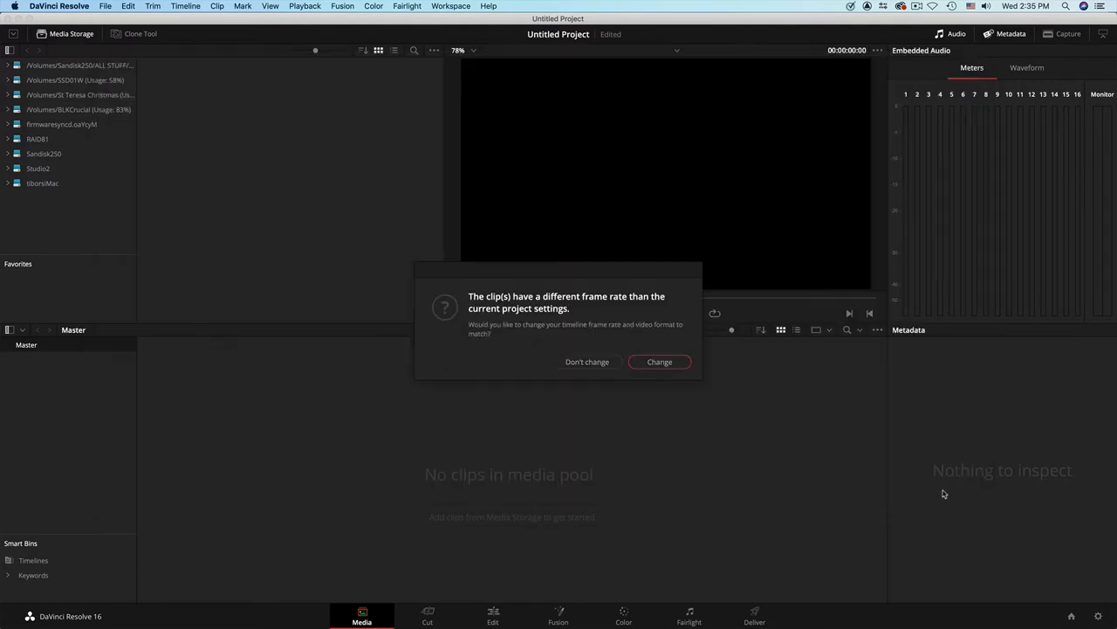
pyautogui.moveTo(483, 361)
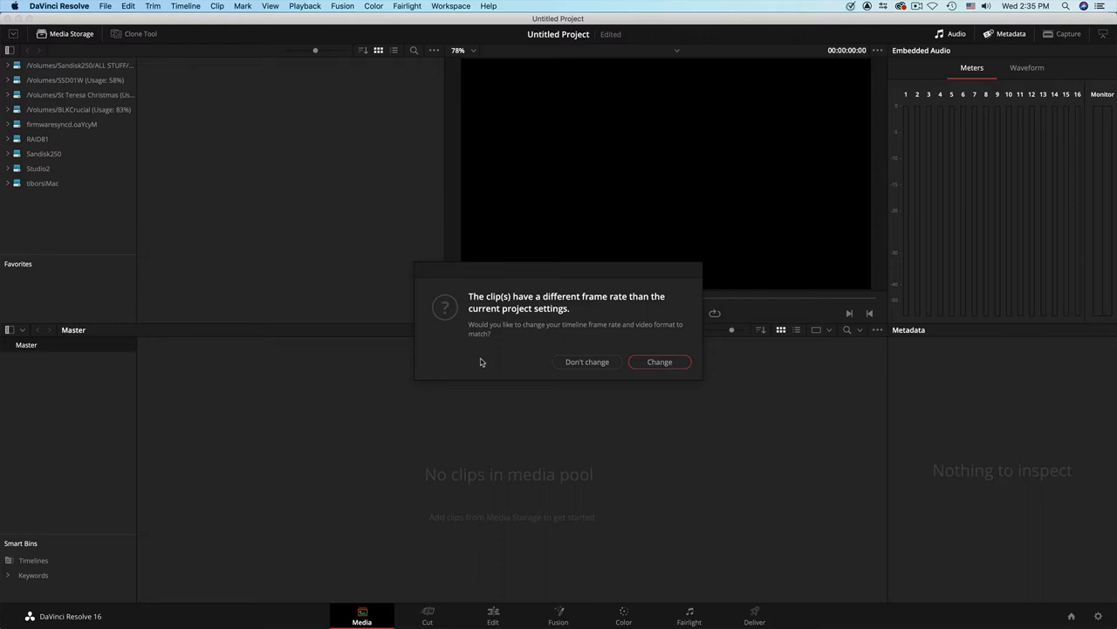
pyautogui.moveTo(604, 337)
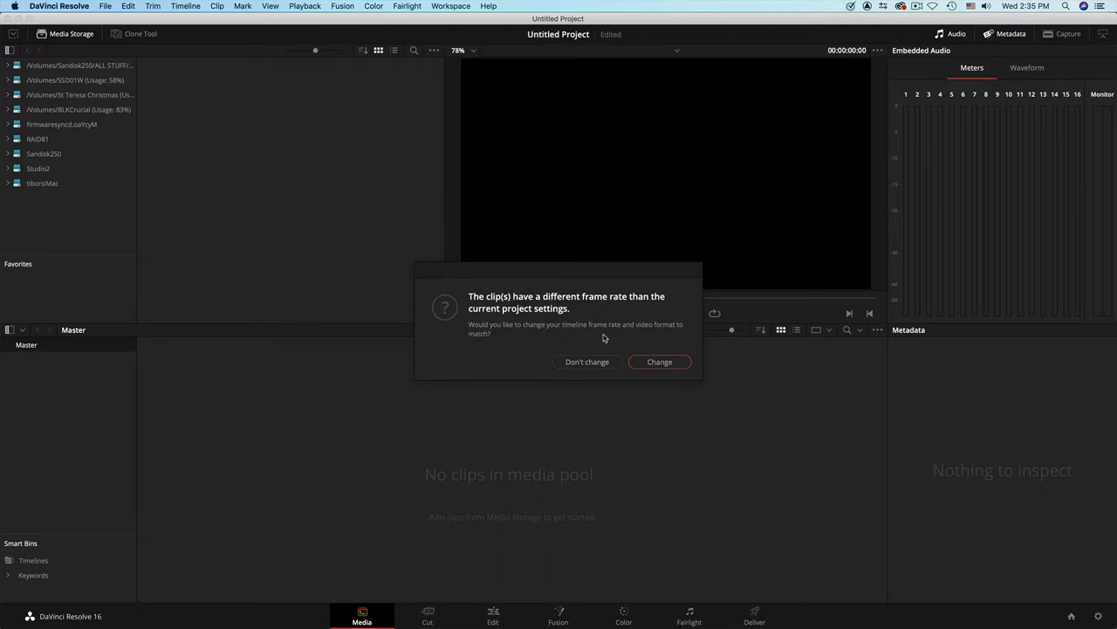
pyautogui.moveTo(607, 340)
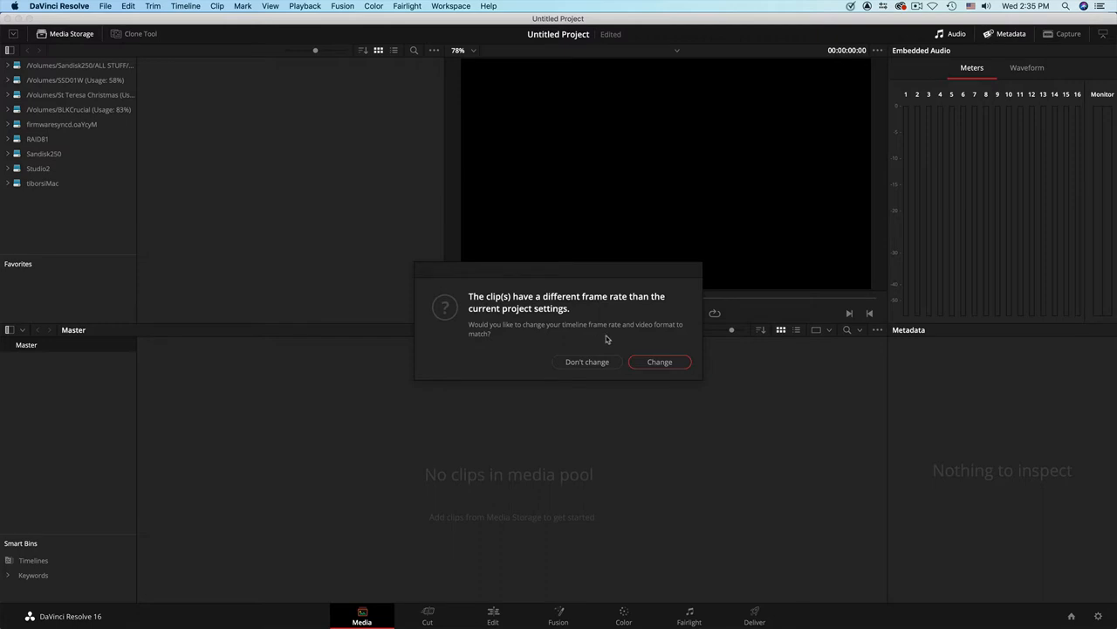
pyautogui.moveTo(563, 346)
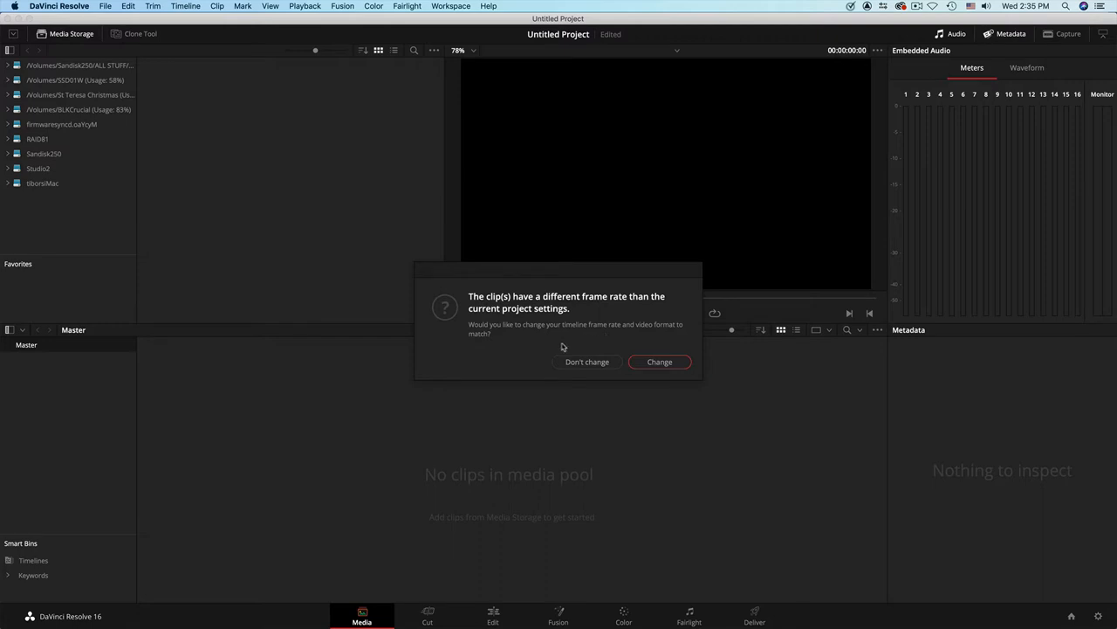
pyautogui.moveTo(650, 400)
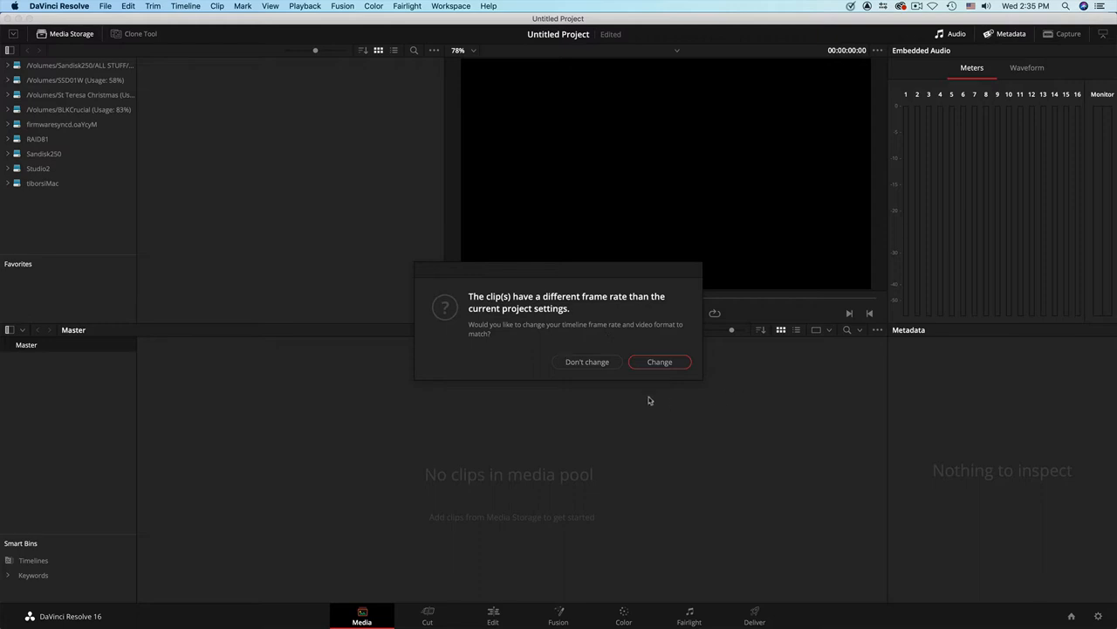
pyautogui.moveTo(758, 367)
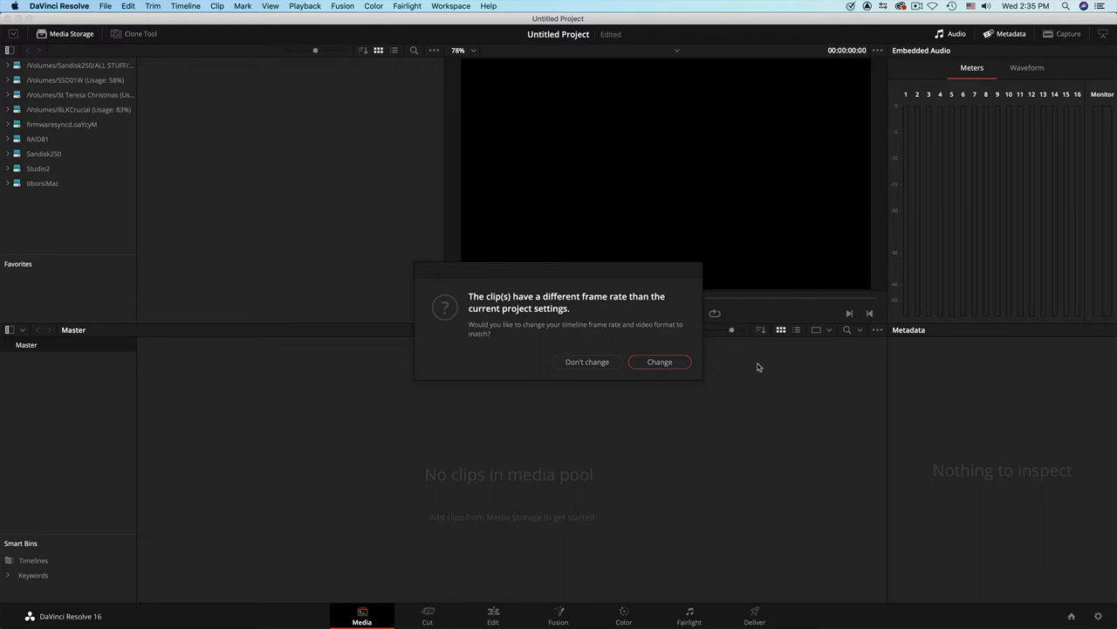
pyautogui.moveTo(587, 362)
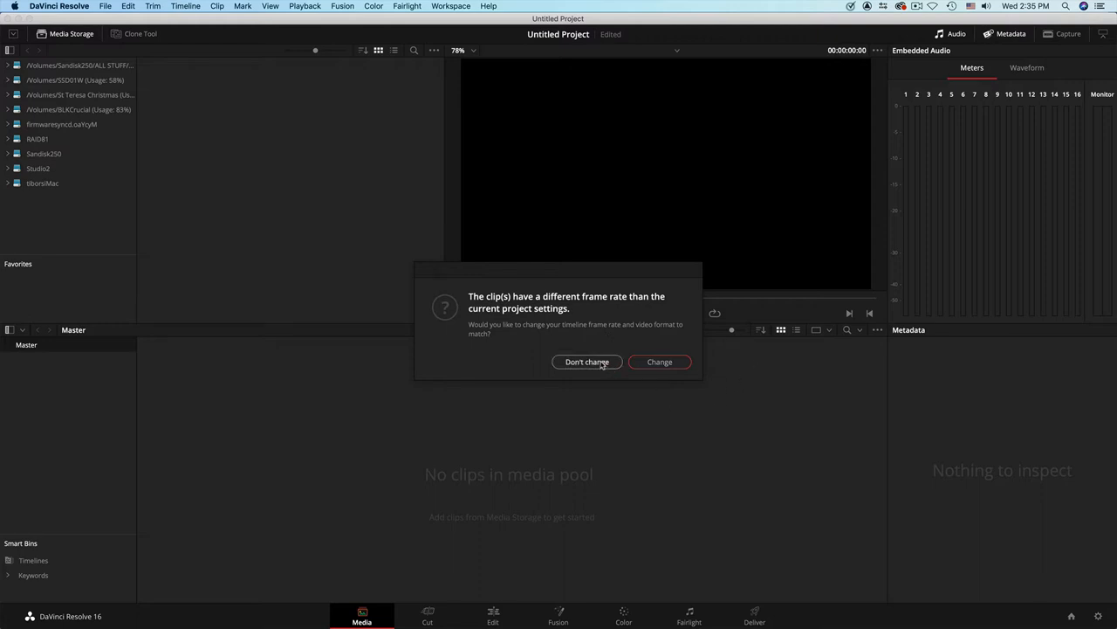
# Choose Don't Change so the Wyoming clips import at the existing project frame rate
pyautogui.click(587, 361)
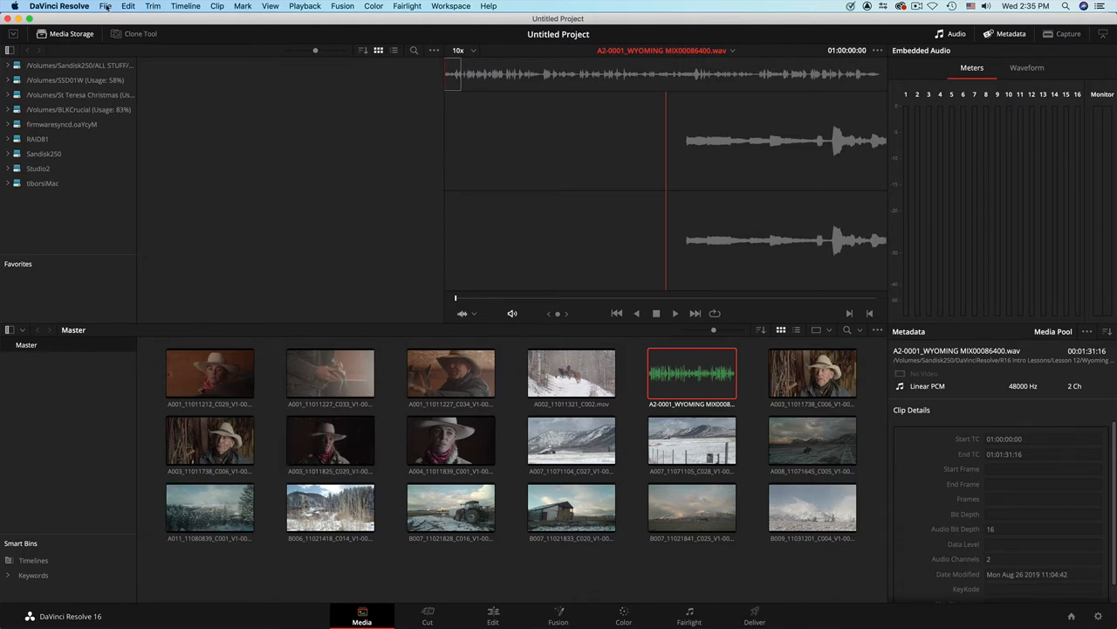
# Open the File menu
pyautogui.click(107, 9)
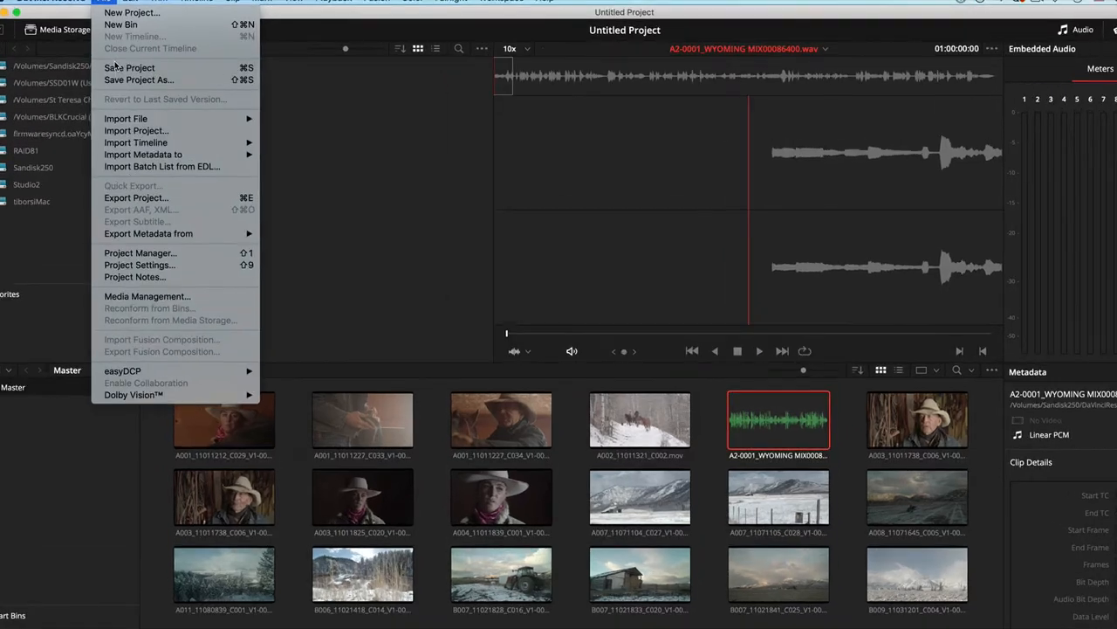
pyautogui.moveTo(143, 80)
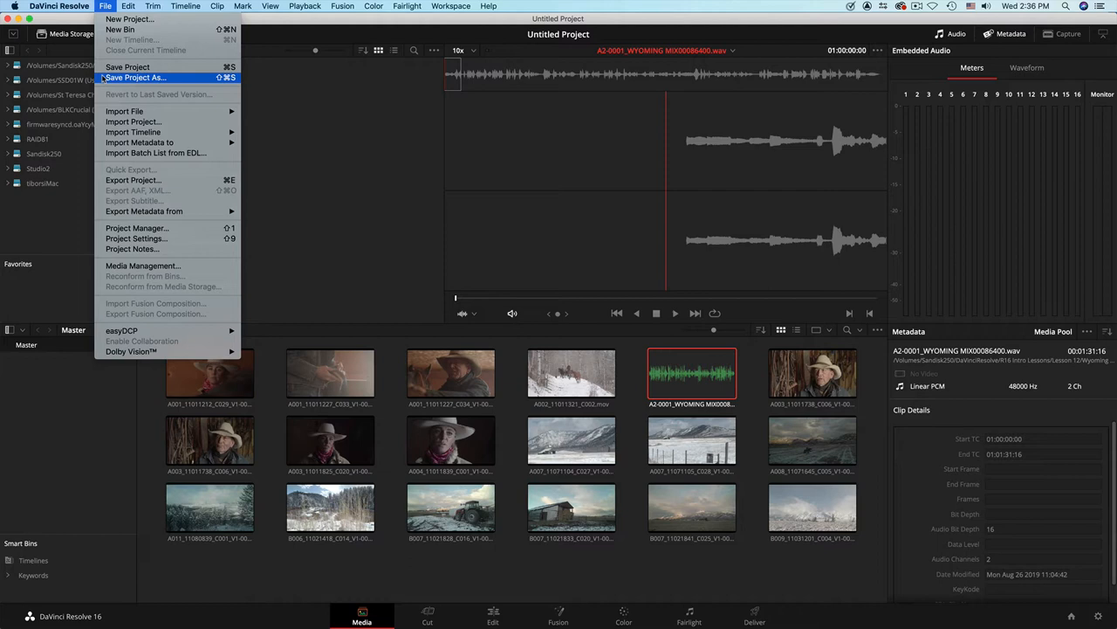
pyautogui.moveTo(140, 142)
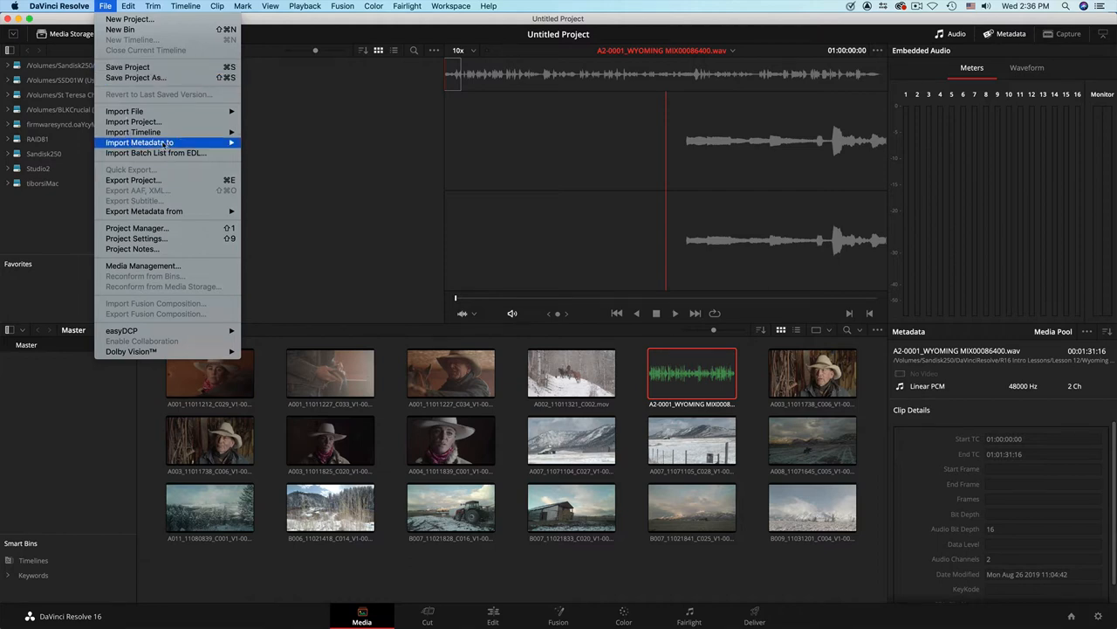
pyautogui.moveTo(133, 180)
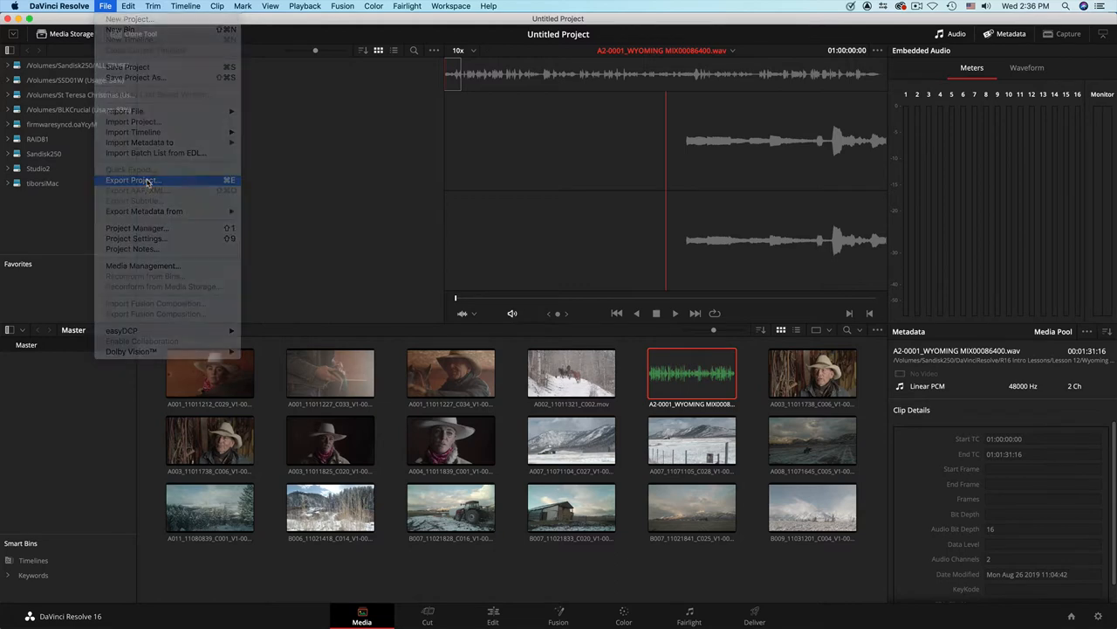
# Use Export Project to save MY WEBINAR DEMO.drp onto the Sandisk250 drive
pyautogui.click(132, 180)
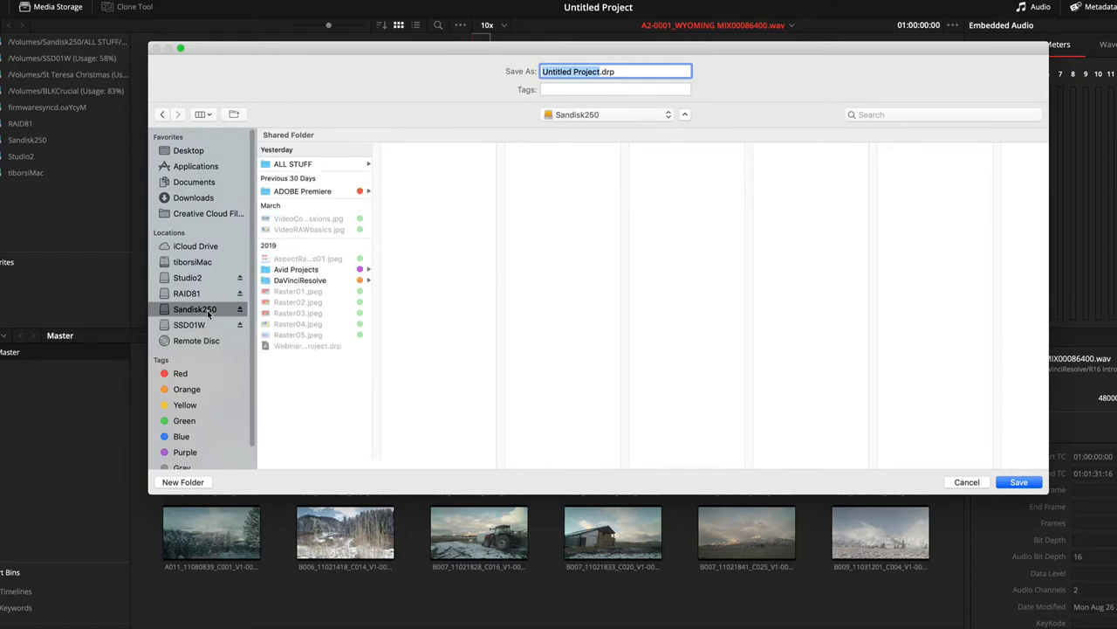
pyautogui.moveTo(505, 147)
pyautogui.write('M')
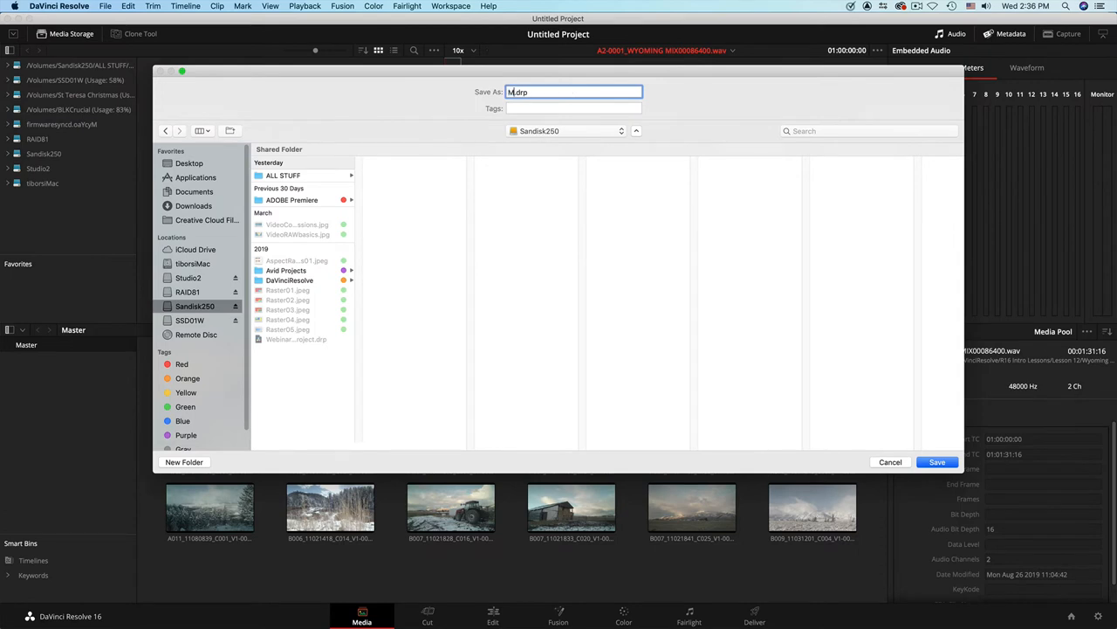
pyautogui.write('Y WEBINAR DEMO')
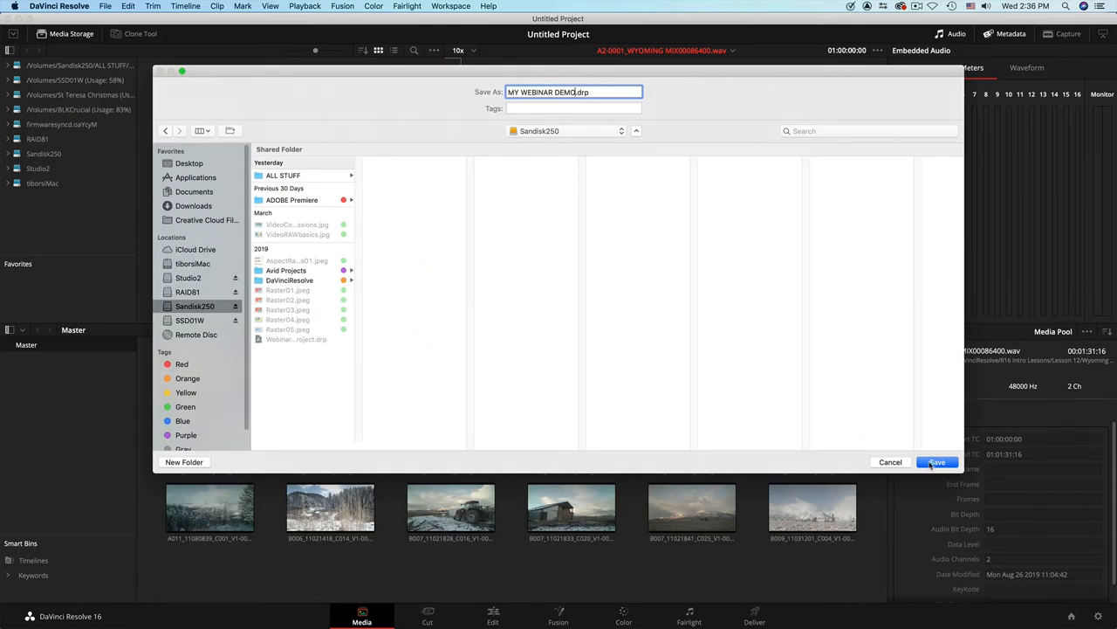
pyautogui.click(937, 462)
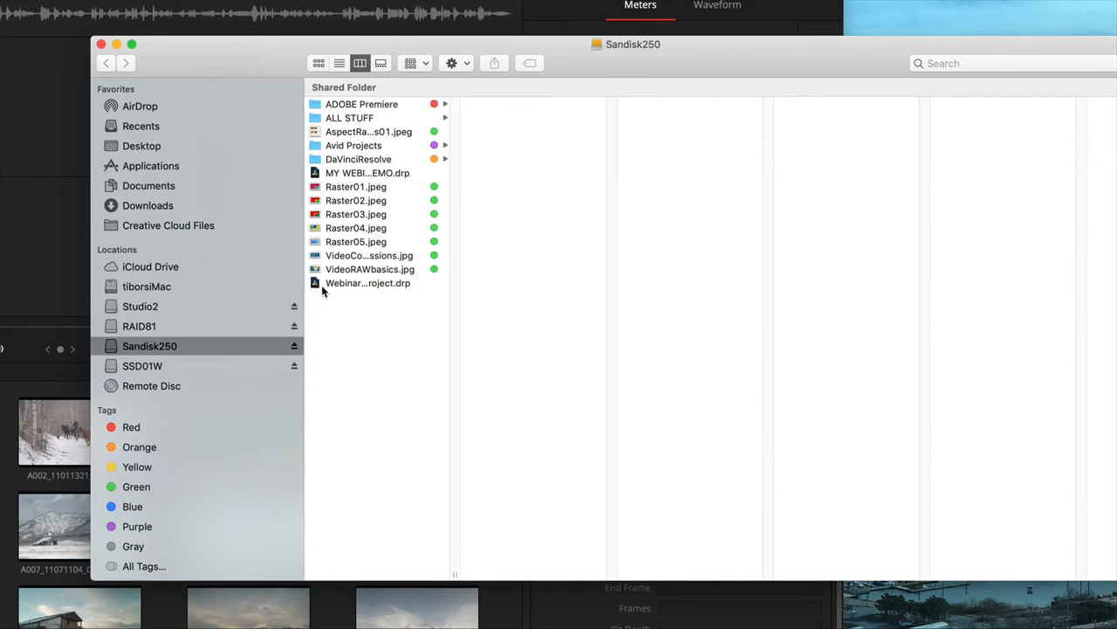
pyautogui.click(367, 172)
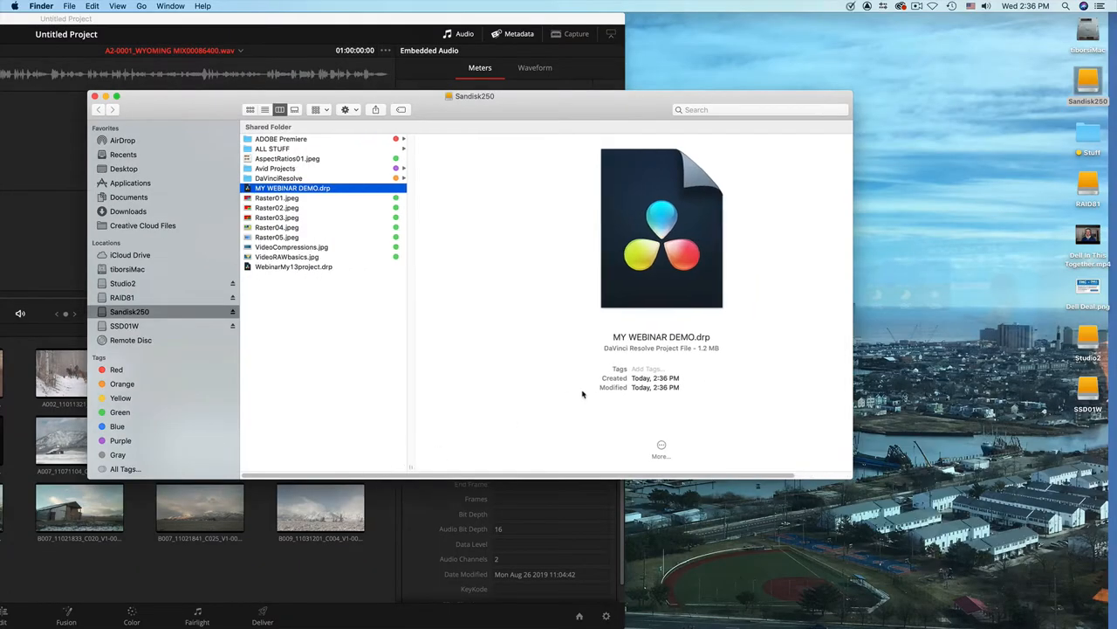
pyautogui.moveTo(411, 466)
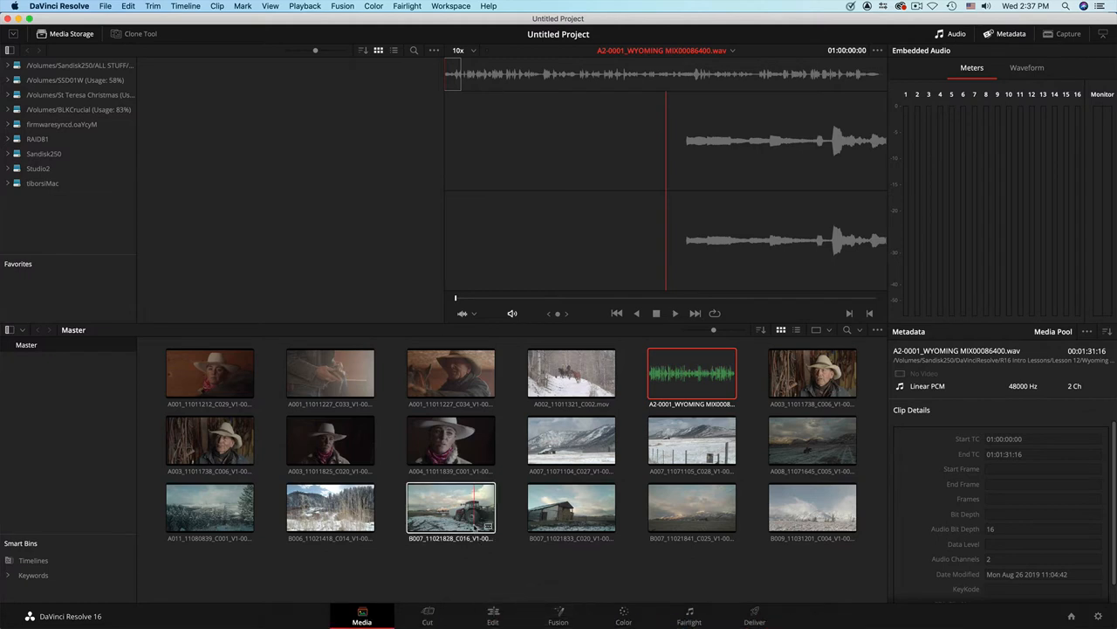
# Switch to the Cut page and select a clip in the Media Pool for Timeline 1
pyautogui.click(427, 615)
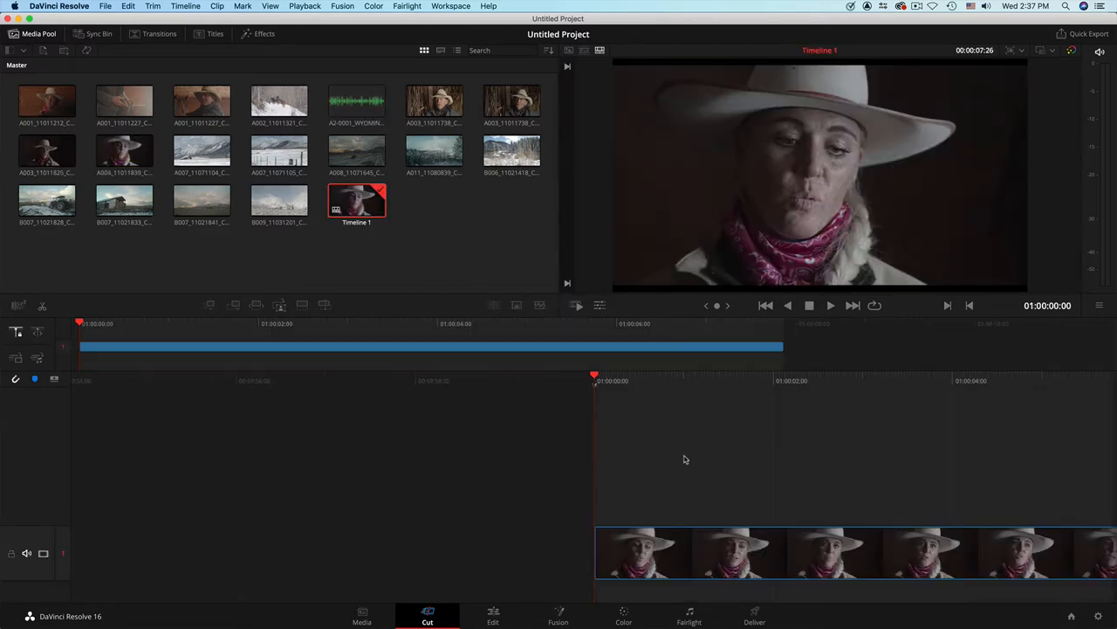
pyautogui.click(433, 153)
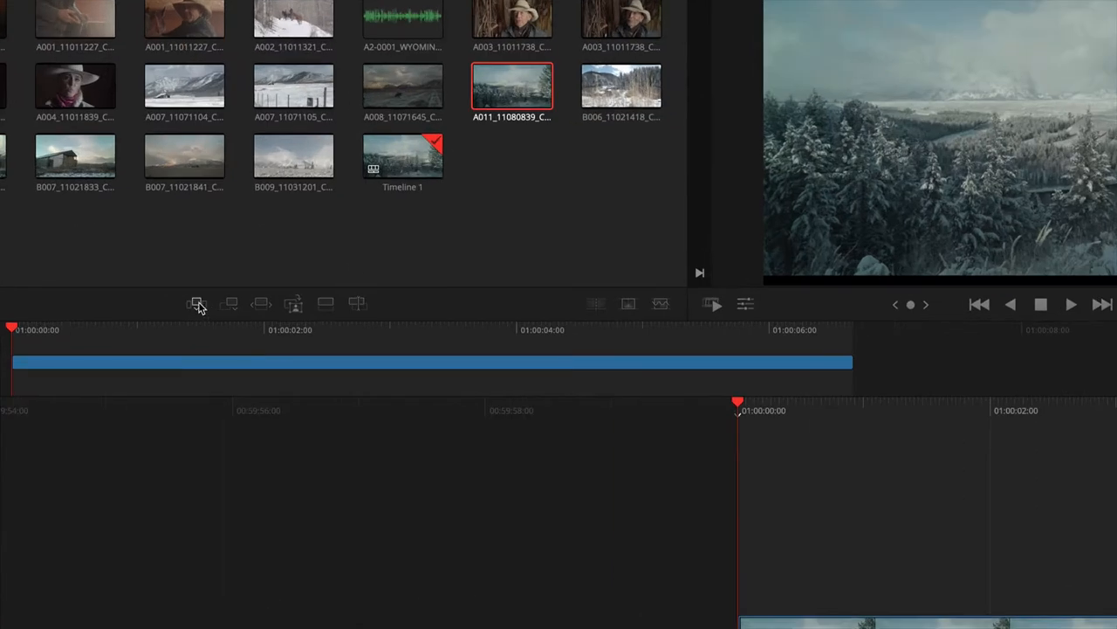
pyautogui.moveTo(229, 303)
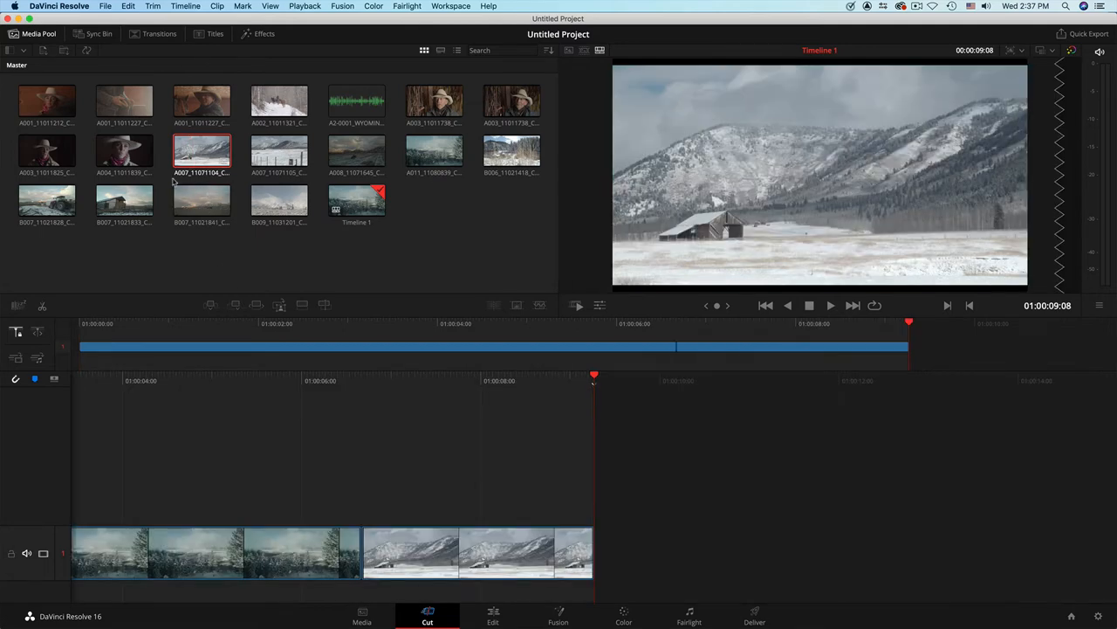
# Append the cowgirl close-up clip to Timeline 1 and move the playhead into it
pyautogui.click(123, 152)
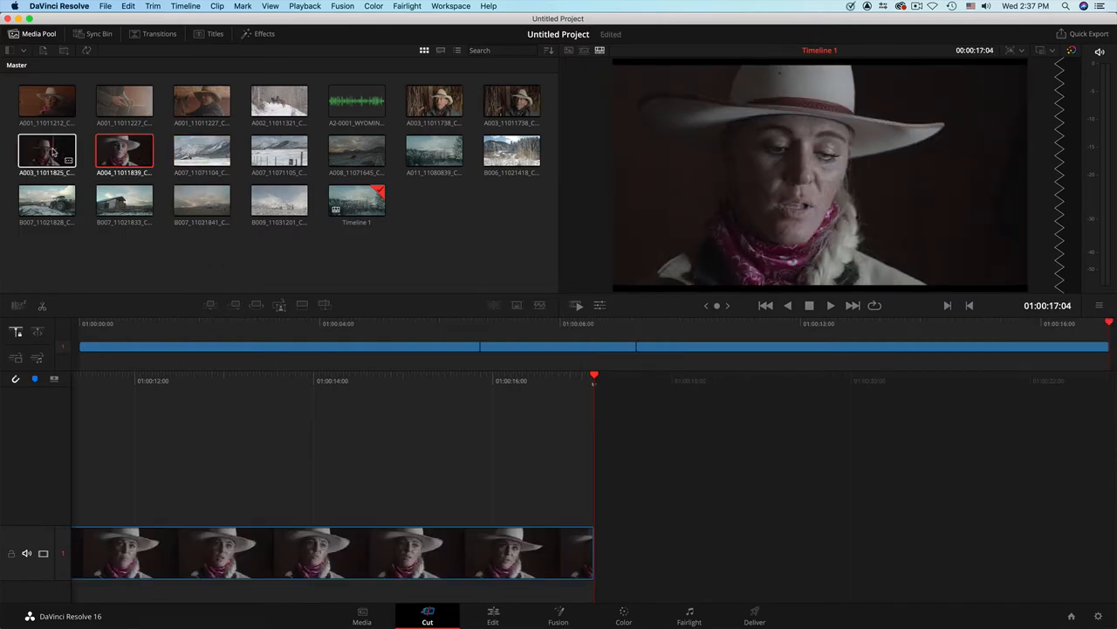
pyautogui.click(202, 101)
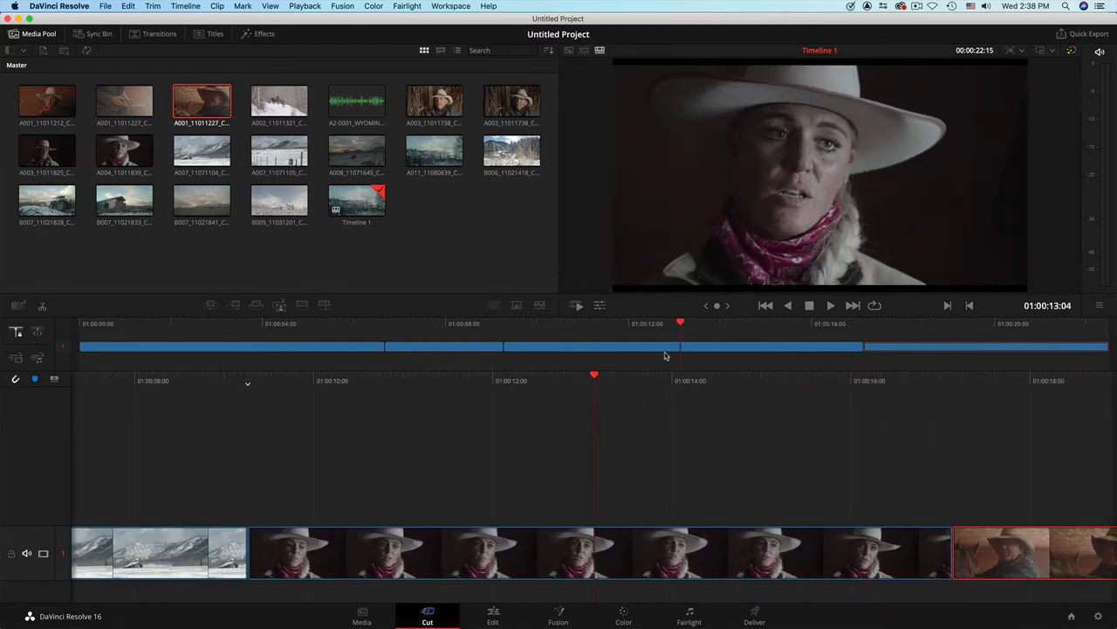
pyautogui.click(431, 346)
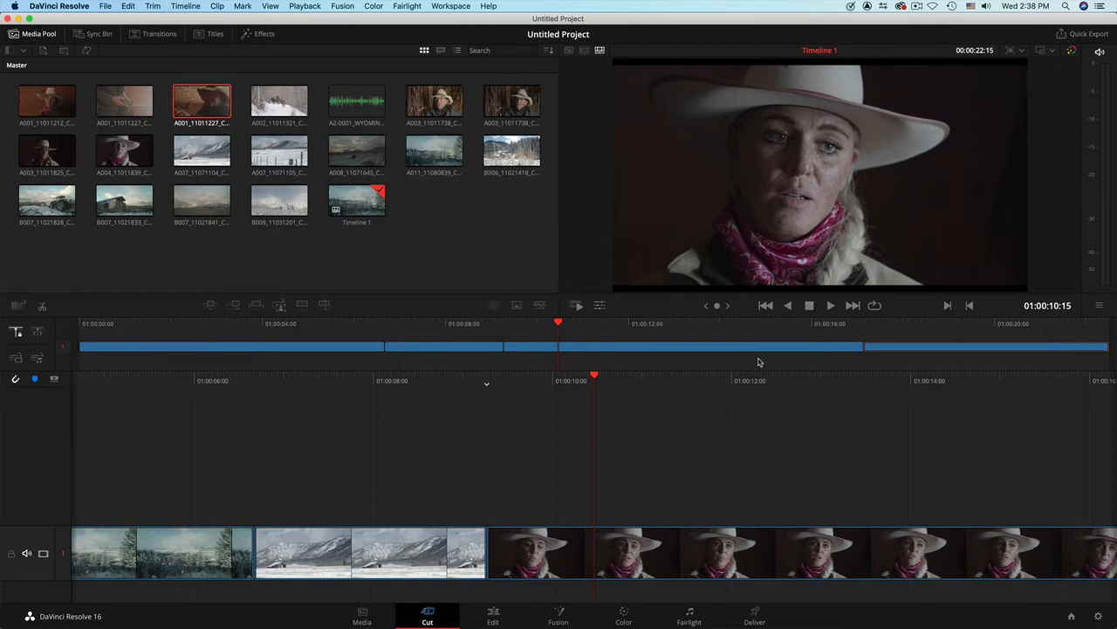
# Switch to the Edit page and place the playhead on the barn shot
pyautogui.click(493, 617)
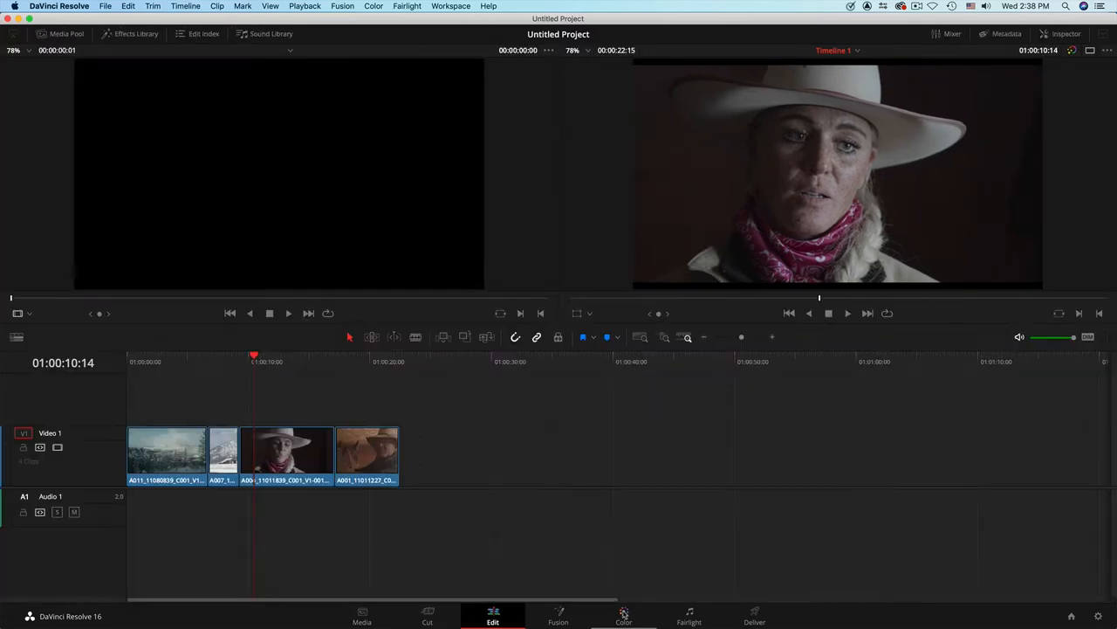
pyautogui.click(311, 357)
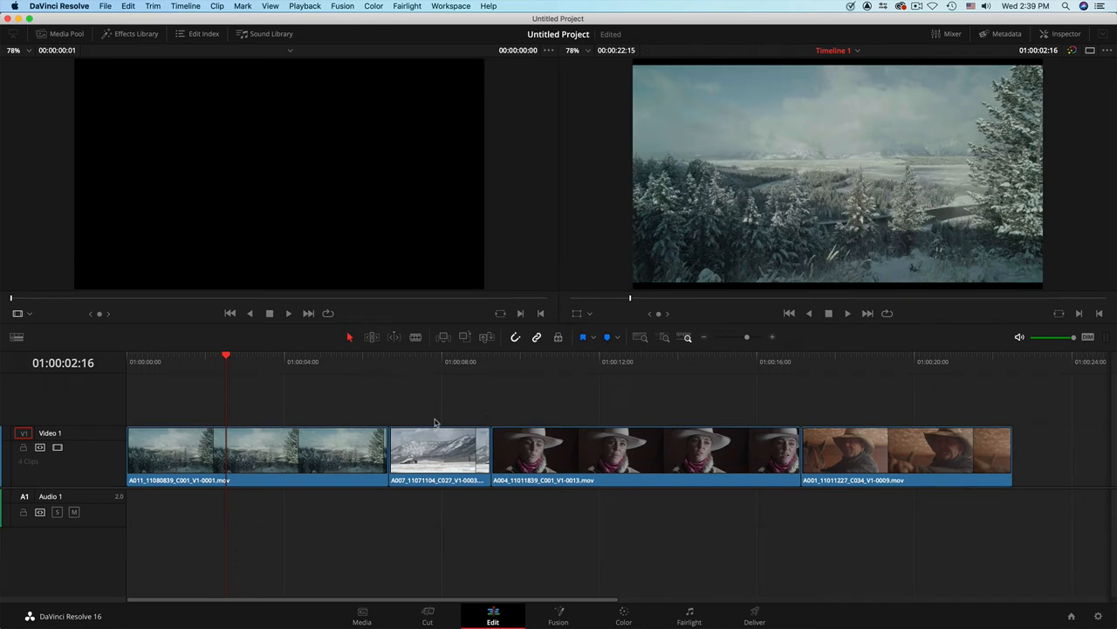
pyautogui.click(356, 362)
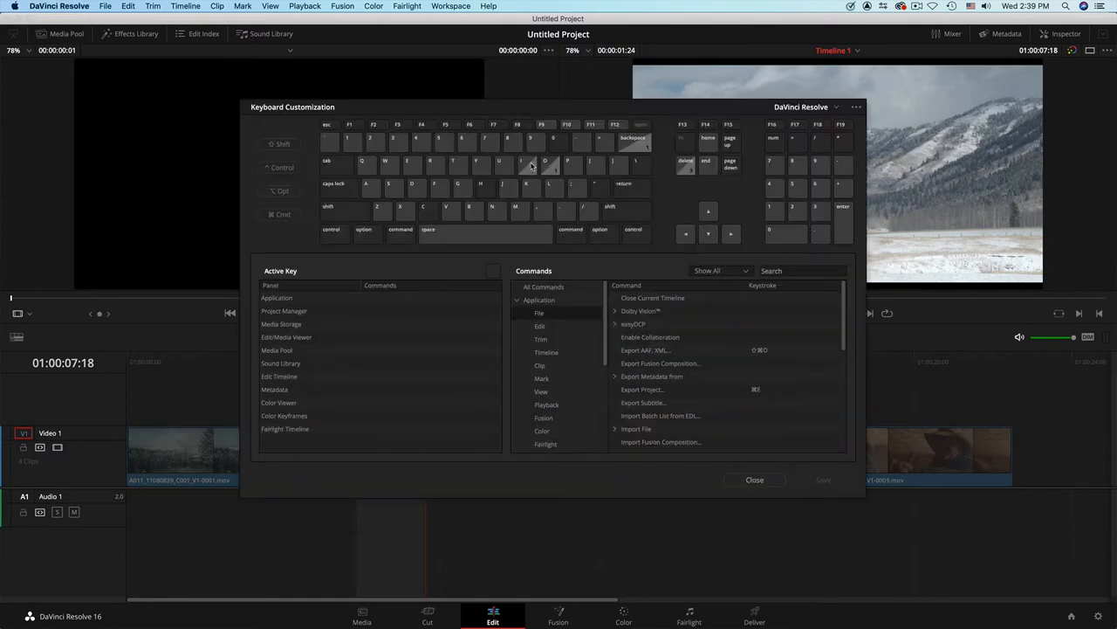
pyautogui.moveTo(547, 166)
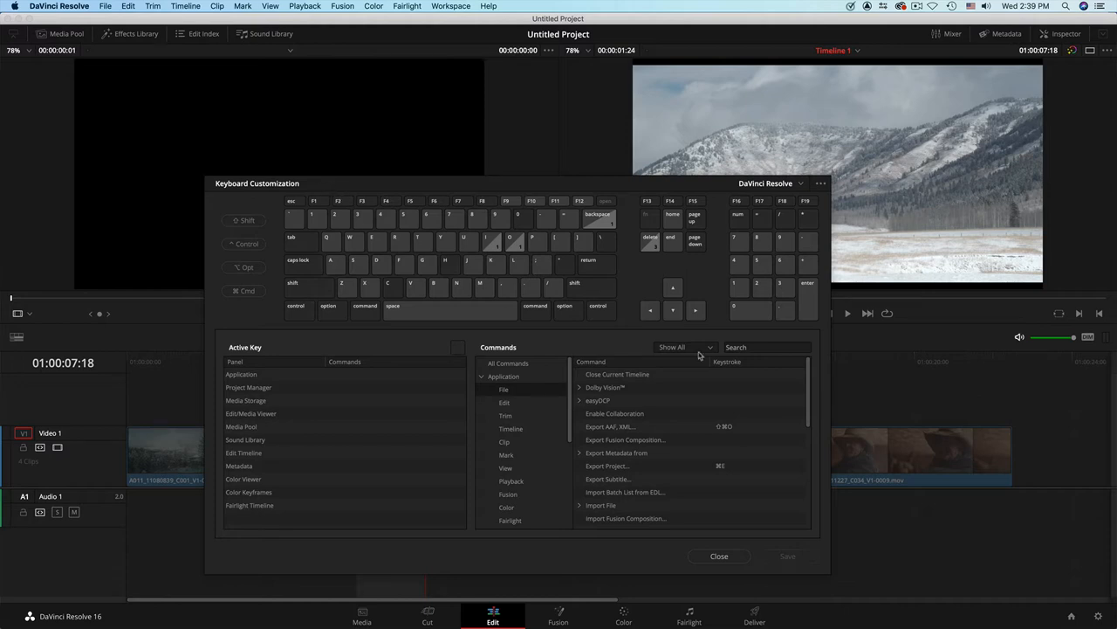
pyautogui.moveTo(603, 225)
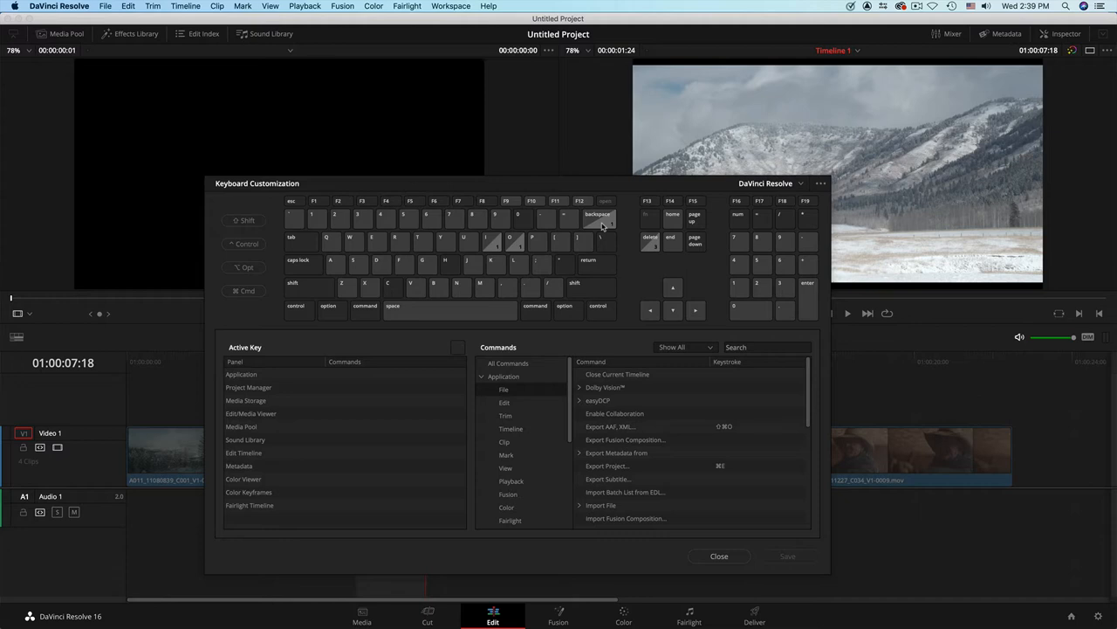
pyautogui.moveTo(584, 231)
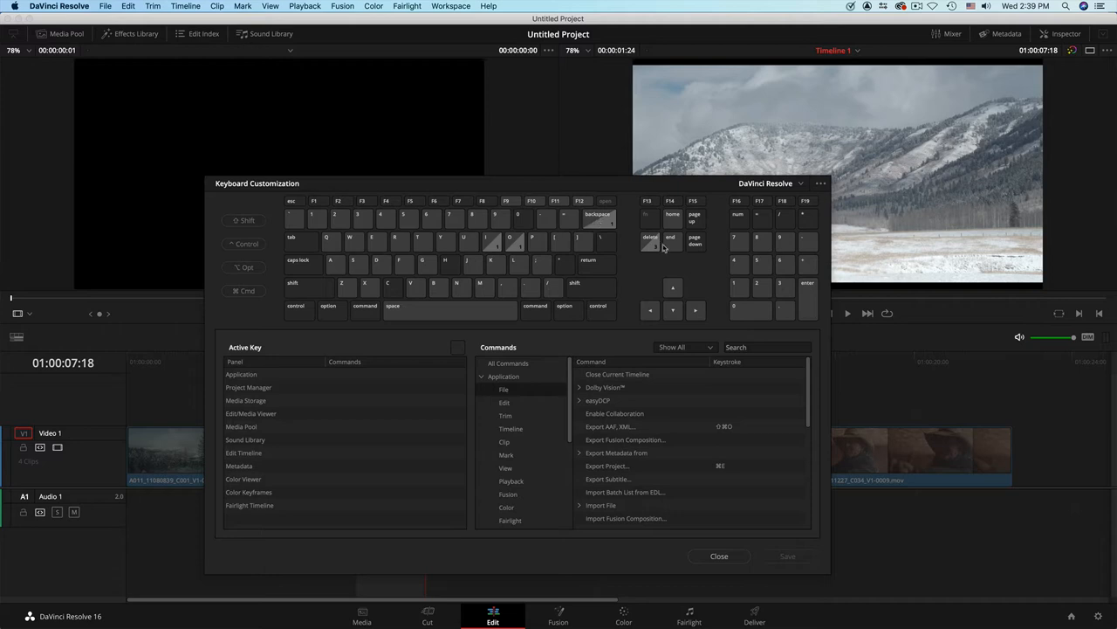
pyautogui.moveTo(652, 247)
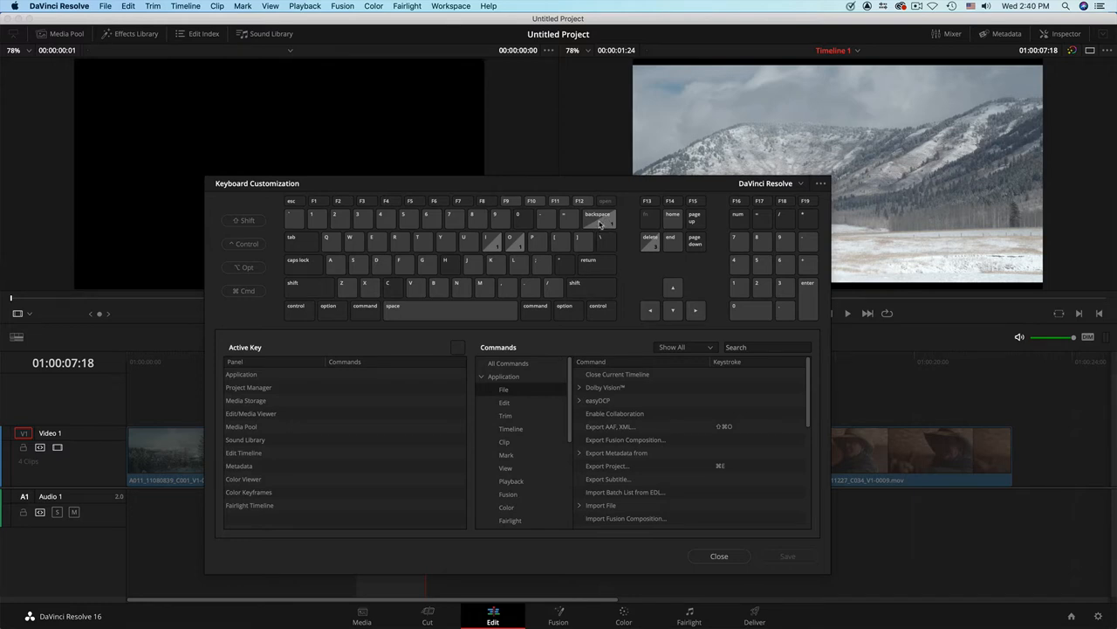
pyautogui.moveTo(557, 217)
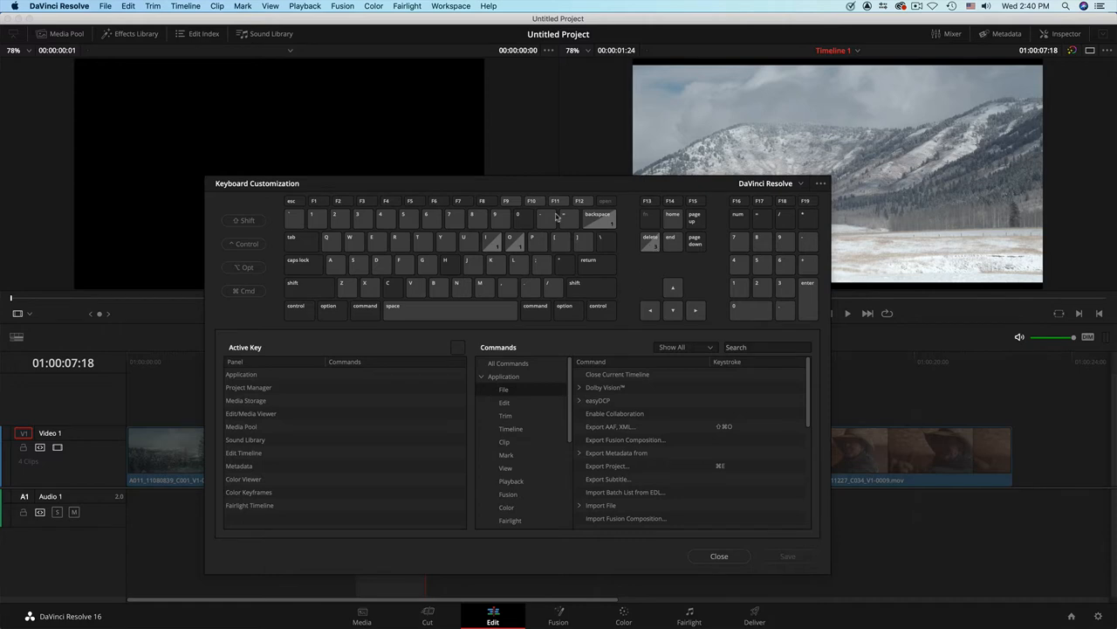
pyautogui.click(720, 556)
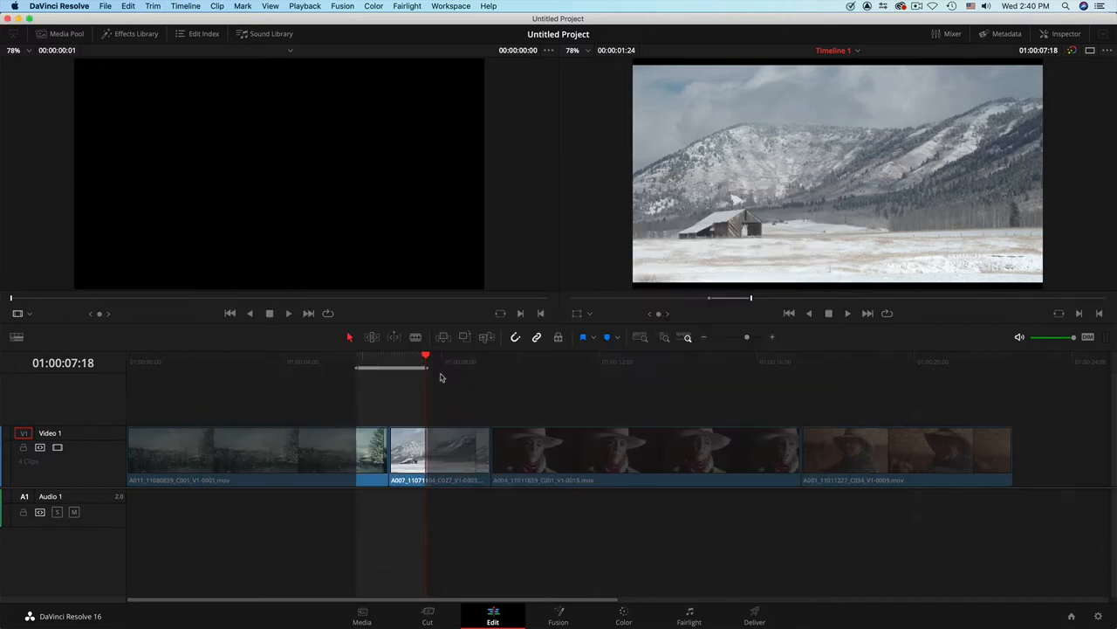
pyautogui.moveTo(389, 356)
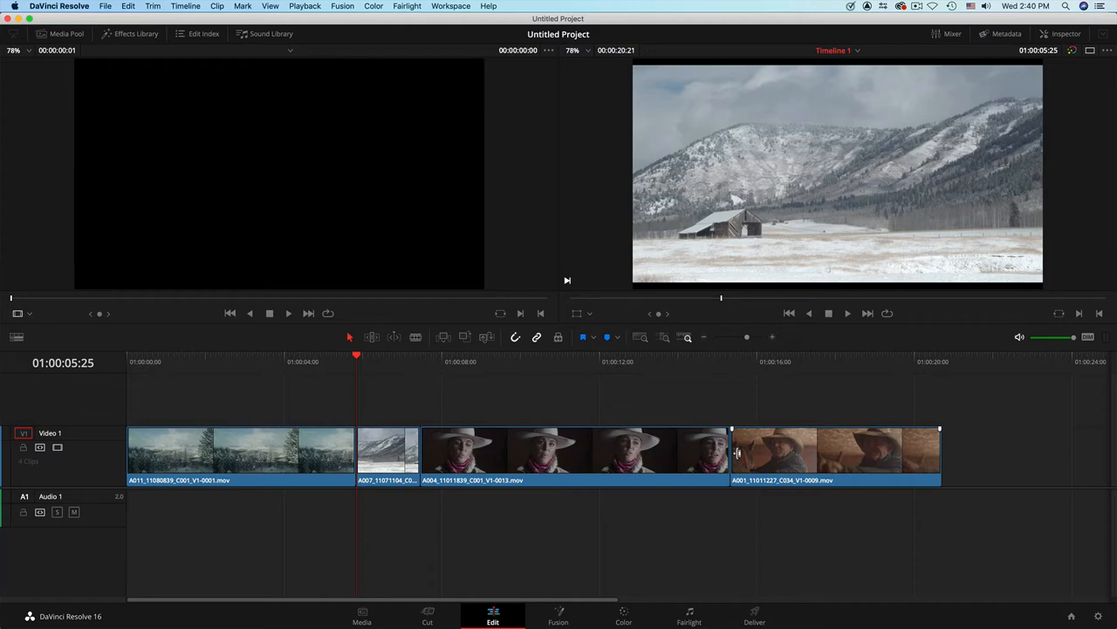
pyautogui.moveTo(752, 439)
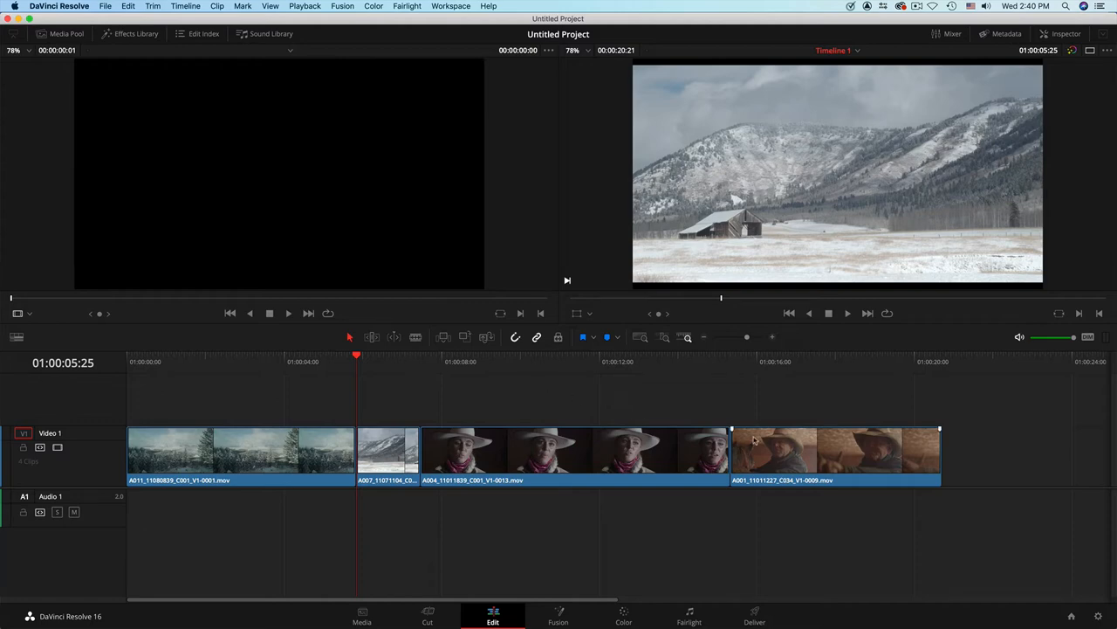
pyautogui.moveTo(755, 439)
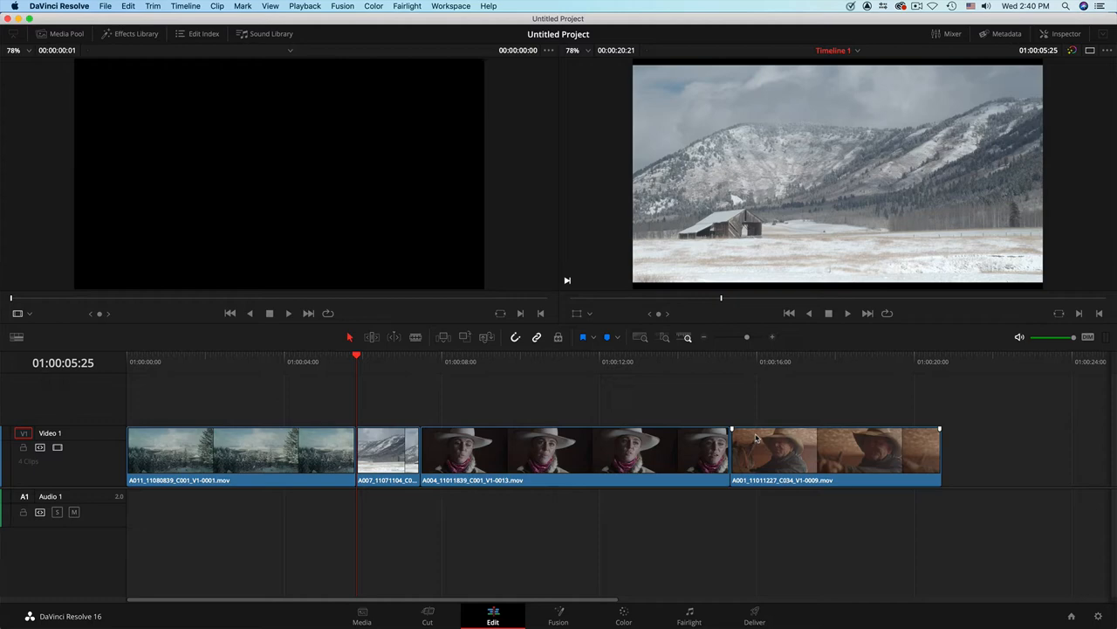
pyautogui.moveTo(759, 450)
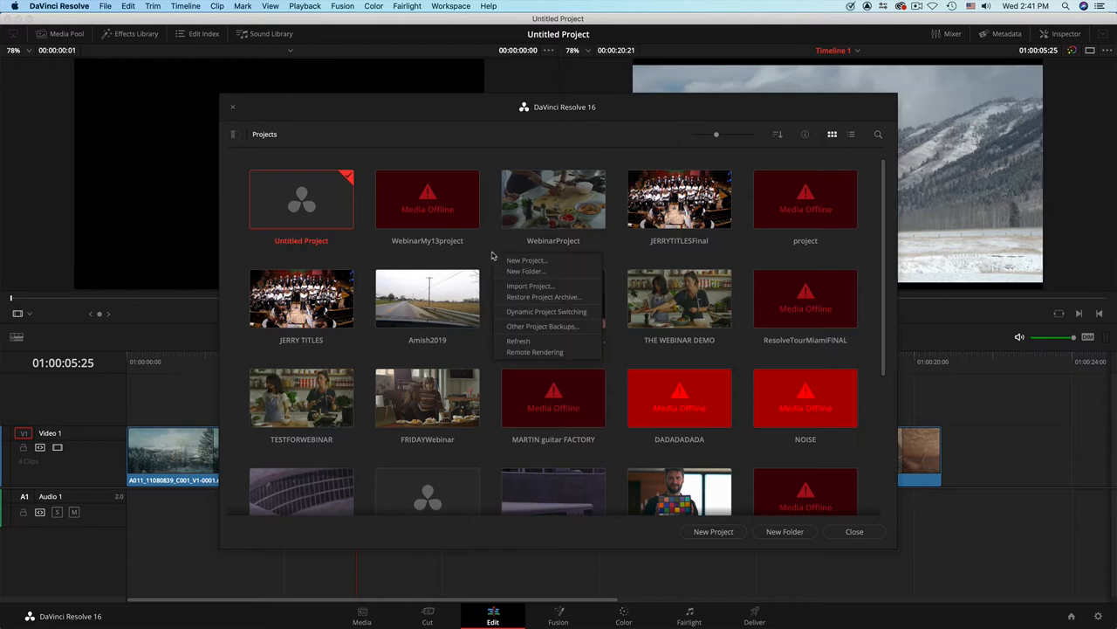
# Open WebinarMy13project.drp, cancelling the duplicate import and not saving the Untitled Project
pyautogui.click(529, 285)
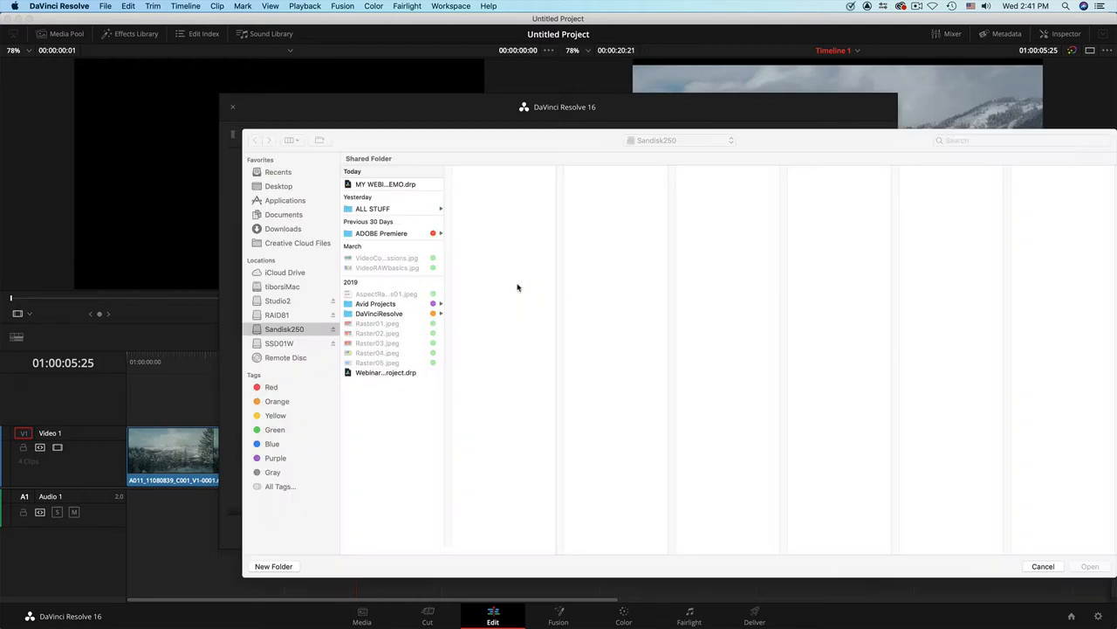
pyautogui.moveTo(311, 328)
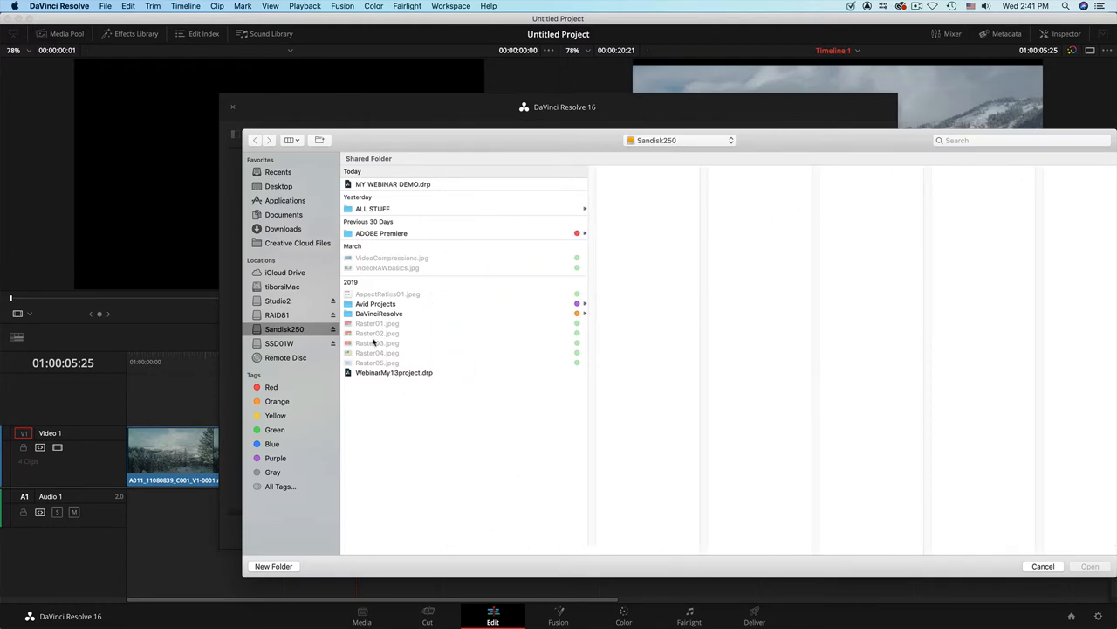
pyautogui.click(394, 372)
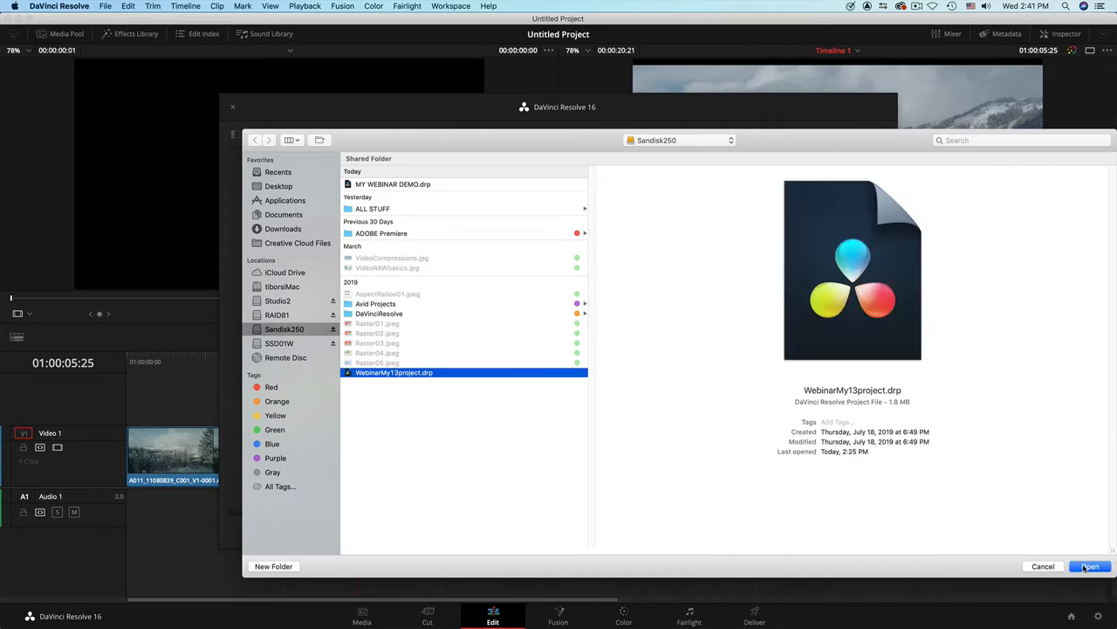
pyautogui.click(1086, 565)
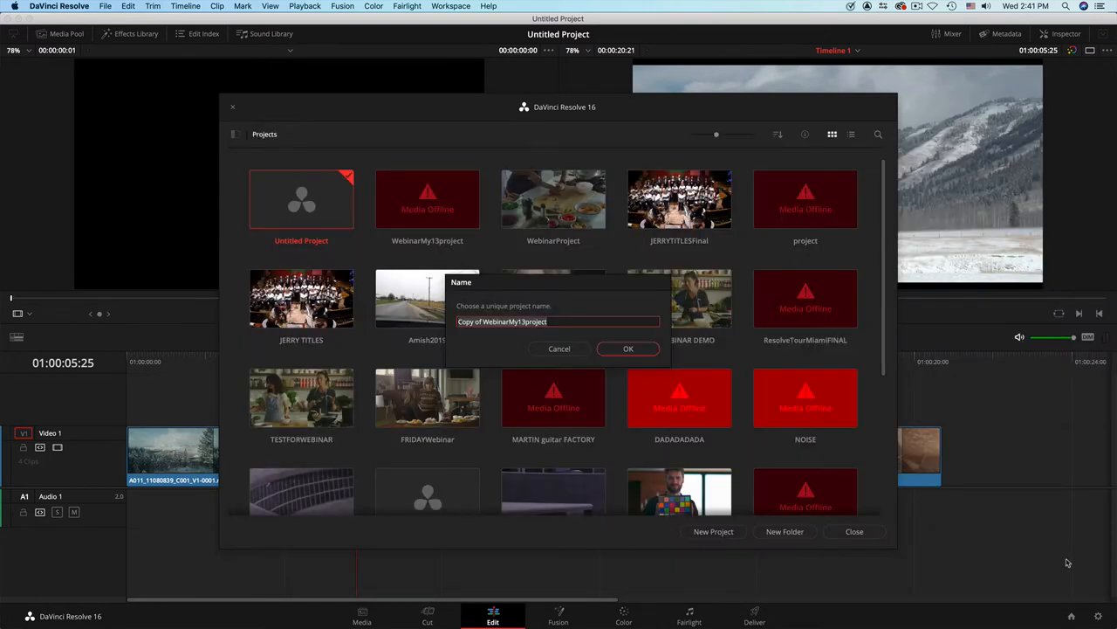
pyautogui.moveTo(1105, 513)
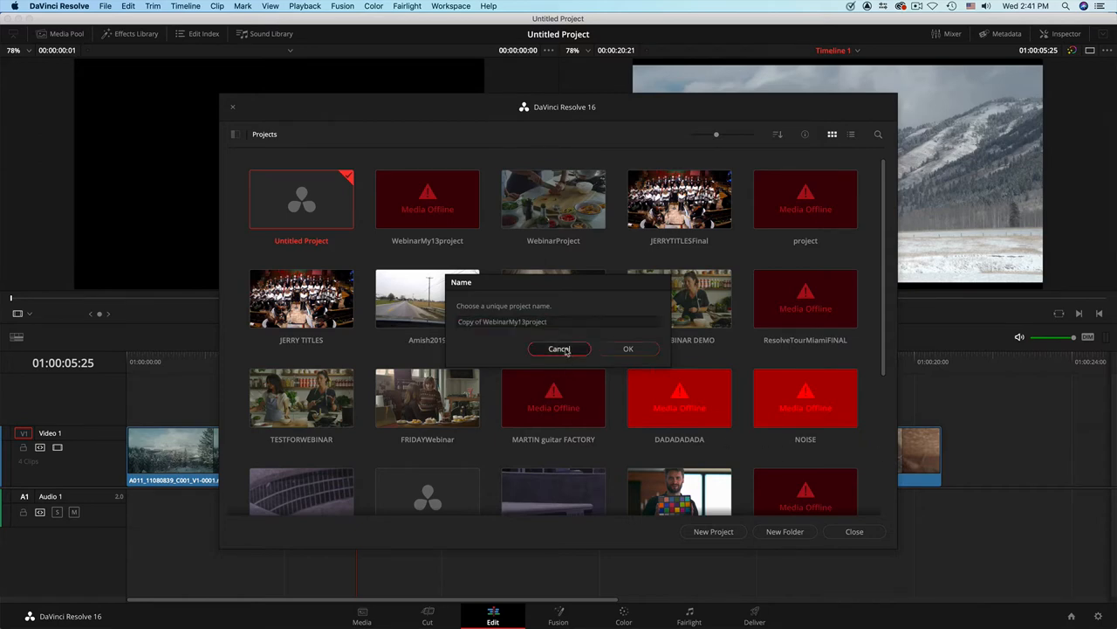
pyautogui.click(560, 349)
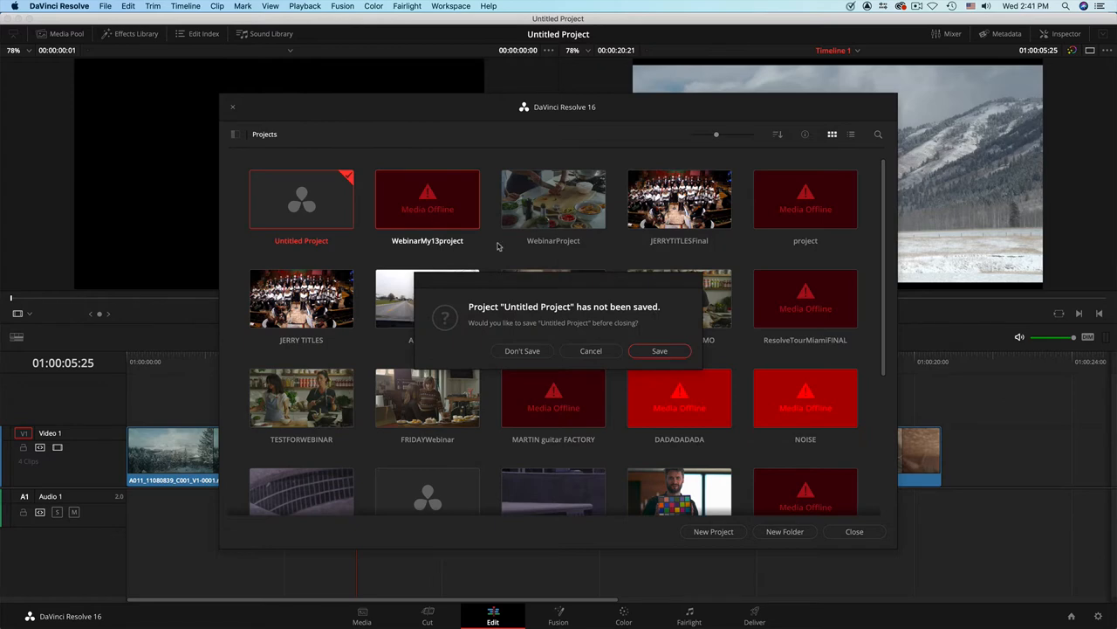
pyautogui.moveTo(553, 357)
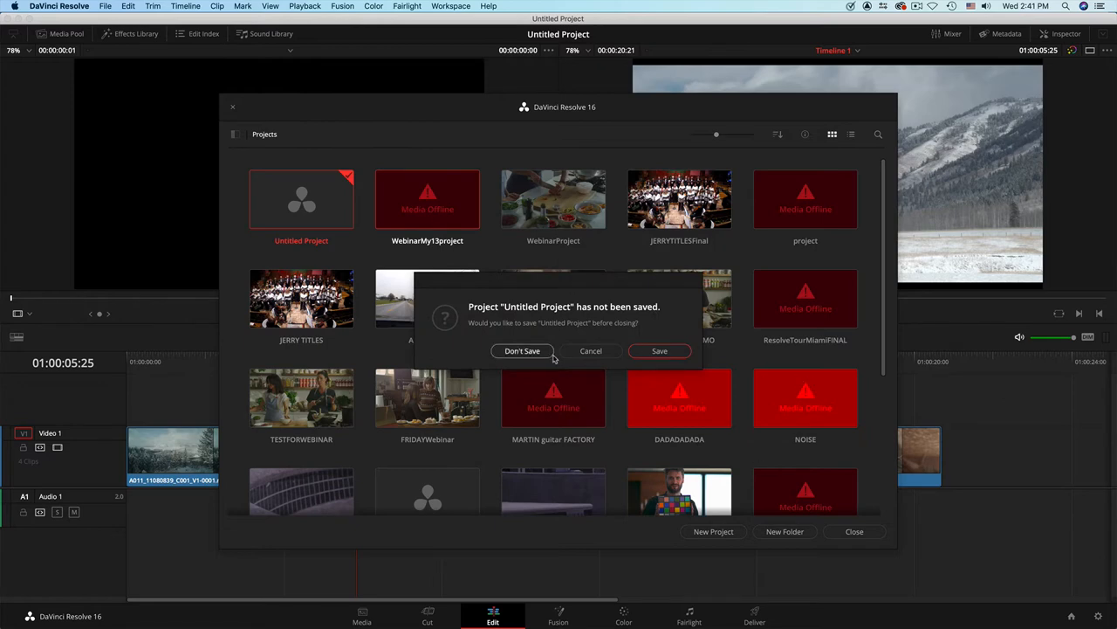
pyautogui.click(522, 351)
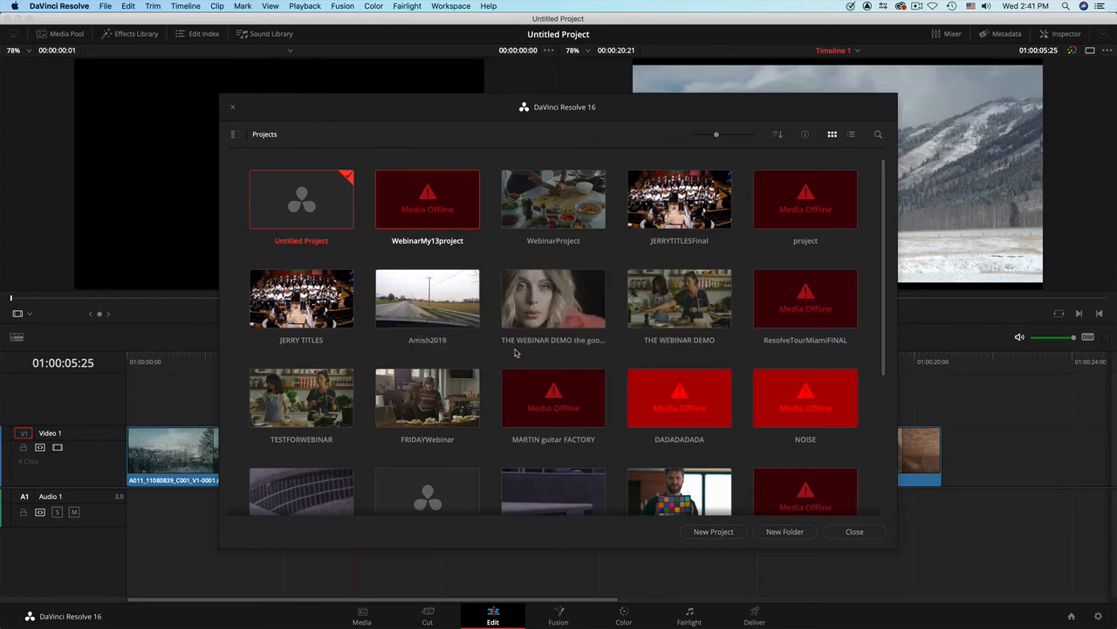
pyautogui.doubleClick(427, 199)
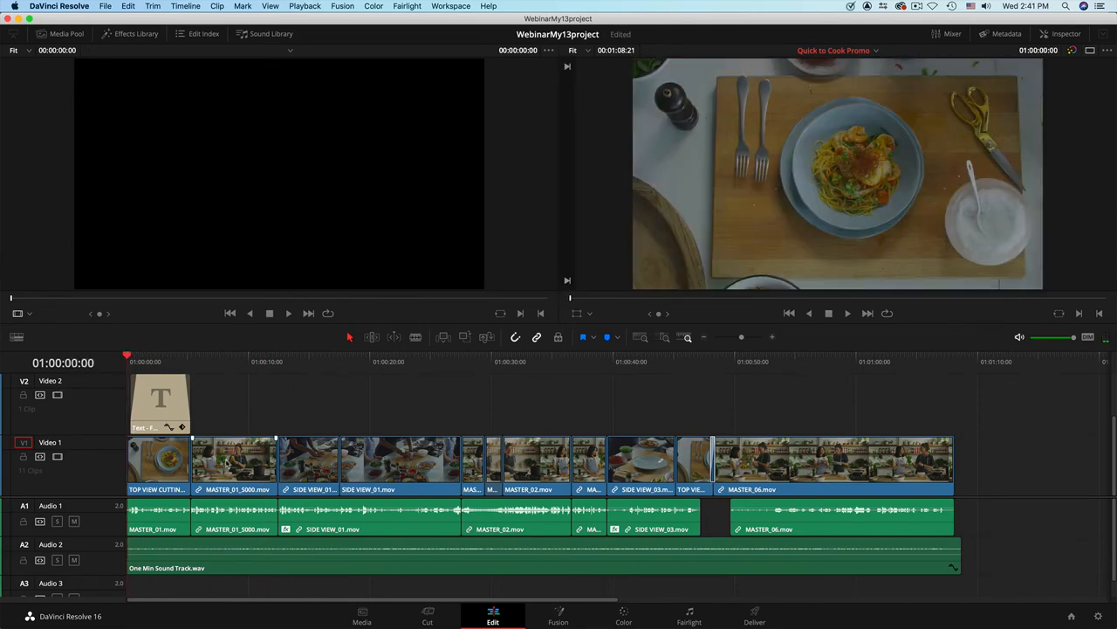
# Select the Text title clip on track V2 of the timeline
pyautogui.click(160, 402)
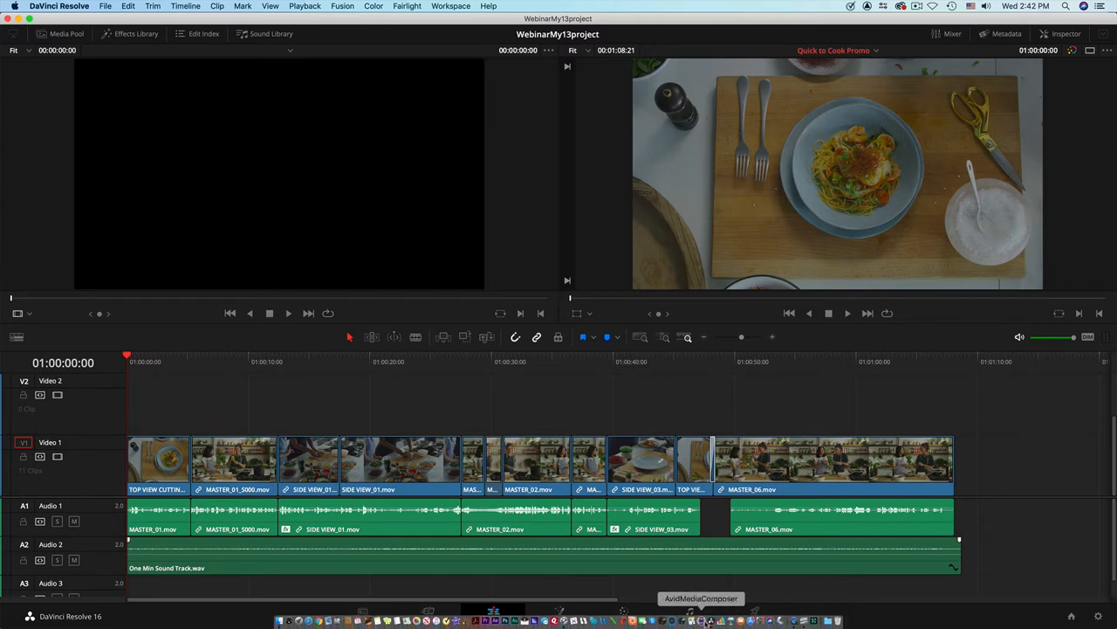
pyautogui.moveTo(495, 607)
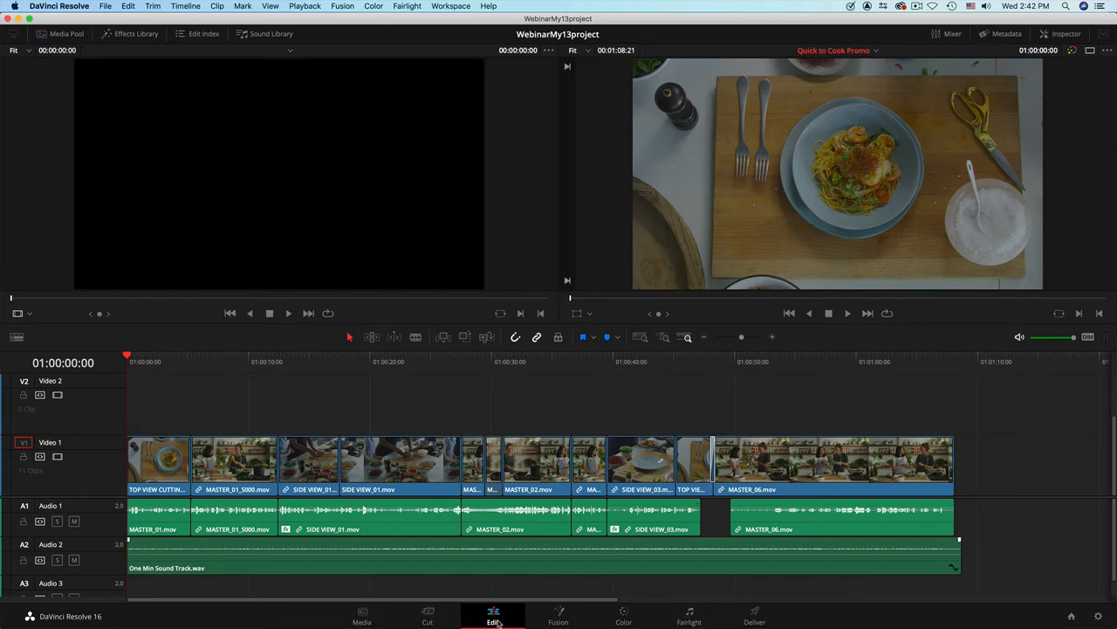
pyautogui.click(623, 617)
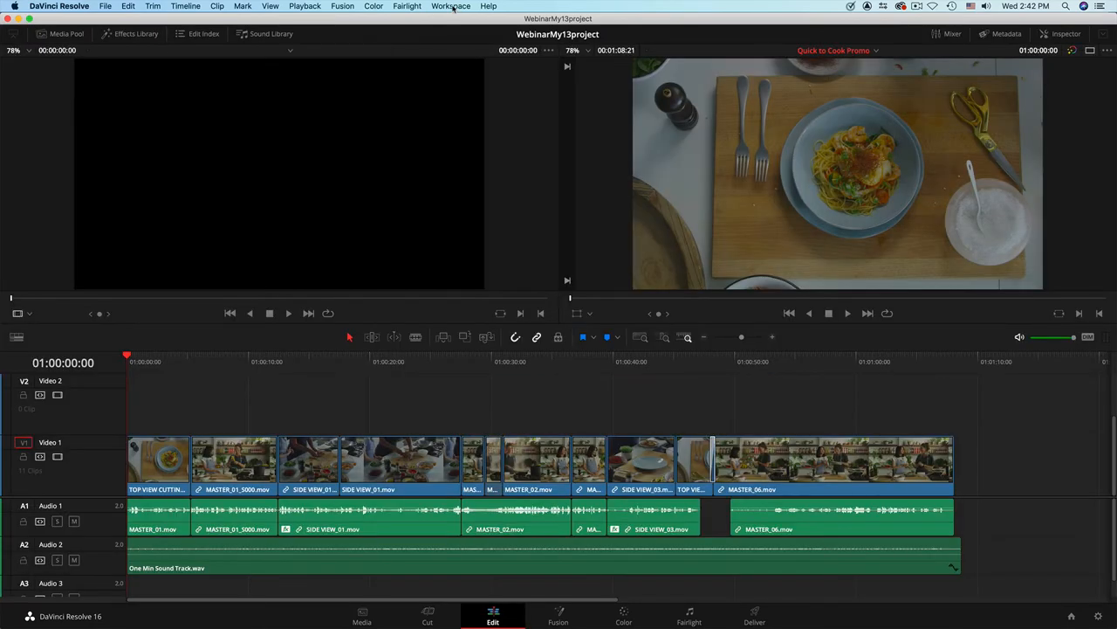
pyautogui.click(449, 6)
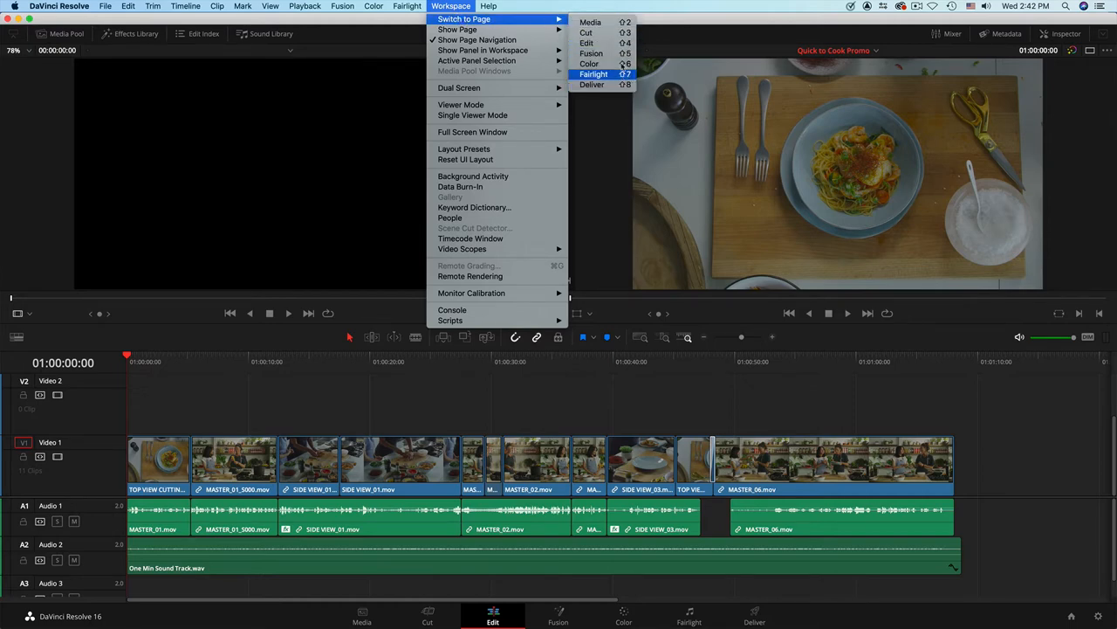
pyautogui.moveTo(605, 86)
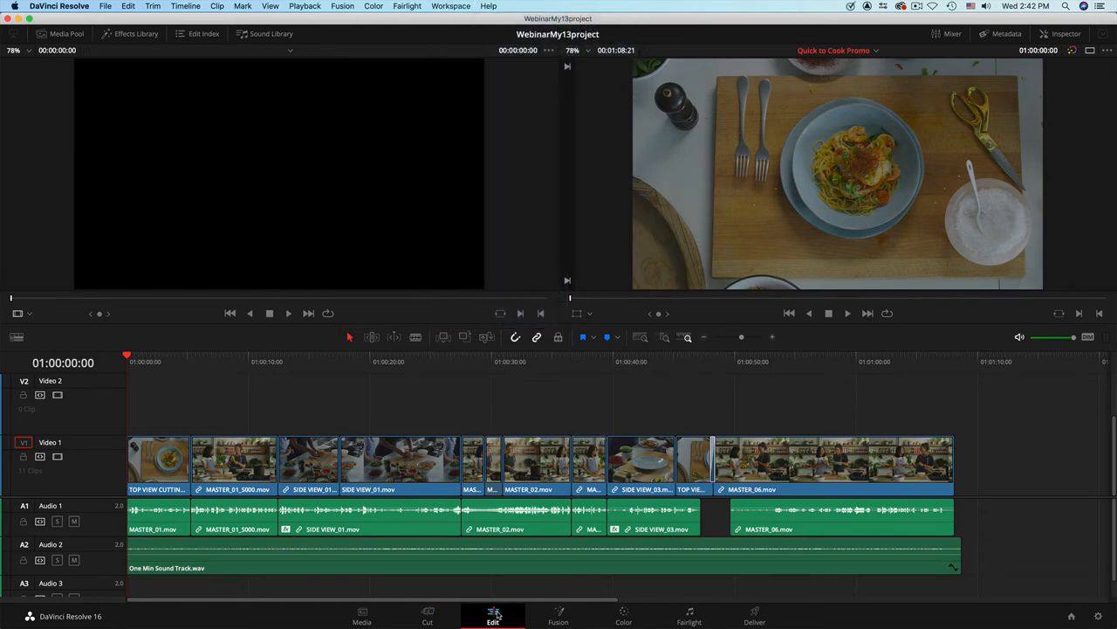
pyautogui.click(645, 623)
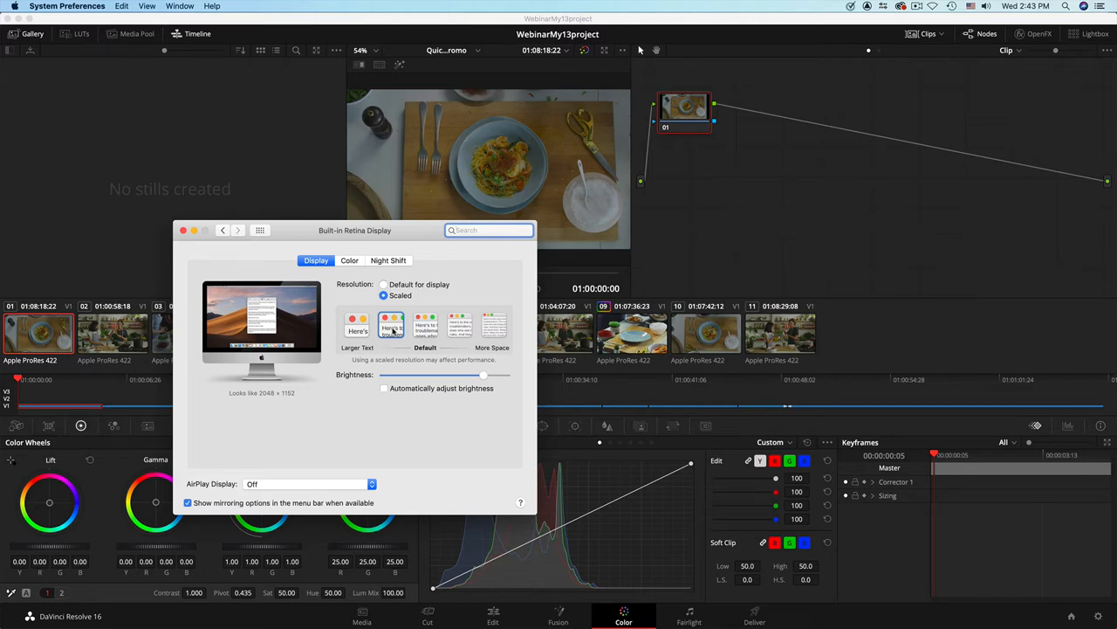
# Set display scaling to Larger Text, then restore Default via Apple menu > System Preferences
pyautogui.click(358, 327)
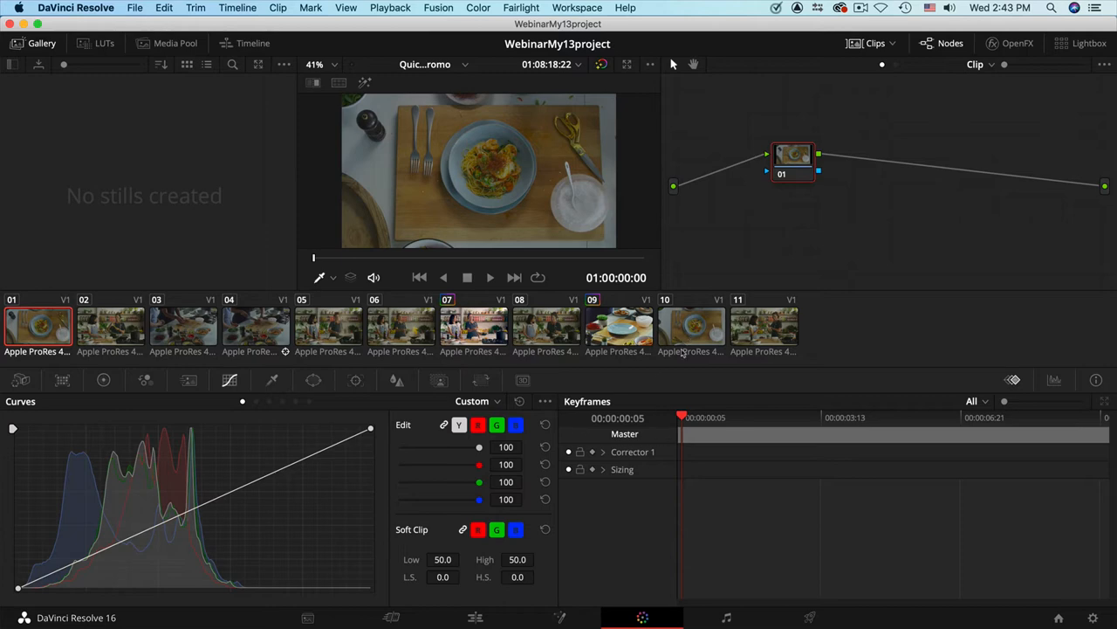
pyautogui.click(17, 9)
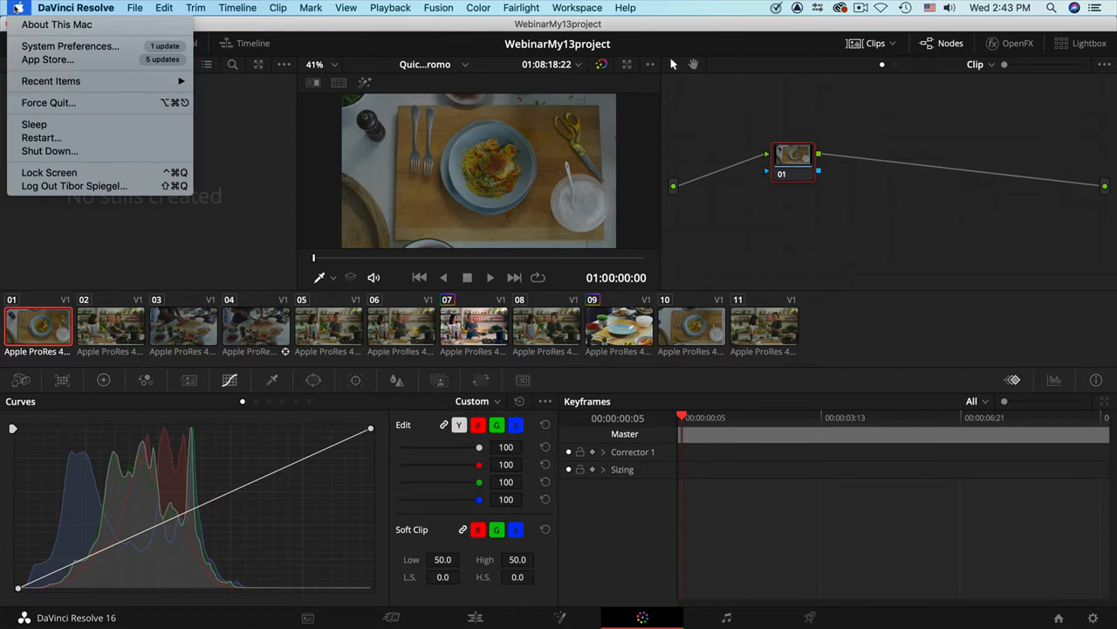
pyautogui.moveTo(78, 45)
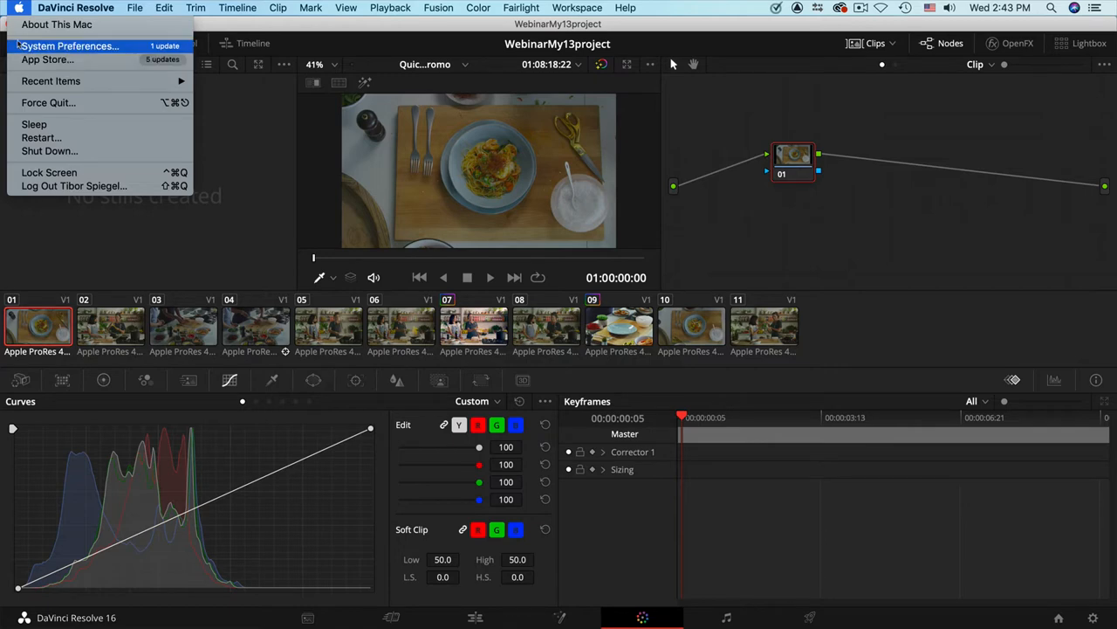
pyautogui.click(77, 46)
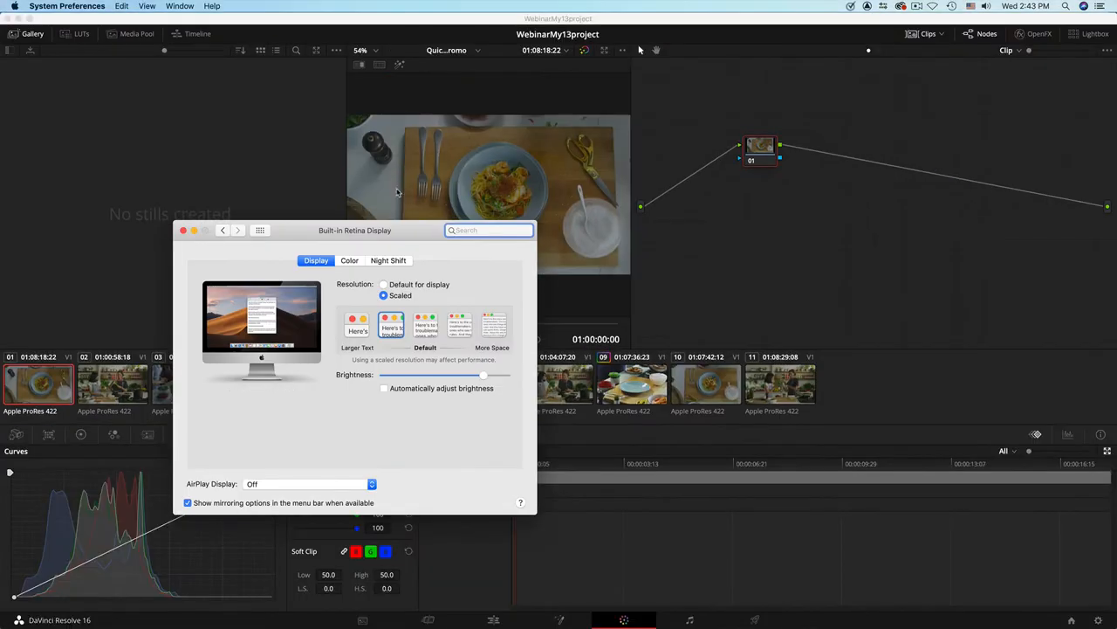
pyautogui.click(184, 229)
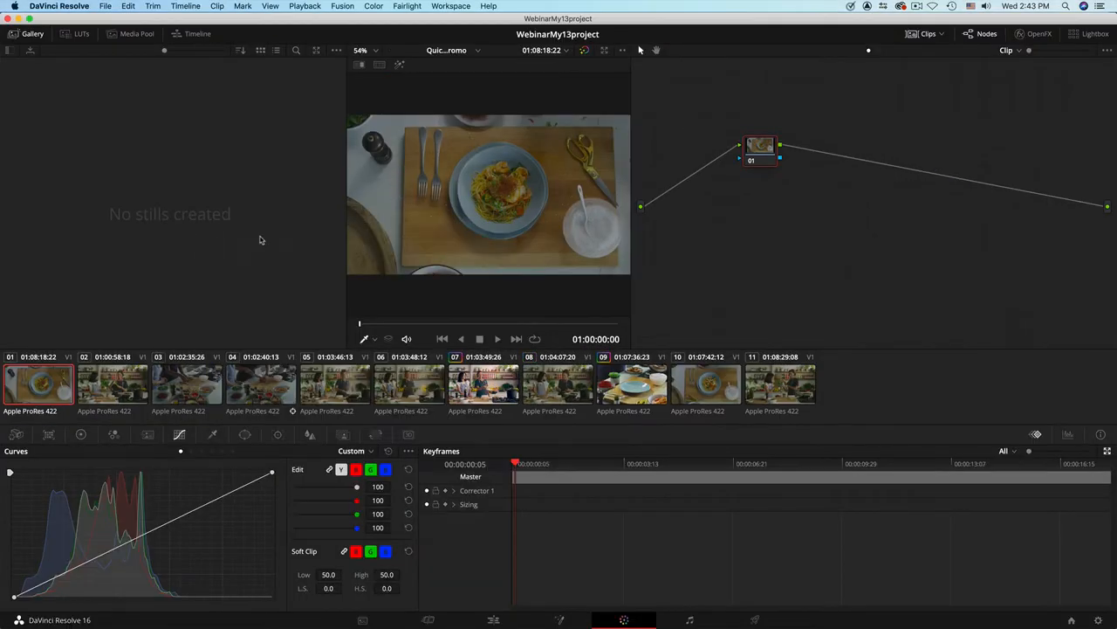
pyautogui.moveTo(565, 524)
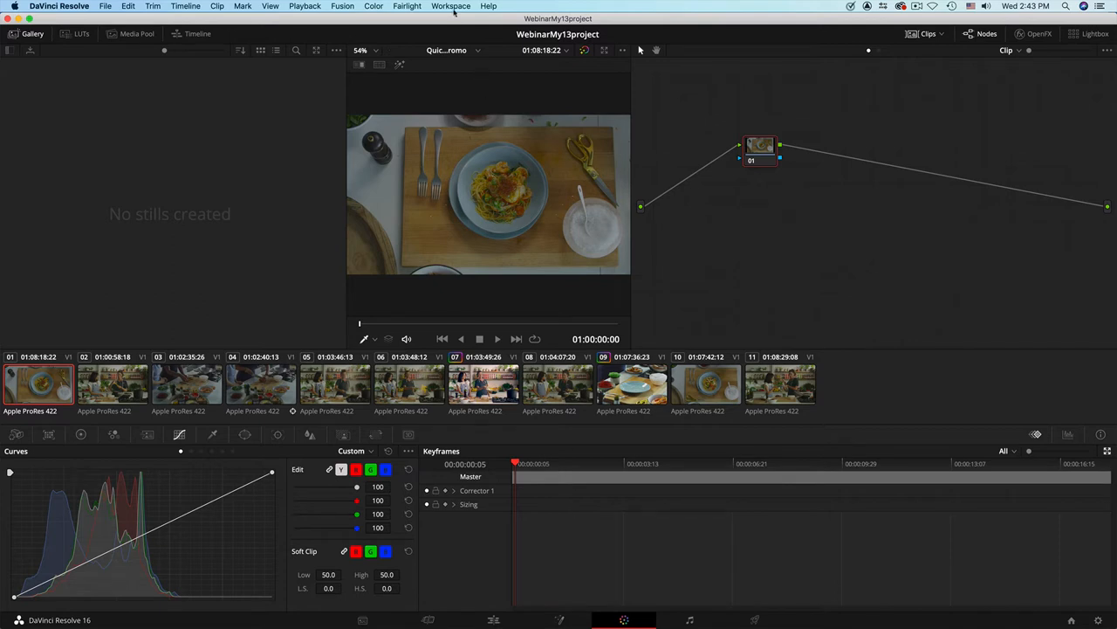
pyautogui.click(451, 6)
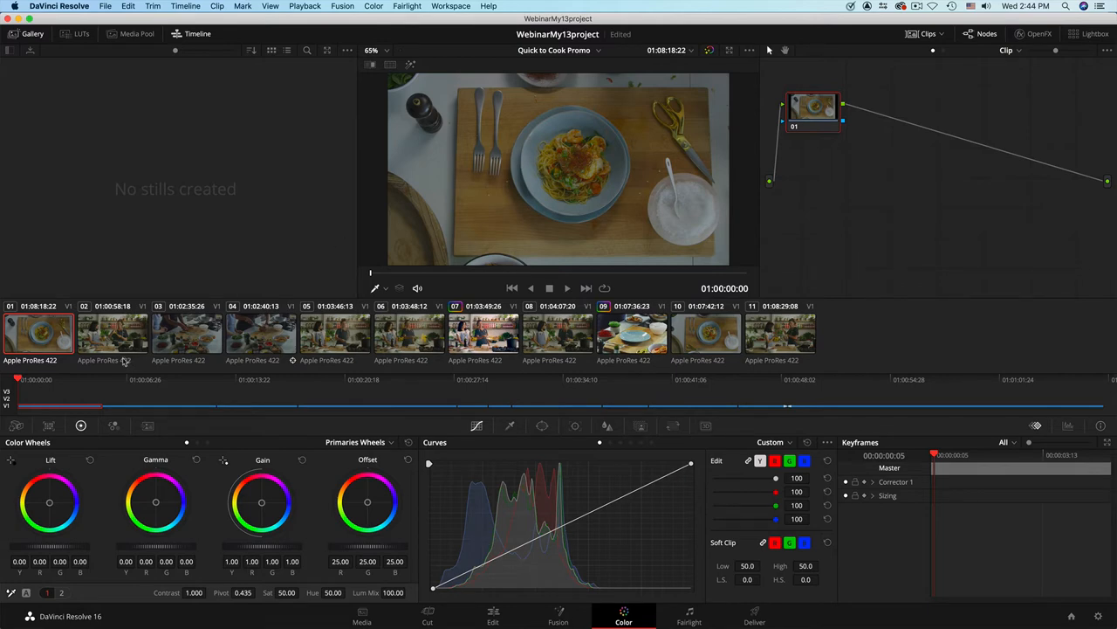
pyautogui.moveTo(122, 392)
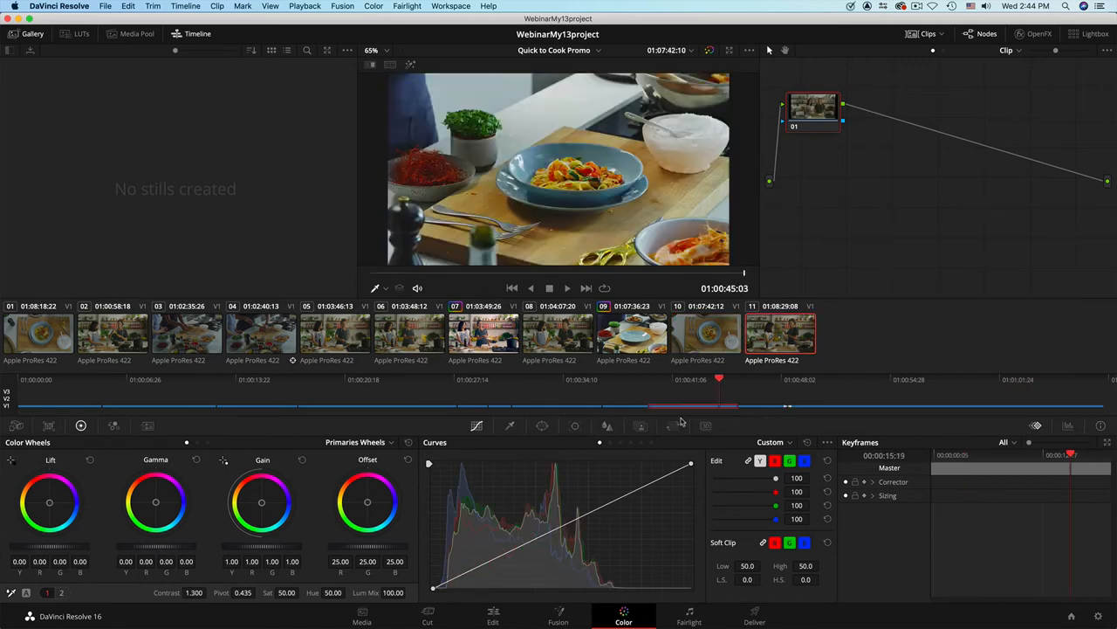
pyautogui.click(186, 405)
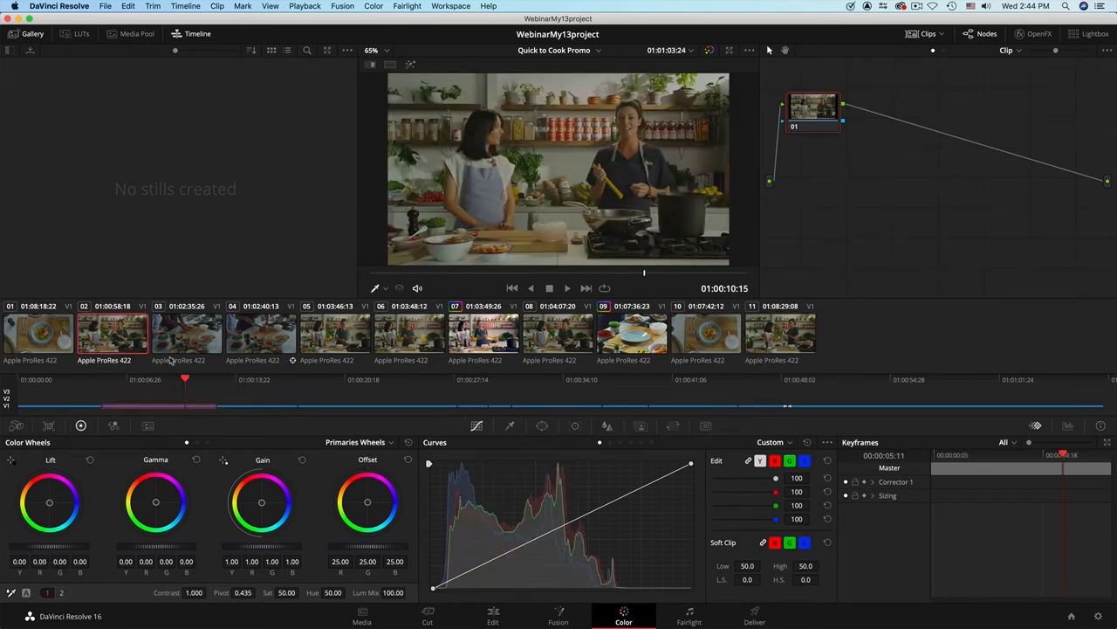
pyautogui.click(261, 334)
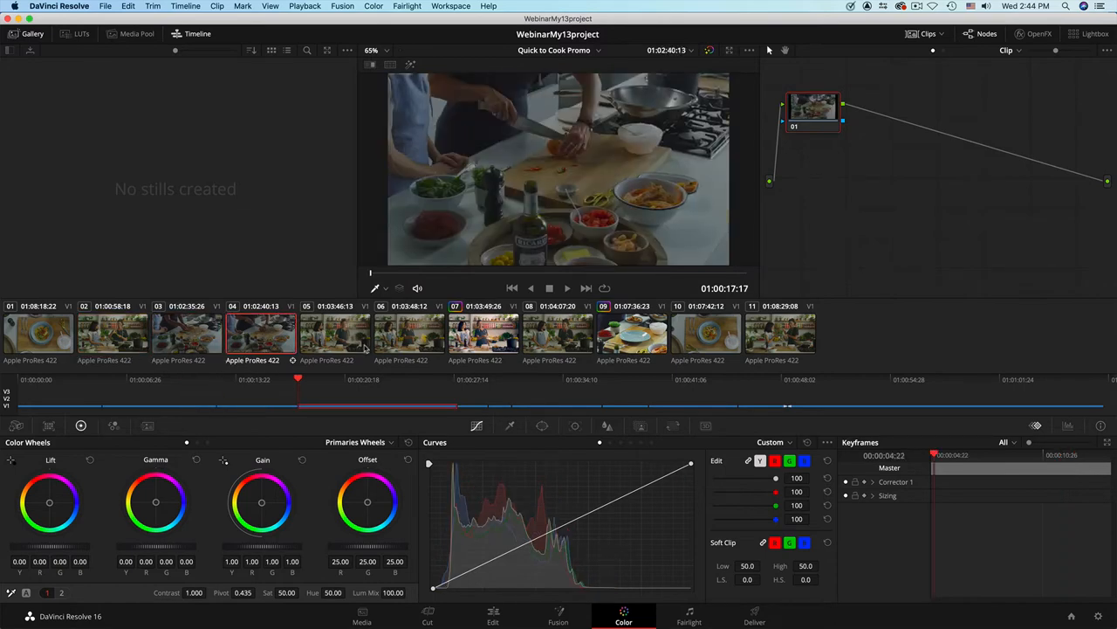
pyautogui.click(484, 334)
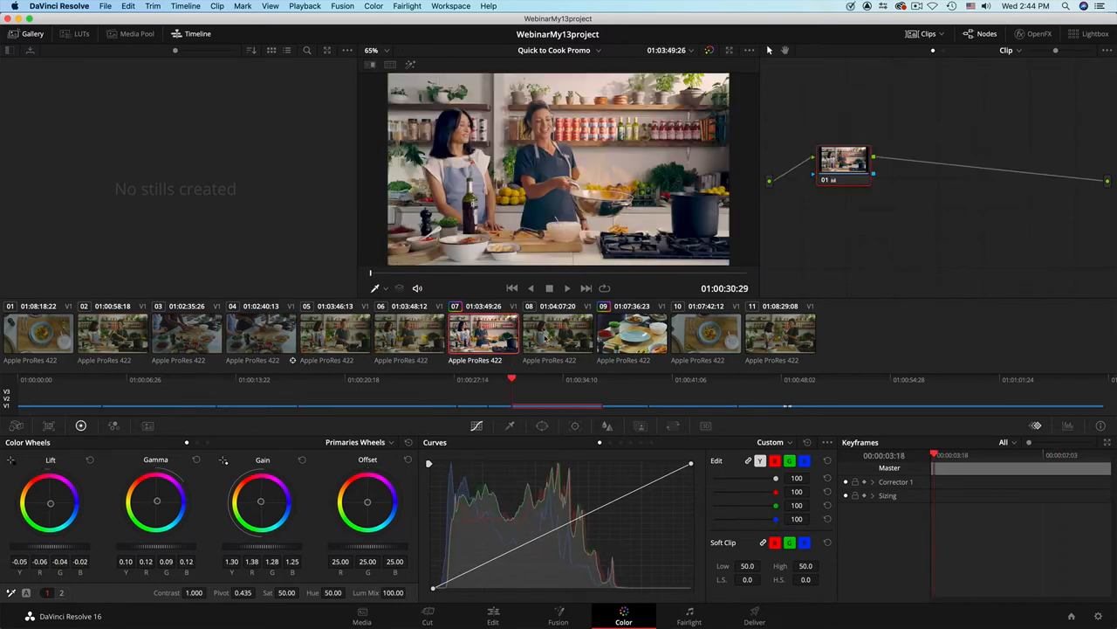
pyautogui.click(37, 331)
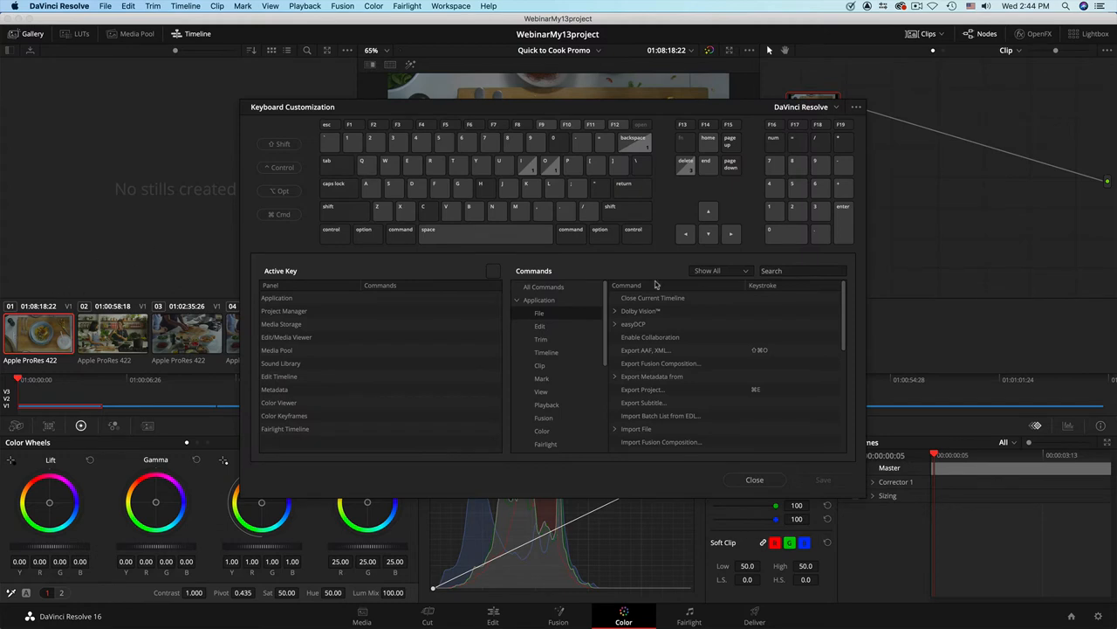
pyautogui.moveTo(709, 214)
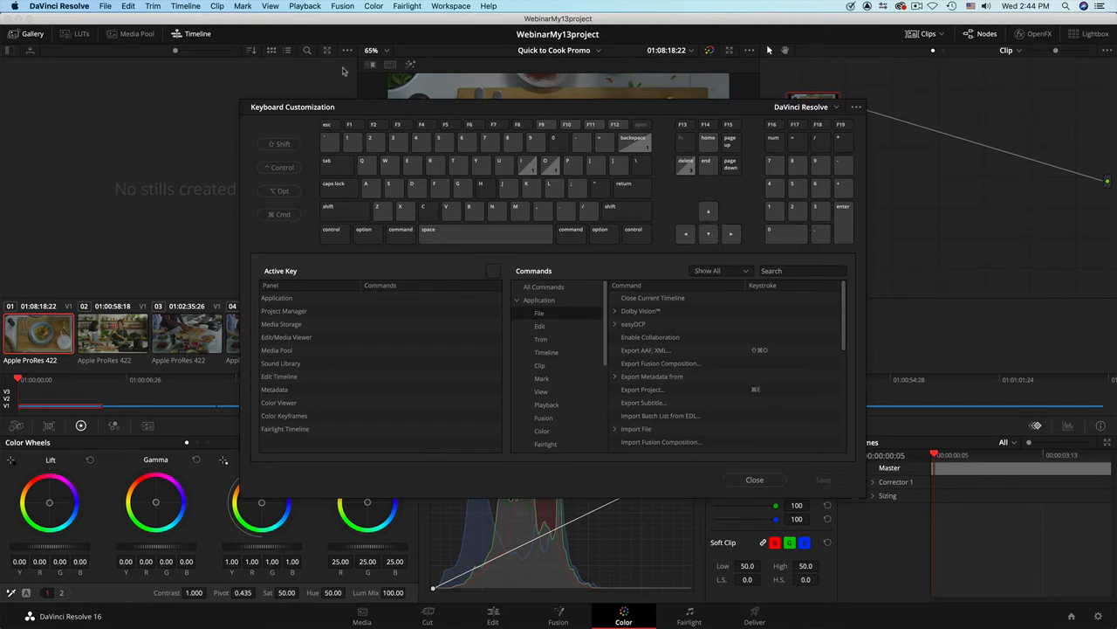
# Close Keyboard Customization, view clips 06, 09 and 07, then return to the Edit page
pyautogui.click(754, 479)
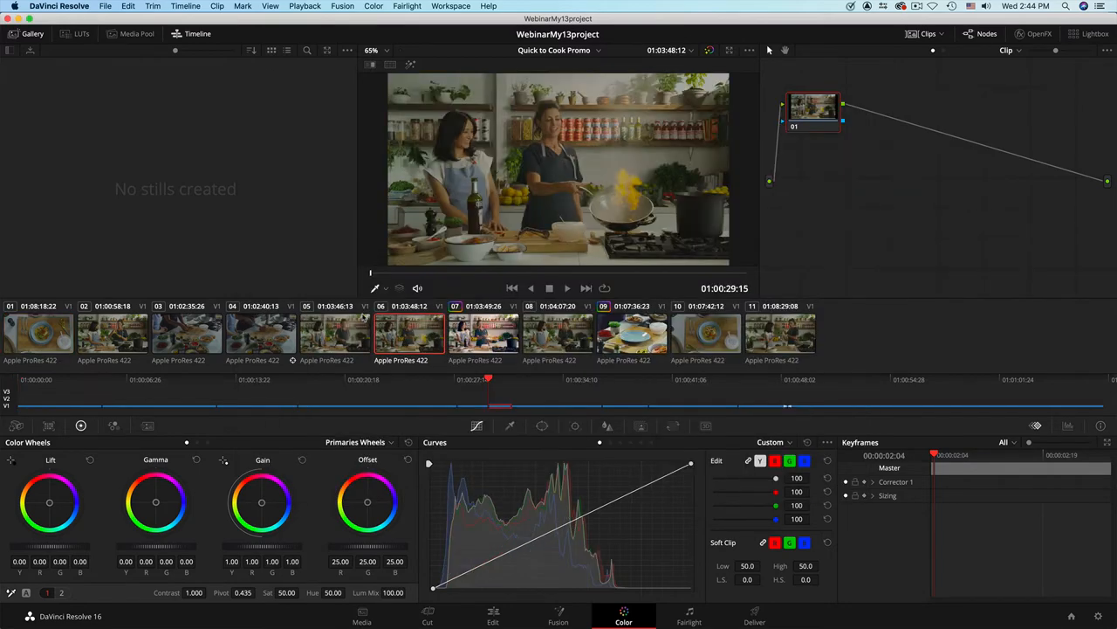
pyautogui.click(37, 330)
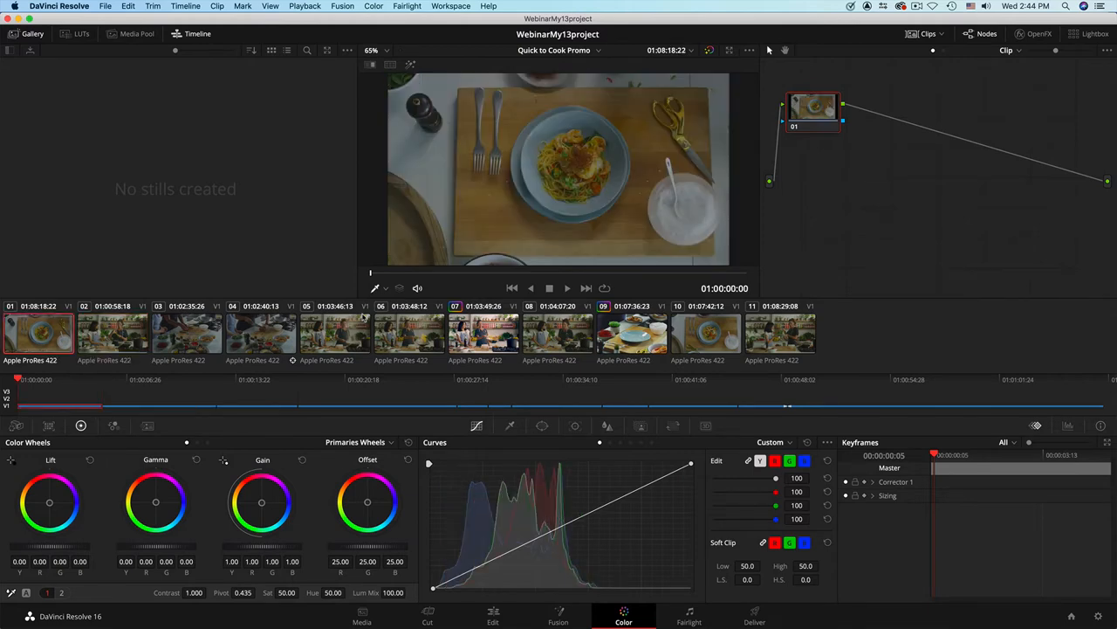
pyautogui.click(632, 334)
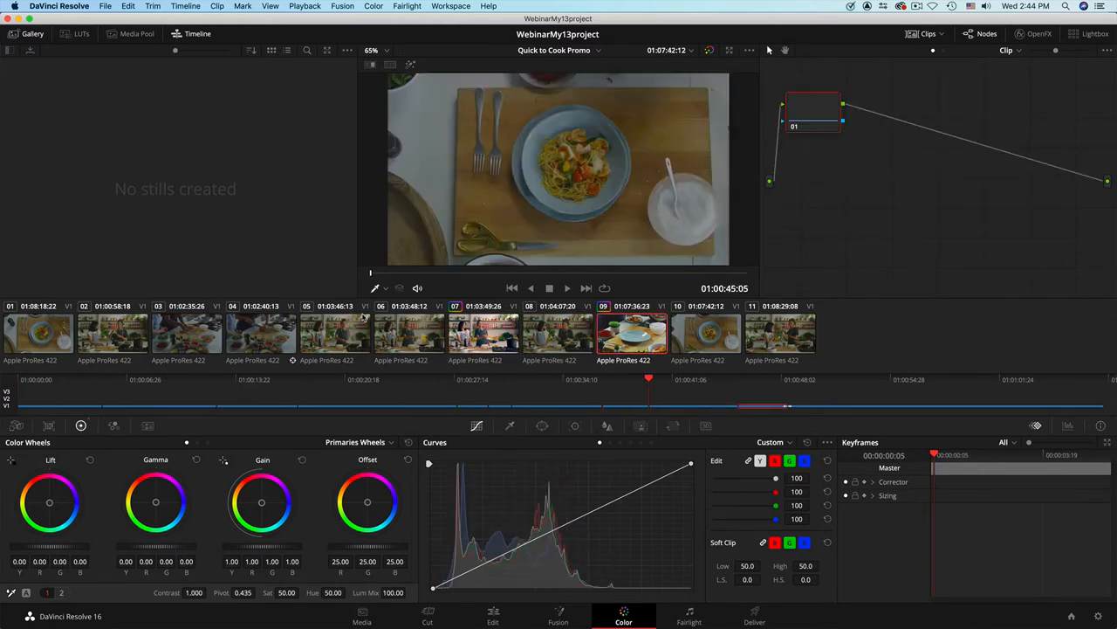
pyautogui.click(483, 334)
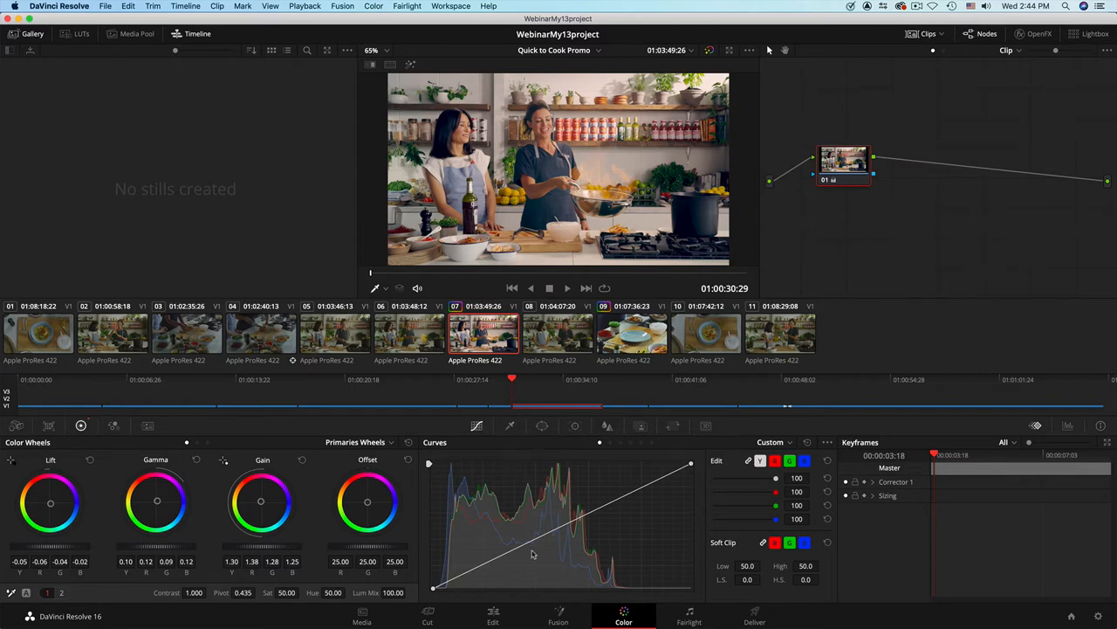
pyautogui.click(491, 617)
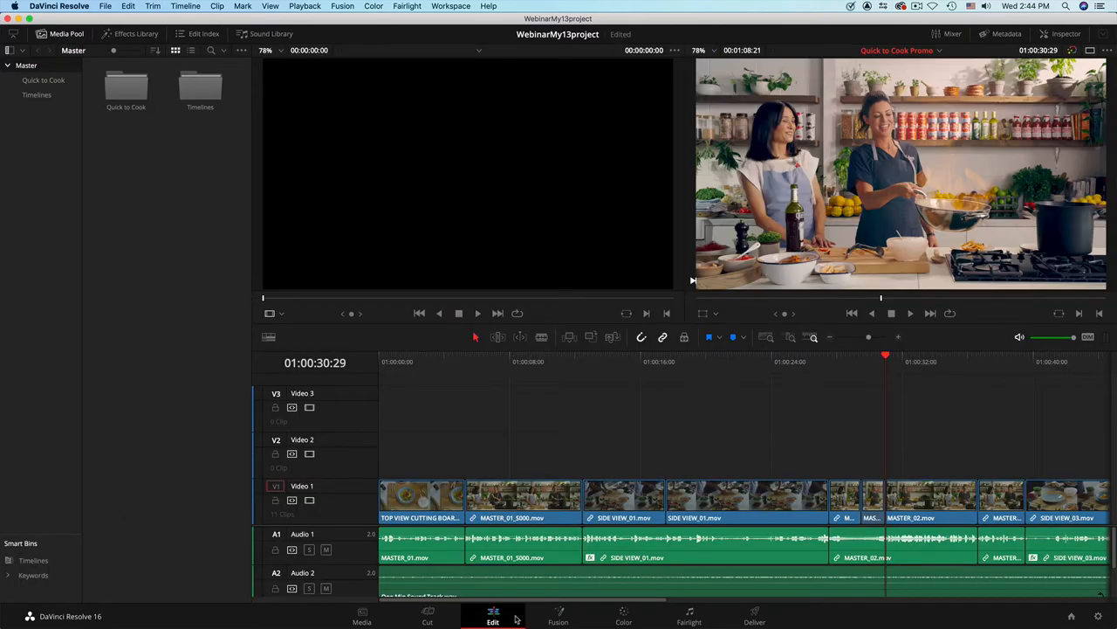
# Return to the Color page and drag clip 07's node 01 to a new spot
pyautogui.click(622, 621)
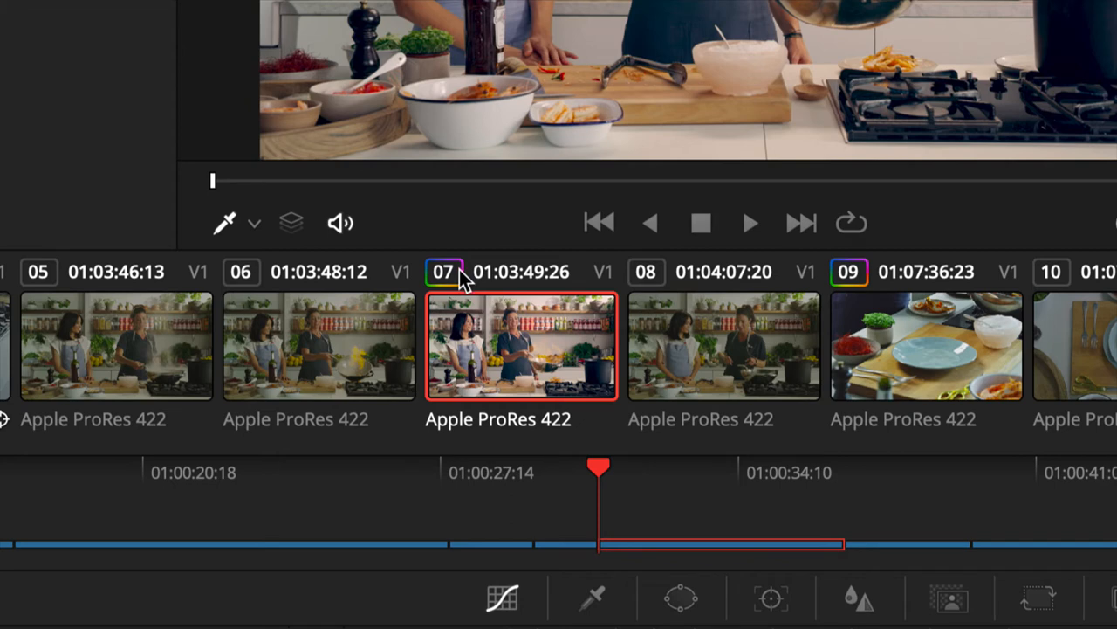
pyautogui.moveTo(404, 297)
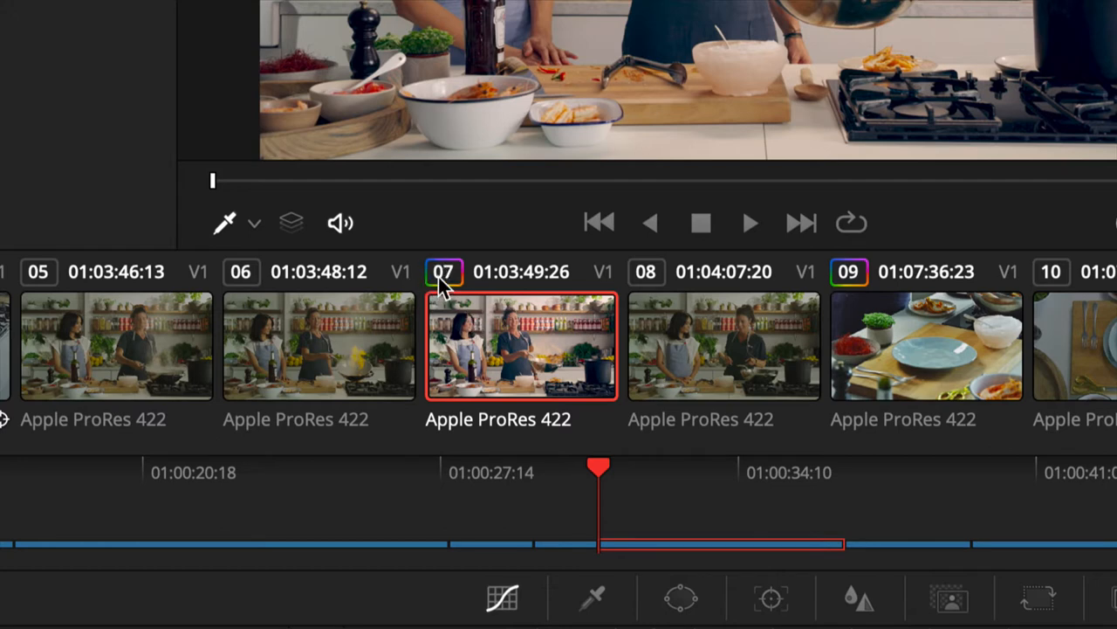
pyautogui.moveTo(850, 304)
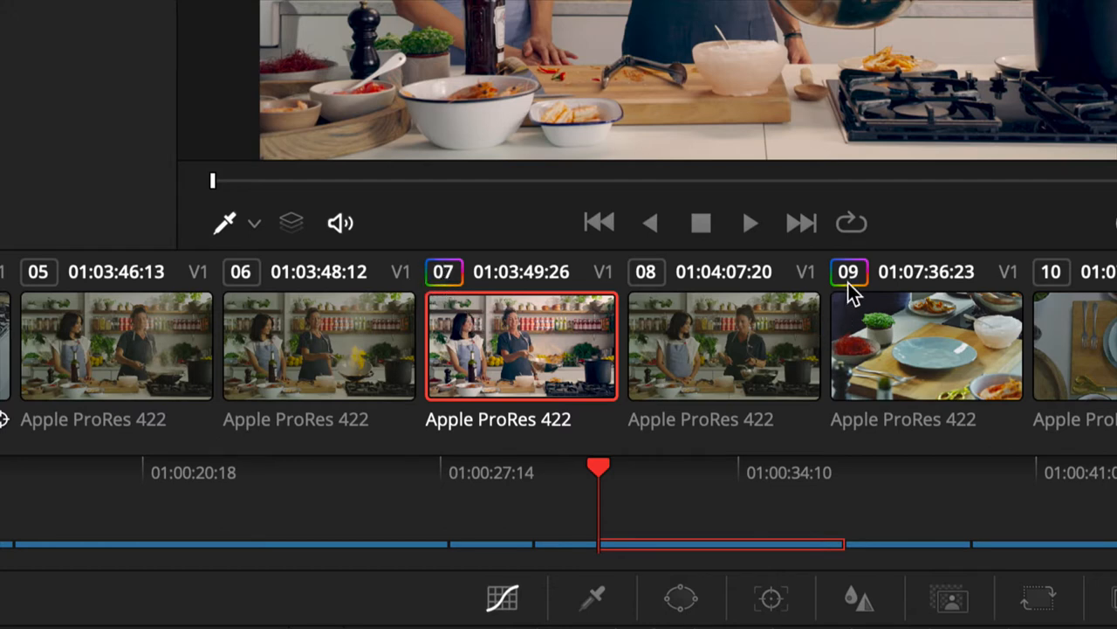
pyautogui.moveTo(460, 290)
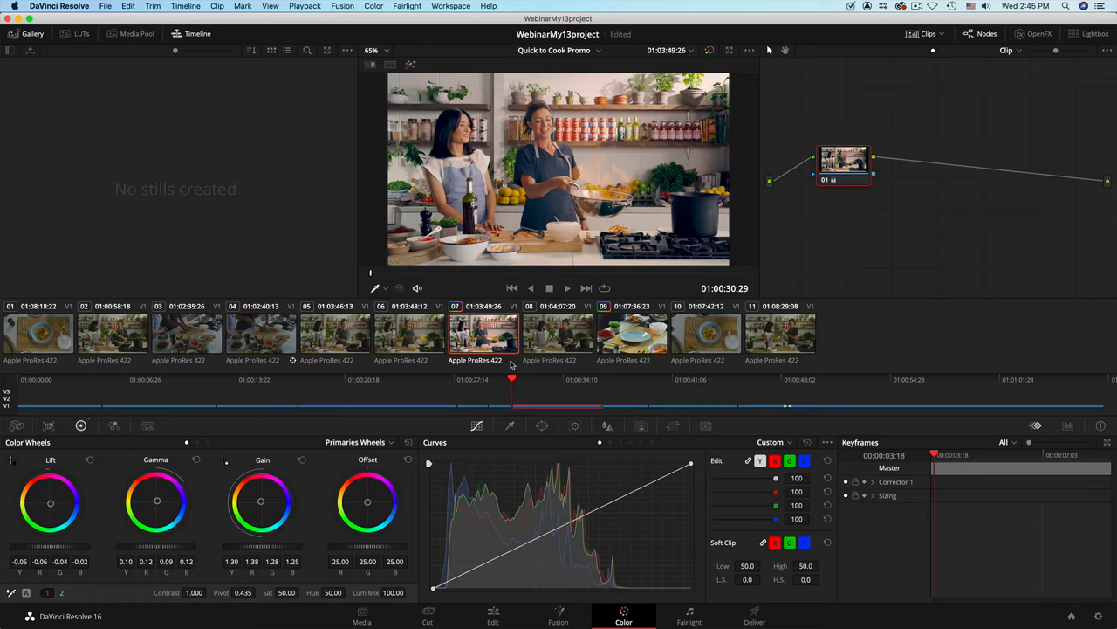
pyautogui.moveTo(842, 166); pyautogui.dragTo(863, 140)
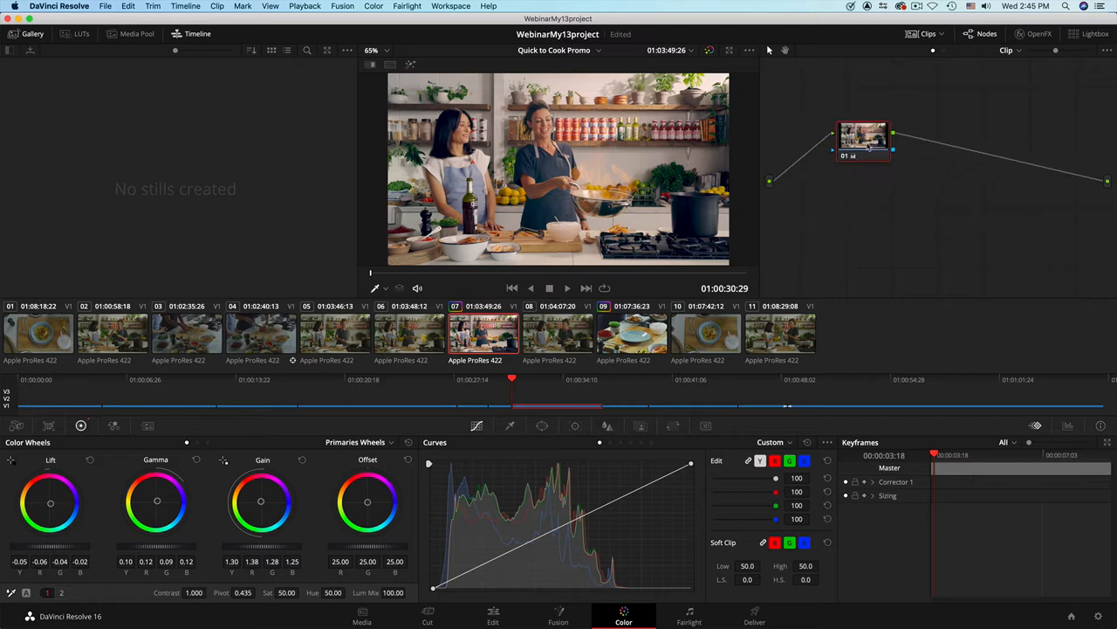
pyautogui.moveTo(856, 144)
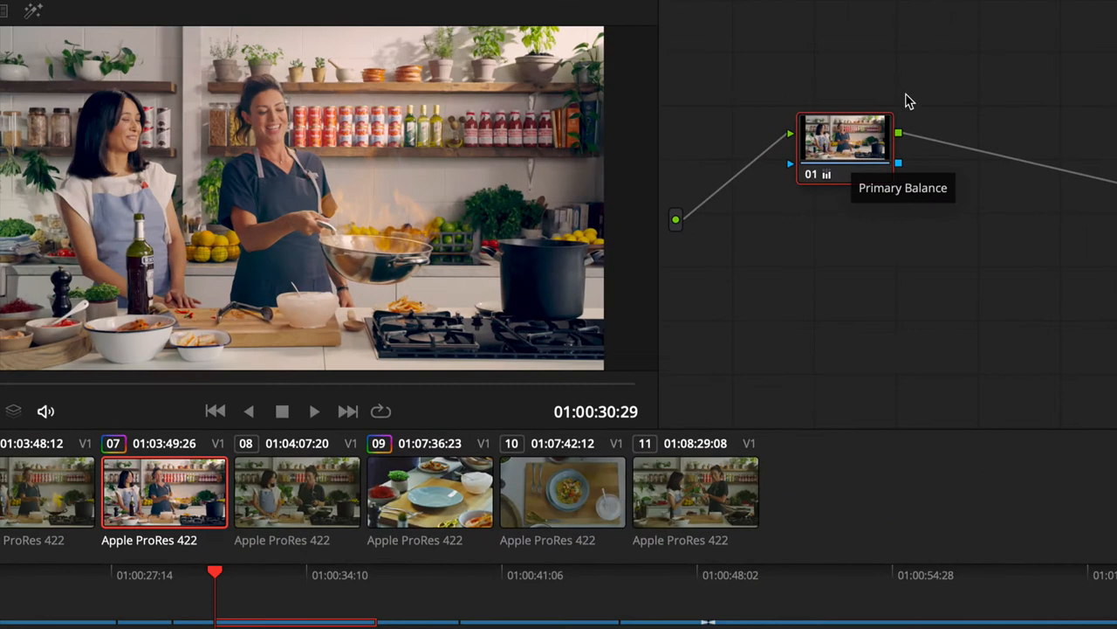
pyautogui.moveTo(960, 66)
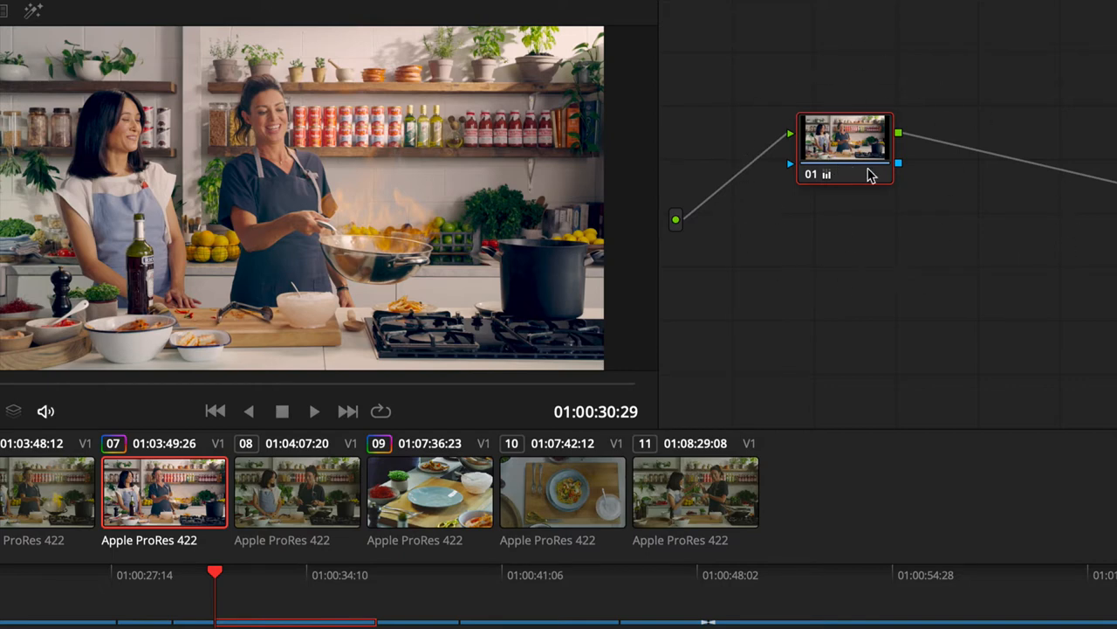
pyautogui.moveTo(871, 166)
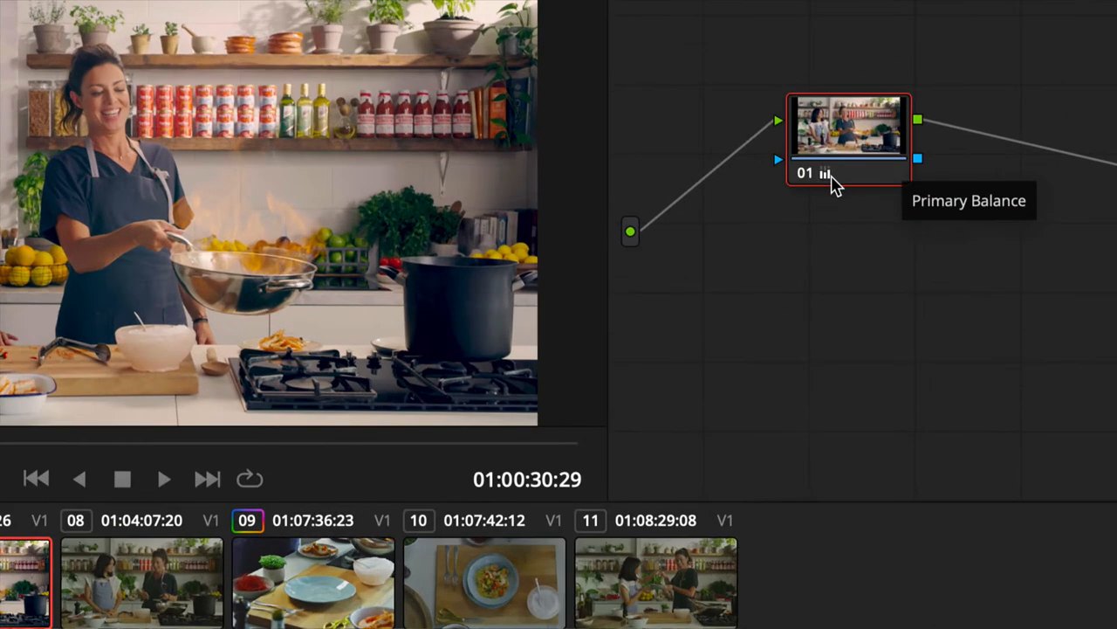
pyautogui.moveTo(823, 187)
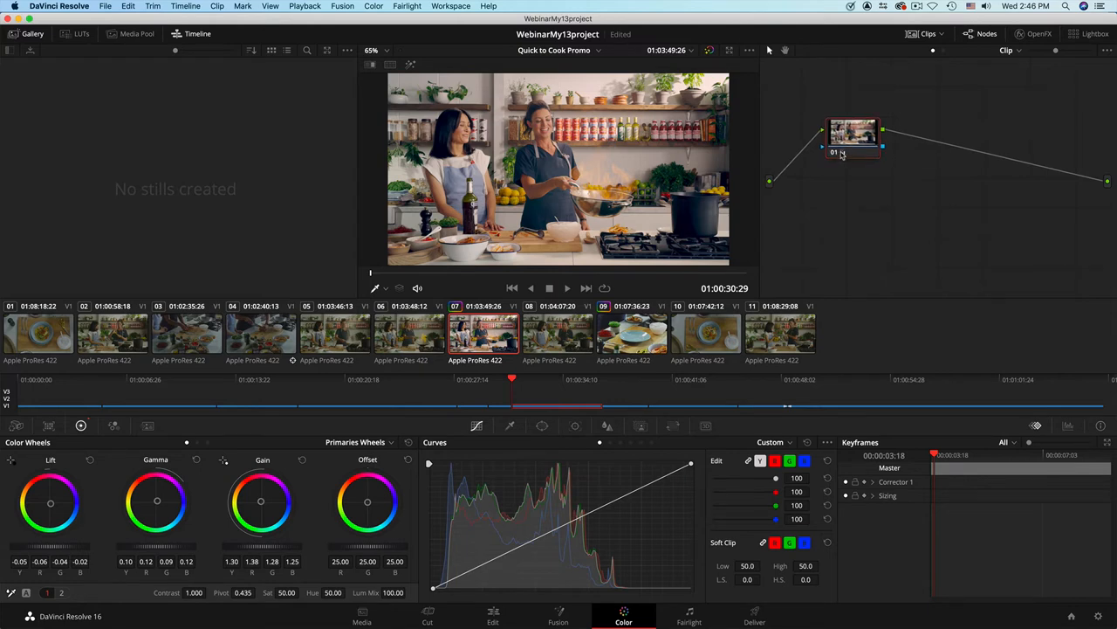
pyautogui.moveTo(850, 152)
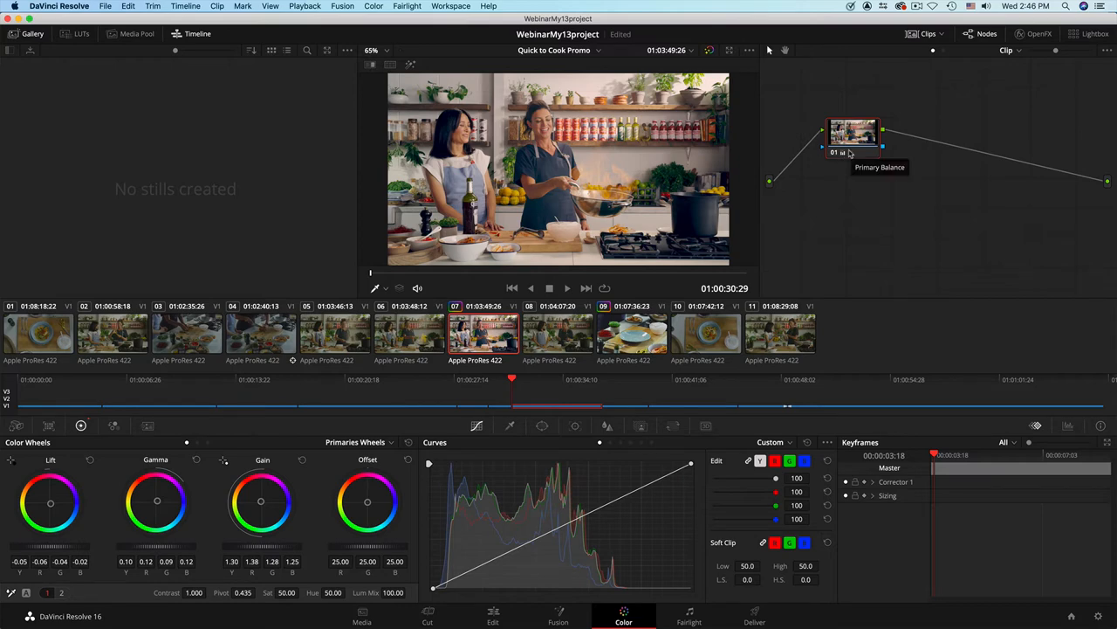
pyautogui.moveTo(871, 152)
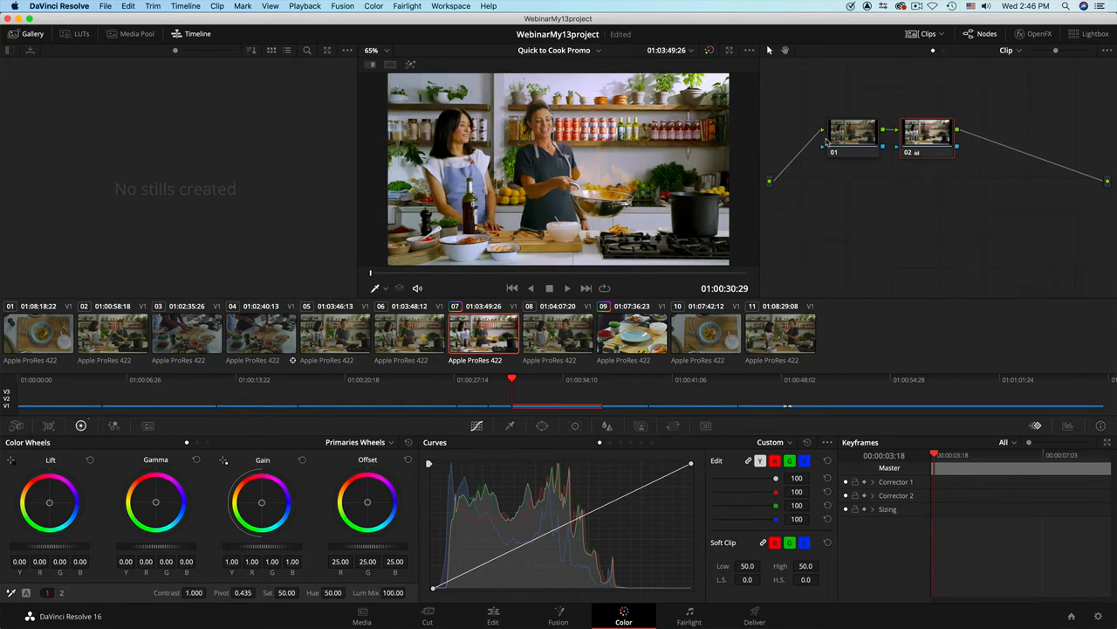
pyautogui.click(927, 135)
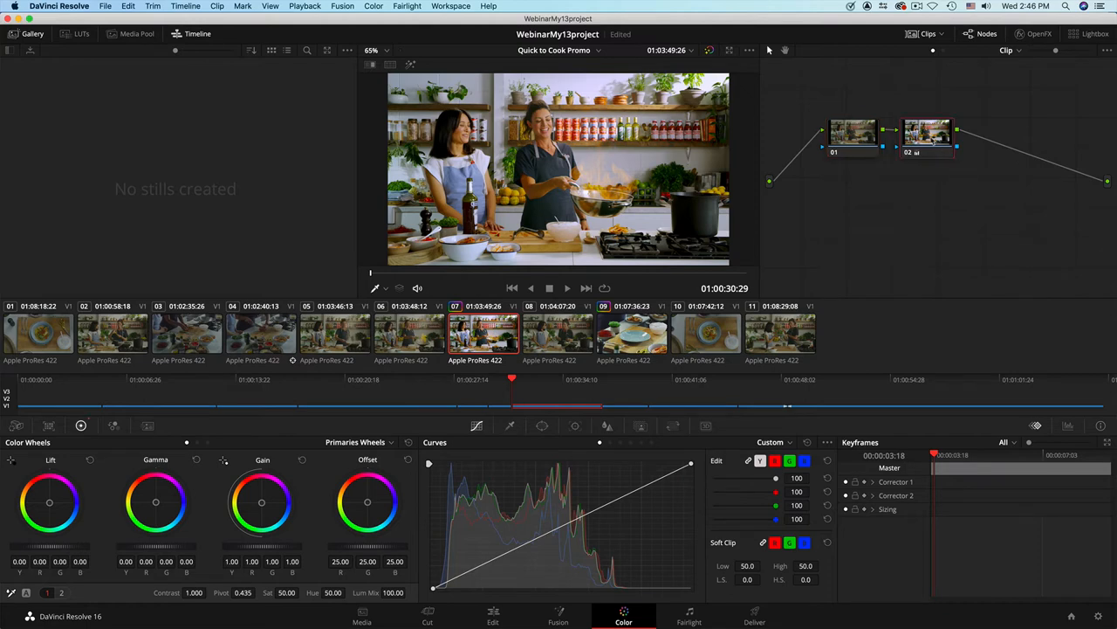
pyautogui.click(927, 144)
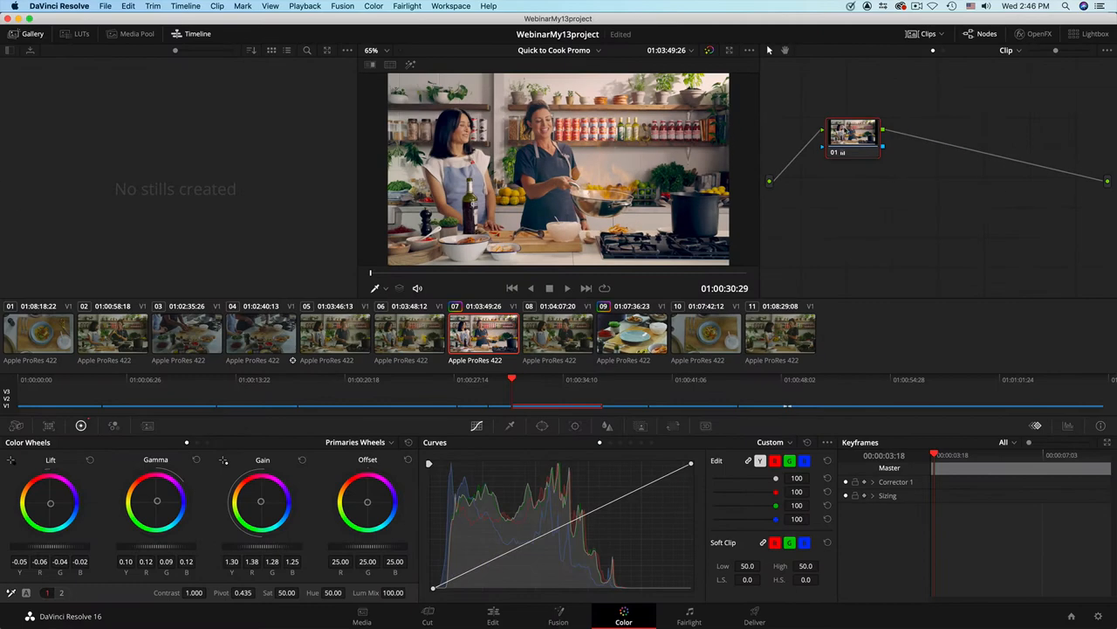
pyautogui.moveTo(853, 135)
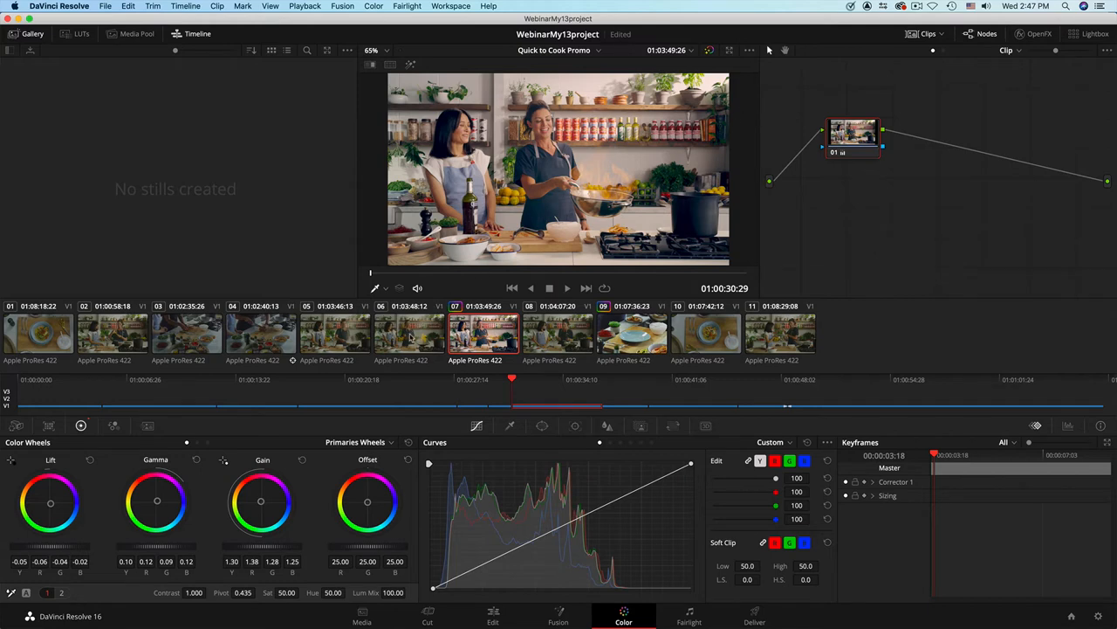
pyautogui.click(335, 334)
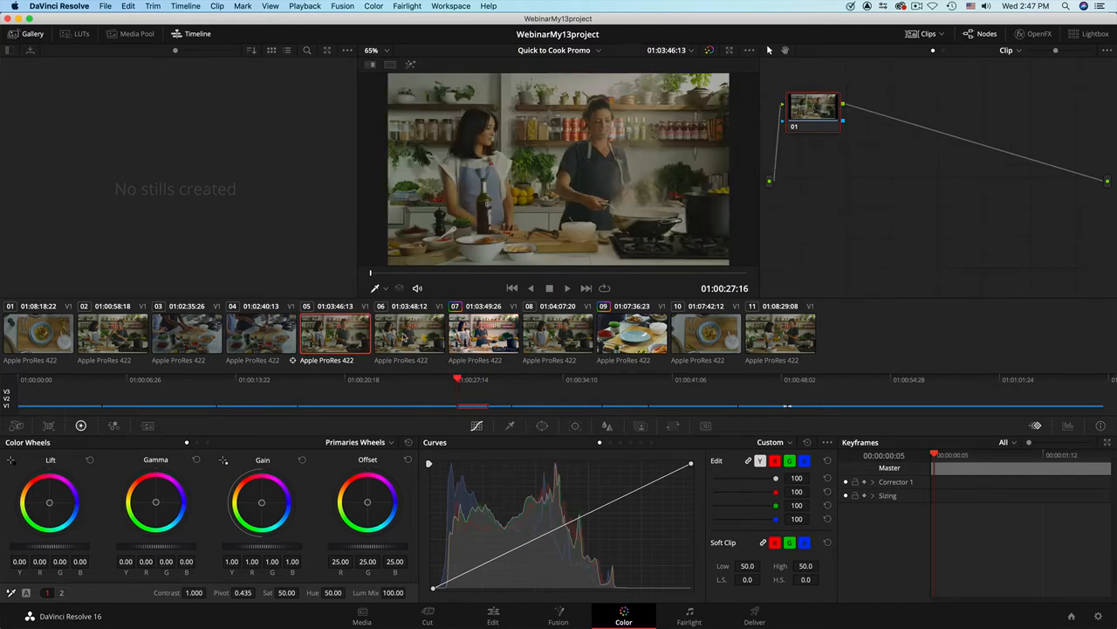
# With clip 07 current, apply its warm grade to selected clips 04 through 06, then view clip 08
pyautogui.click(409, 333)
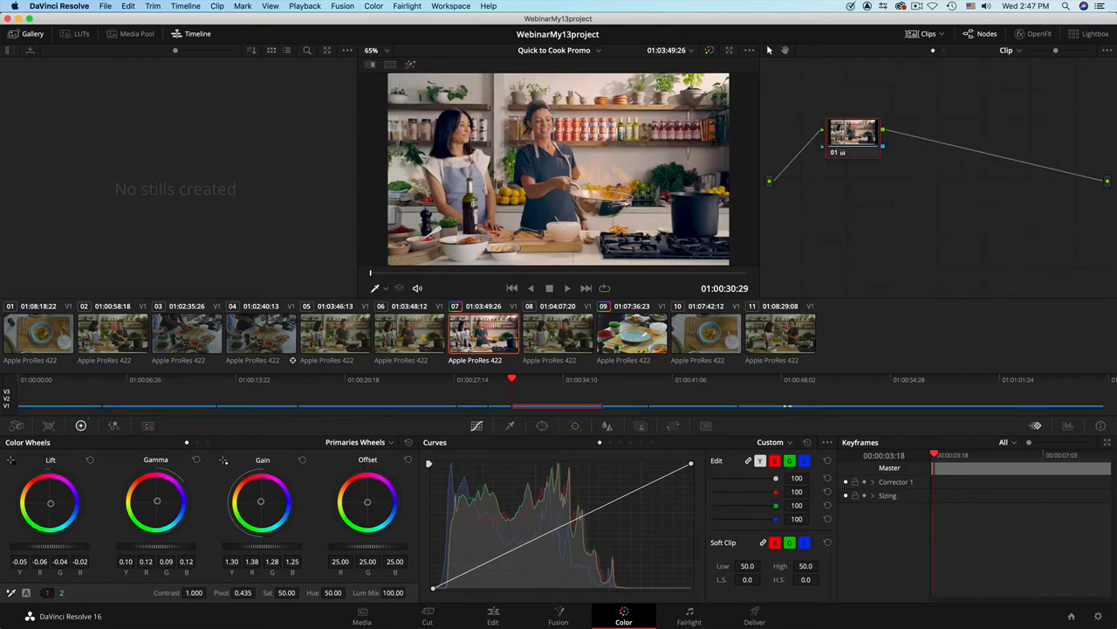
pyautogui.moveTo(681, 214)
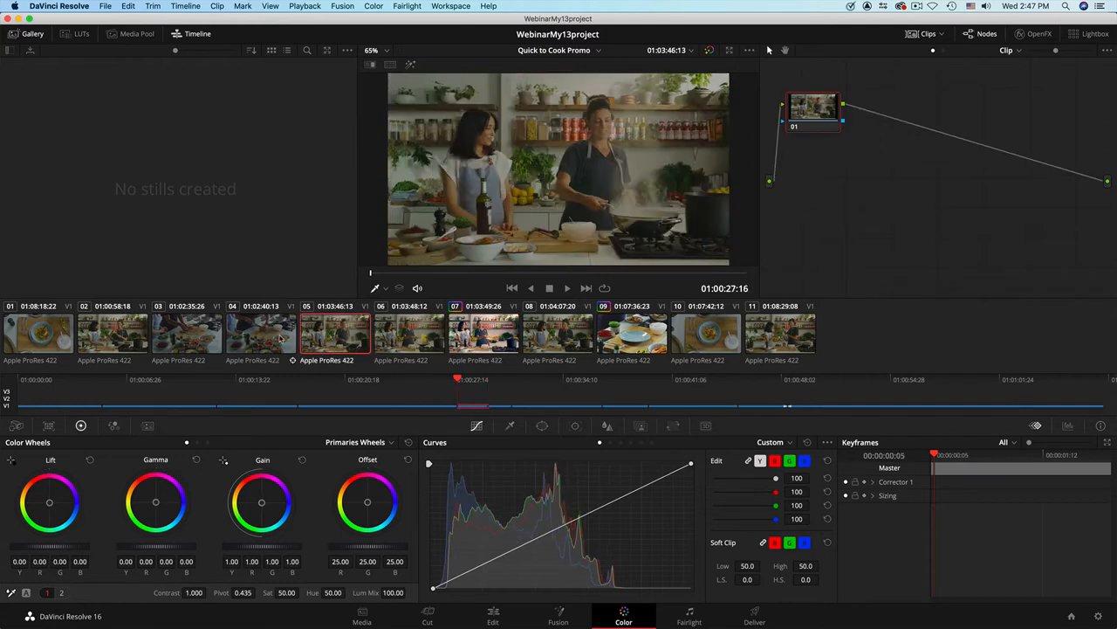
pyautogui.click(483, 334)
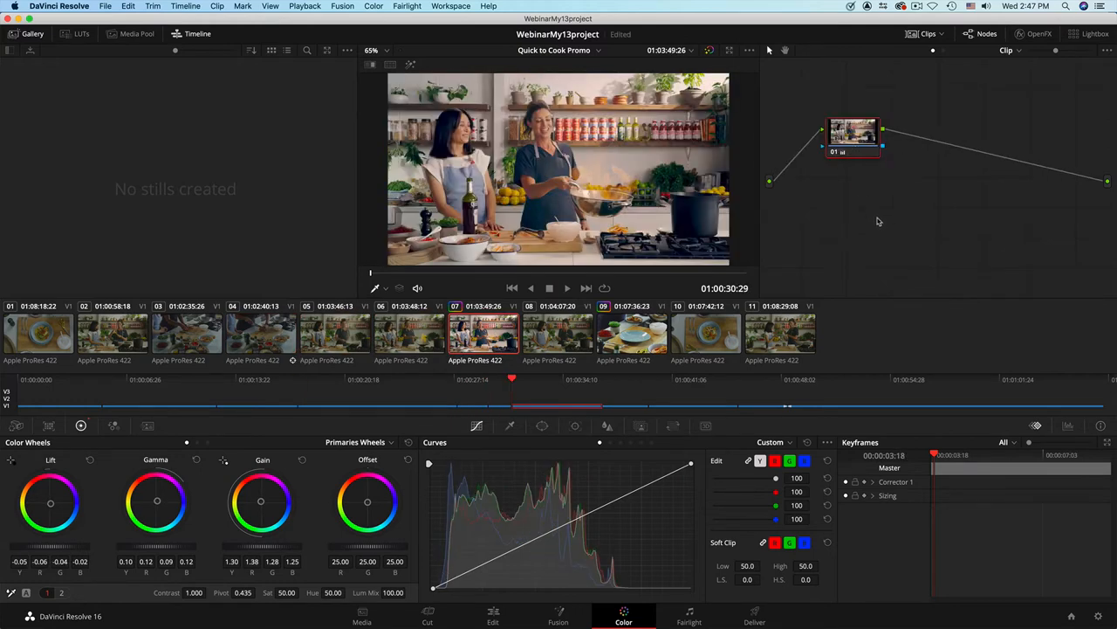
pyautogui.moveTo(821, 252)
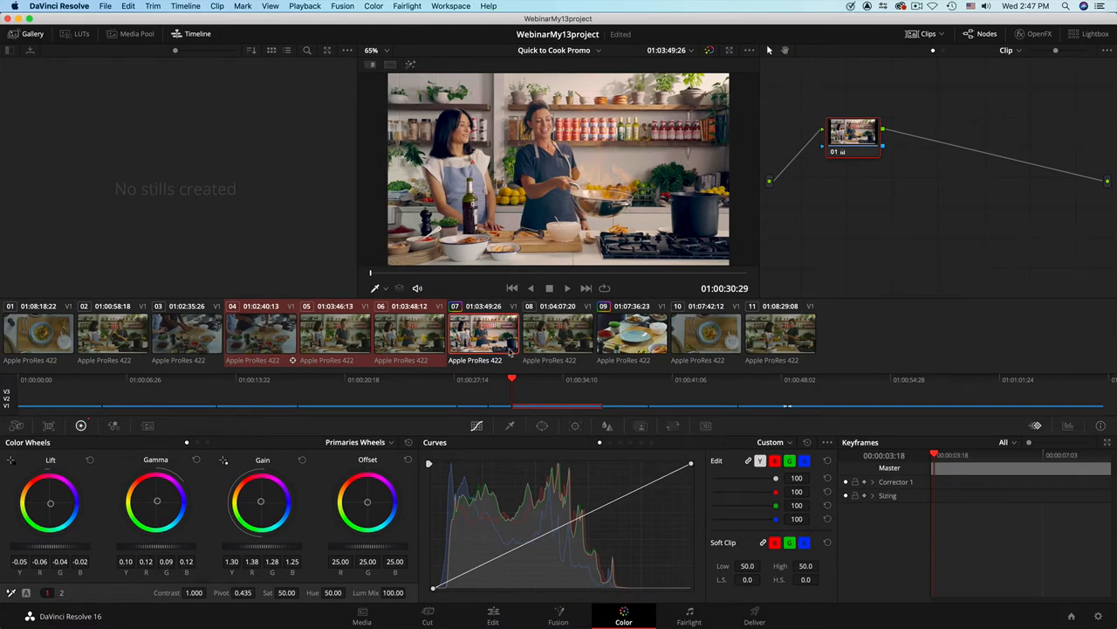
pyautogui.click(261, 333)
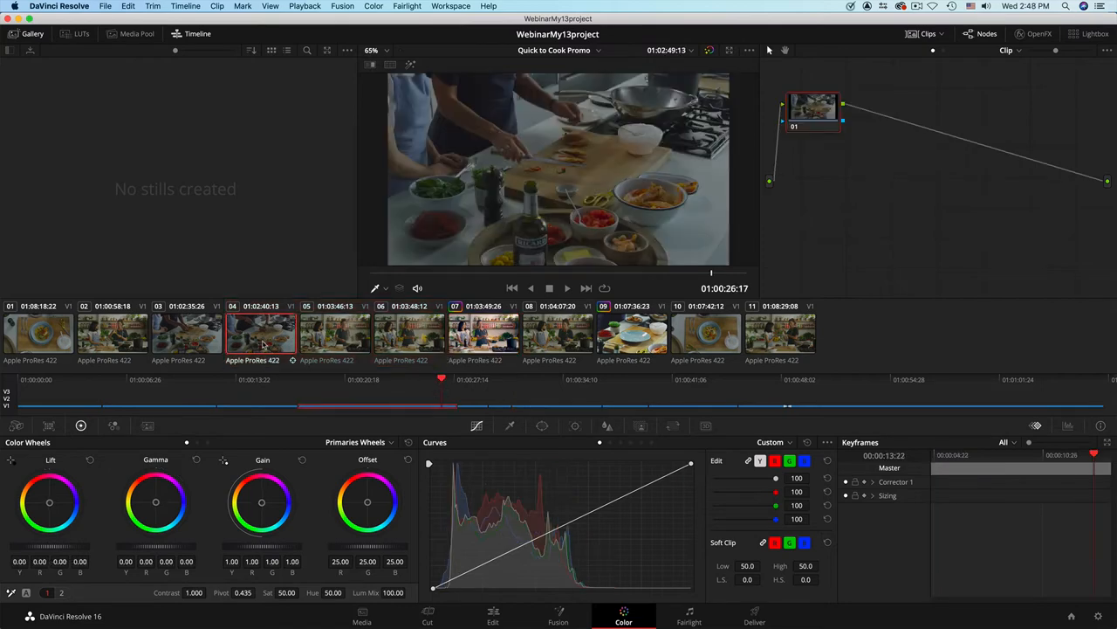
pyautogui.click(261, 333)
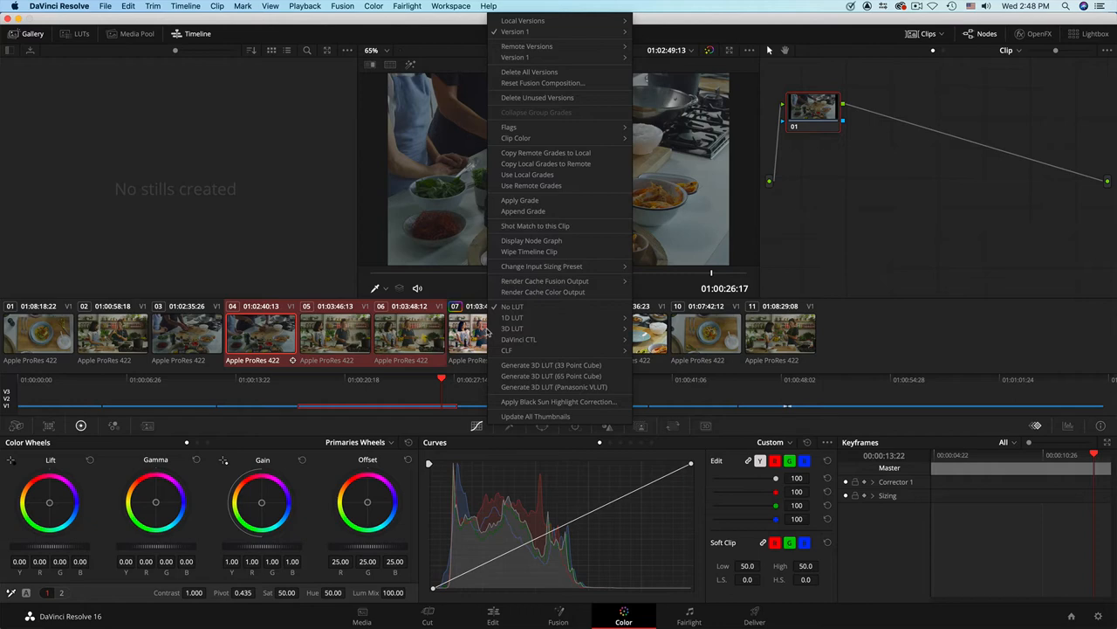
pyautogui.moveTo(512, 328)
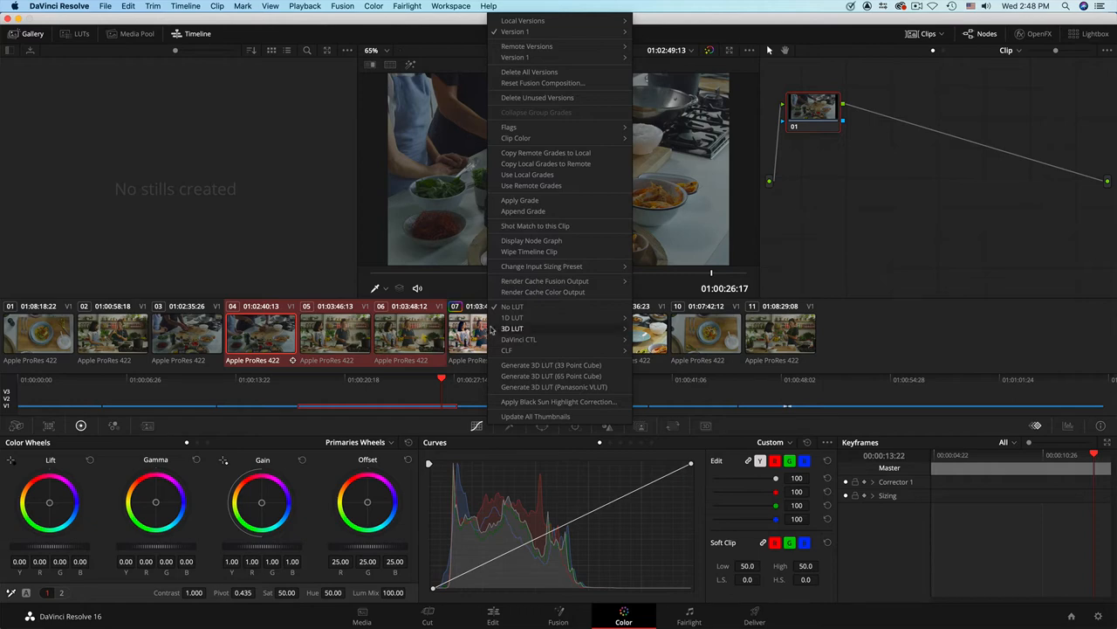
pyautogui.moveTo(519, 199)
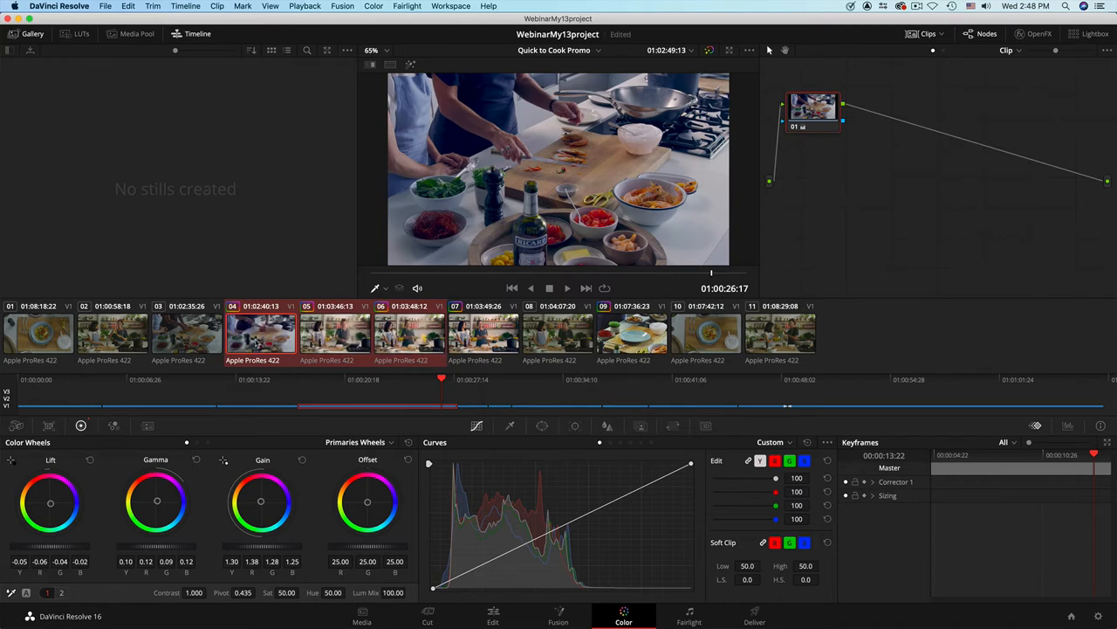
pyautogui.click(557, 337)
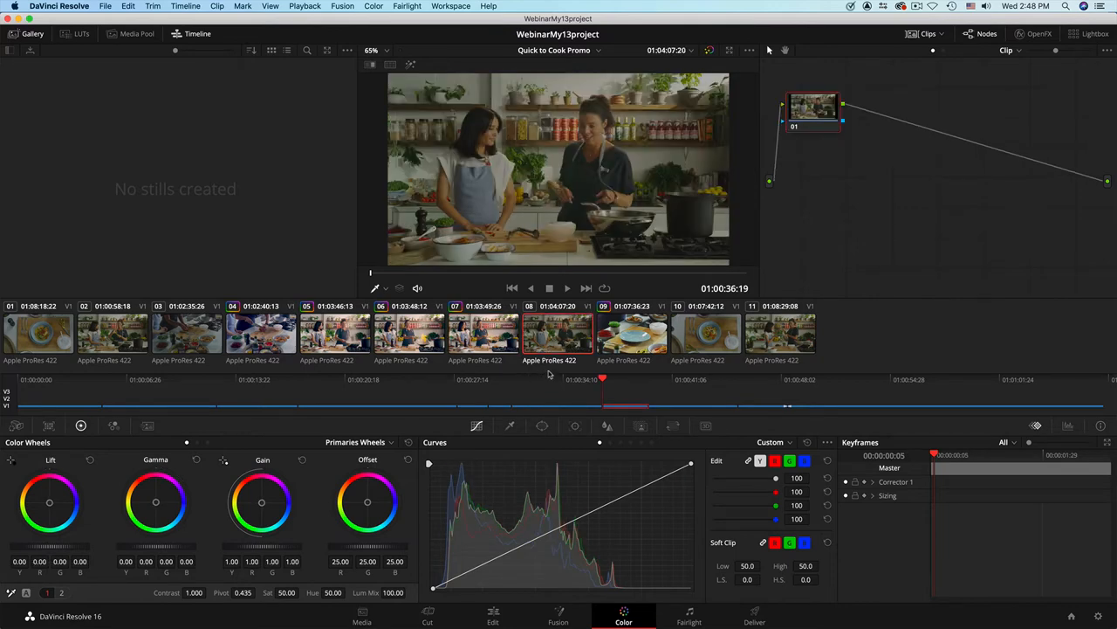
# Middle-click clip 07's thumbnail to copy its warm grade onto clip 08
pyautogui.click(556, 333)
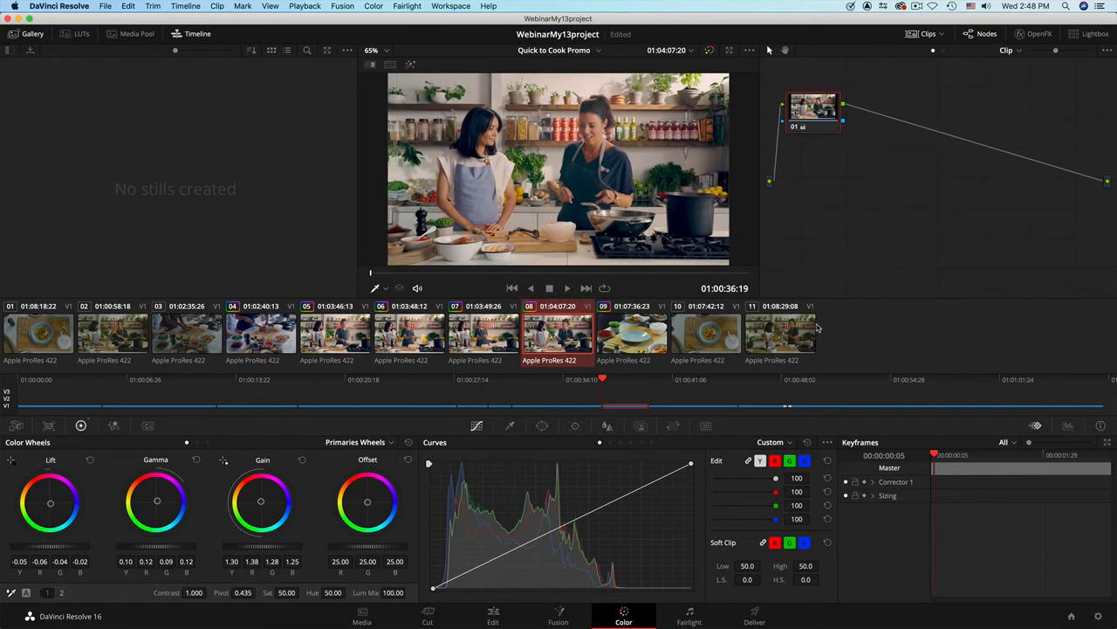
pyautogui.moveTo(816, 328)
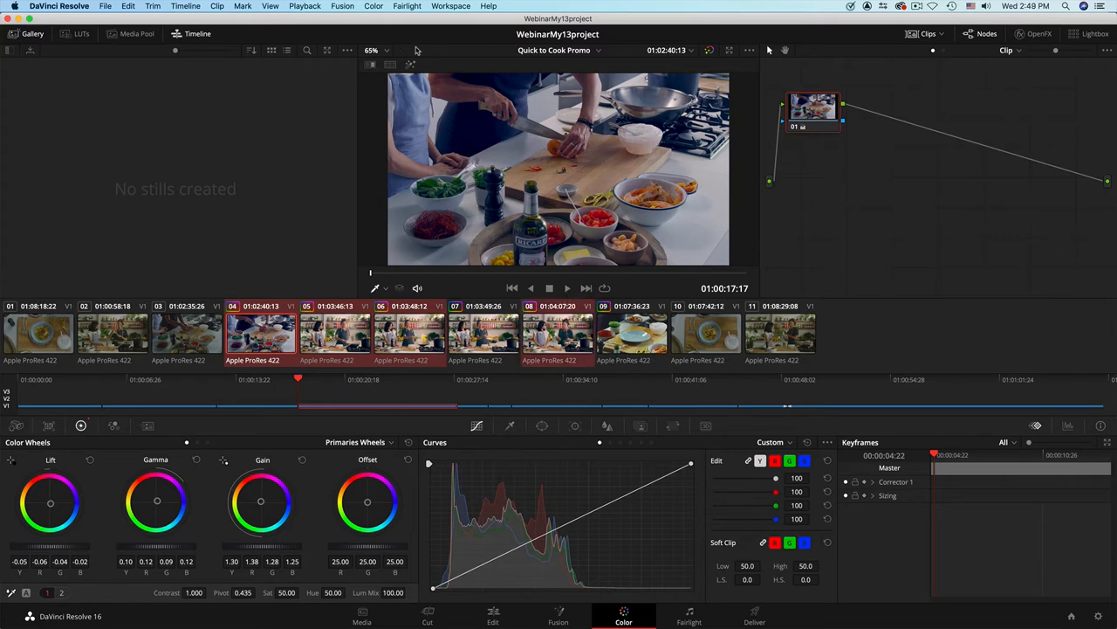
# Reset the selected node's grade to neutral with Color > Reset > Selected Node Grade
pyautogui.click(374, 6)
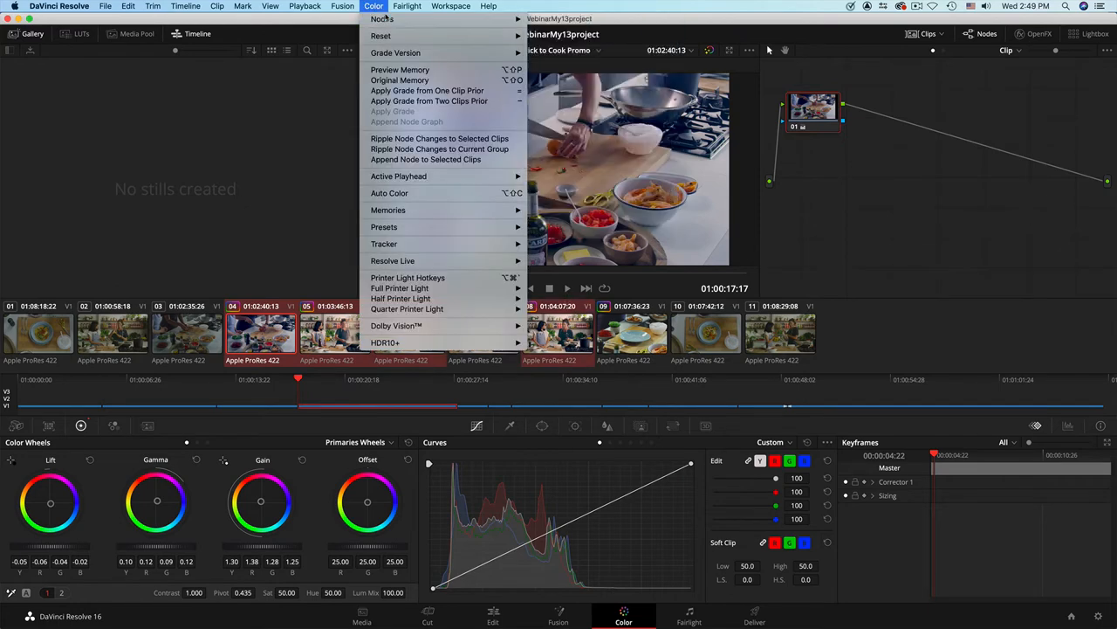
pyautogui.moveTo(382, 35)
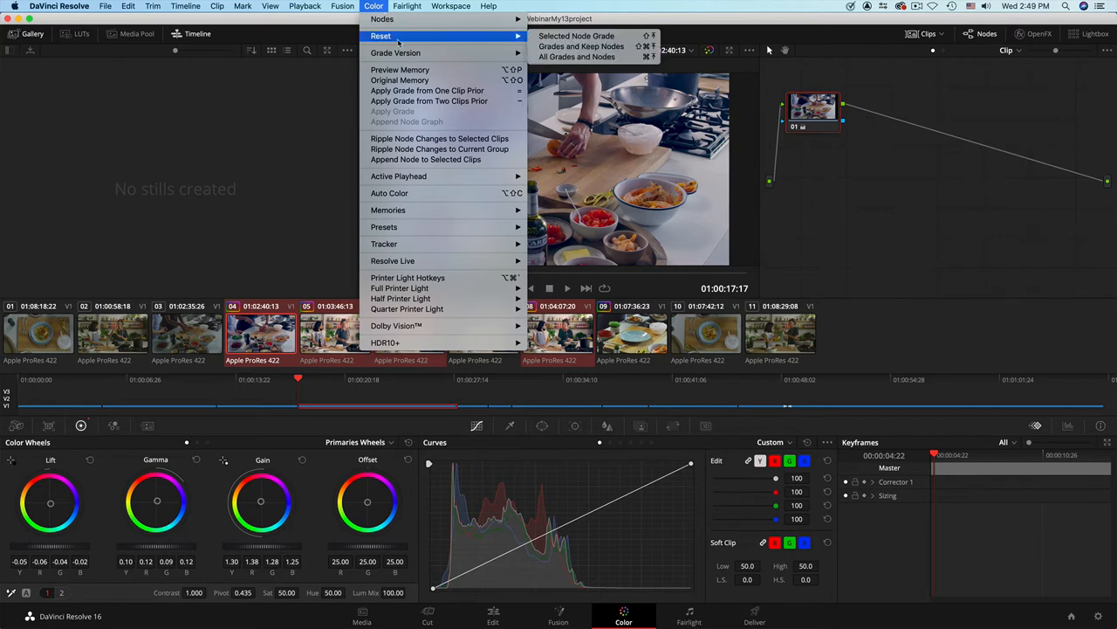
pyautogui.moveTo(577, 34)
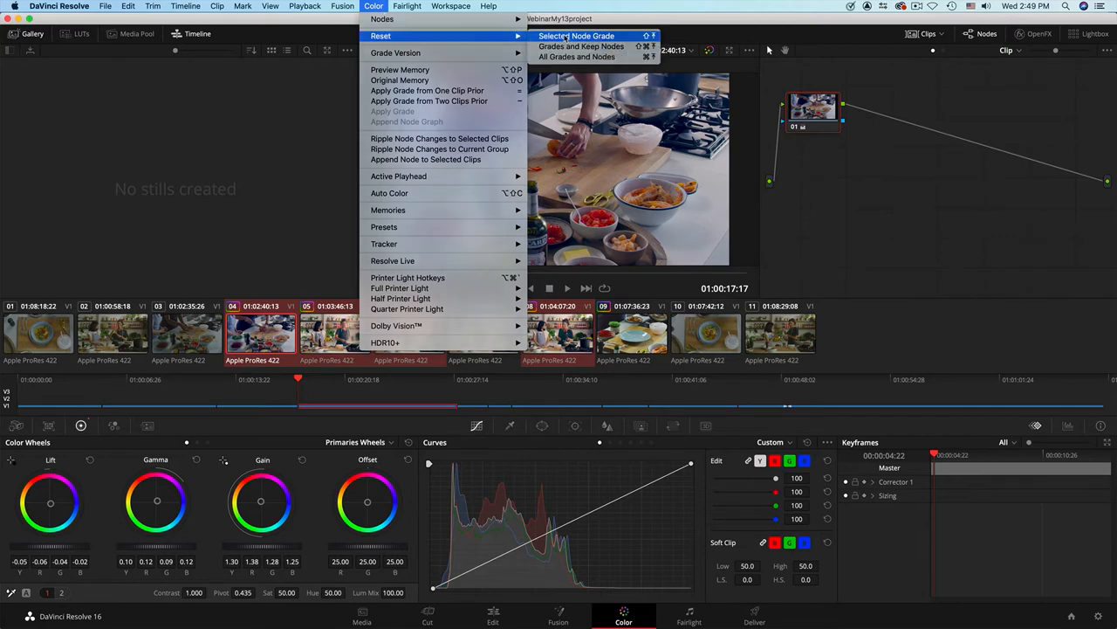
pyautogui.click(583, 34)
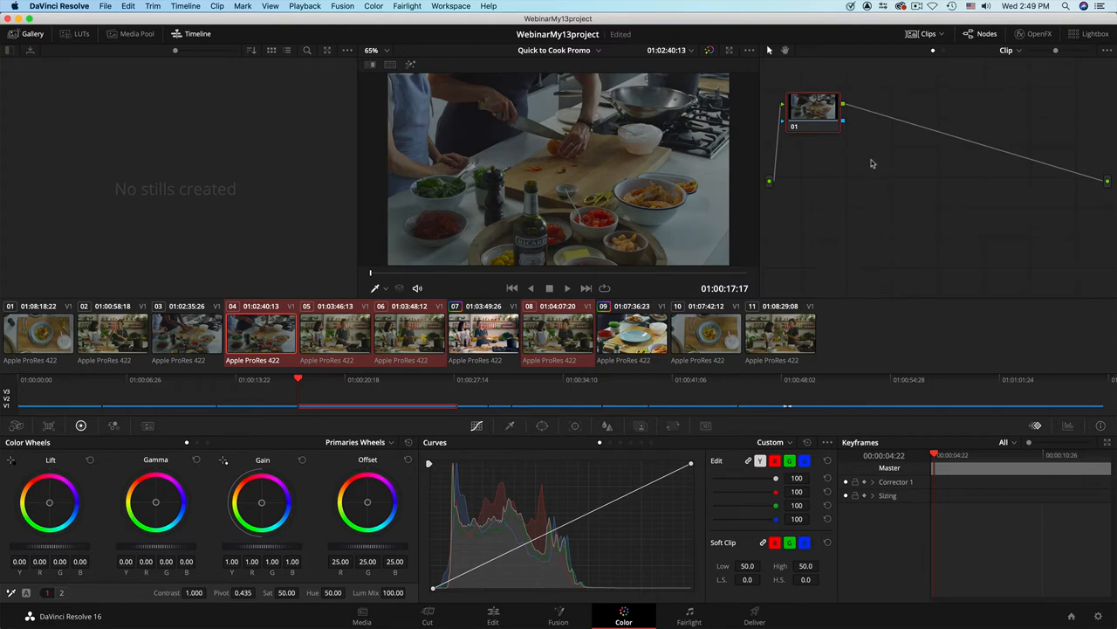
pyautogui.moveTo(304, 432)
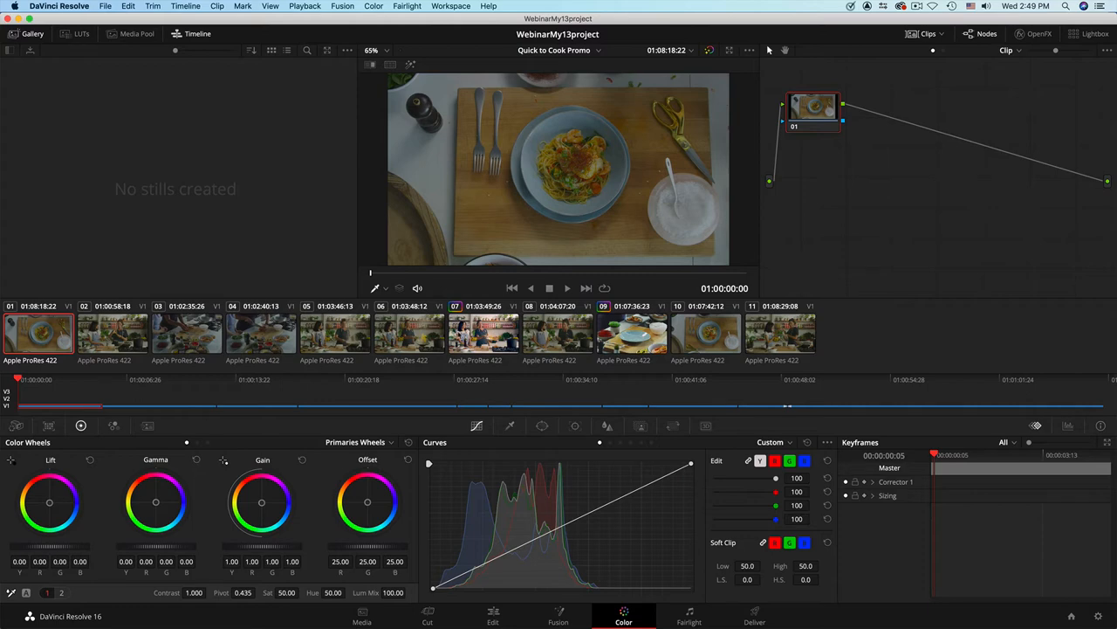
# Reposition node 01 and show scopes with parade, waveform, vectorscope and histogram
pyautogui.moveTo(814, 106); pyautogui.dragTo(836, 117)
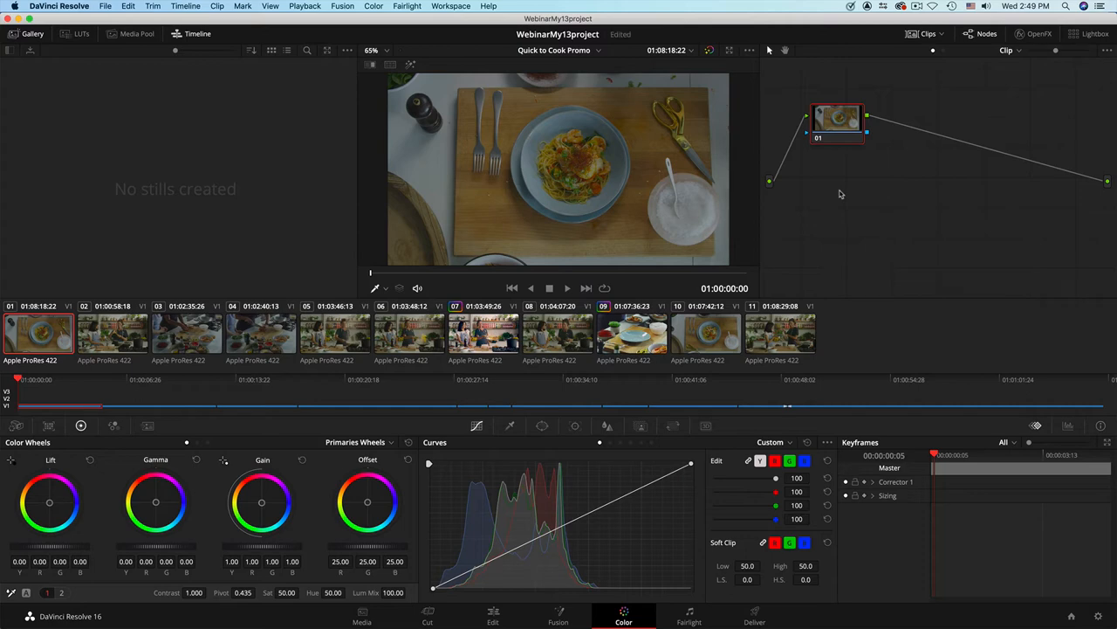
pyautogui.moveTo(846, 257)
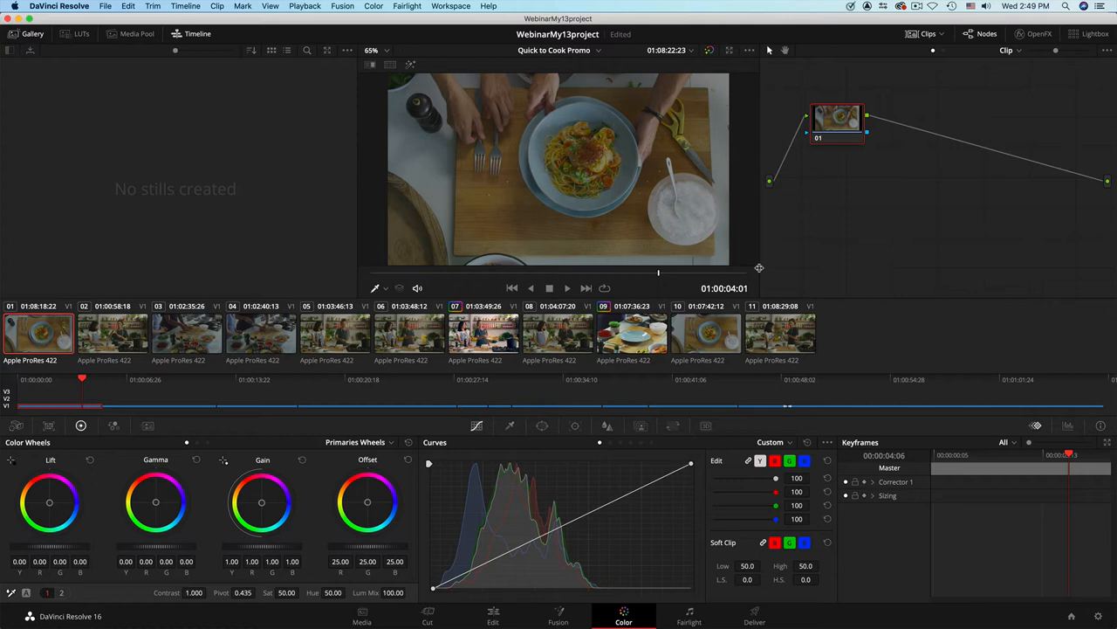
pyautogui.moveTo(732, 229)
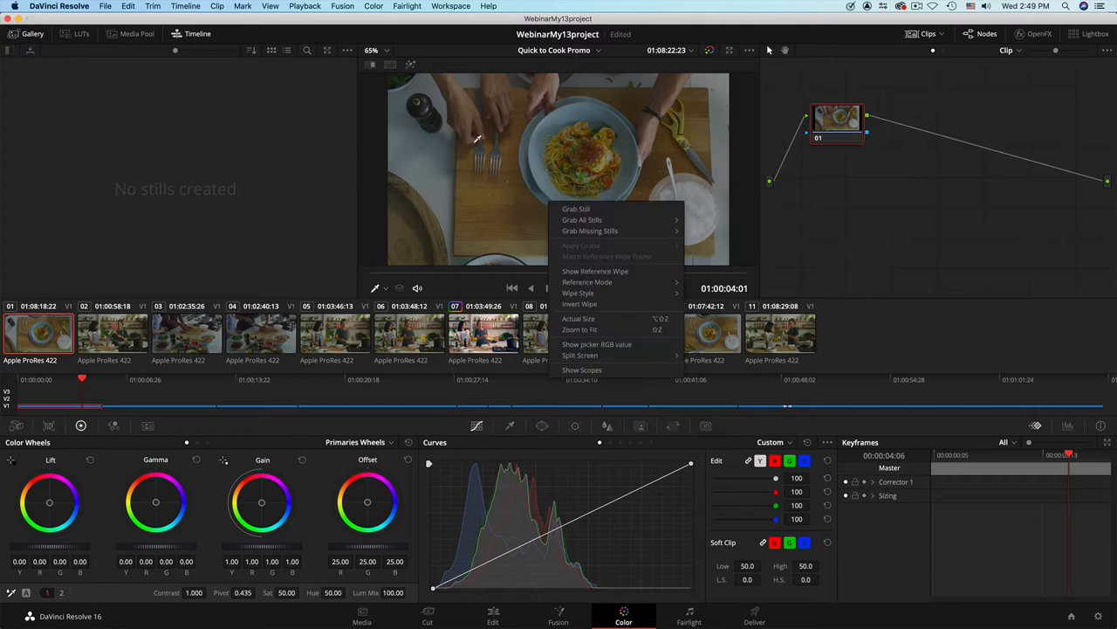
pyautogui.moveTo(581, 370)
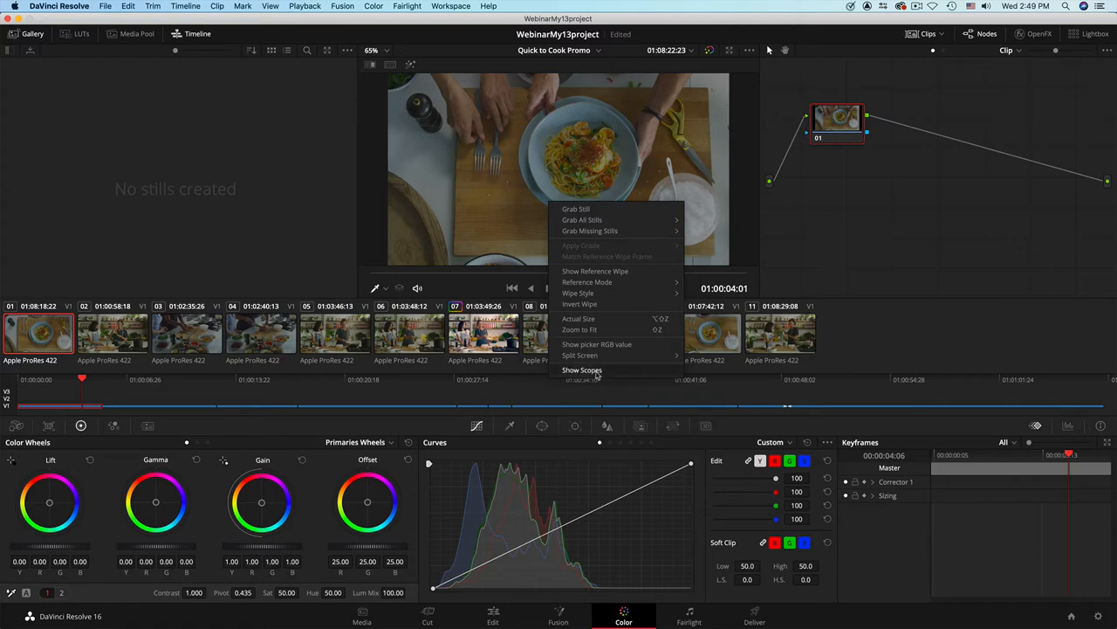
pyautogui.click(581, 369)
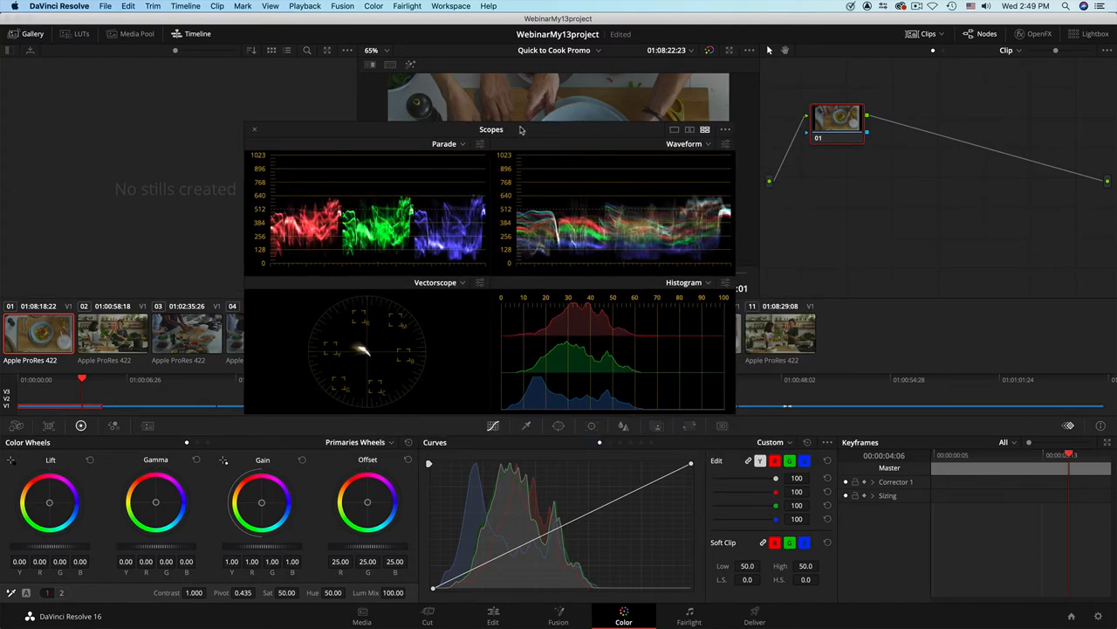
pyautogui.moveTo(751, 198)
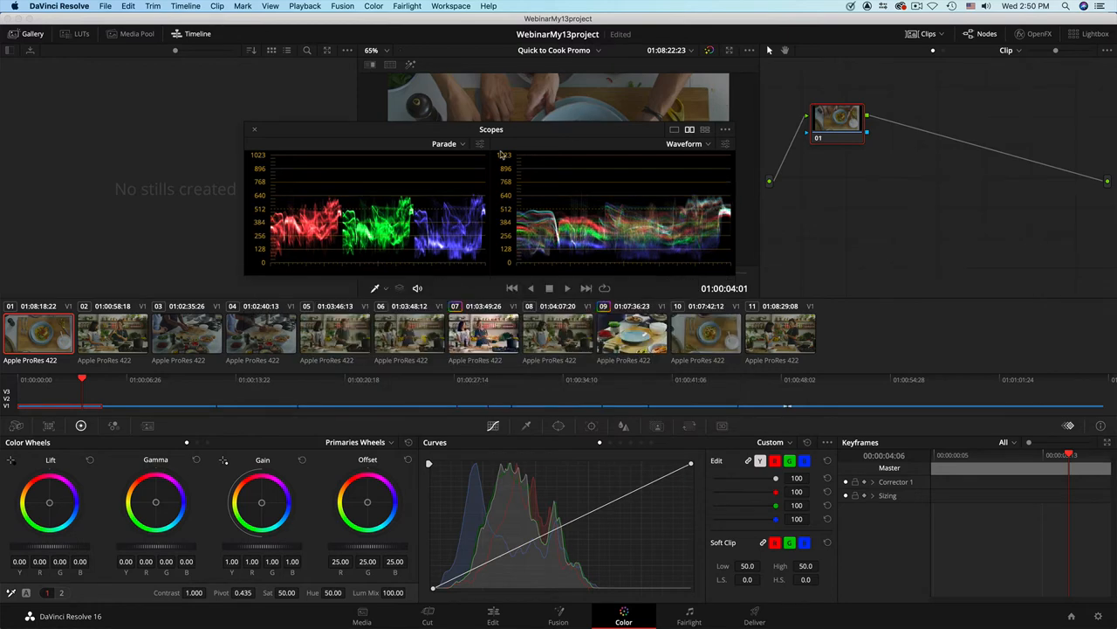
# Change the four-scope layout to a single large Waveform scope
pyautogui.click(449, 143)
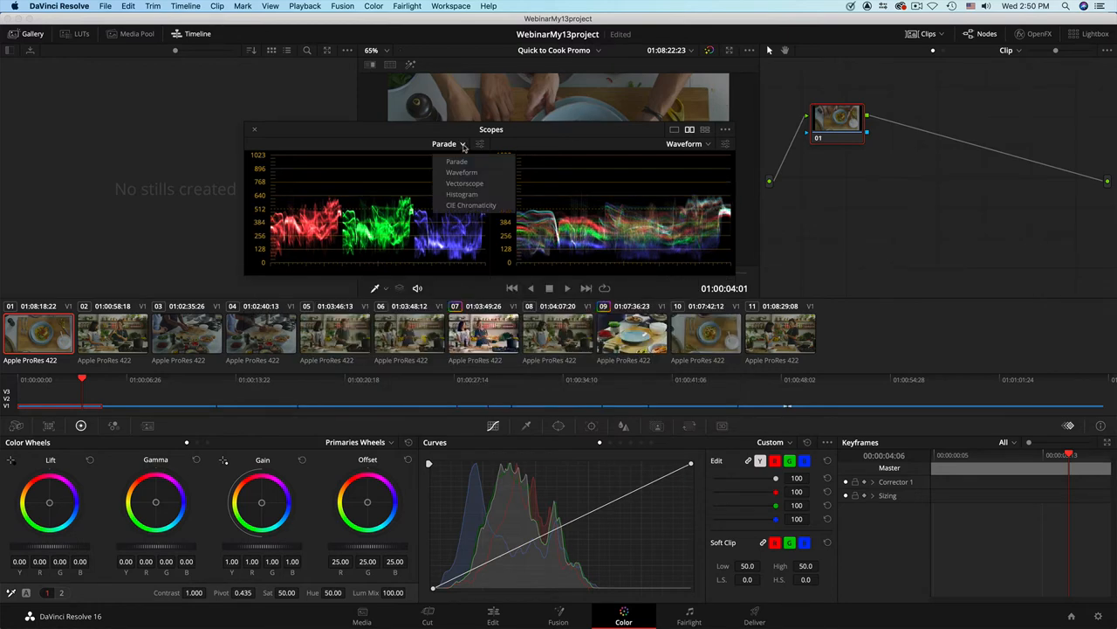
pyautogui.click(465, 183)
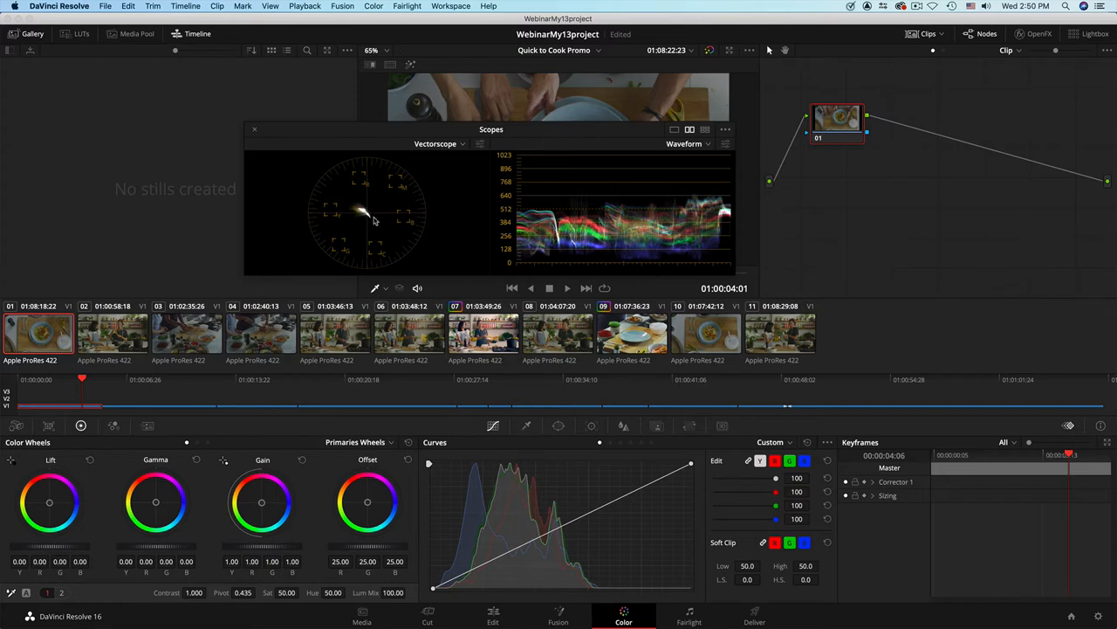
pyautogui.click(674, 129)
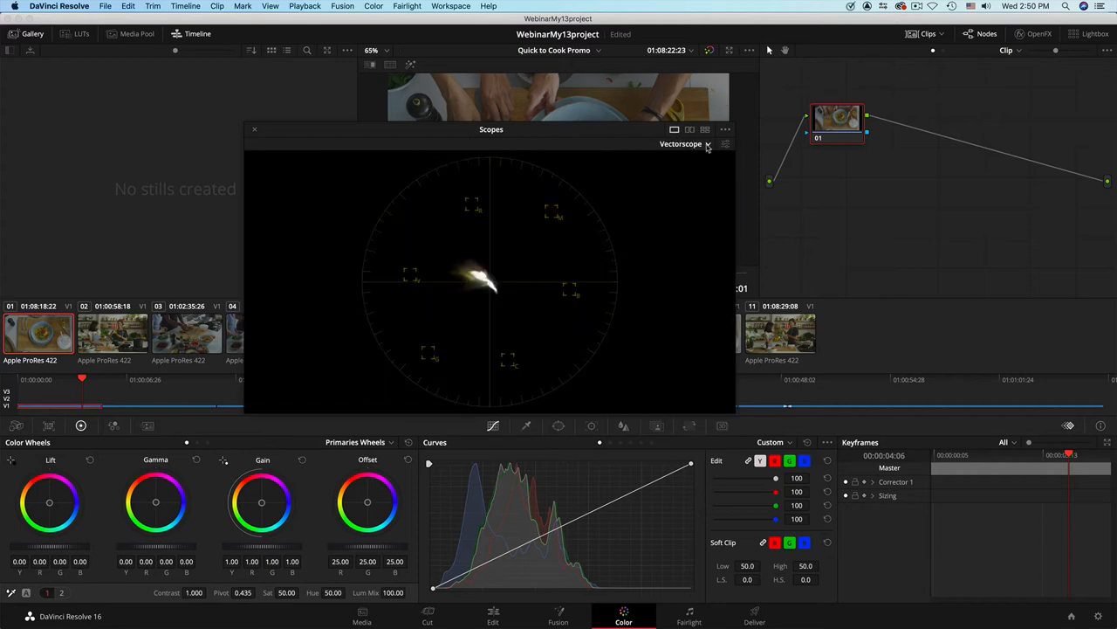
pyautogui.click(685, 143)
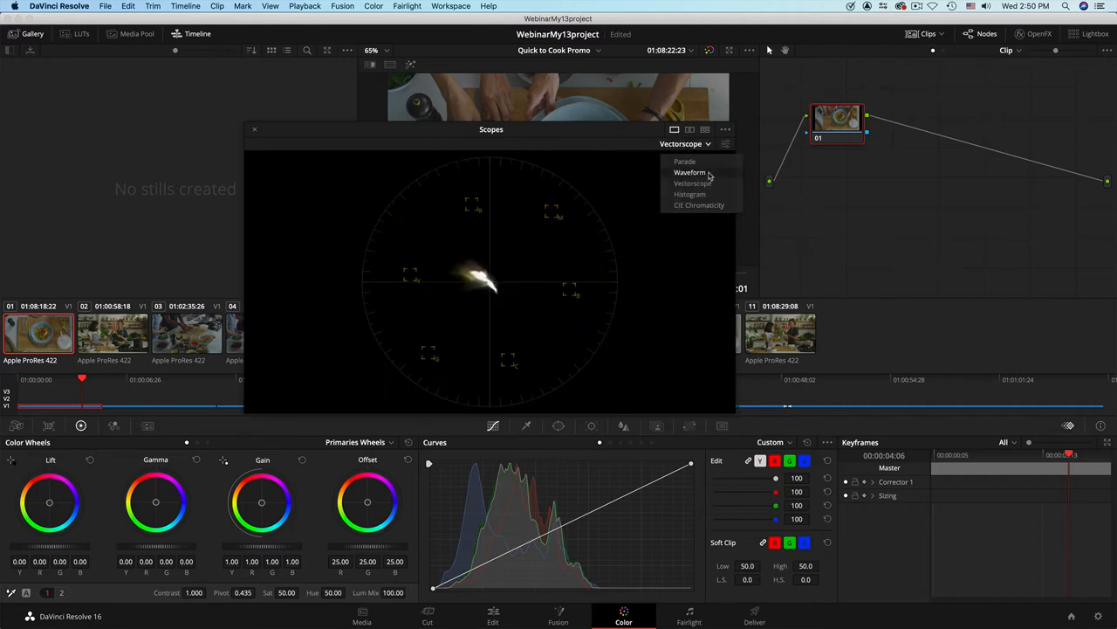
pyautogui.click(689, 172)
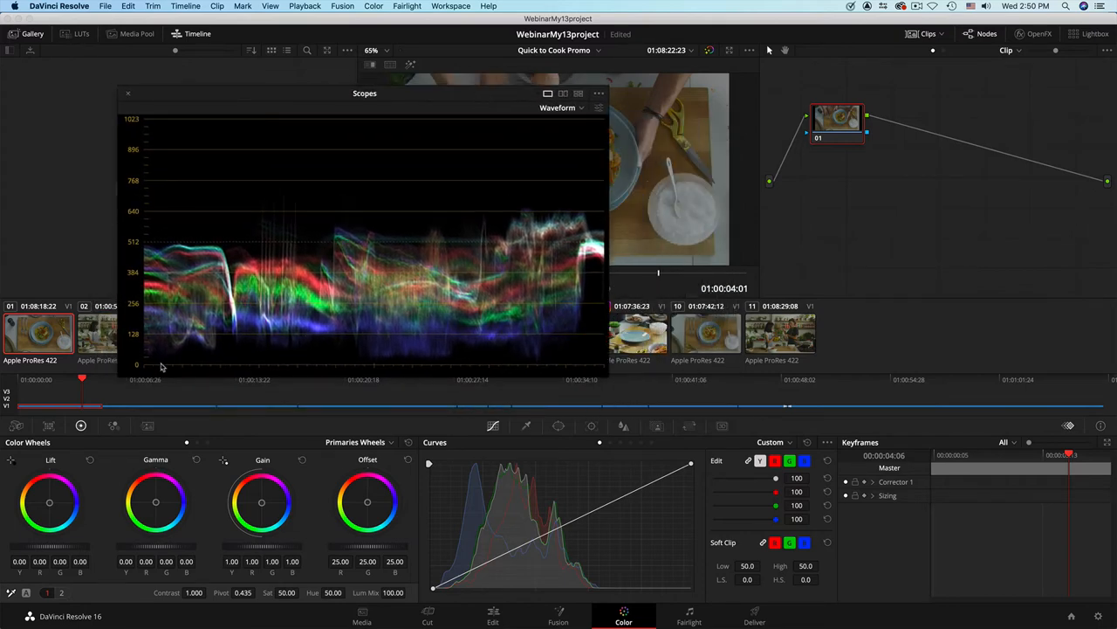
pyautogui.moveTo(444, 228)
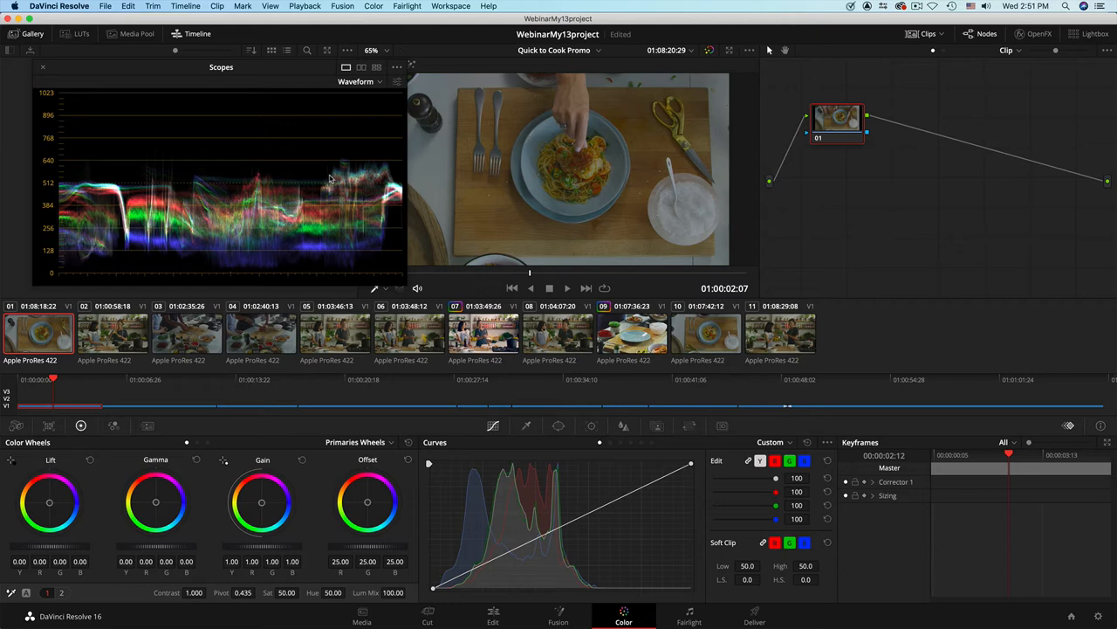
pyautogui.moveTo(434, 325)
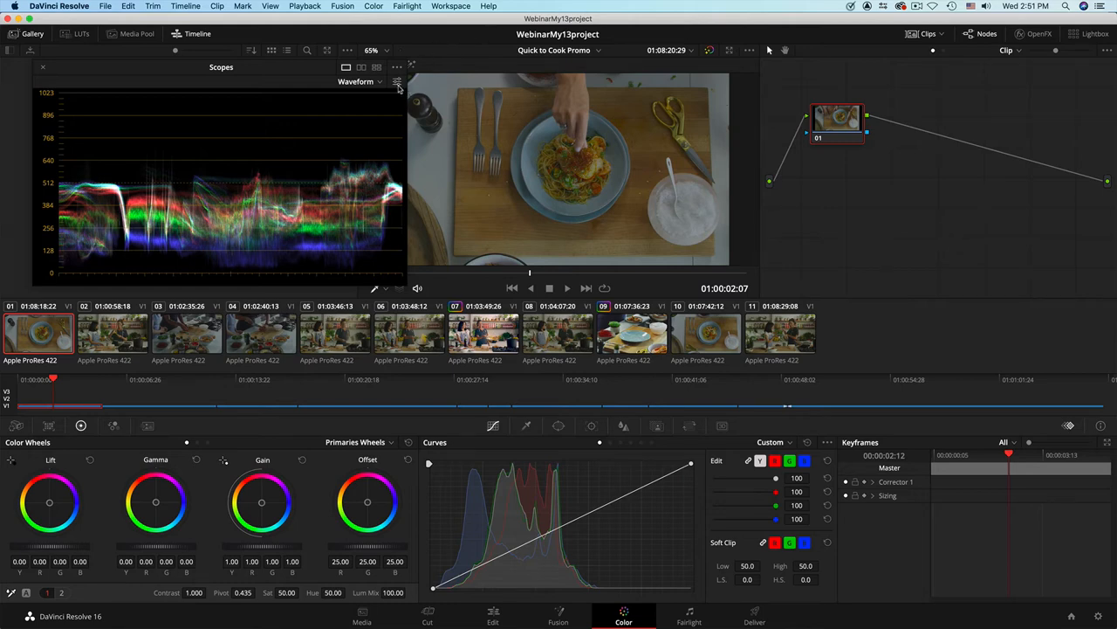
# Open the waveform scope's display settings, with the scope beside the pasta viewer
pyautogui.click(395, 80)
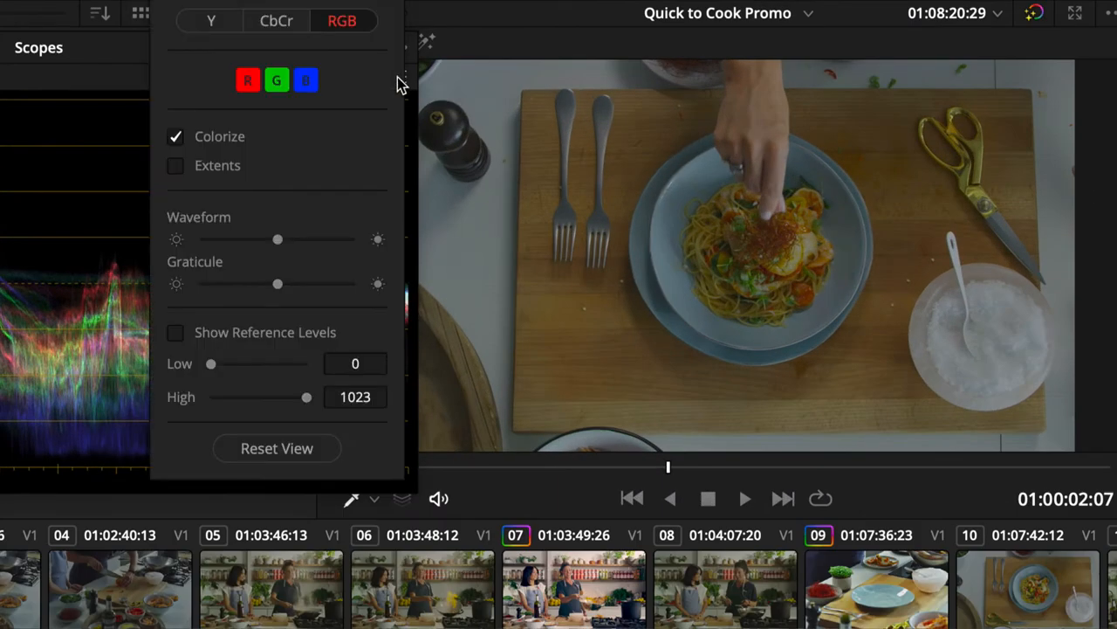
pyautogui.moveTo(342, 210)
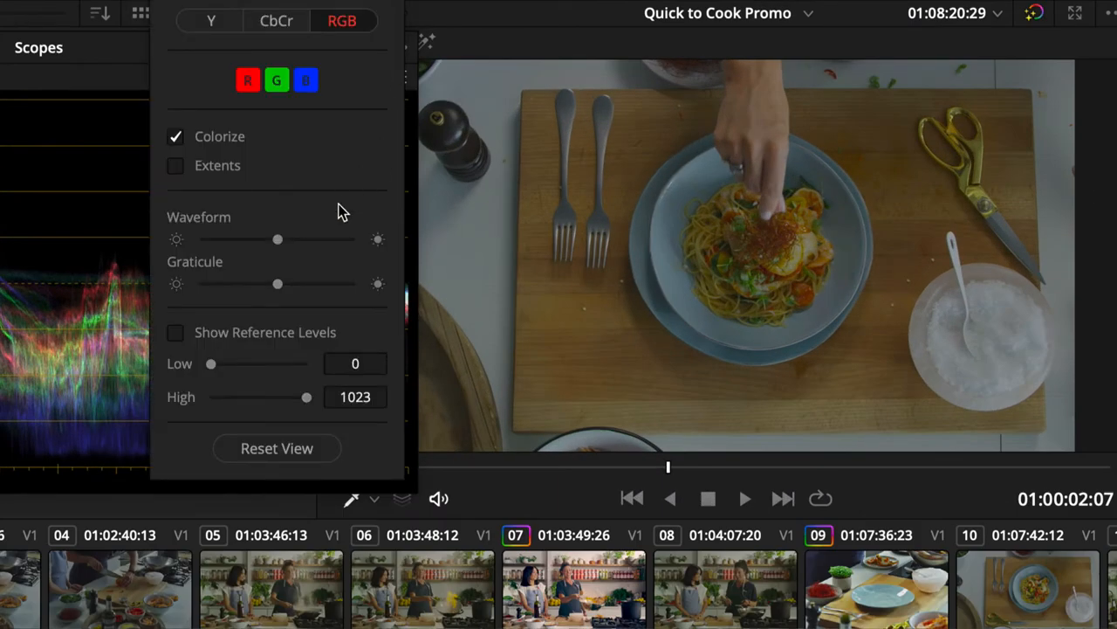
# Brighten the waveform to a white trace and set reference levels Low 64, High 940
pyautogui.moveTo(278, 239); pyautogui.dragTo(353, 238)
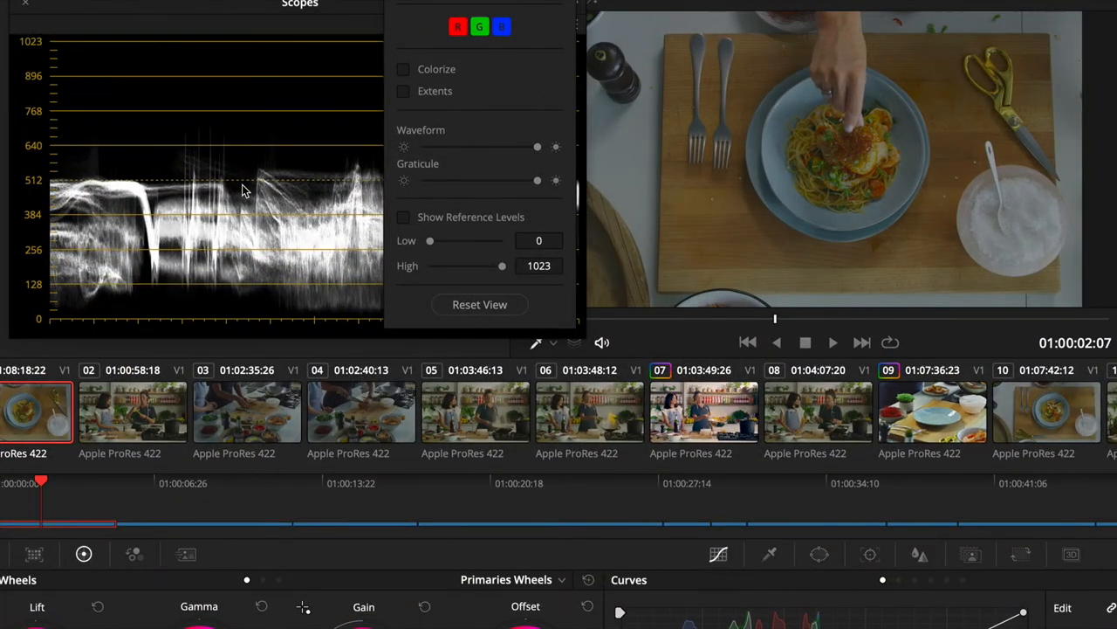
pyautogui.moveTo(367, 174)
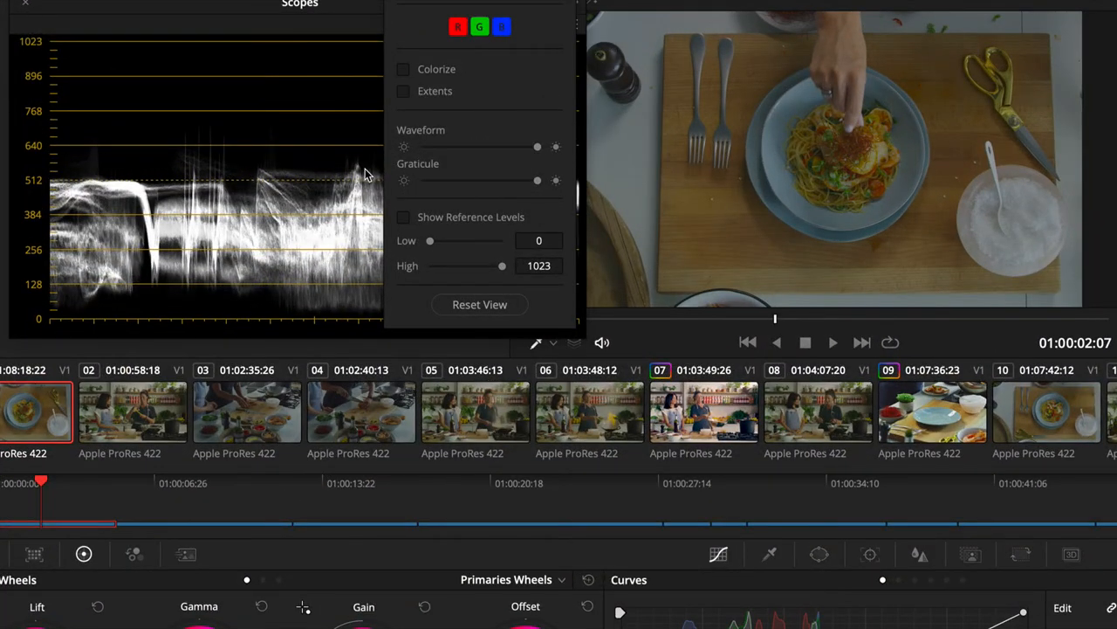
pyautogui.moveTo(456, 131)
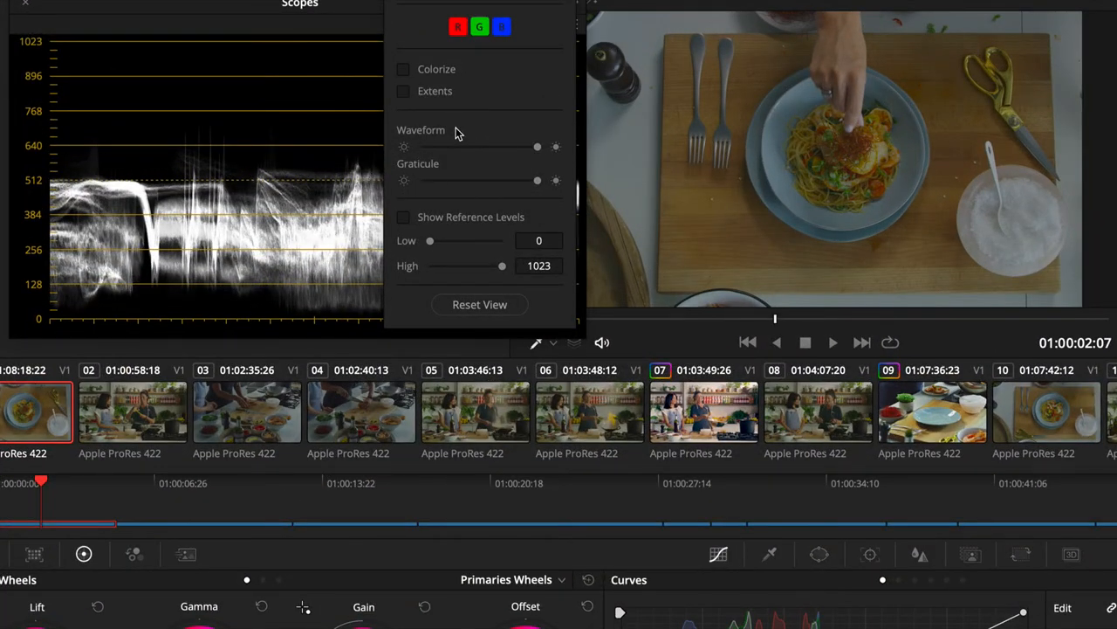
pyautogui.click(402, 69)
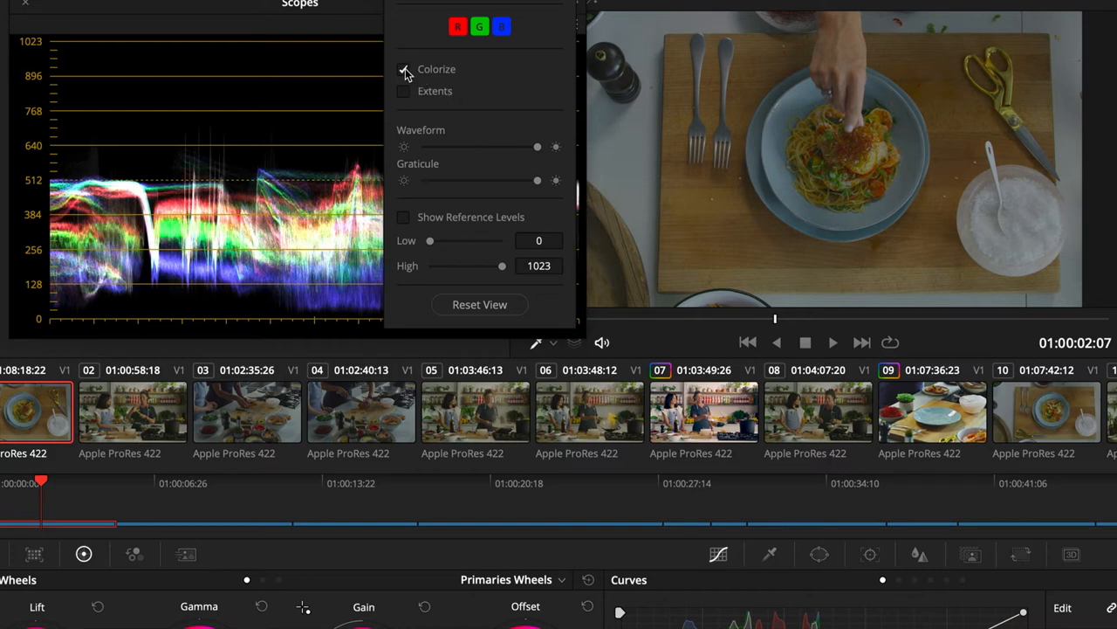
pyautogui.click(404, 69)
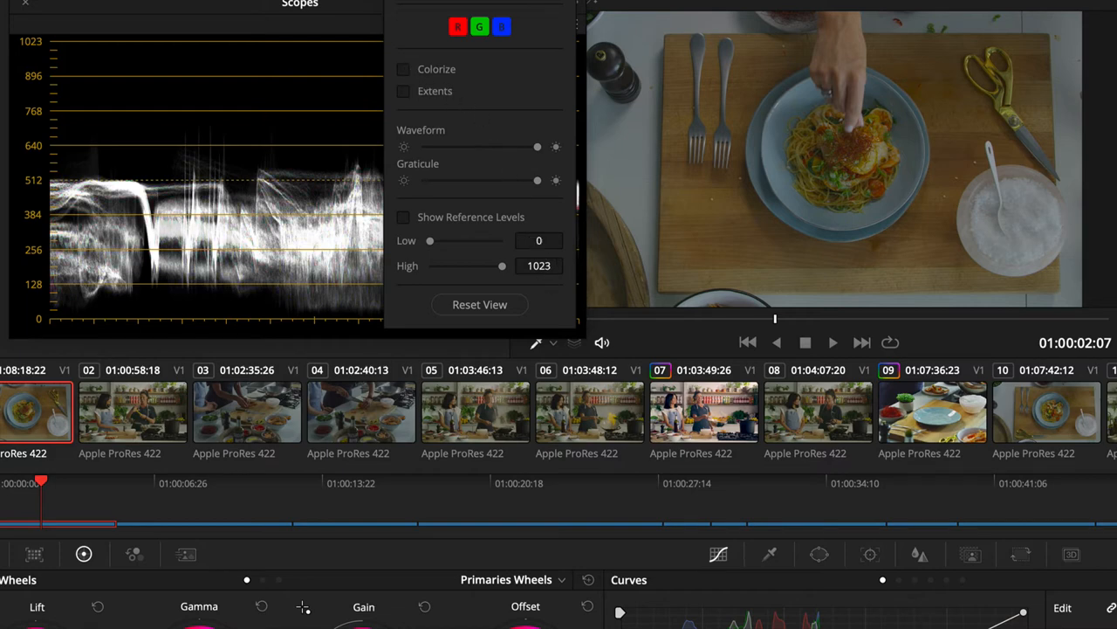
pyautogui.click(539, 241)
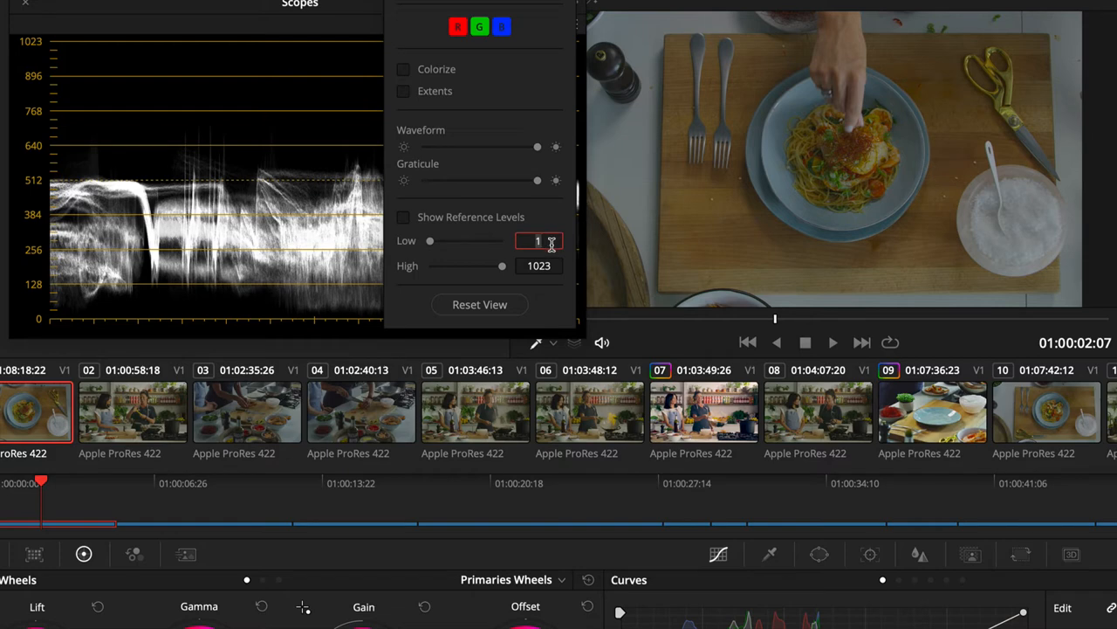
pyautogui.write('64')
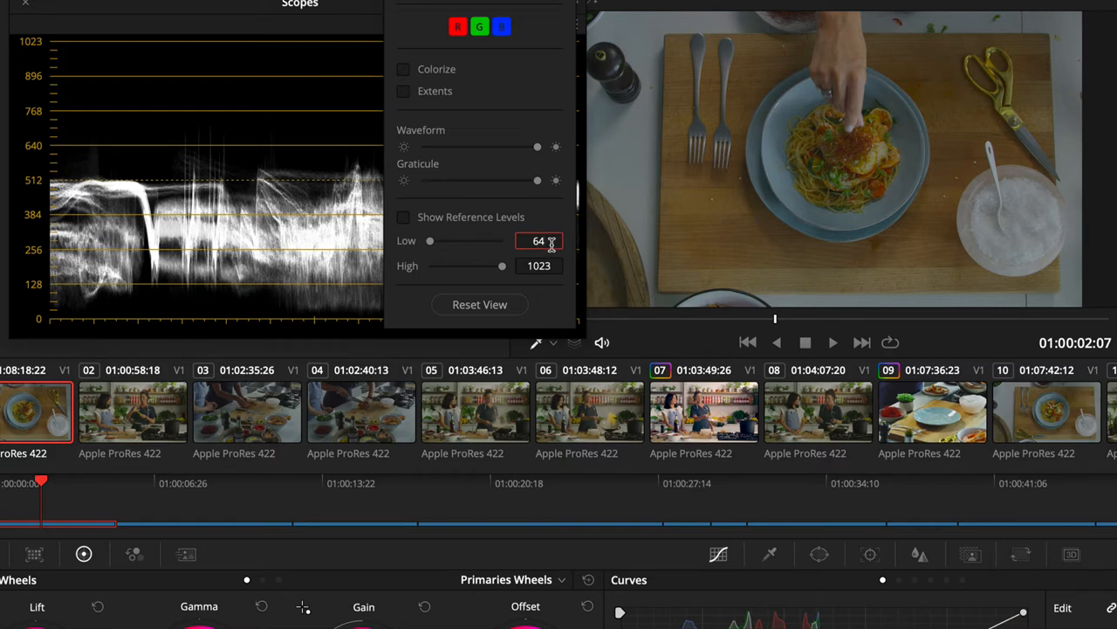
pyautogui.click(538, 265)
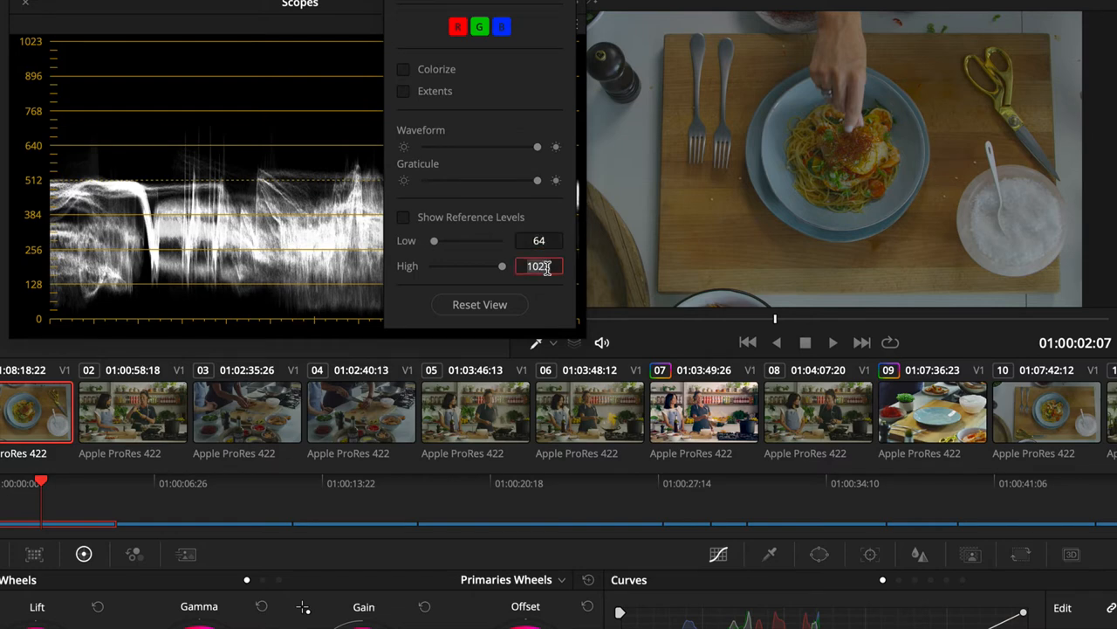
pyautogui.write('940')
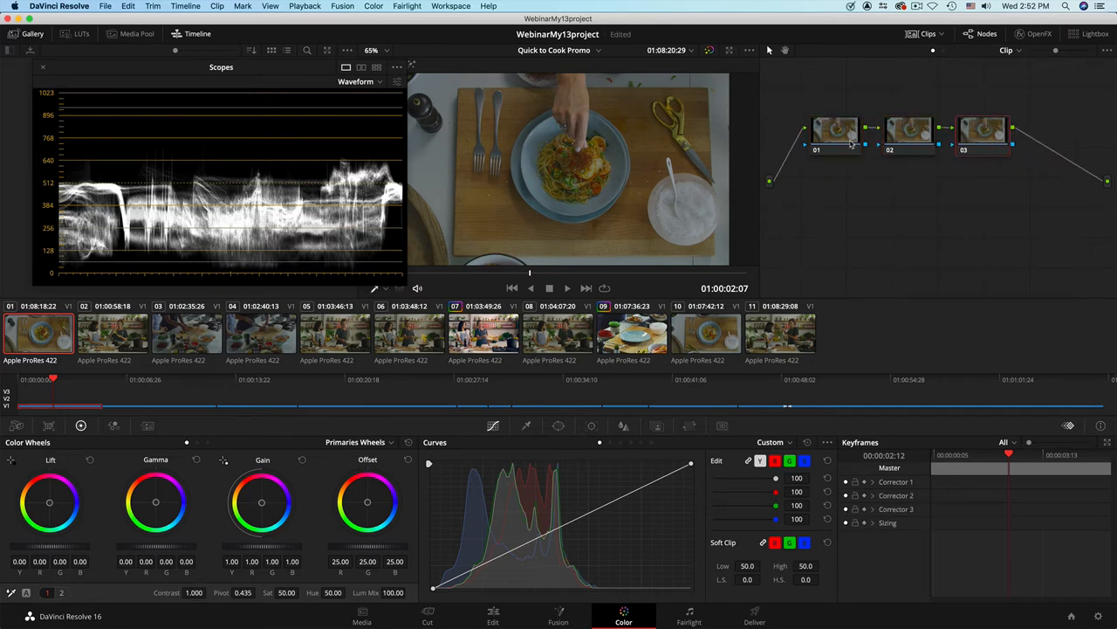
pyautogui.moveTo(856, 144)
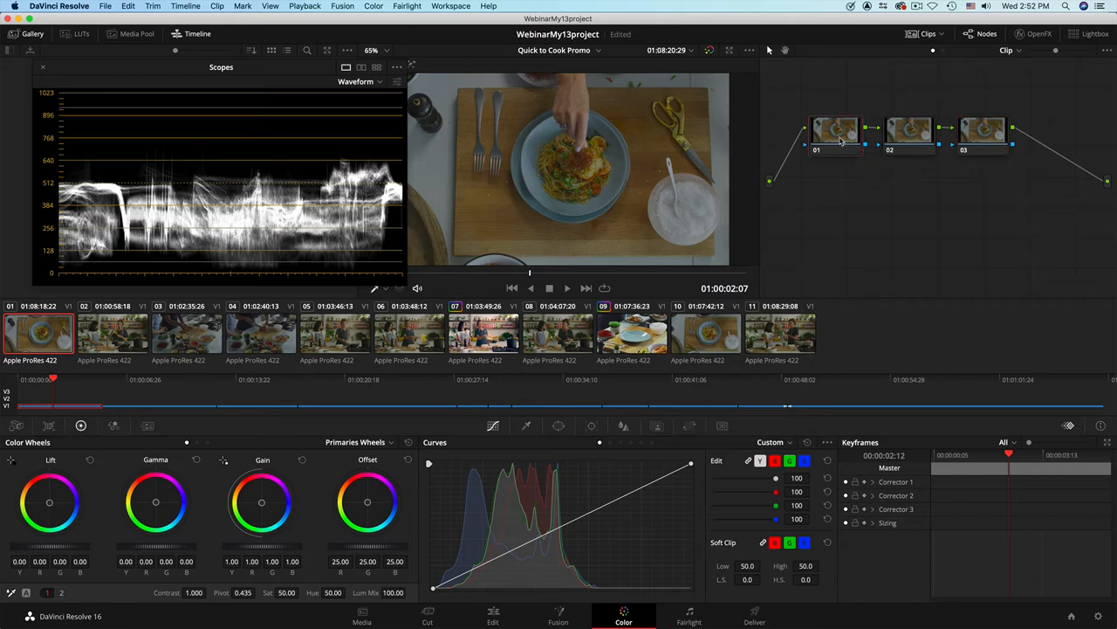
pyautogui.click(902, 132)
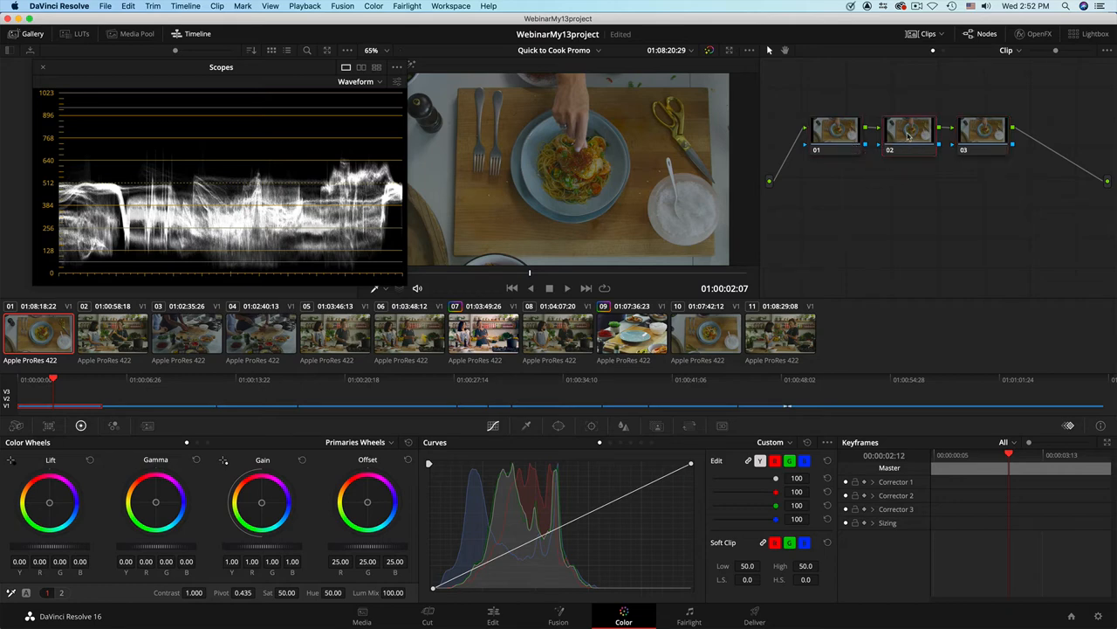
pyautogui.click(979, 133)
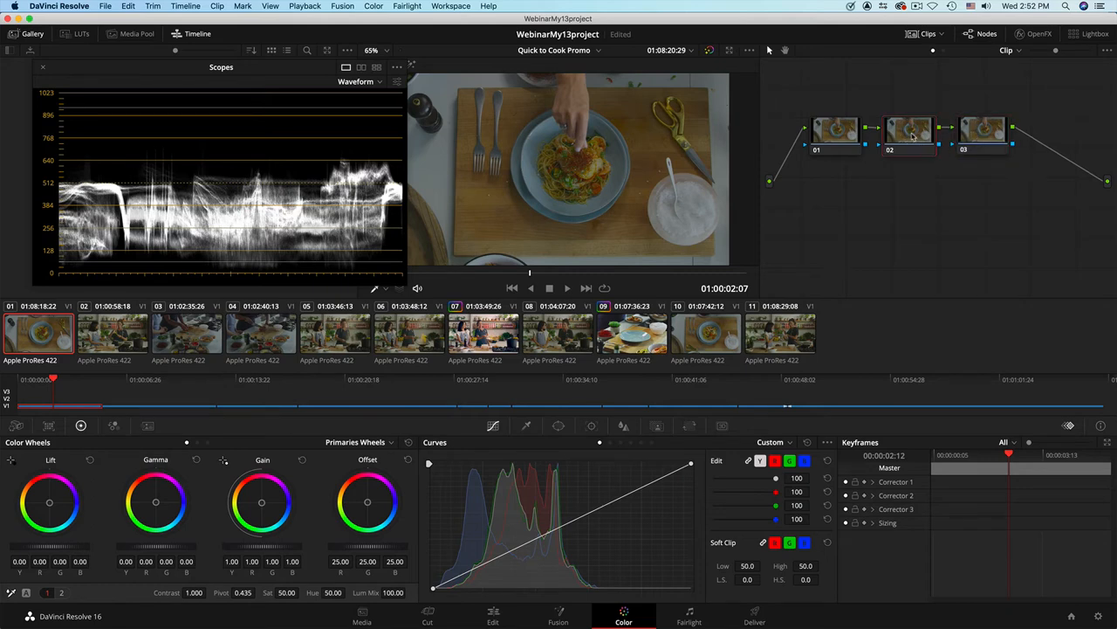
pyautogui.rightClick(908, 126)
pyautogui.write('BALANCE')
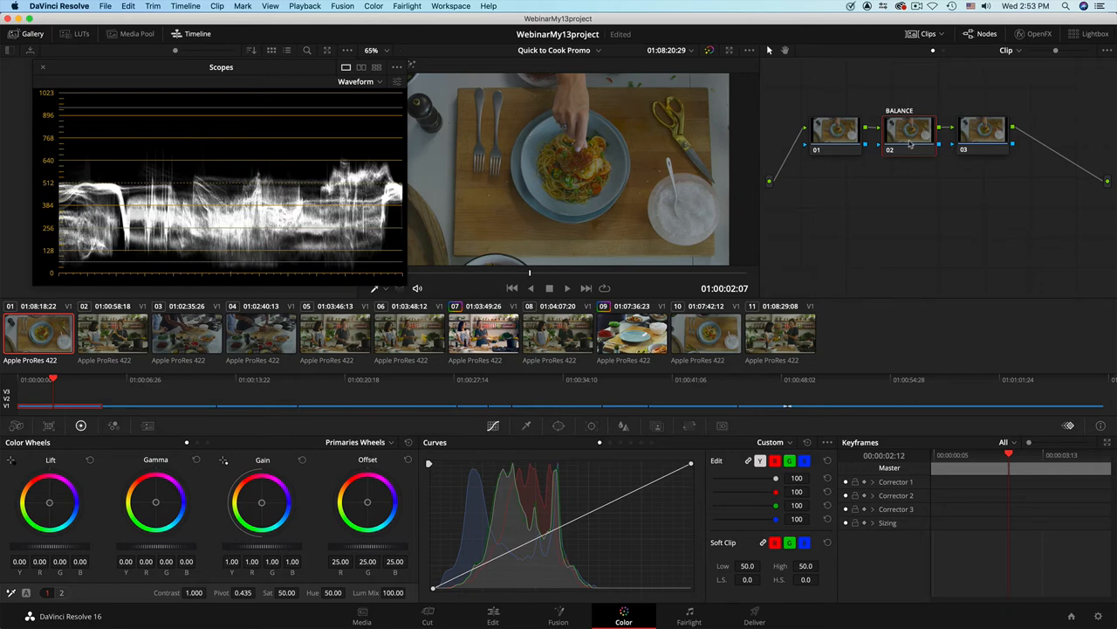
pyautogui.moveTo(904, 137)
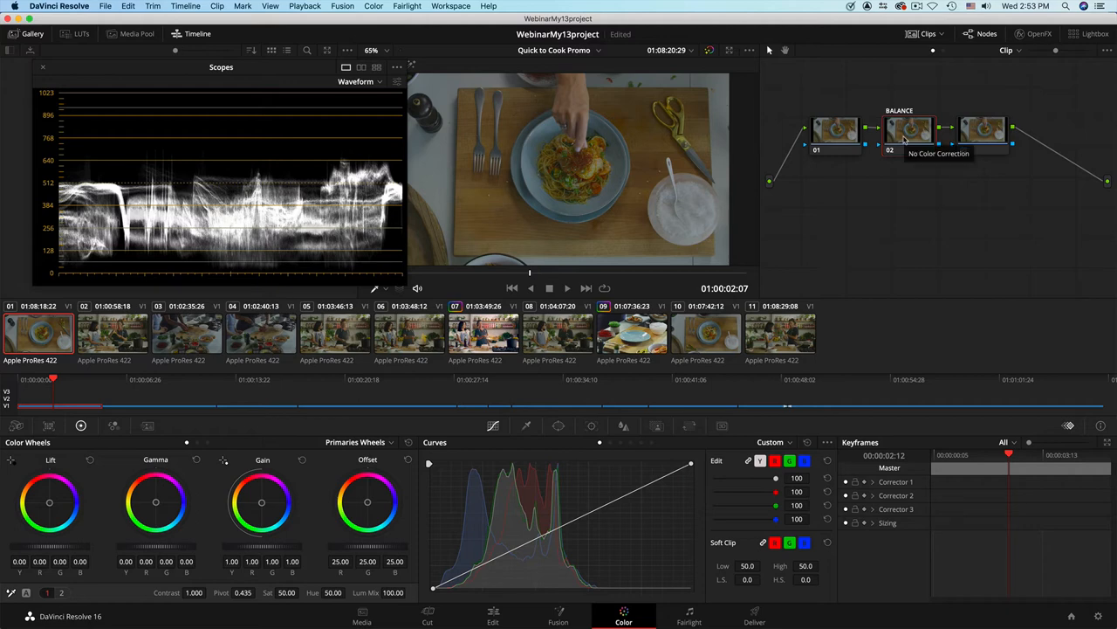
pyautogui.moveTo(857, 255)
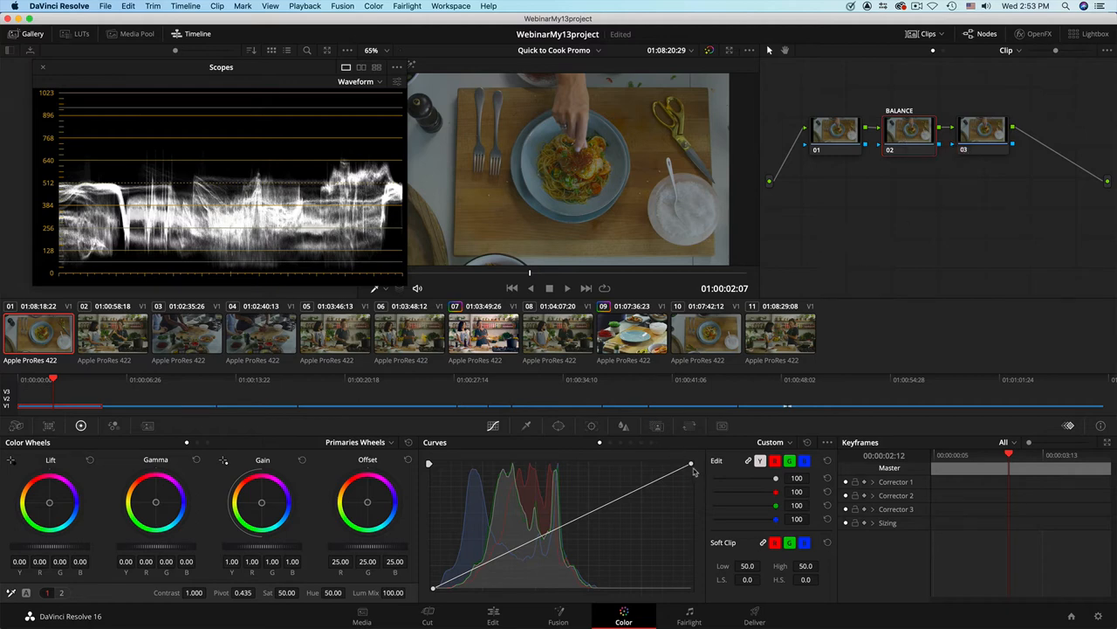
# Shape node 02's curve with brighter highlights, a held shadow point and lifted midtones
pyautogui.moveTo(691, 464); pyautogui.dragTo(596, 464)
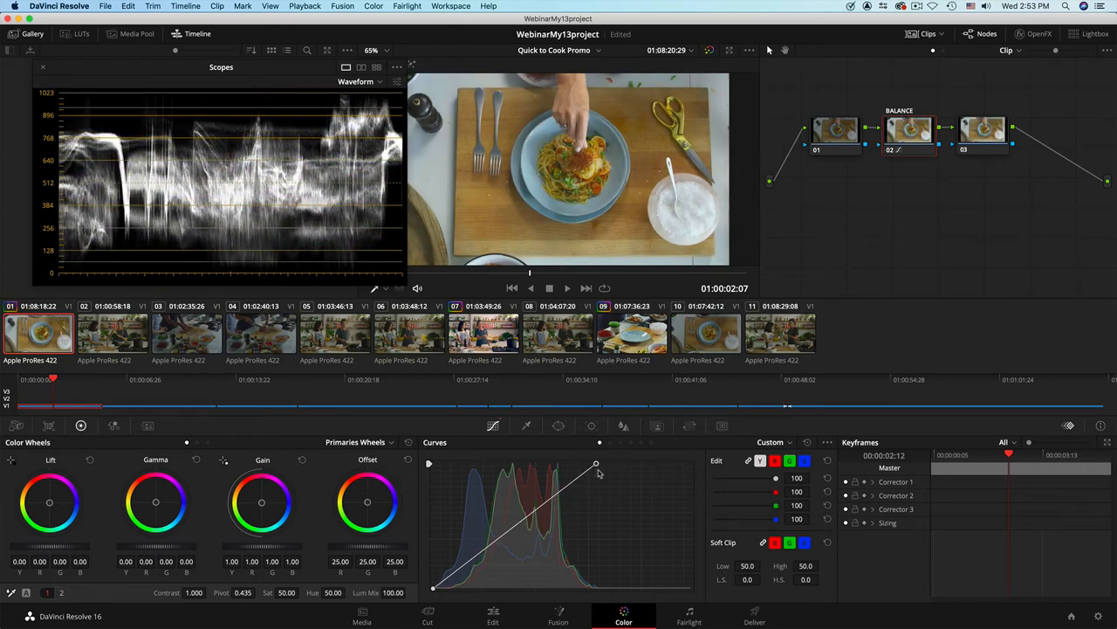
pyautogui.moveTo(596, 462); pyautogui.dragTo(601, 463)
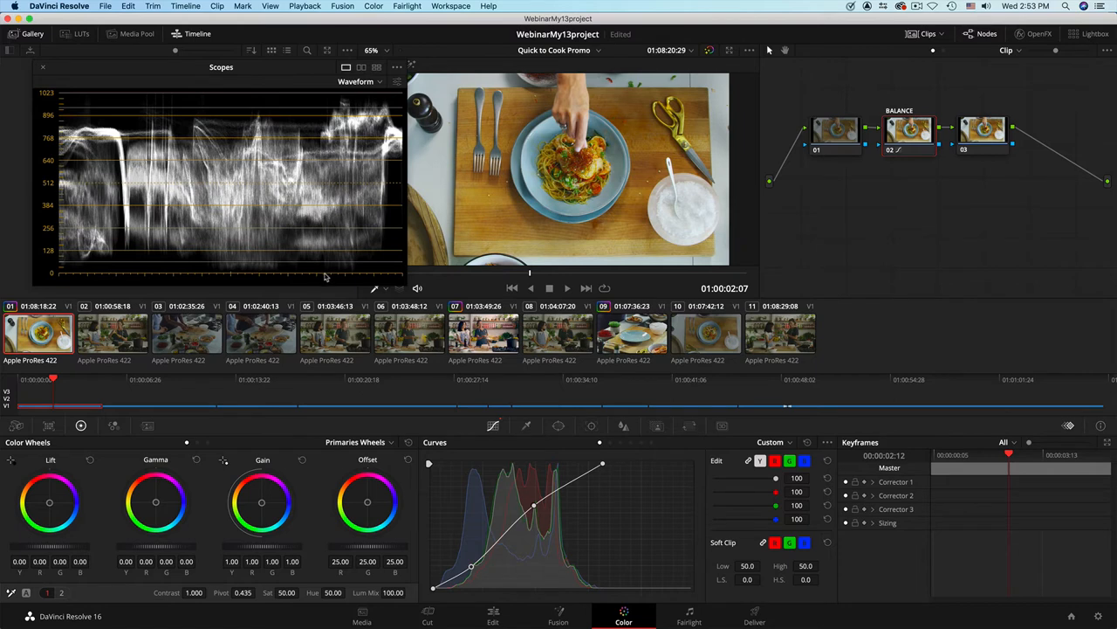
pyautogui.moveTo(601, 466); pyautogui.dragTo(608, 465)
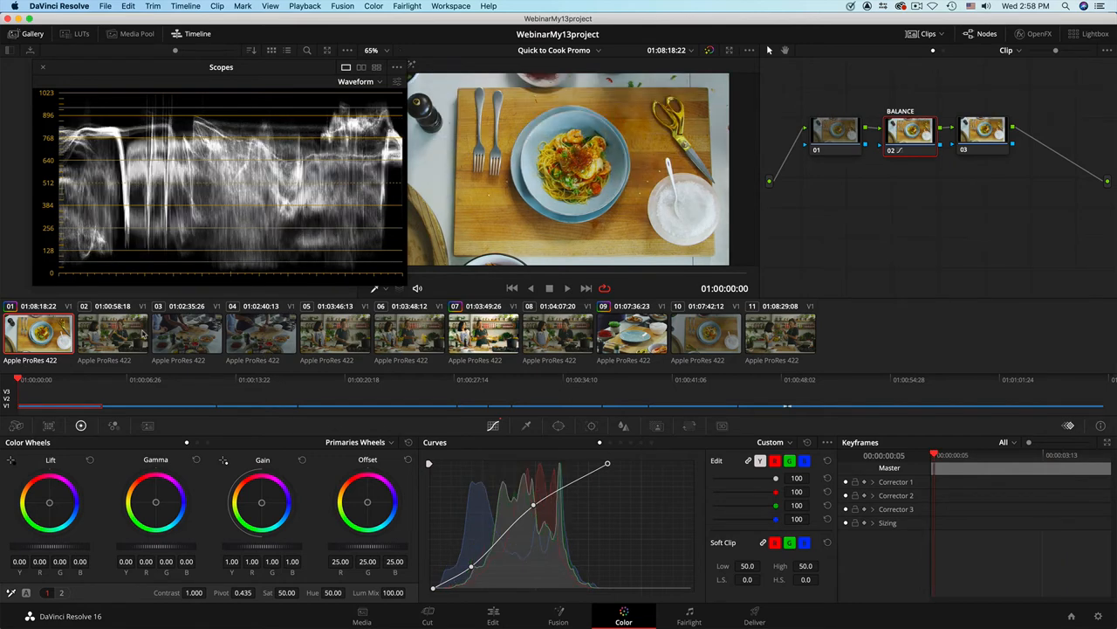
# Apply clip 01's three-node contrast grade to selected clips 02 through 11
pyautogui.click(186, 336)
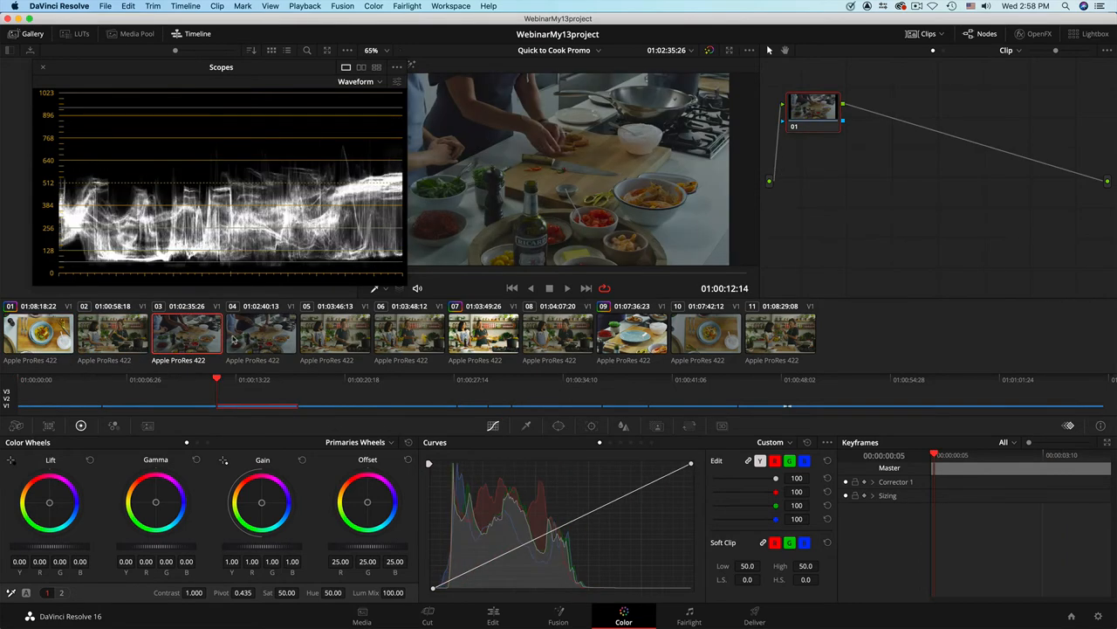
pyautogui.click(261, 333)
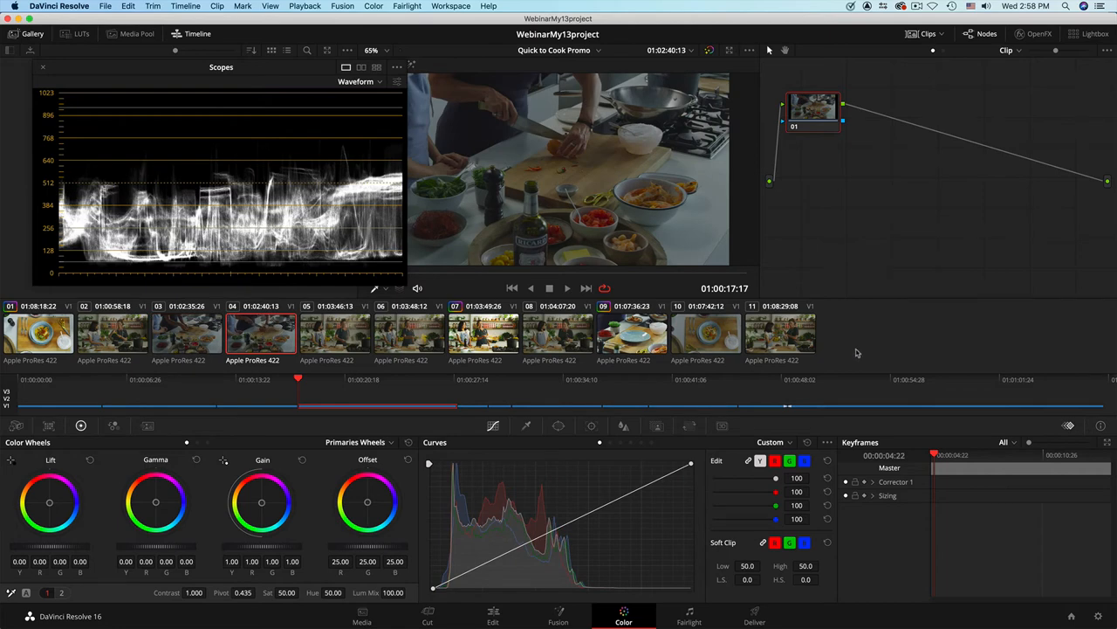
pyautogui.click(112, 335)
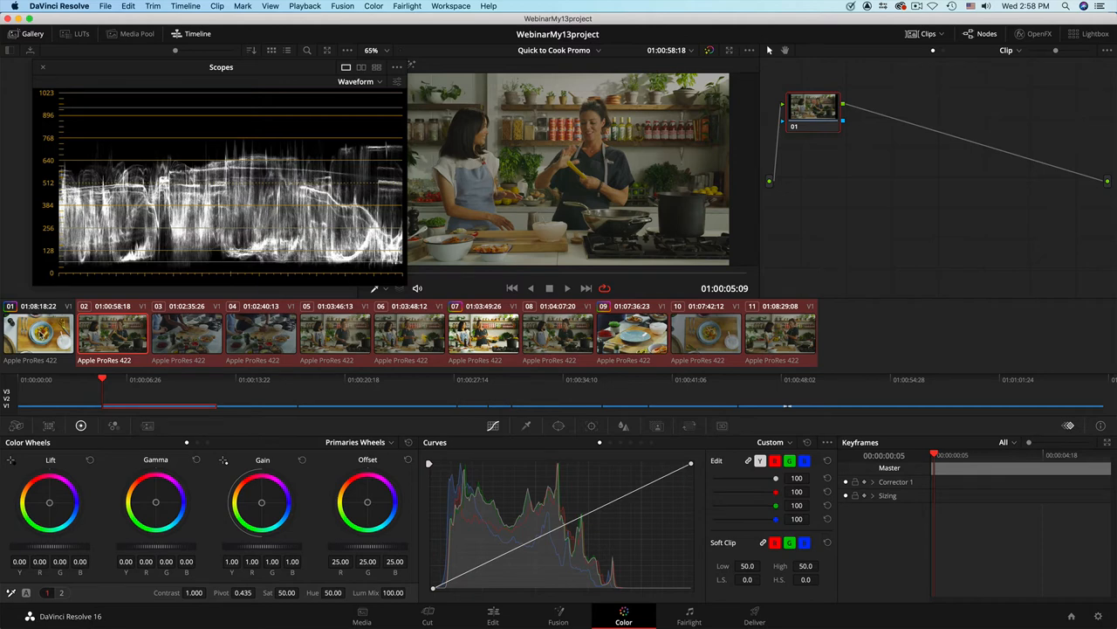
pyautogui.rightClick(112, 341)
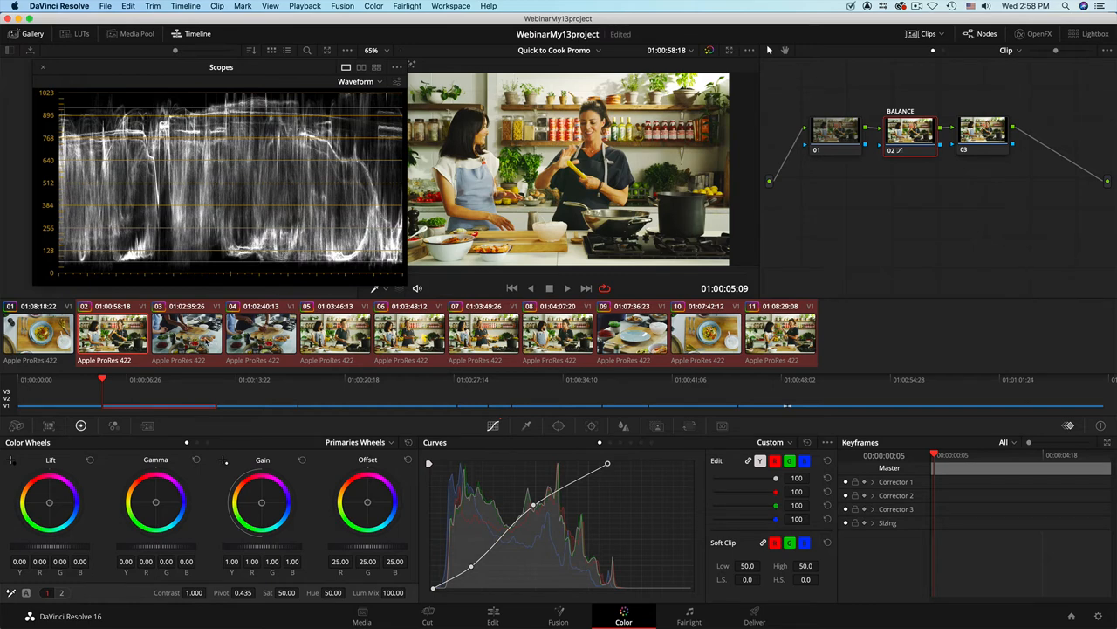
# Review the copied grade on the later clips and select clips 02 through 06
pyautogui.click(261, 335)
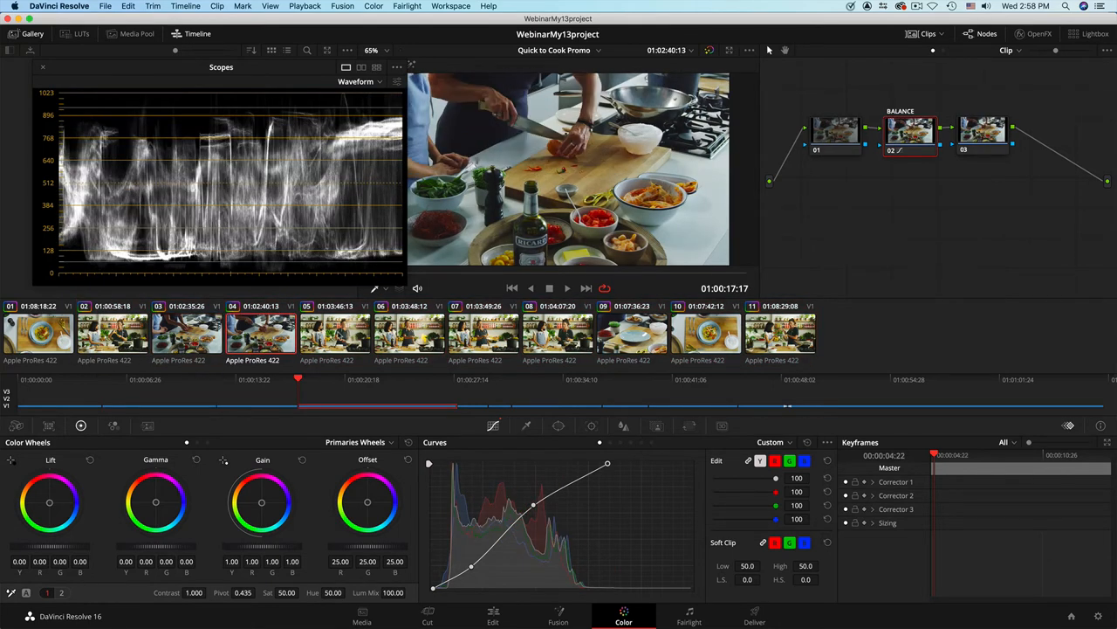
pyautogui.click(335, 333)
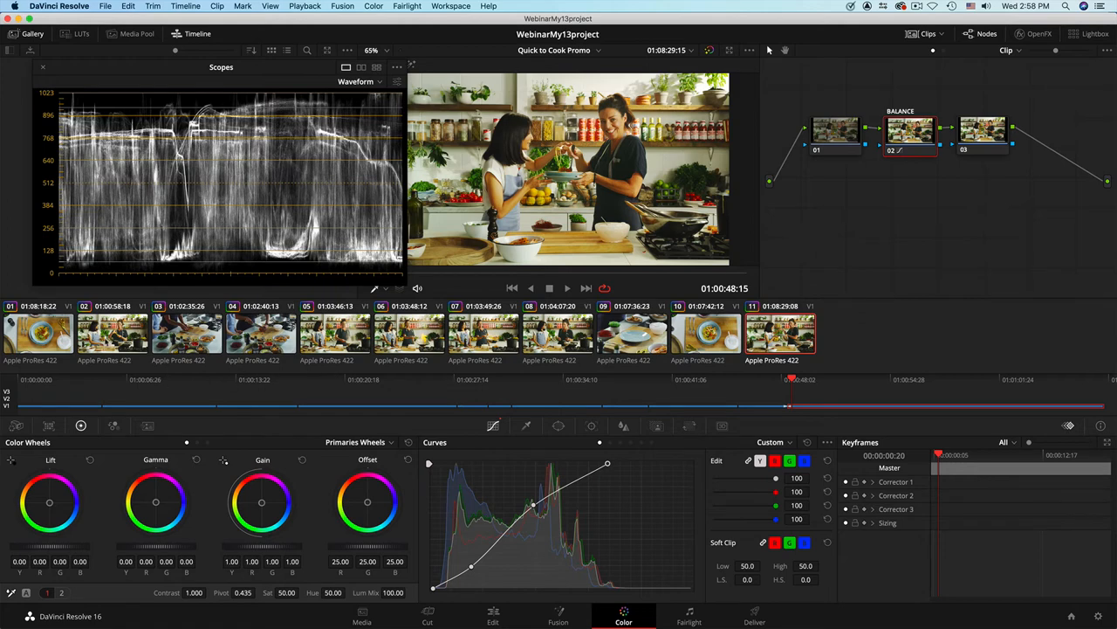
pyautogui.click(111, 337)
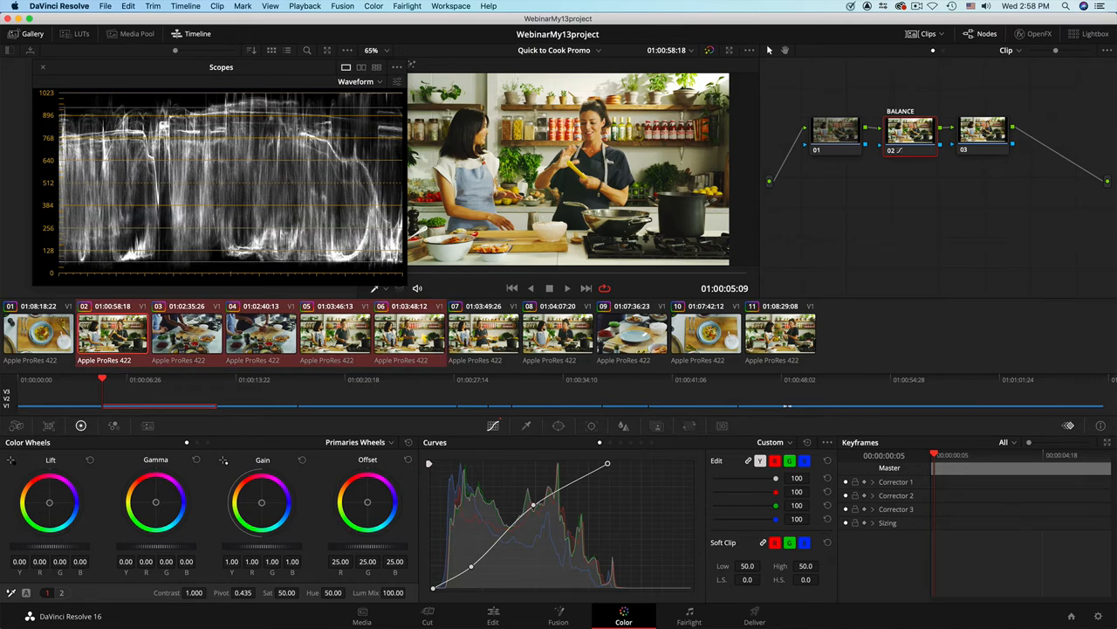
# Reset all grades and nodes on clips 02–06, then reset another group's node grade
pyautogui.click(370, 6)
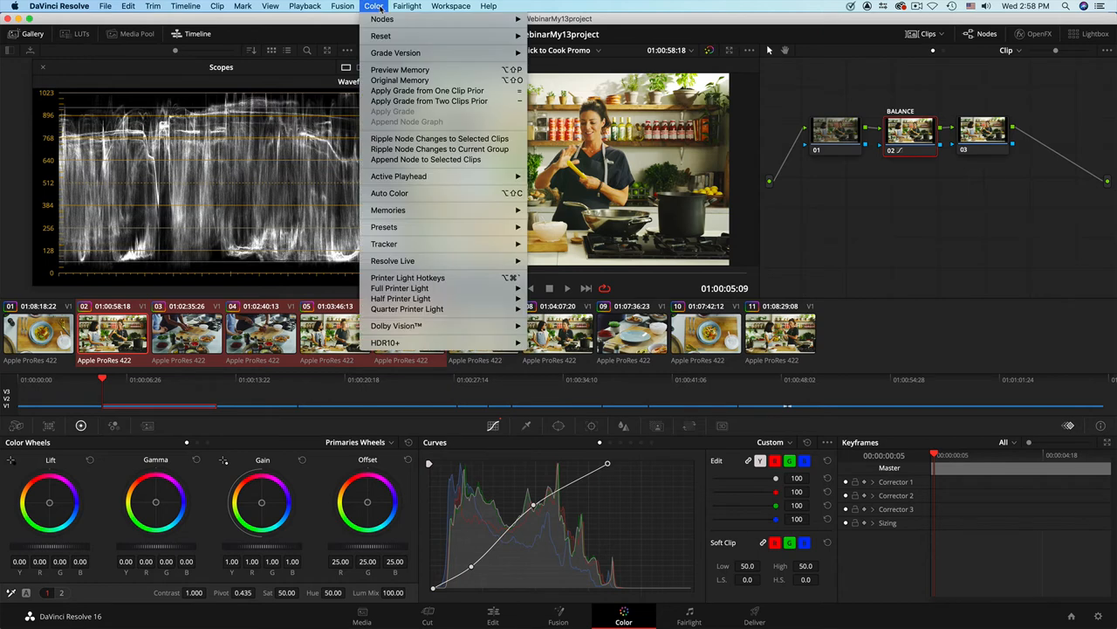
pyautogui.moveTo(384, 36)
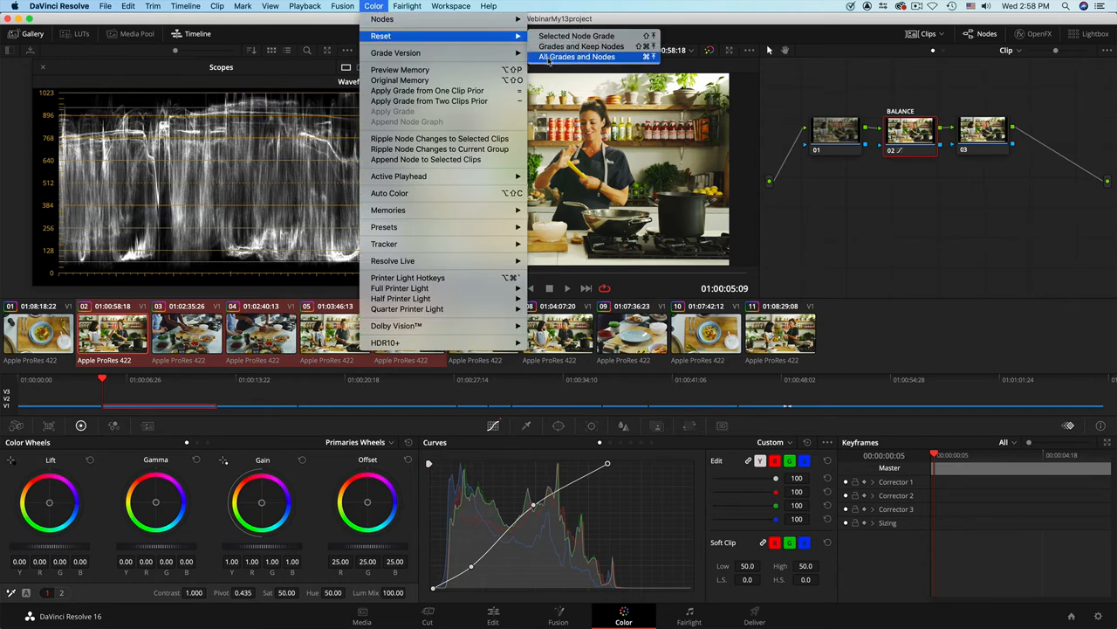
pyautogui.click(583, 56)
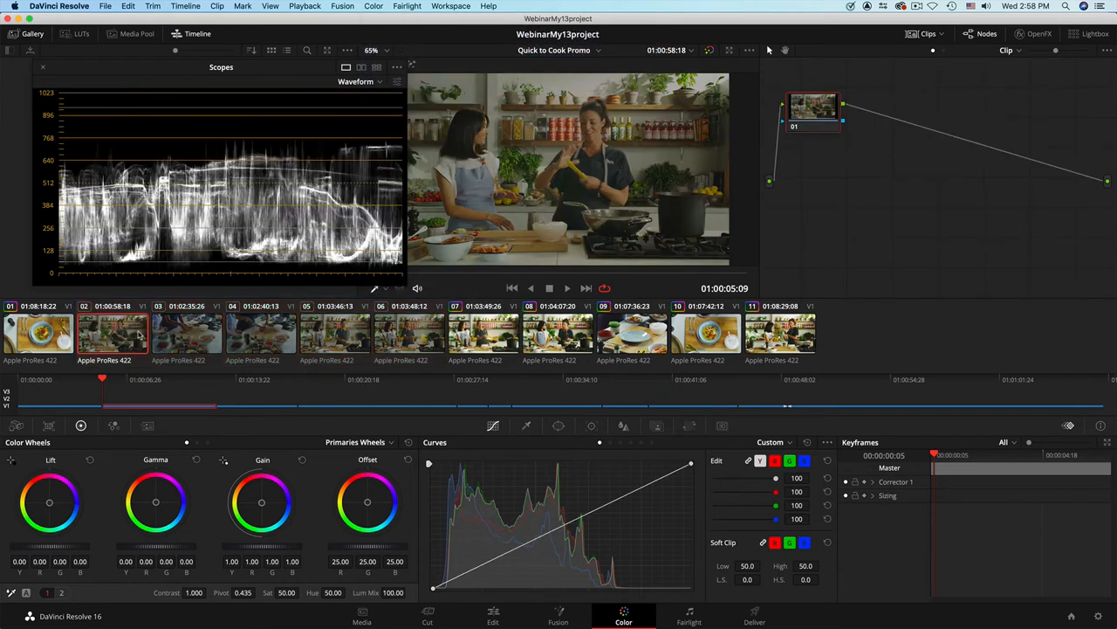
pyautogui.click(408, 335)
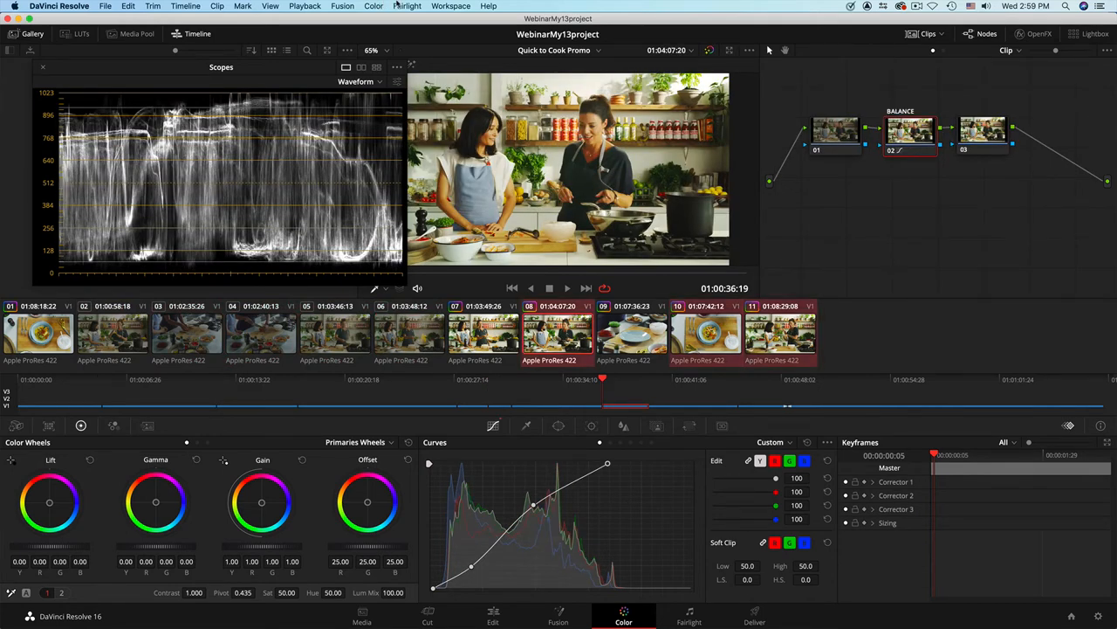
pyautogui.click(374, 6)
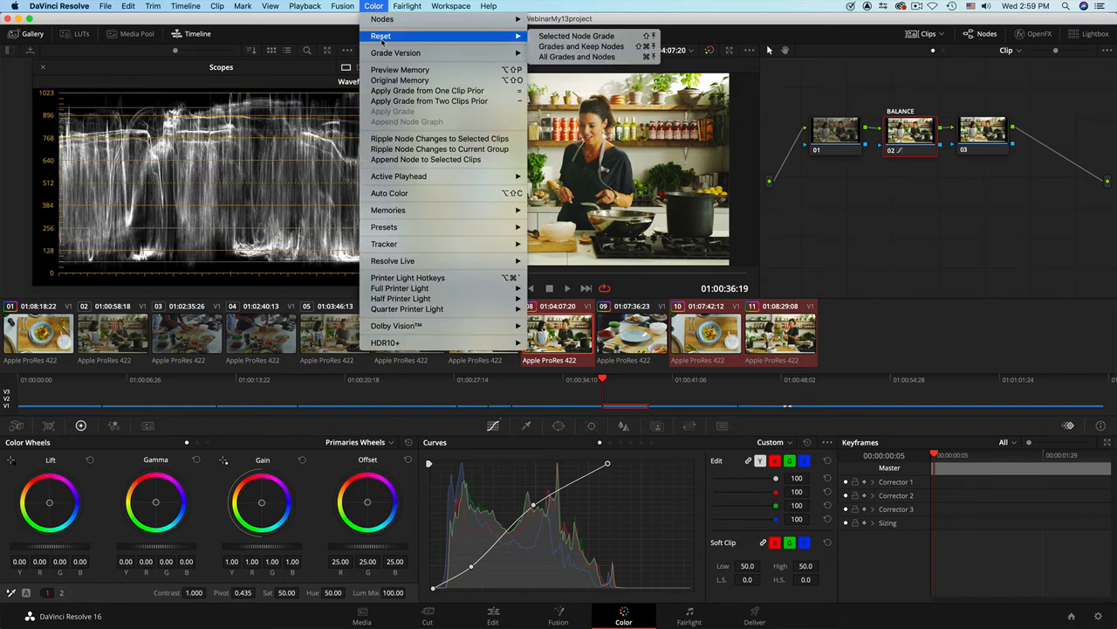
pyautogui.moveTo(580, 36)
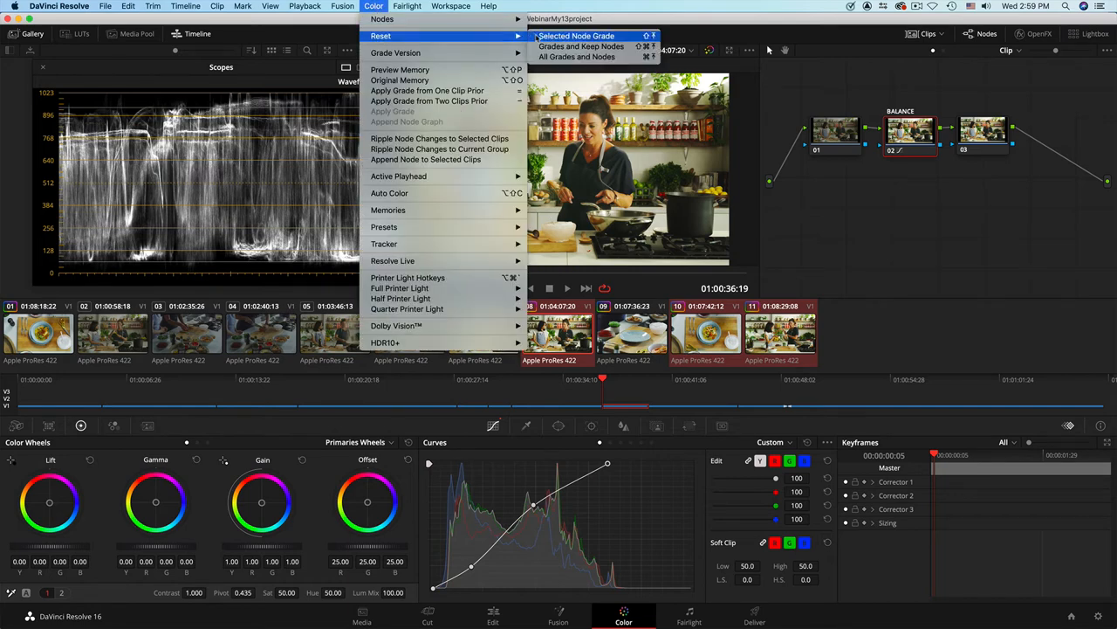
pyautogui.click(588, 56)
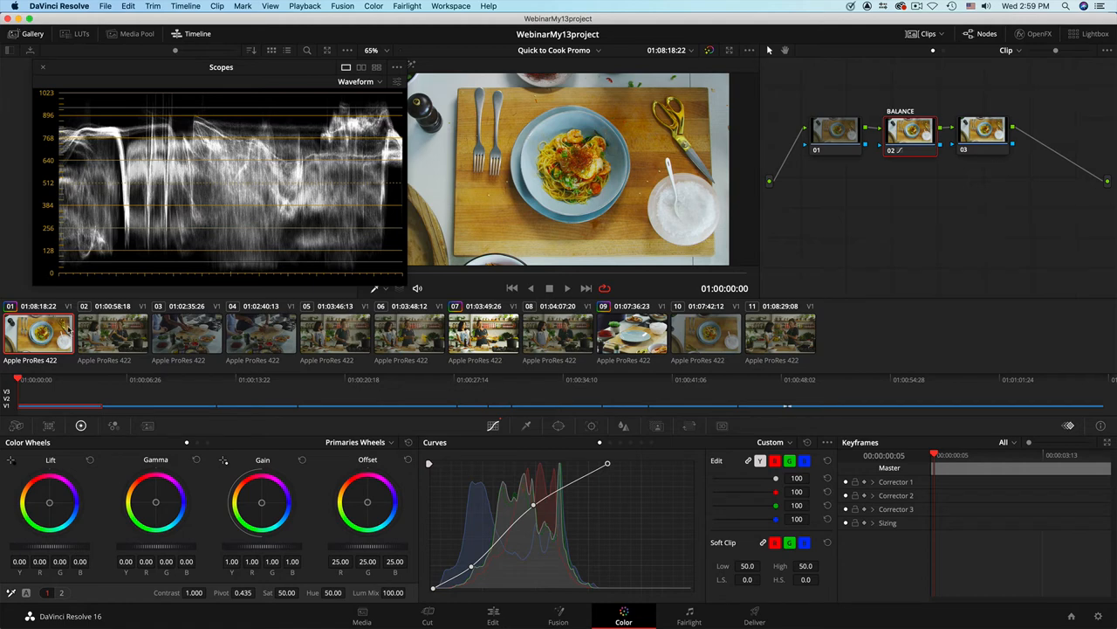
pyautogui.moveTo(620, 131)
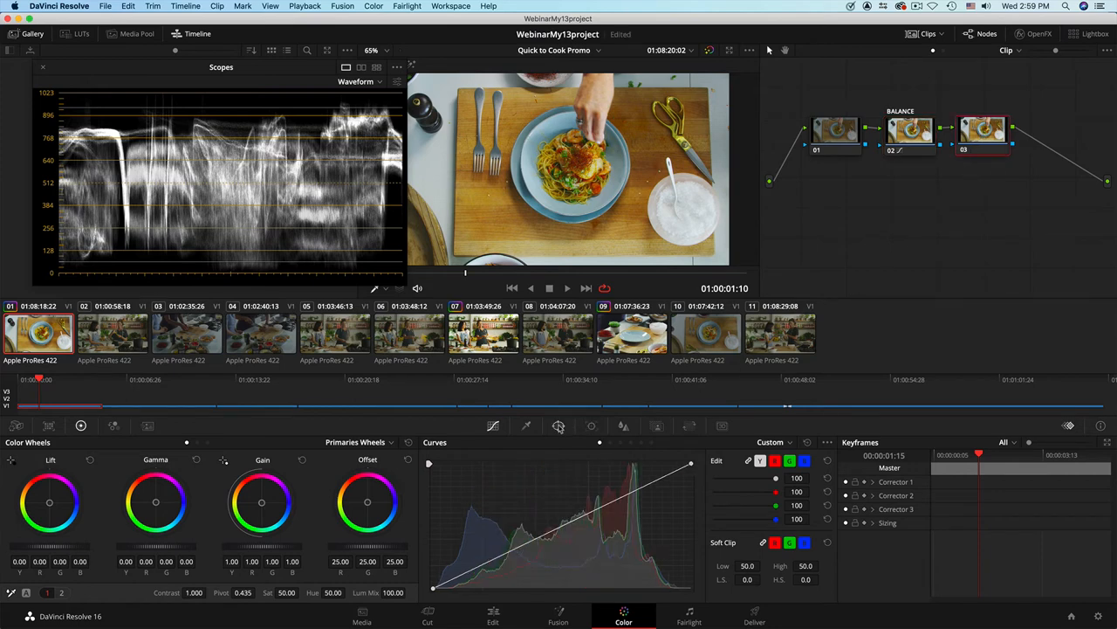
# Add a Circle window sized around the pasta plate on node 03
pyautogui.click(558, 425)
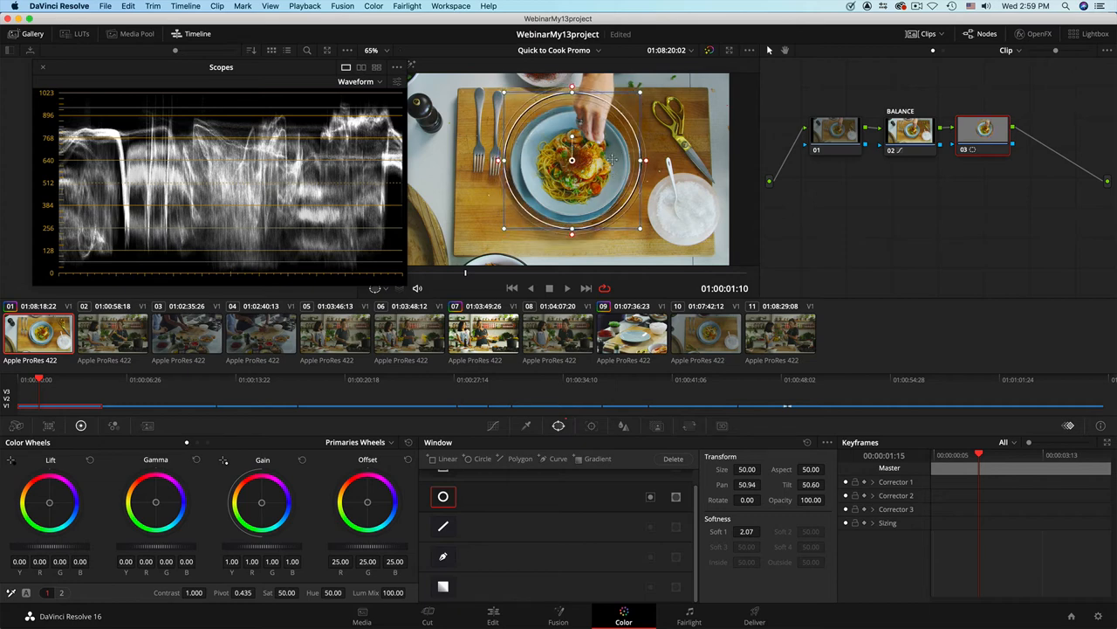
pyautogui.moveTo(674, 231)
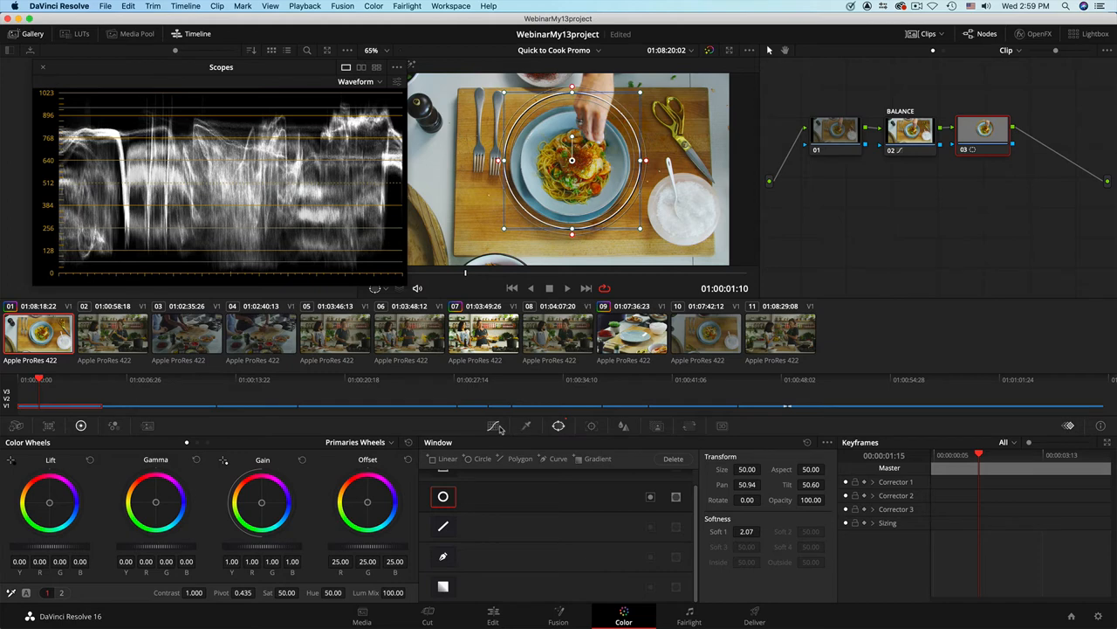
# Brighten the plate inside node 03's circle window and raise window softness to 3.31
pyautogui.click(493, 426)
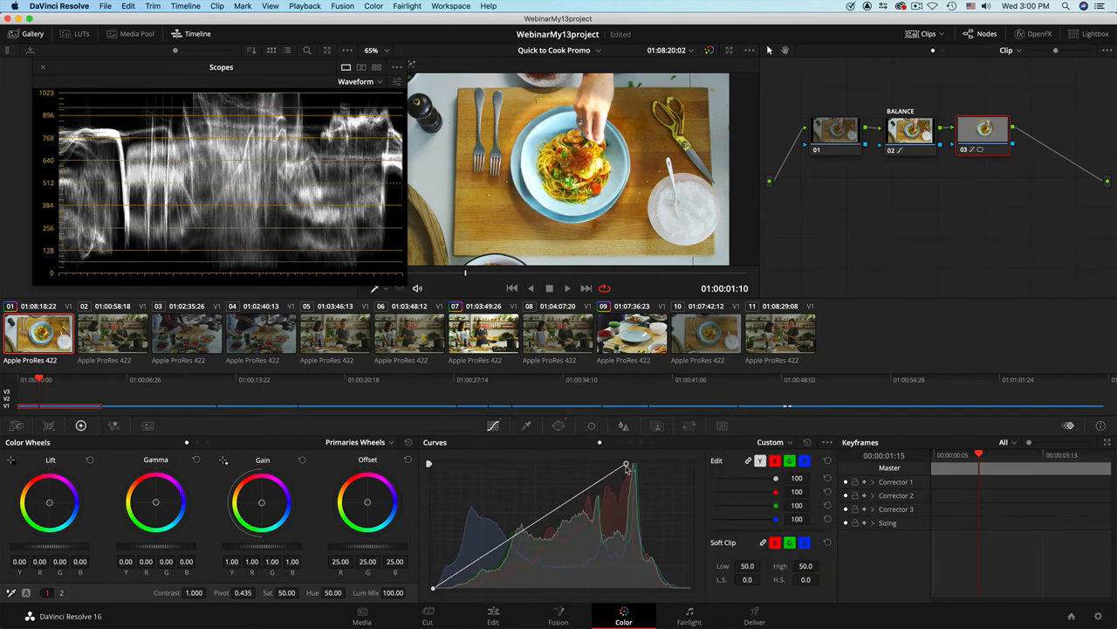
pyautogui.moveTo(626, 465); pyautogui.dragTo(572, 464)
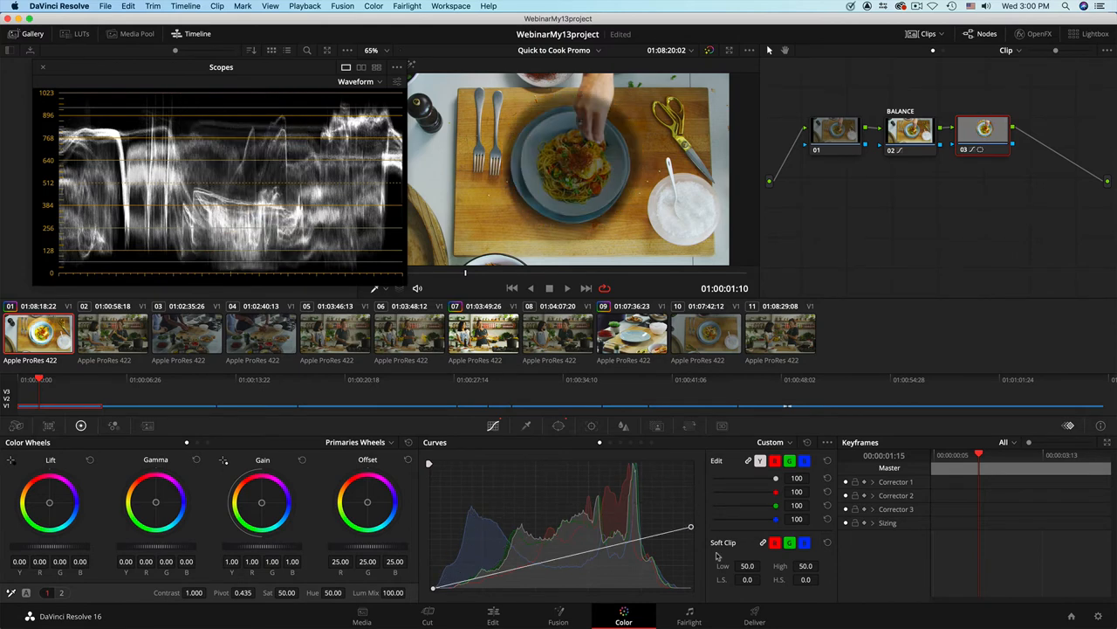
pyautogui.moveTo(691, 527); pyautogui.dragTo(646, 463)
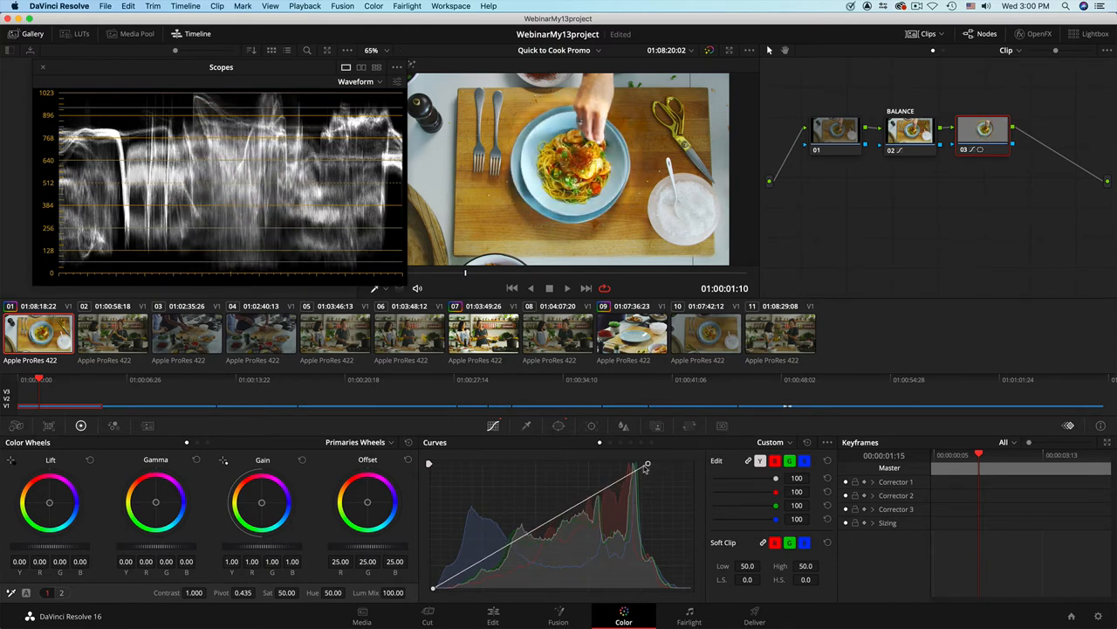
pyautogui.click(558, 425)
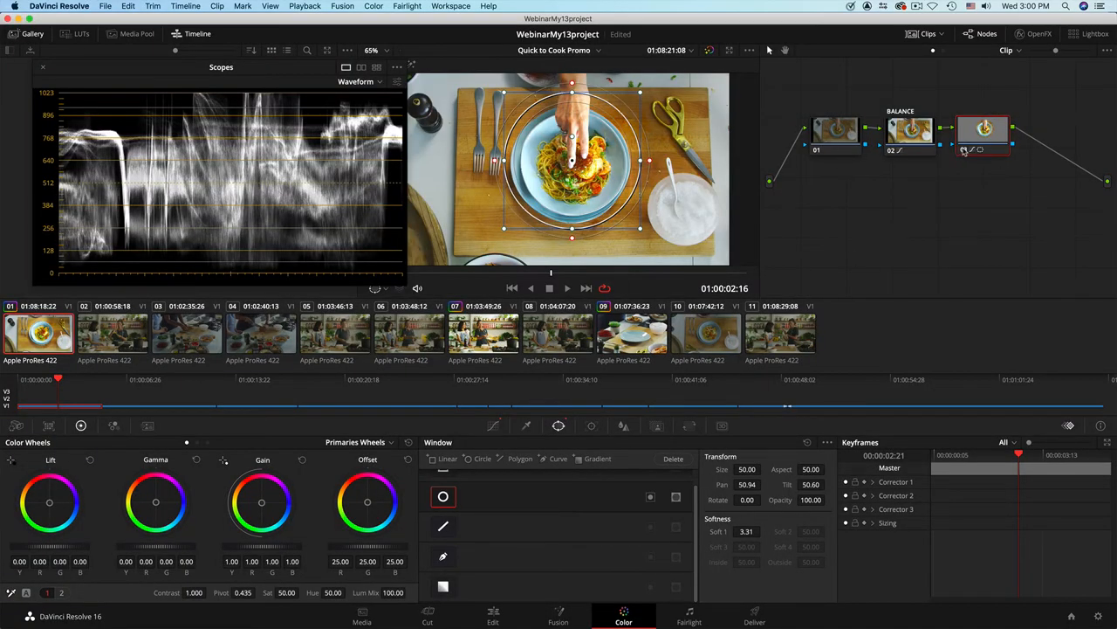
pyautogui.moveTo(964, 150)
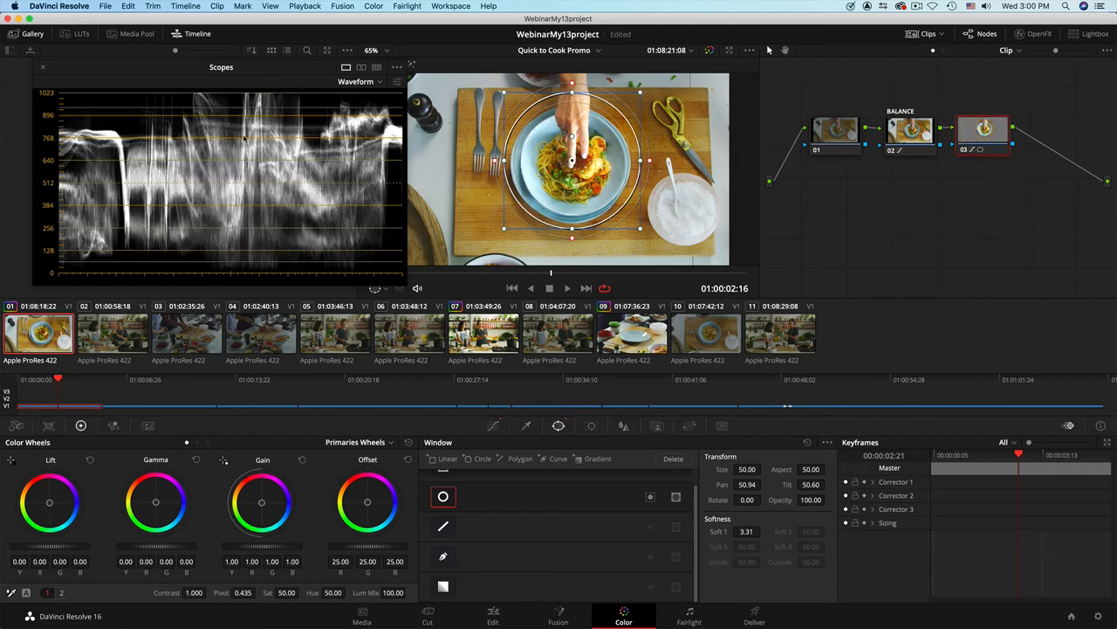
pyautogui.moveTo(973, 156)
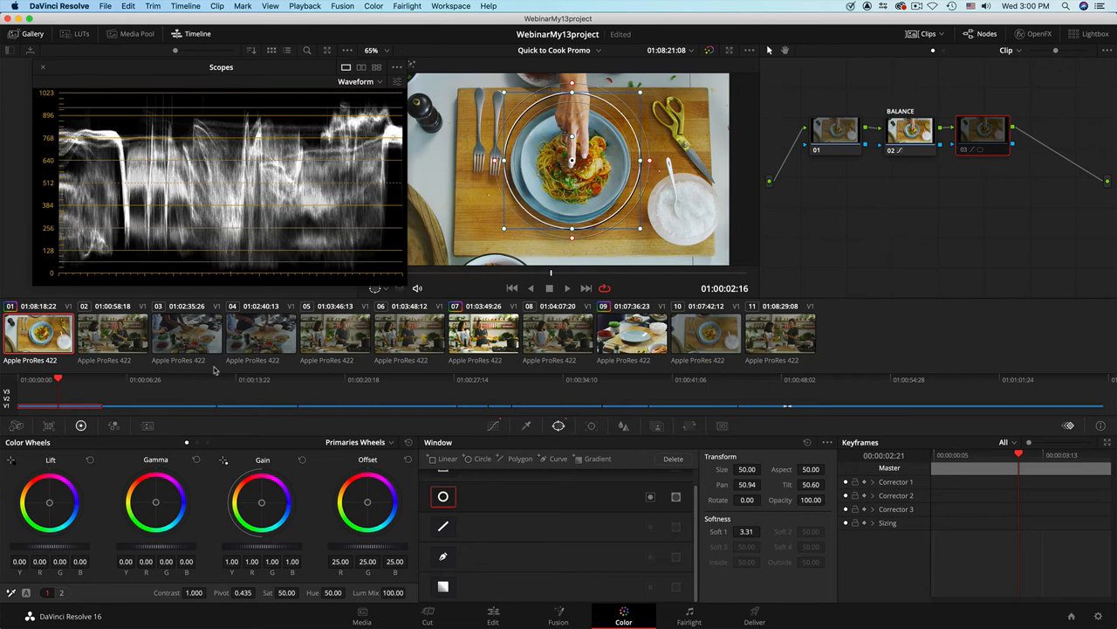
pyautogui.moveTo(209, 360)
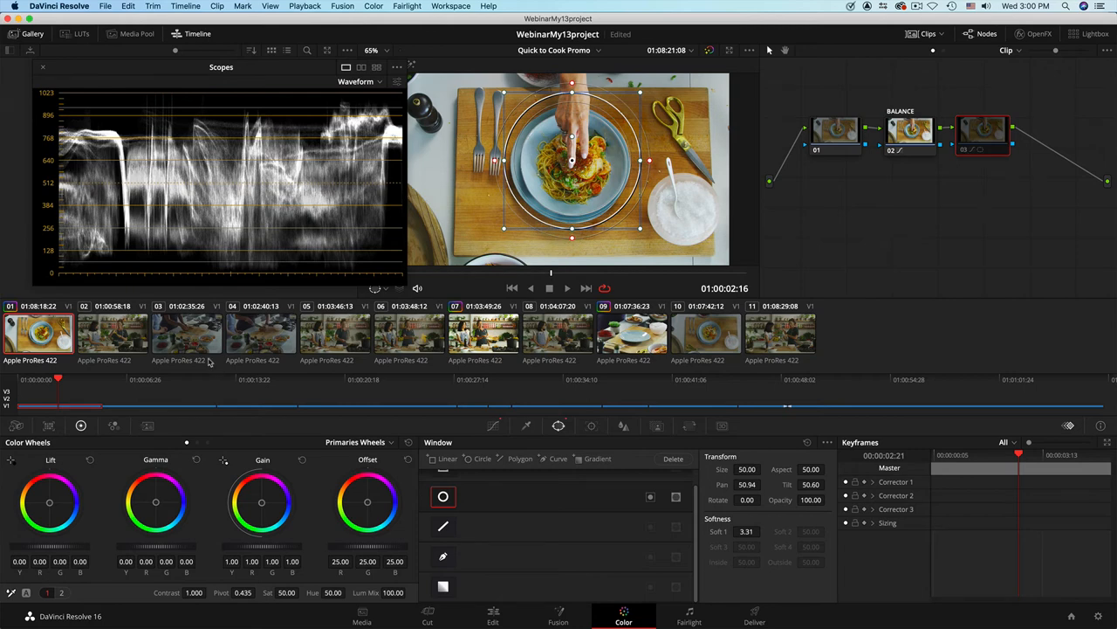
pyautogui.click(335, 335)
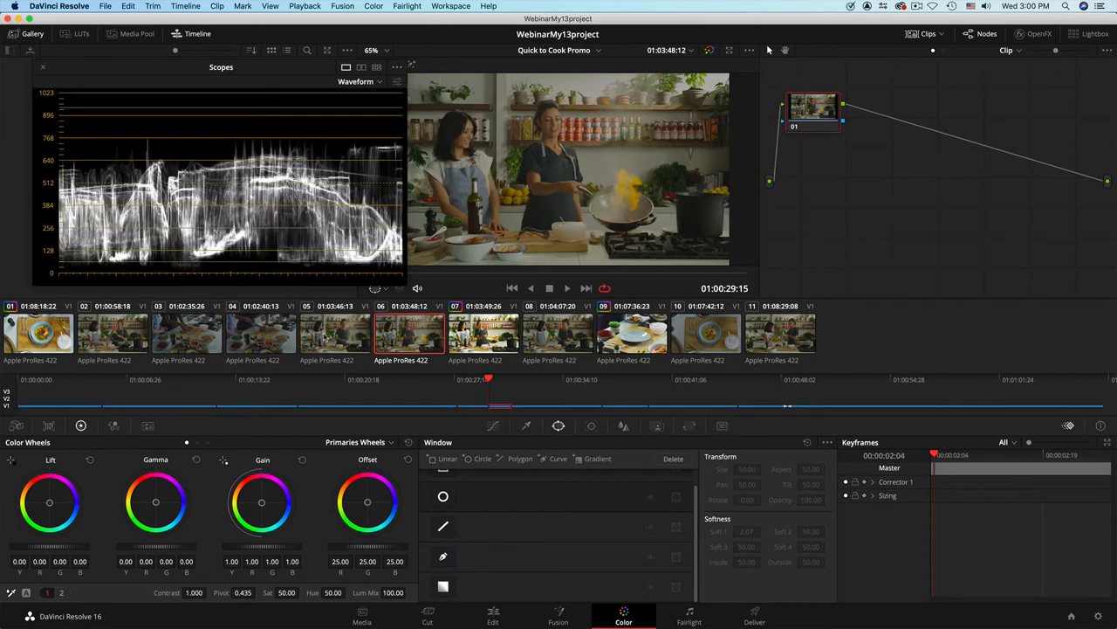
pyautogui.click(482, 336)
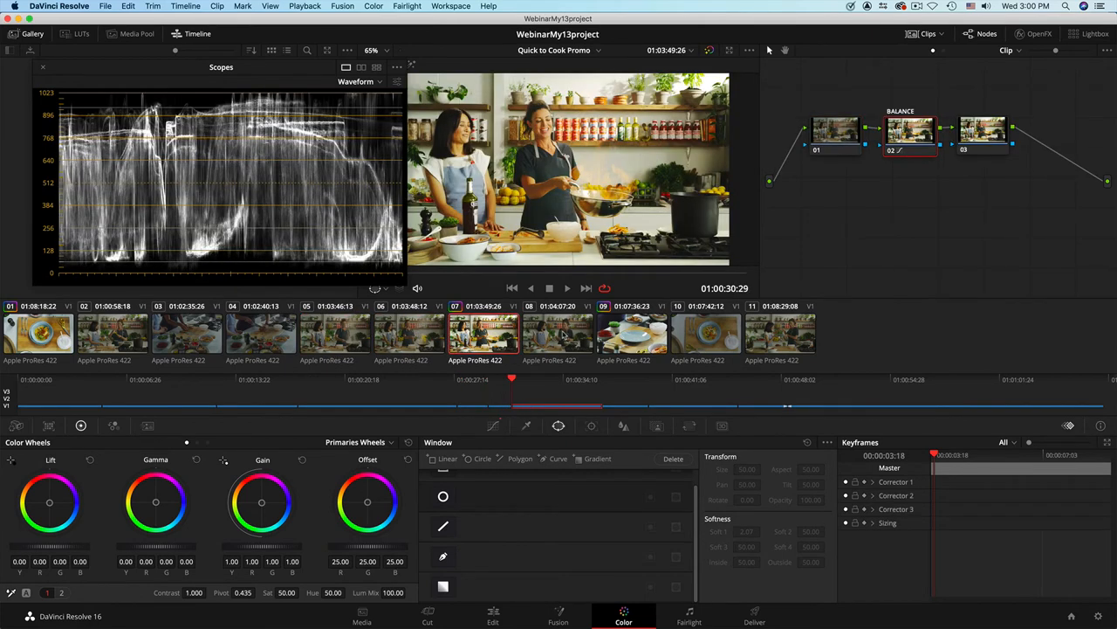
pyautogui.click(334, 332)
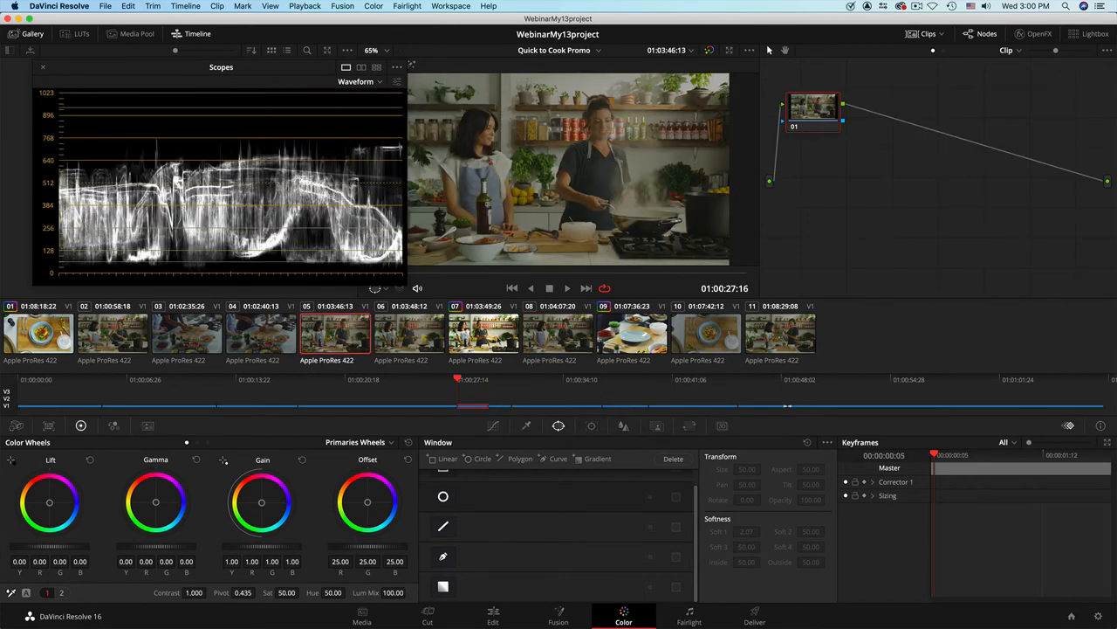
pyautogui.click(558, 334)
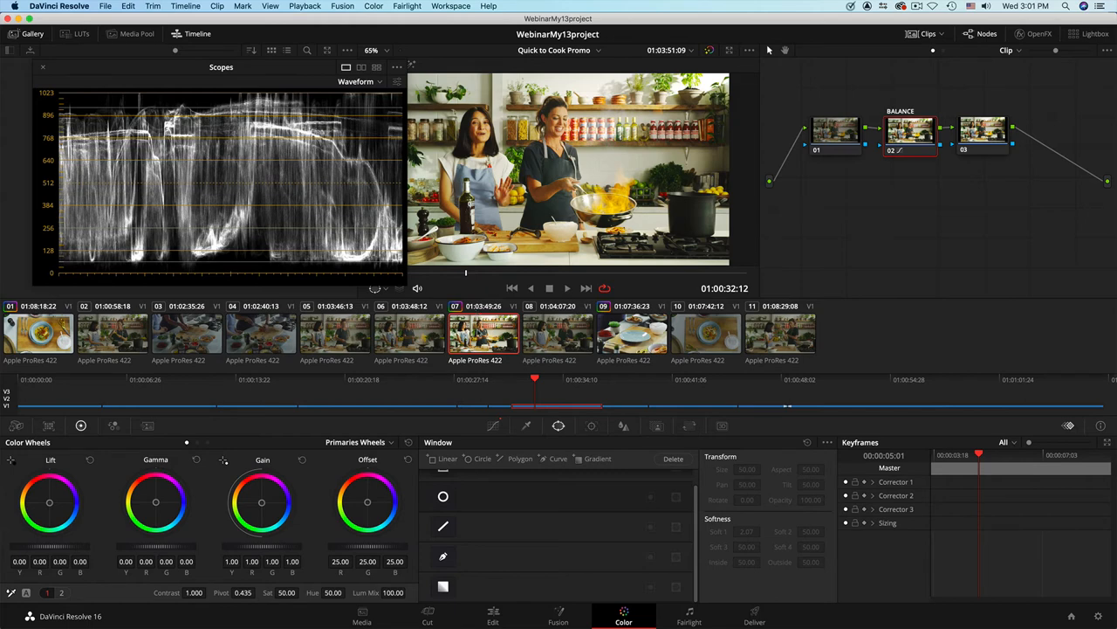
pyautogui.click(443, 588)
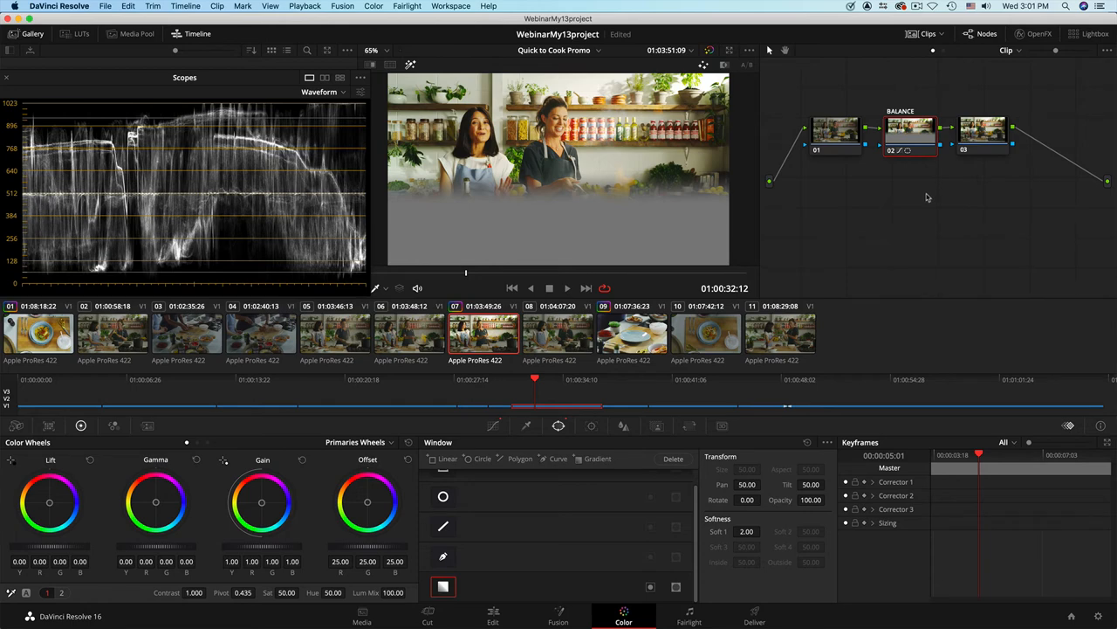
pyautogui.moveTo(924, 199)
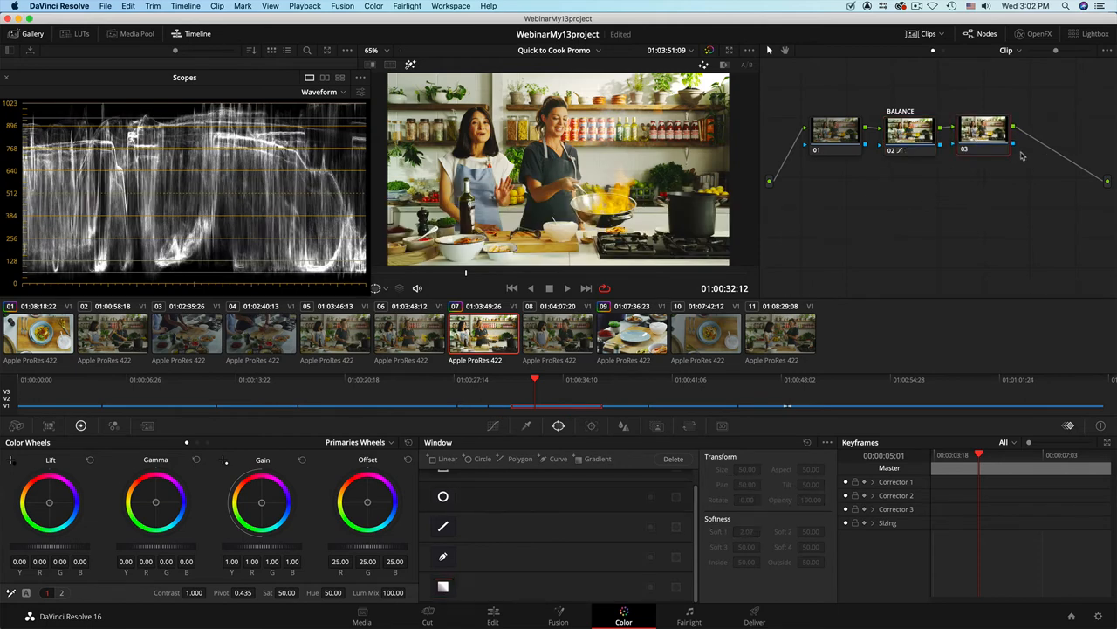
pyautogui.moveTo(1009, 150)
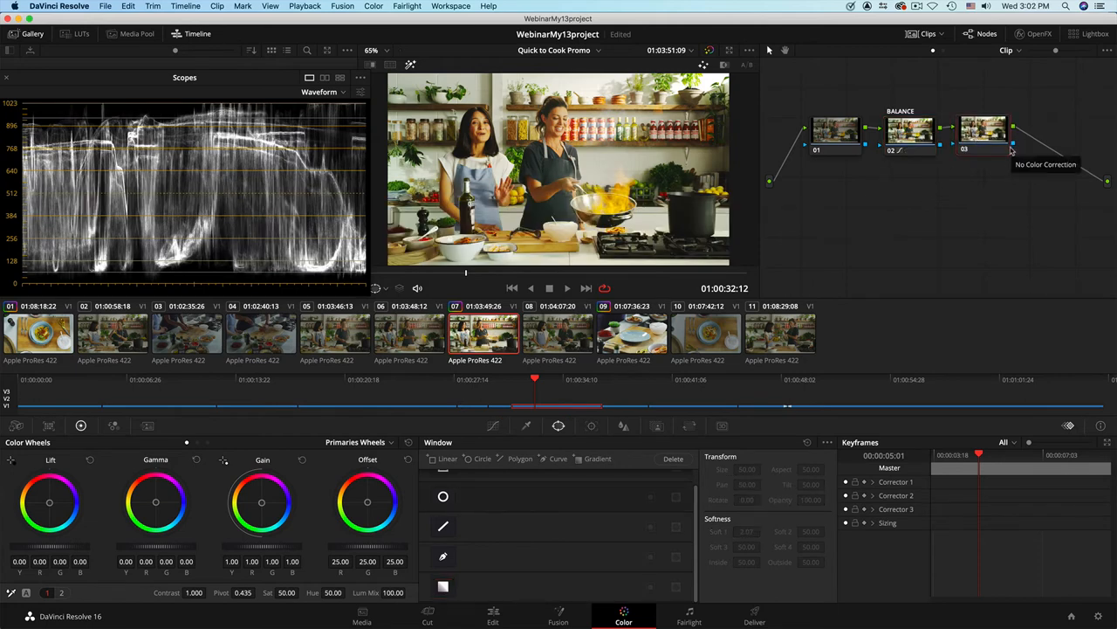
pyautogui.moveTo(646, 360)
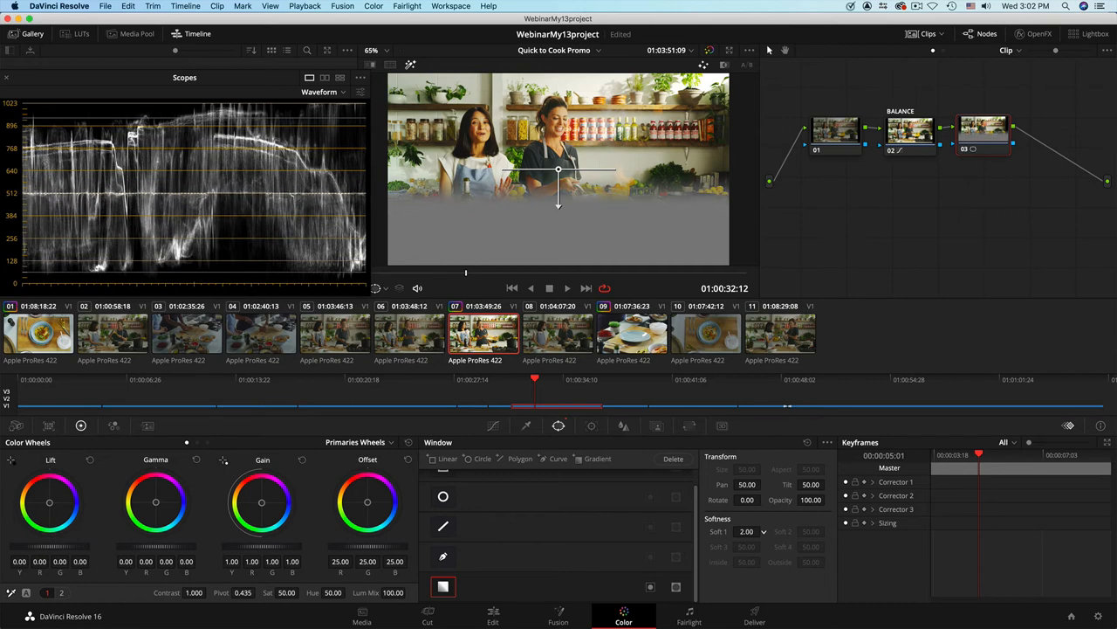
# Set the gradient window's Soft 1 to about 2.68 and shift it lower over the food
pyautogui.moveTo(746, 531); pyautogui.dragTo(755, 531)
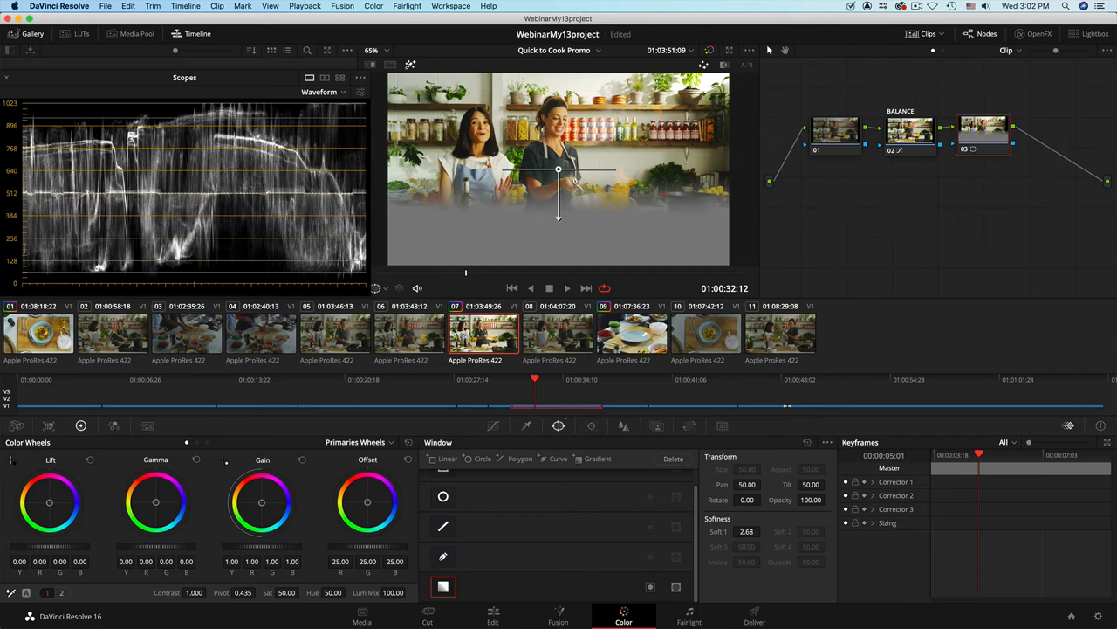
pyautogui.moveTo(559, 179); pyautogui.dragTo(547, 207)
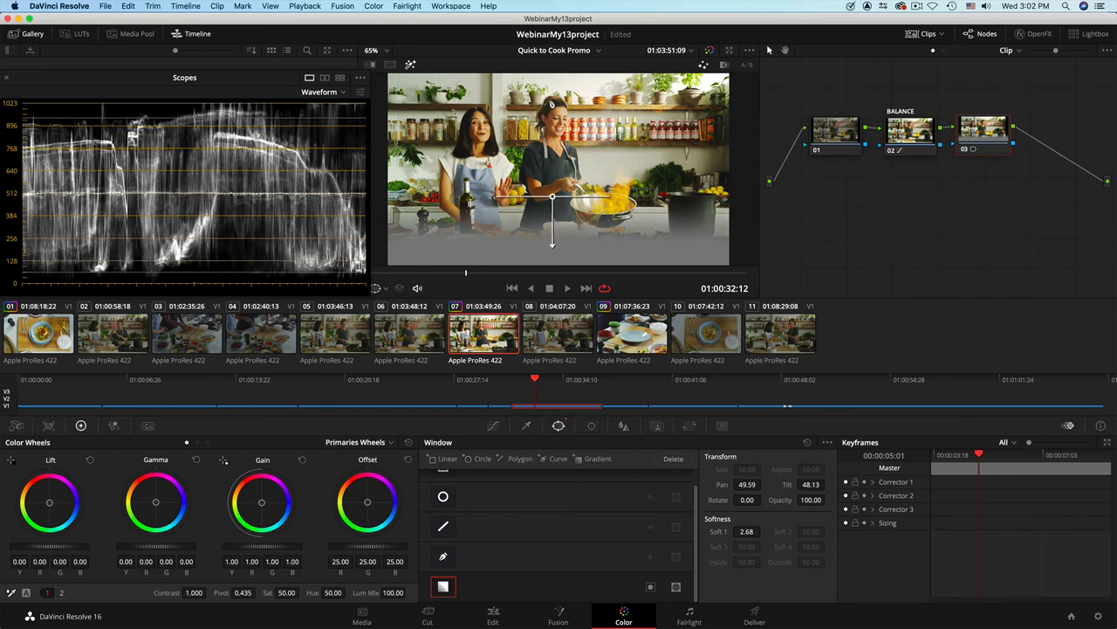
pyautogui.moveTo(481, 441)
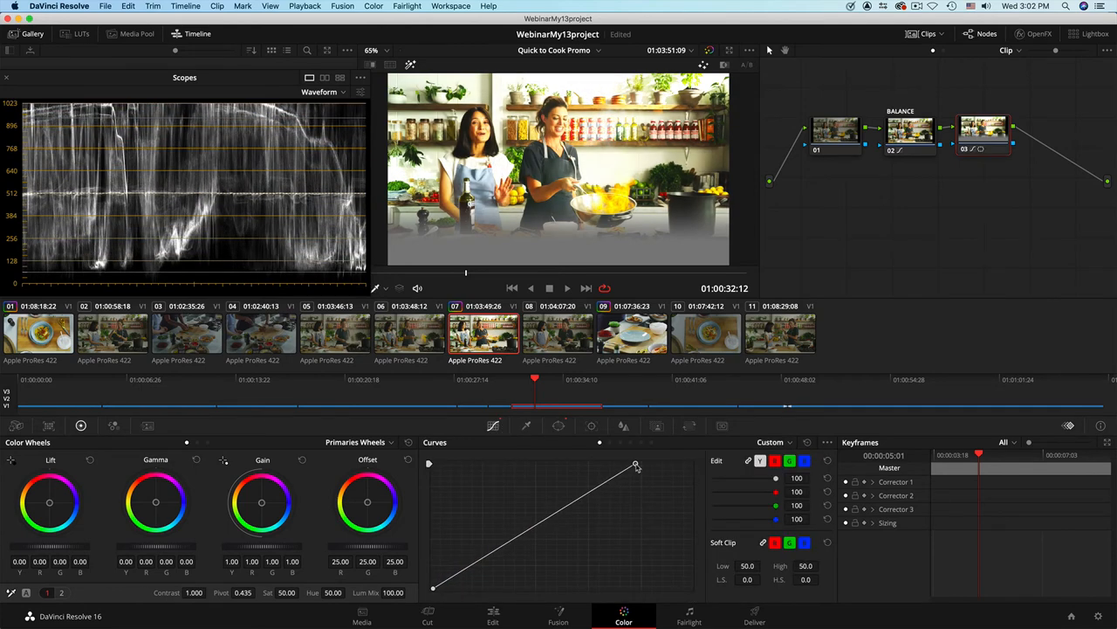
# Bend node 3's curve into an S for more contrast and switch scopes to Vectorscope
pyautogui.moveTo(636, 463); pyautogui.dragTo(659, 463)
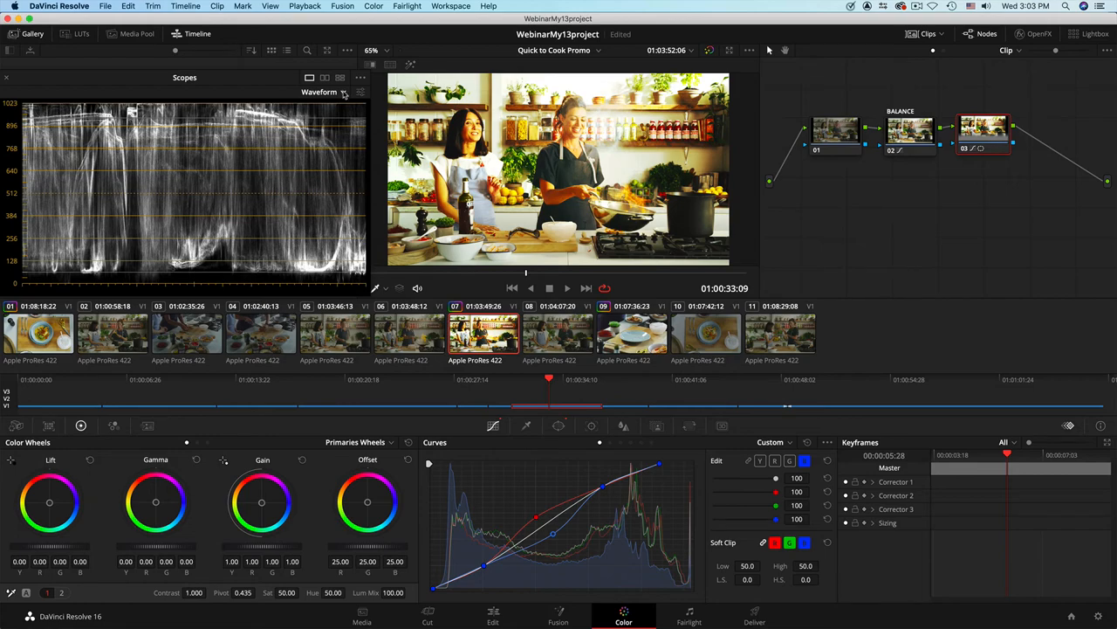
pyautogui.click(337, 93)
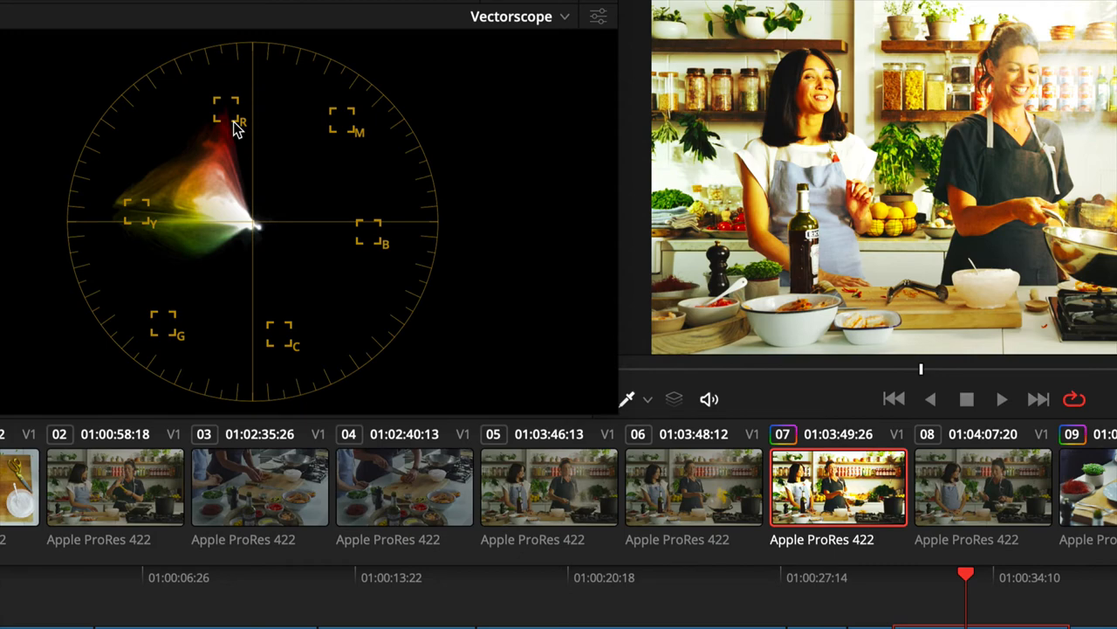
pyautogui.moveTo(283, 355)
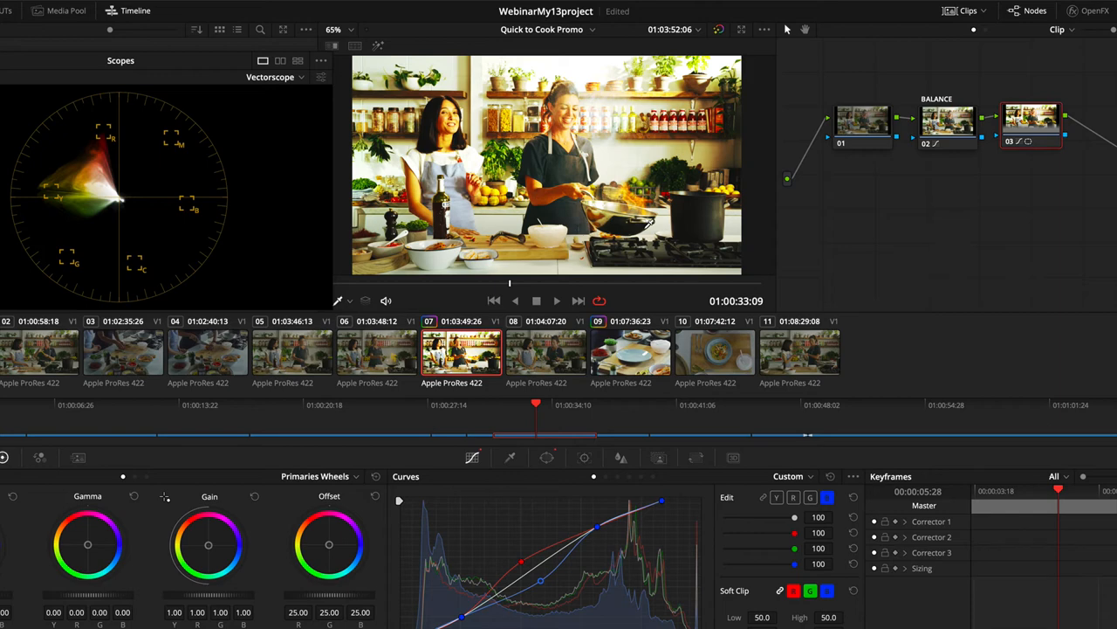
pyautogui.moveTo(893, 54)
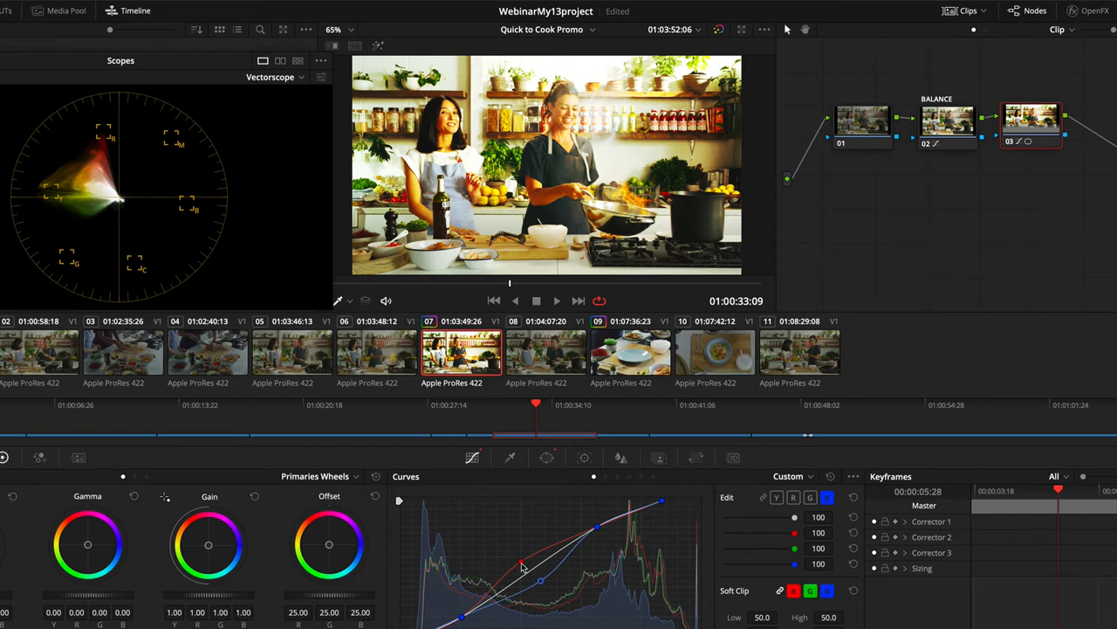
# Pull the red curve point back onto the white luma contrast curve
pyautogui.moveTo(542, 578); pyautogui.dragTo(538, 585)
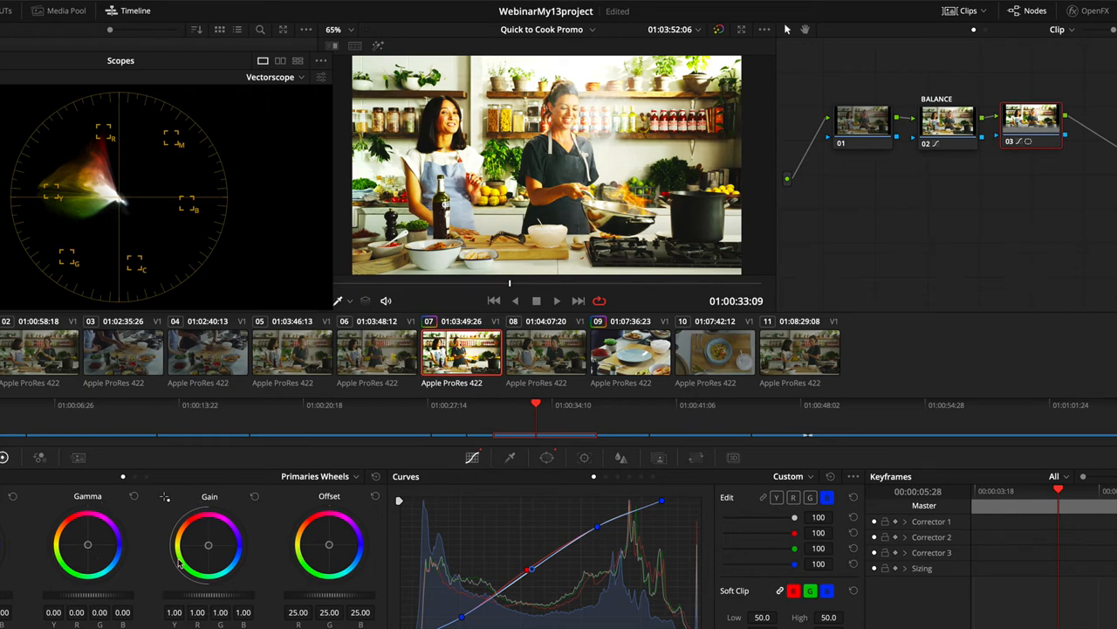
pyautogui.moveTo(63, 533)
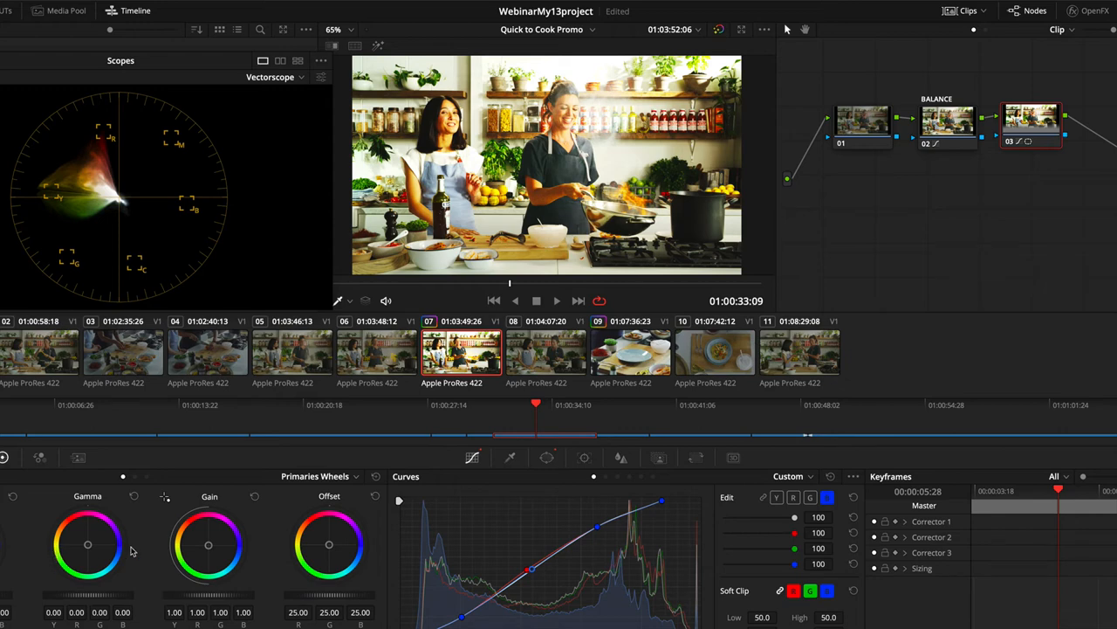
pyautogui.moveTo(346, 537)
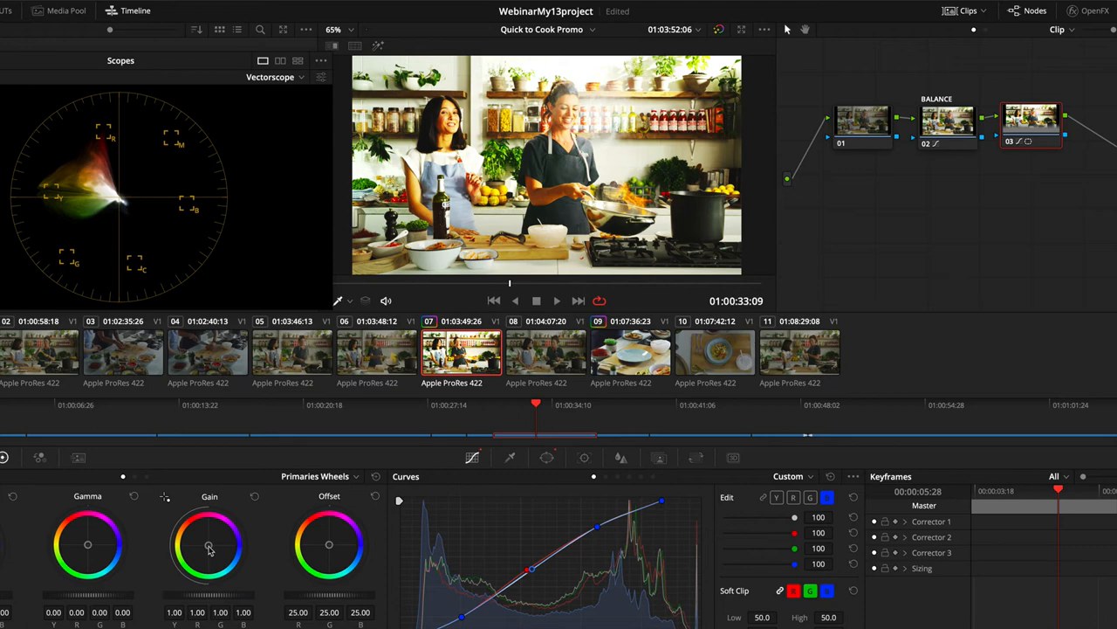
# Warm Gain and Lift slightly and settle Offset near 24.52/24.16/24.42
pyautogui.moveTo(209, 548); pyautogui.dragTo(214, 546)
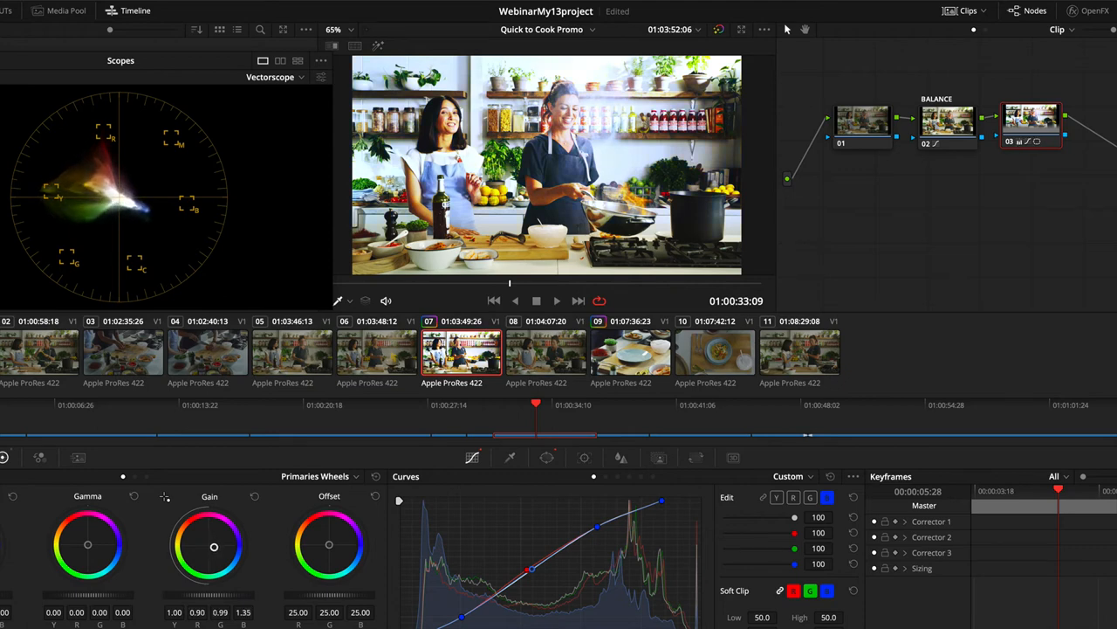
pyautogui.moveTo(214, 545); pyautogui.dragTo(203, 542)
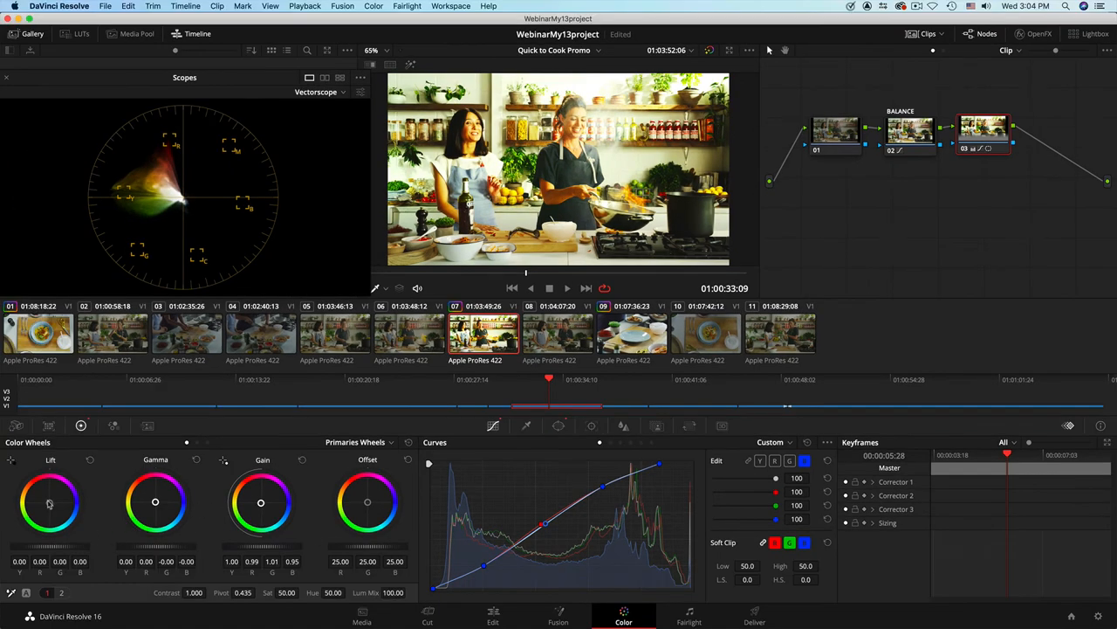
pyautogui.moveTo(50, 503); pyautogui.dragTo(54, 502)
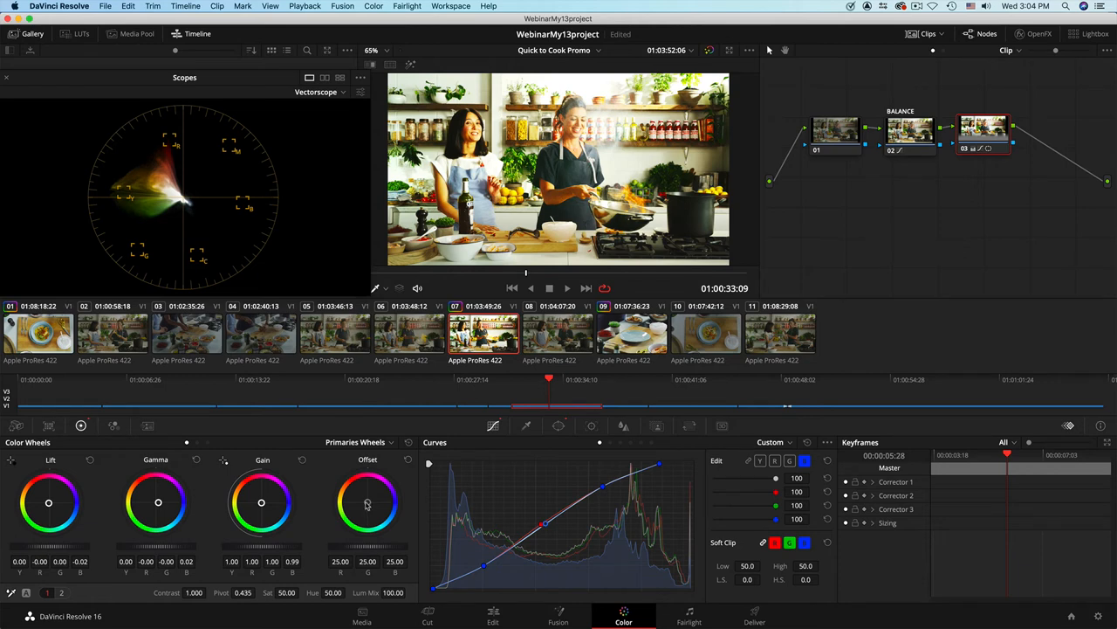
pyautogui.moveTo(367, 502); pyautogui.dragTo(380, 506)
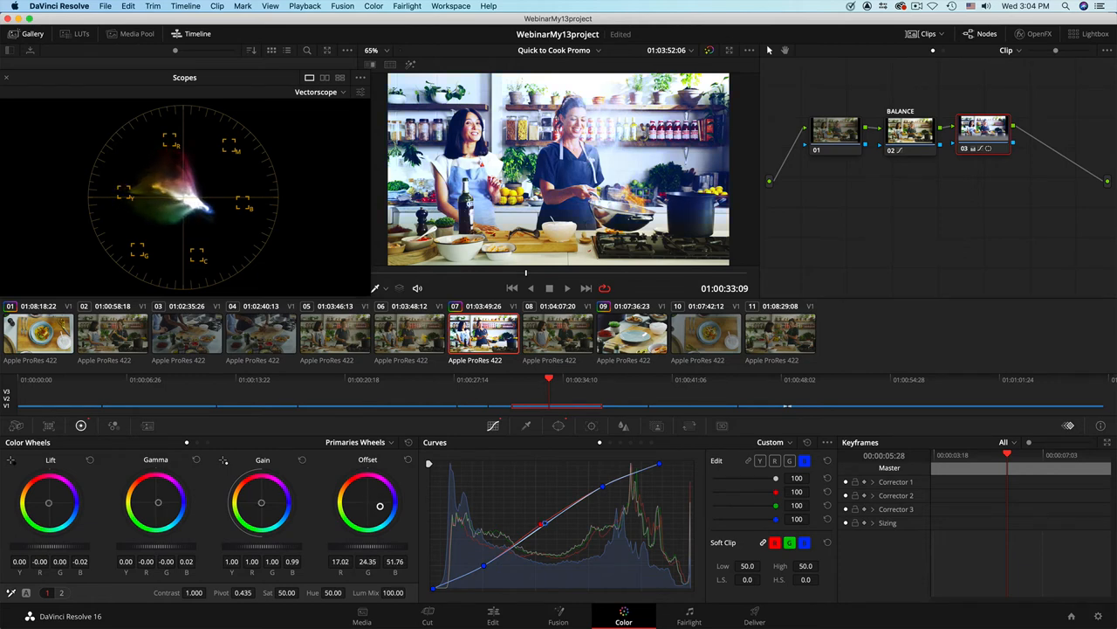
pyautogui.moveTo(380, 505); pyautogui.dragTo(350, 498)
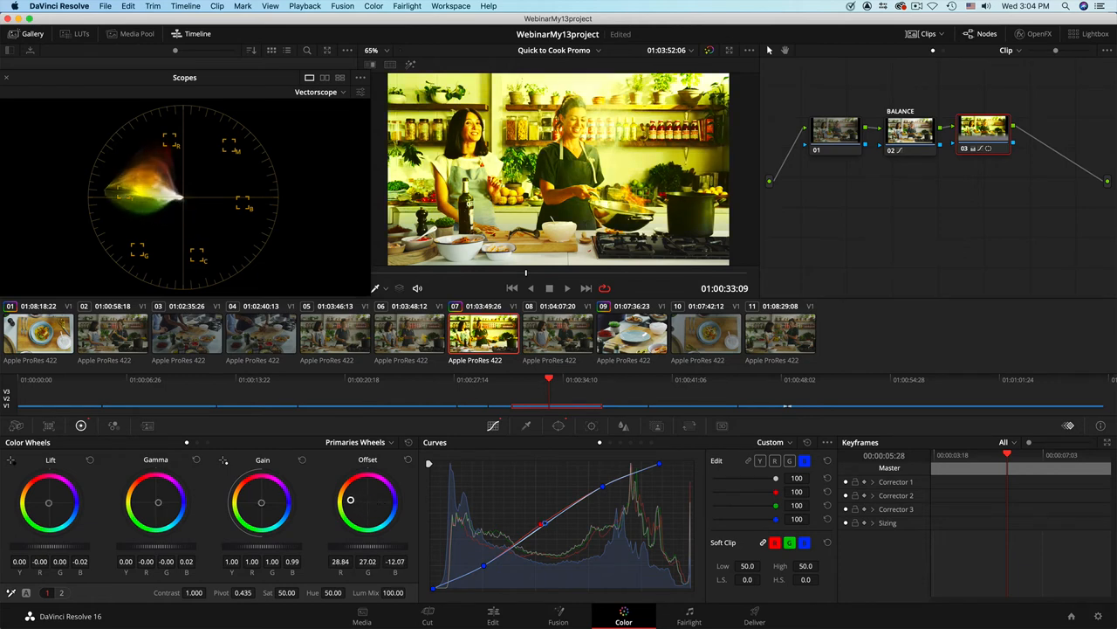
pyautogui.moveTo(350, 498); pyautogui.dragTo(372, 502)
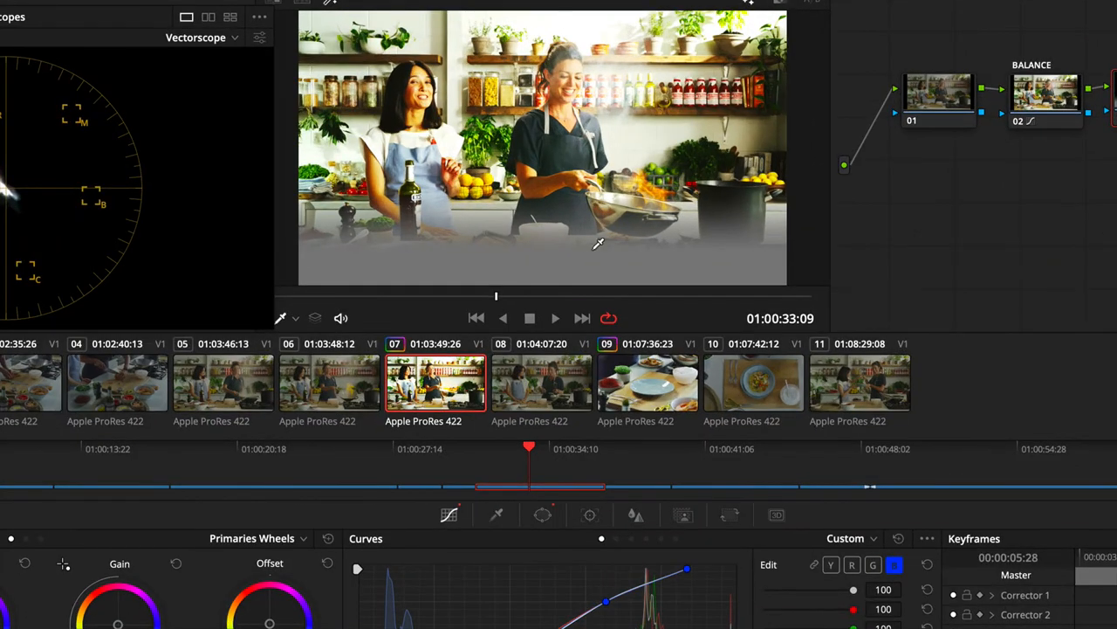
pyautogui.moveTo(589, 84)
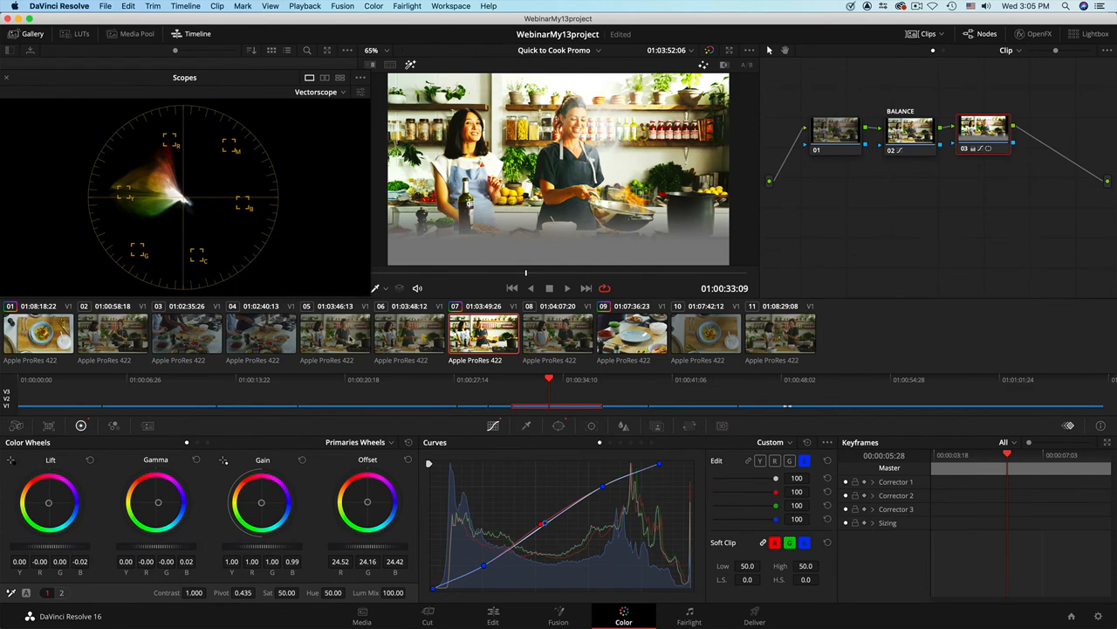
pyautogui.moveTo(457, 360)
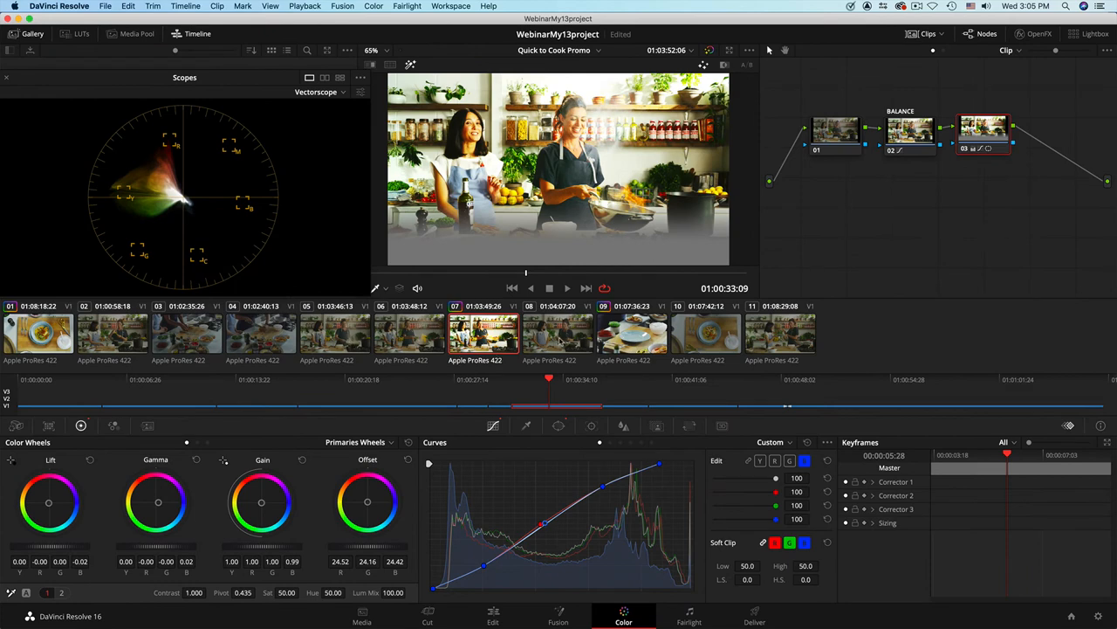
# Apply clip 07's three-node grade to the selected clips 05 and 06
pyautogui.click(556, 336)
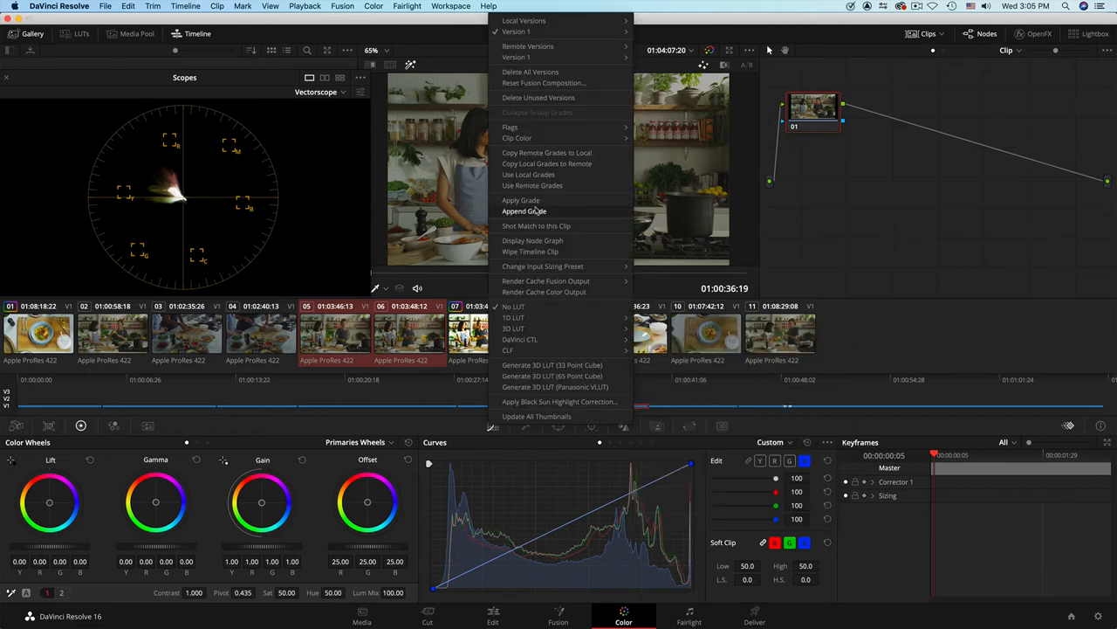
pyautogui.click(523, 210)
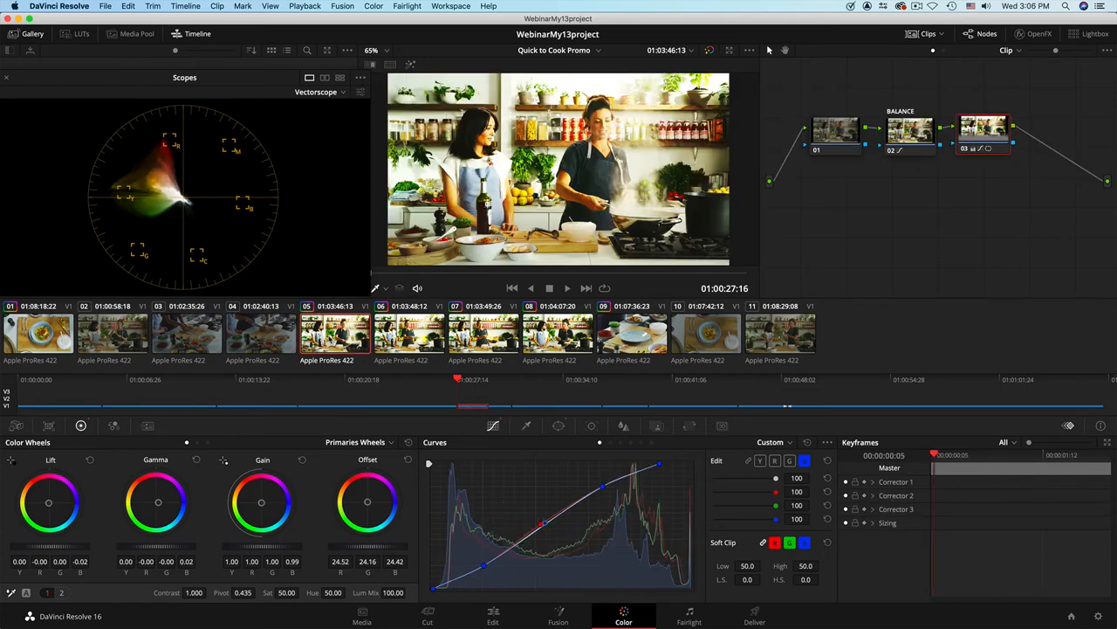
# Play back the newly graded clips, then select shots 05, 06 and 08 together
pyautogui.click(564, 288)
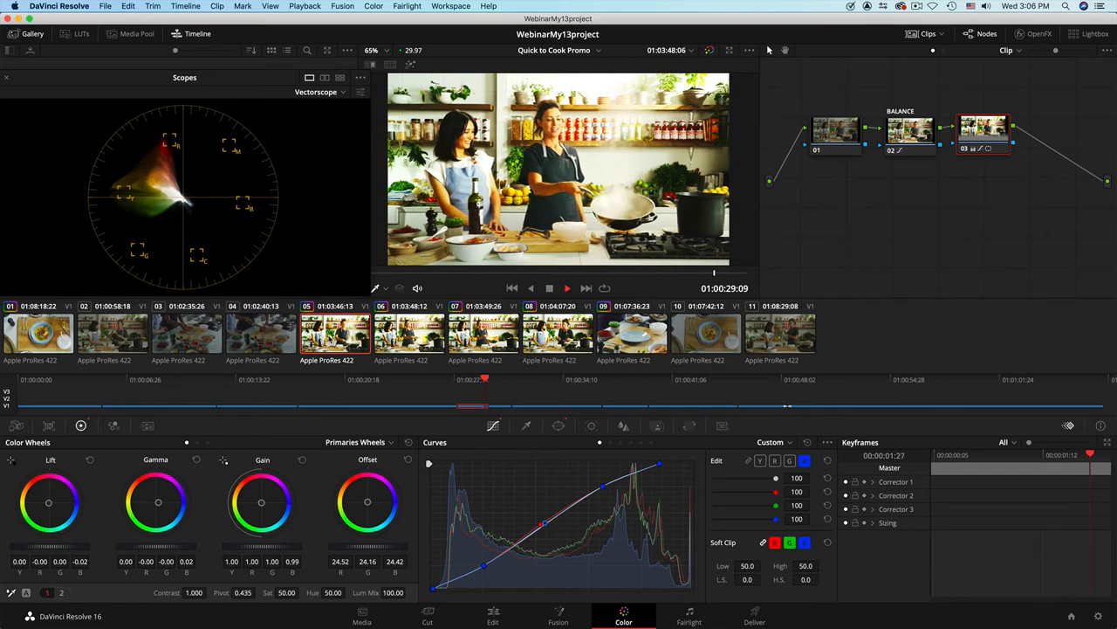
pyautogui.click(483, 336)
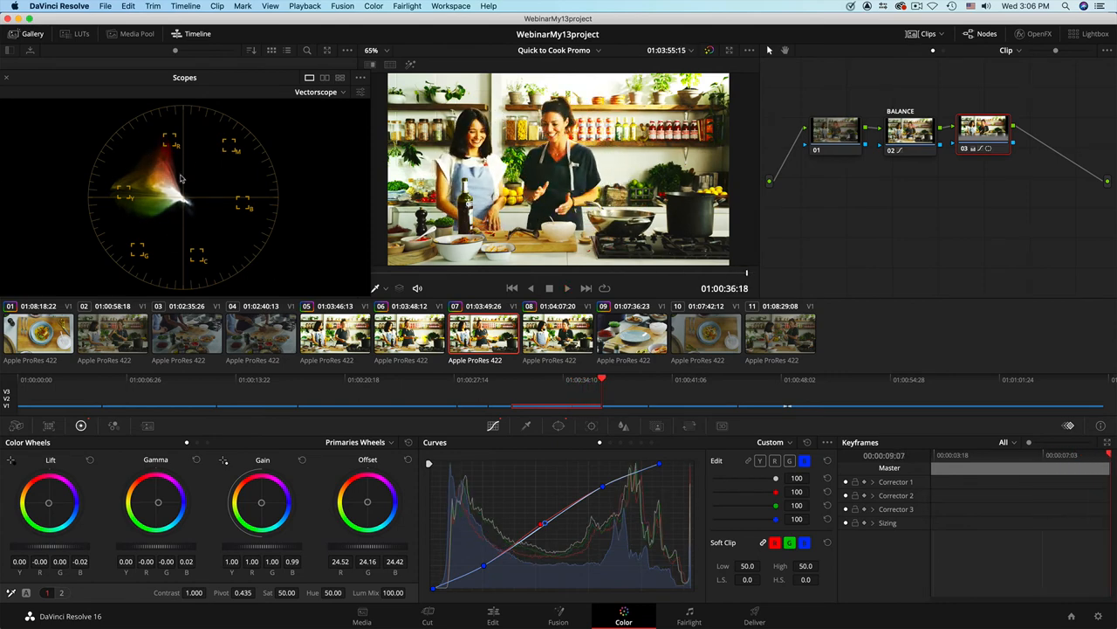
pyautogui.click(334, 335)
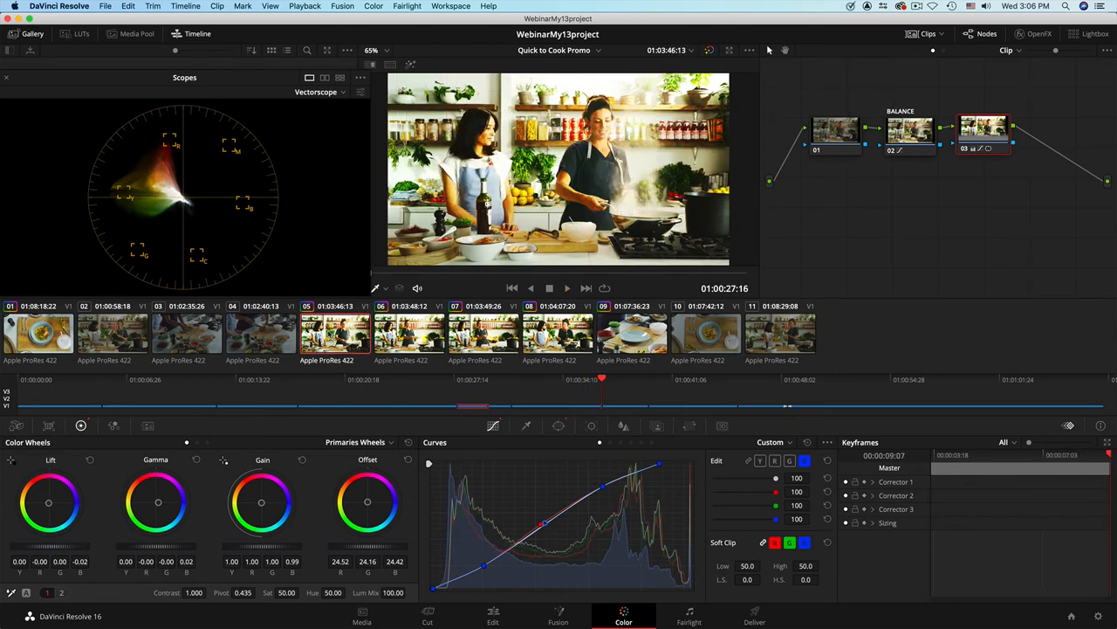
pyautogui.click(549, 287)
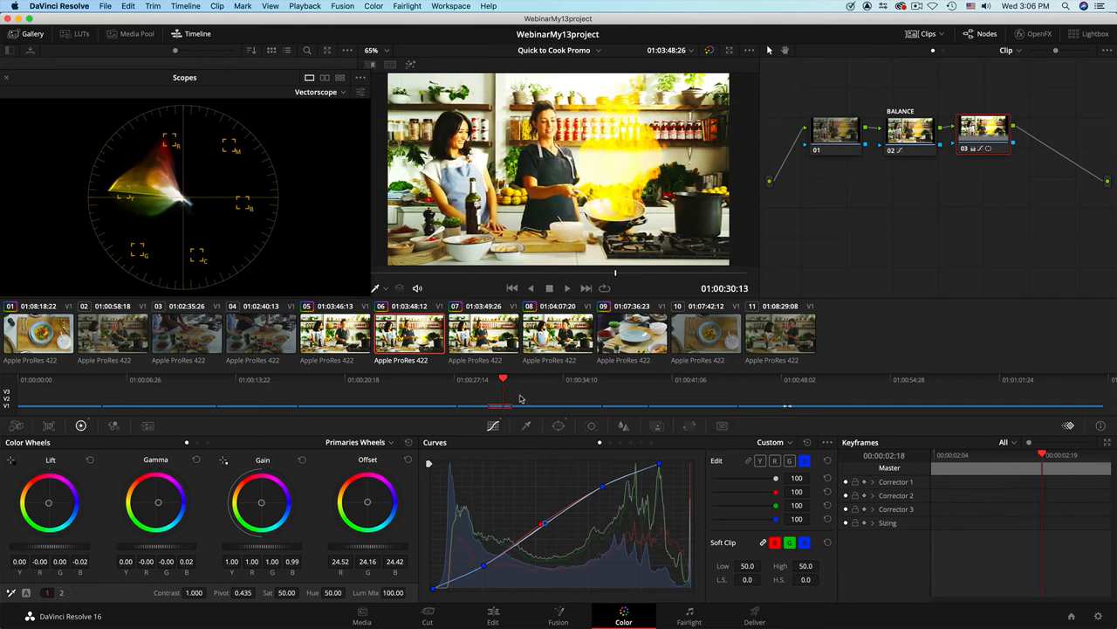
pyautogui.moveTo(636, 517)
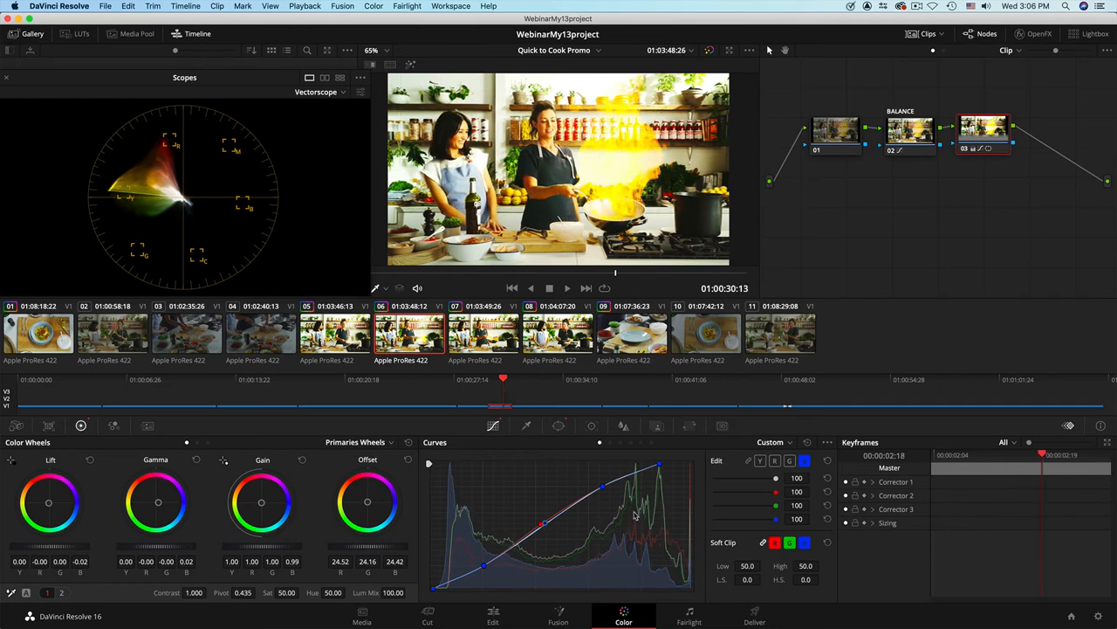
pyautogui.moveTo(758, 383)
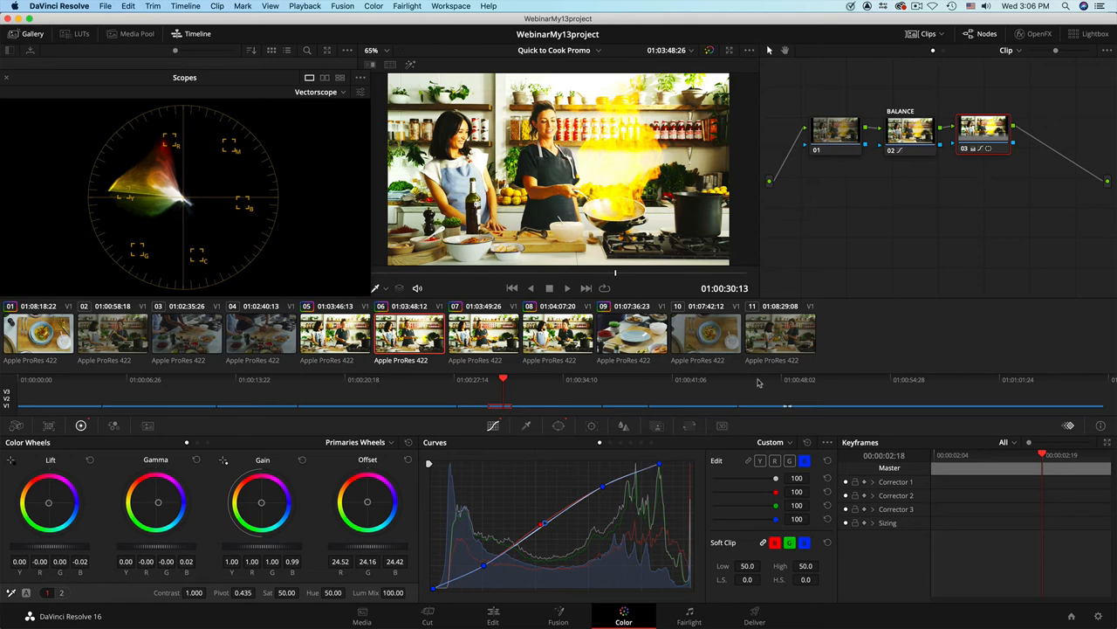
pyautogui.moveTo(777, 371)
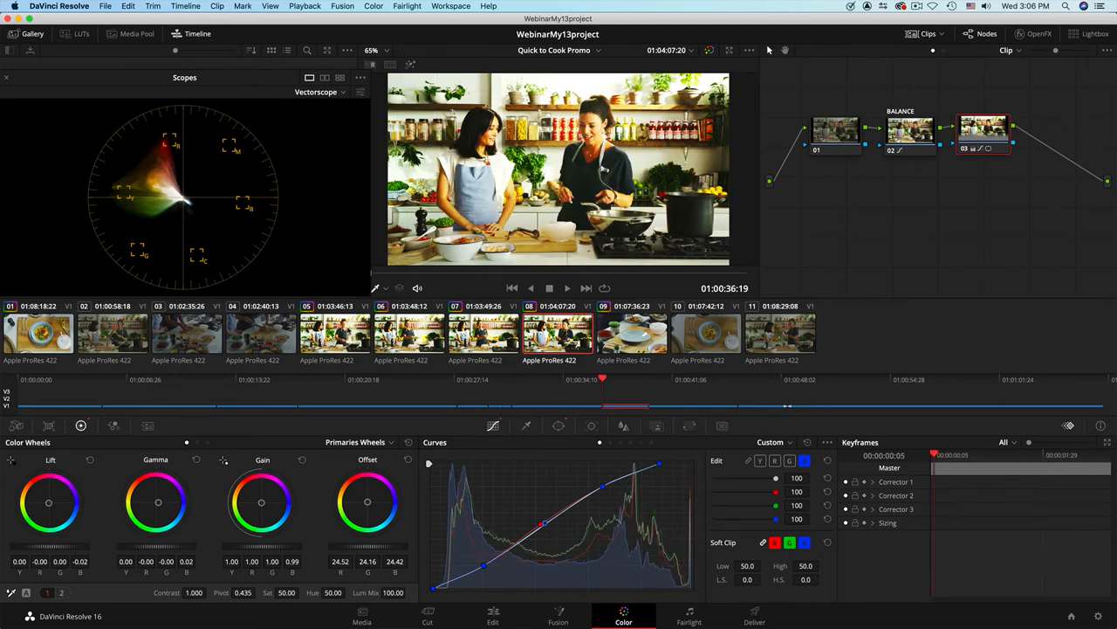
pyautogui.click(335, 336)
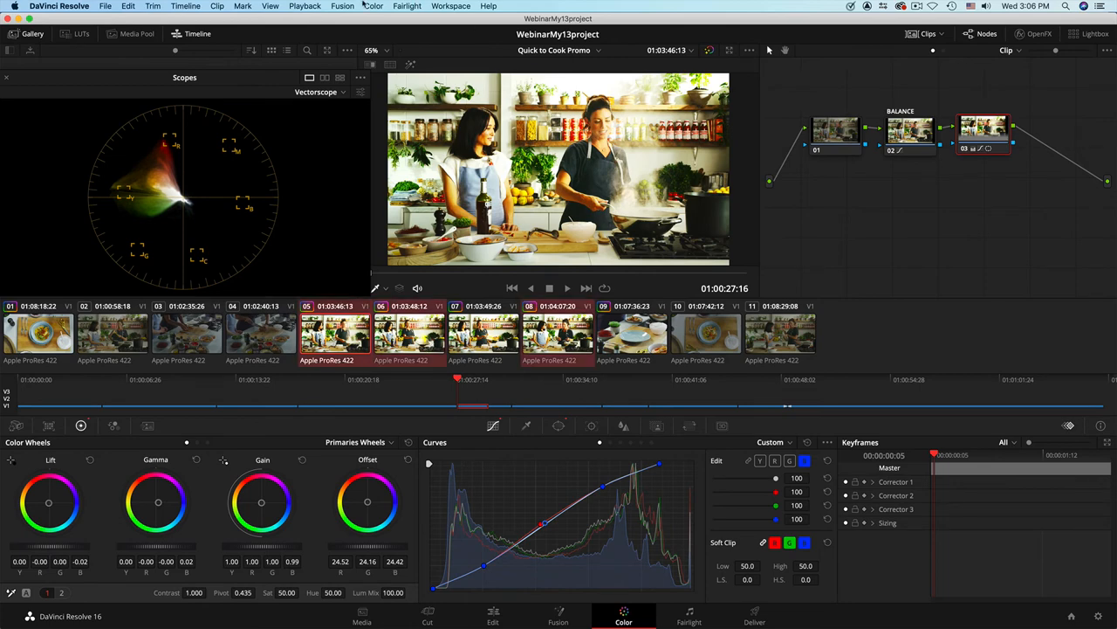
# Reset all grades and nodes on shots 05, 06 and 08 via Color > Reset
pyautogui.click(374, 6)
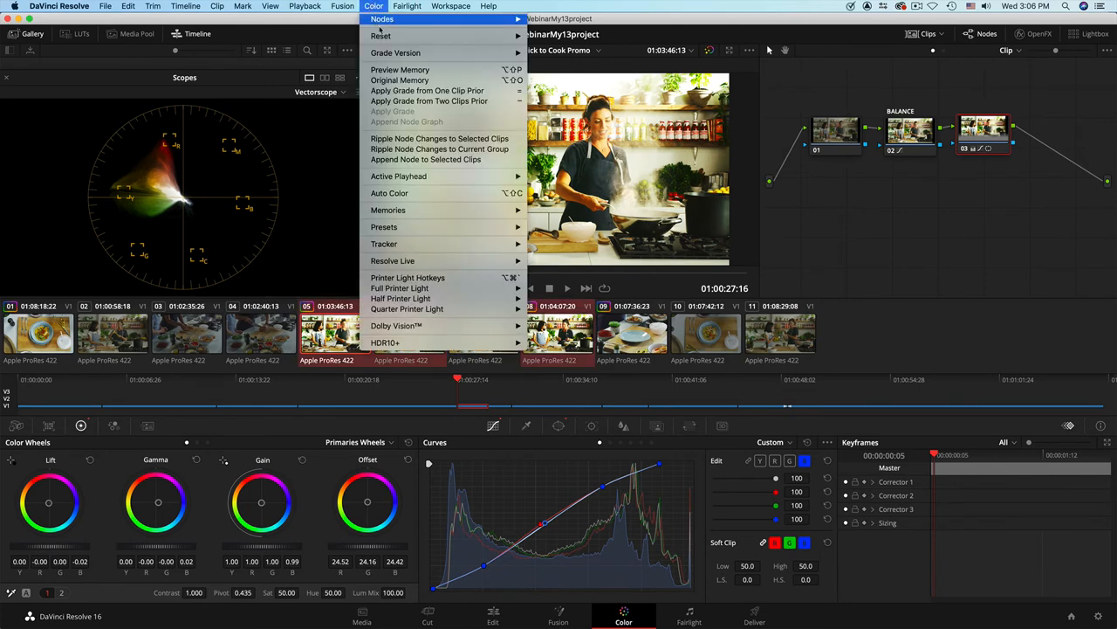
pyautogui.moveTo(381, 36)
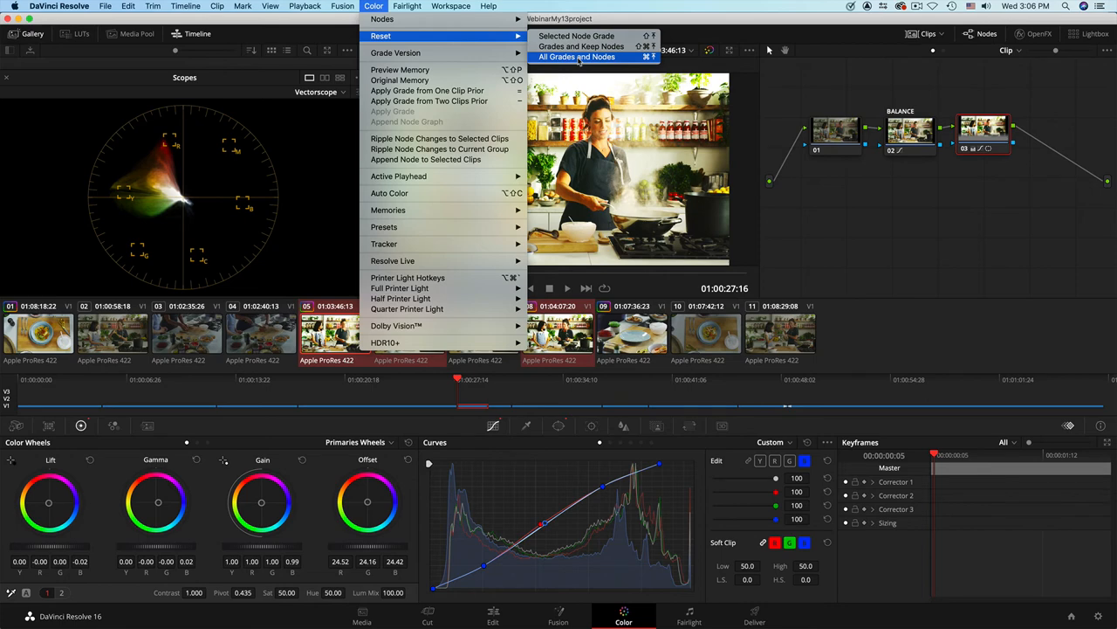
pyautogui.click(590, 56)
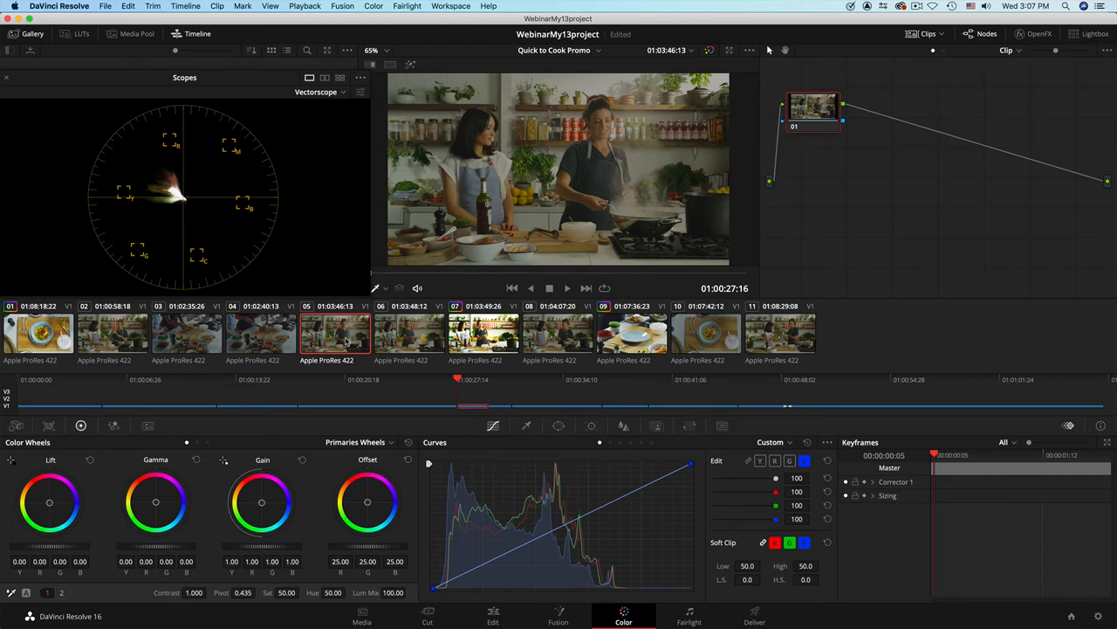
# Compare with shot 07, give shot 05 two serial nodes, show Waveform, reset node 02
pyautogui.click(483, 334)
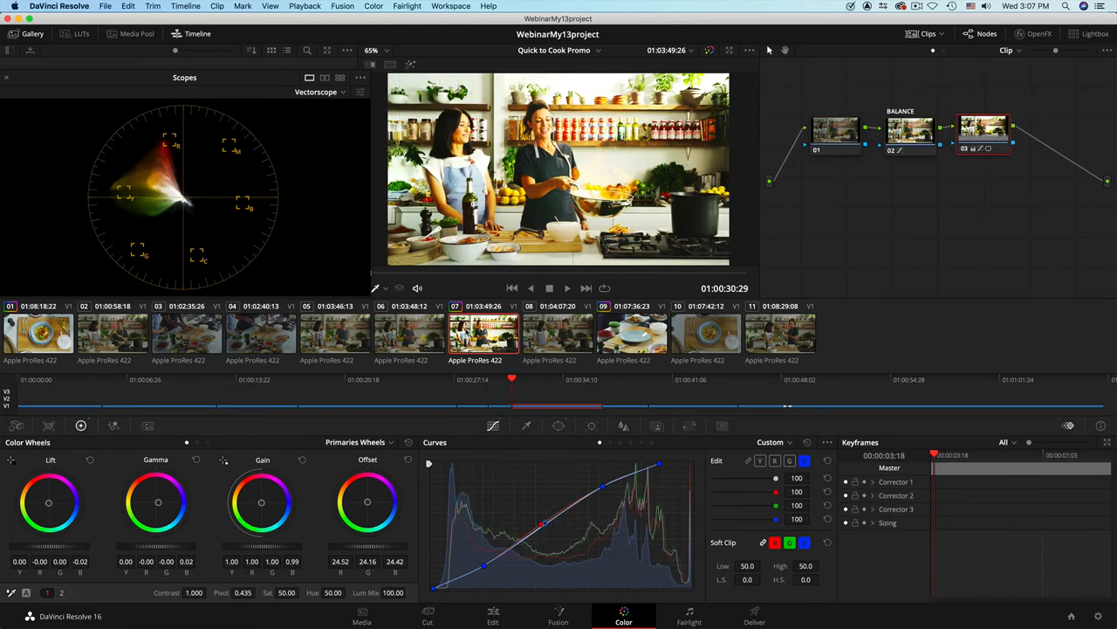
pyautogui.click(334, 334)
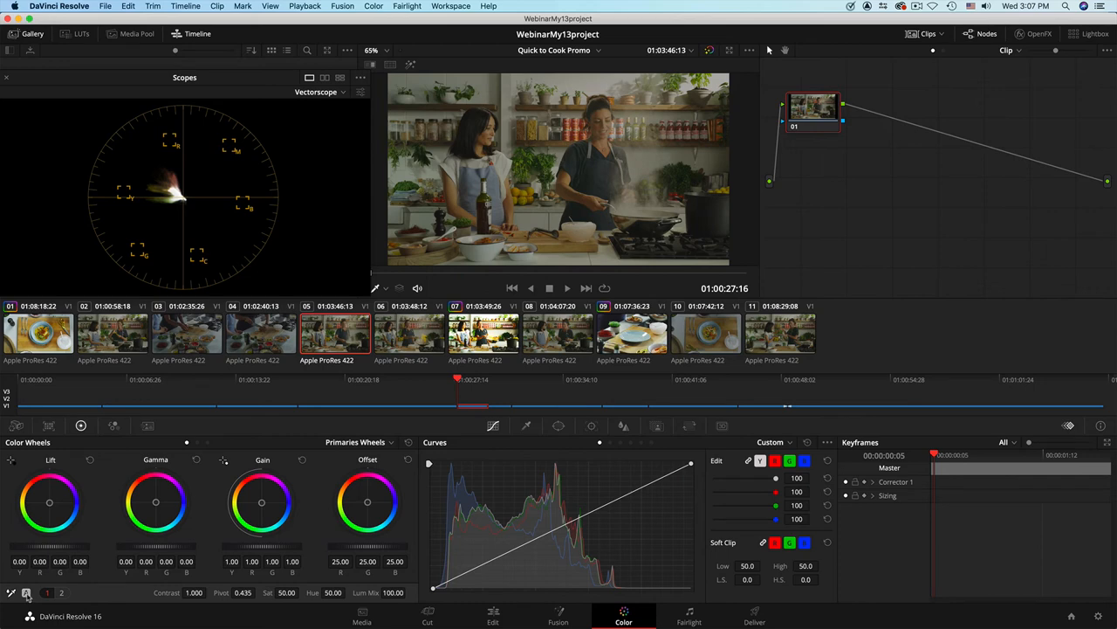
pyautogui.moveTo(812, 105); pyautogui.dragTo(836, 131)
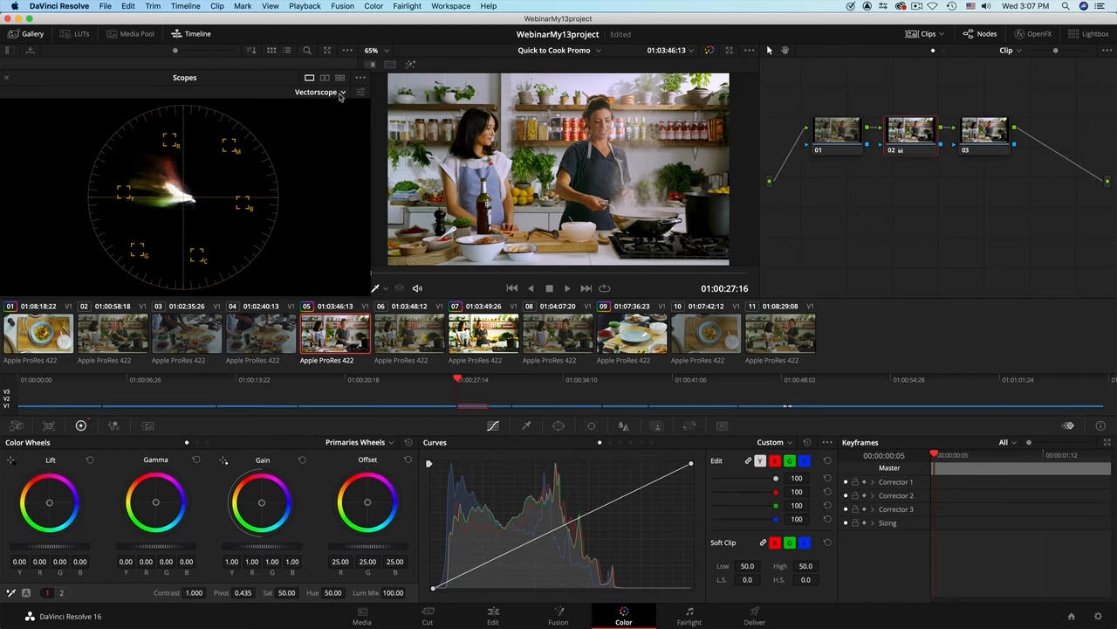
pyautogui.click(342, 91)
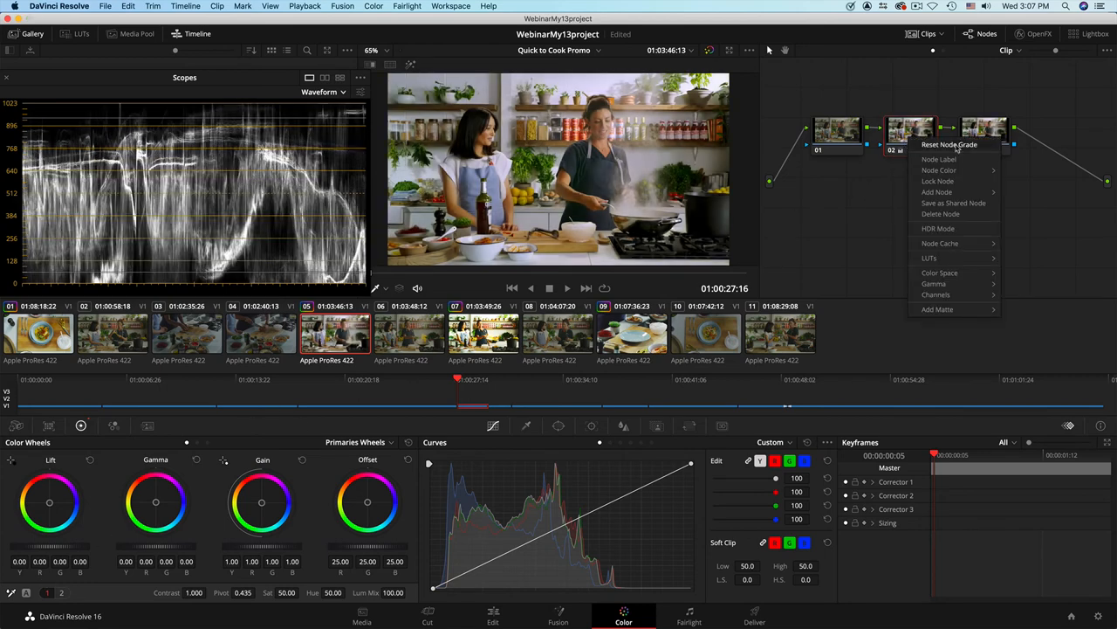
pyautogui.click(951, 144)
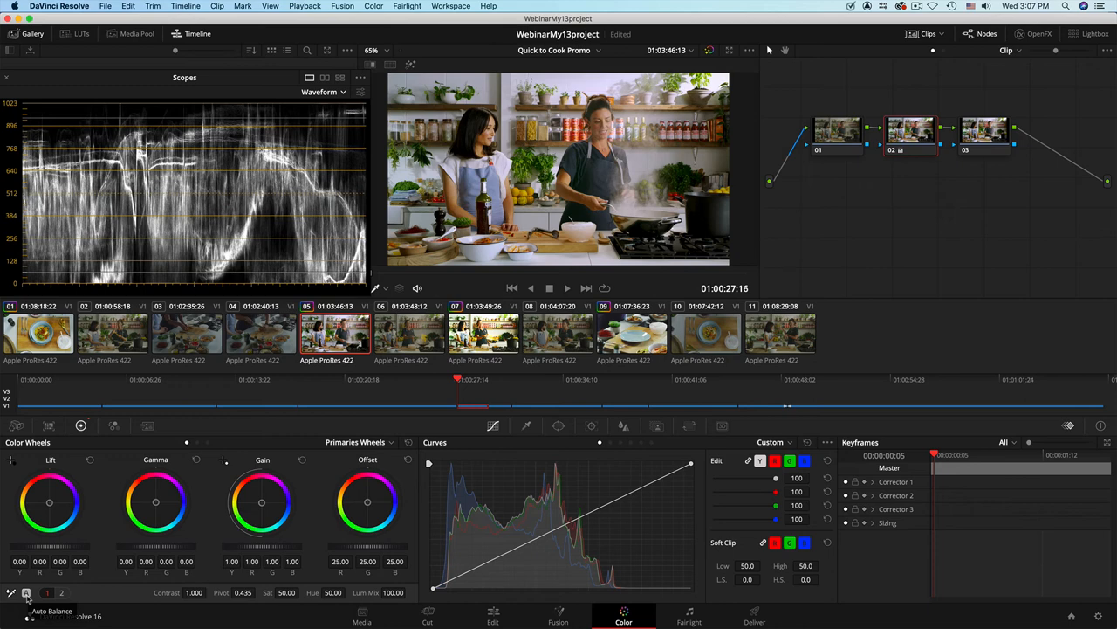
pyautogui.moveTo(386, 528)
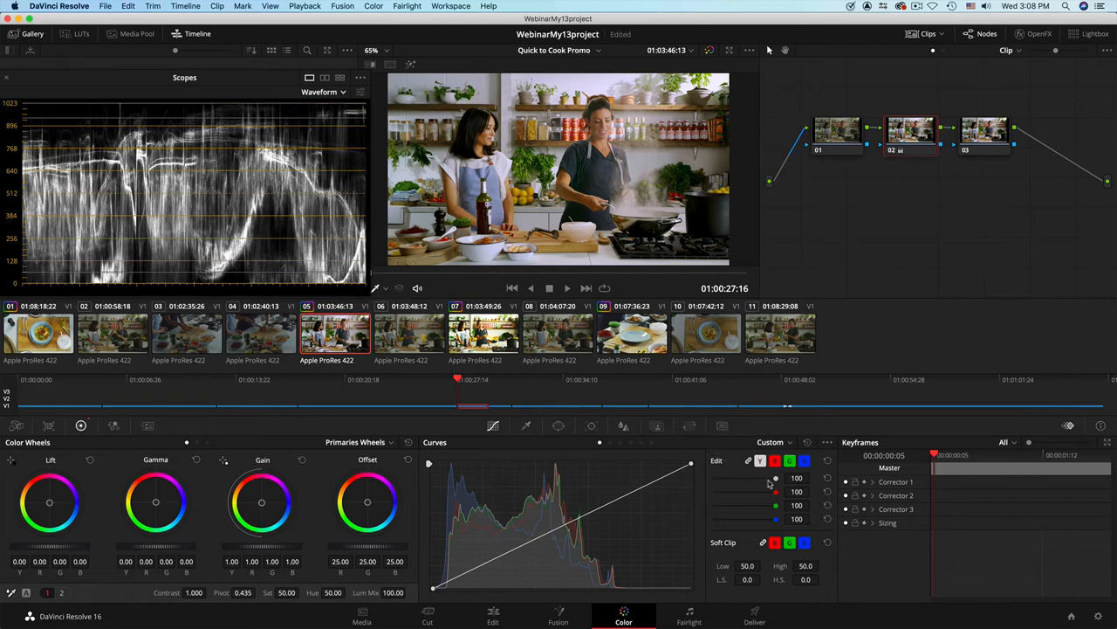
pyautogui.moveTo(507, 472)
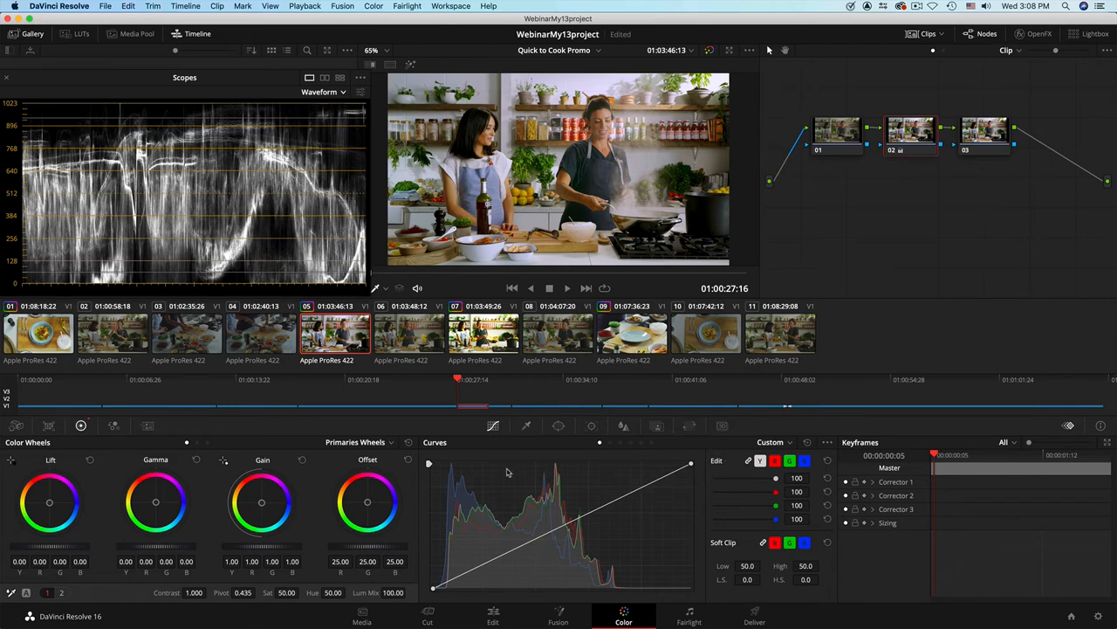
pyautogui.moveTo(836, 456)
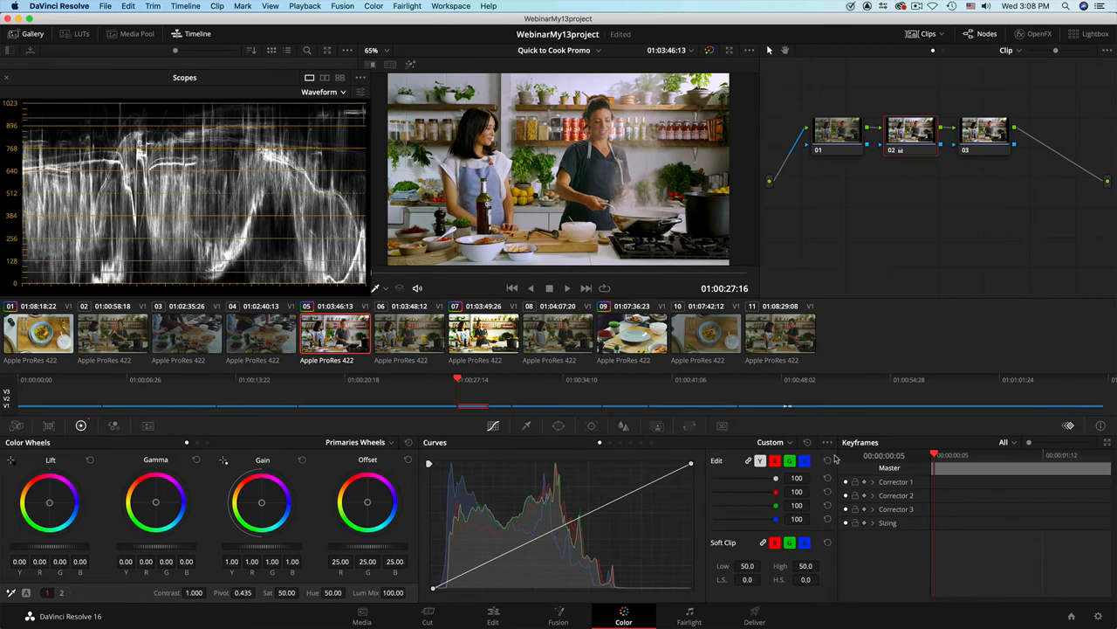
# Turn on Editable Splines from the Curves options menu
pyautogui.rightClick(836, 457)
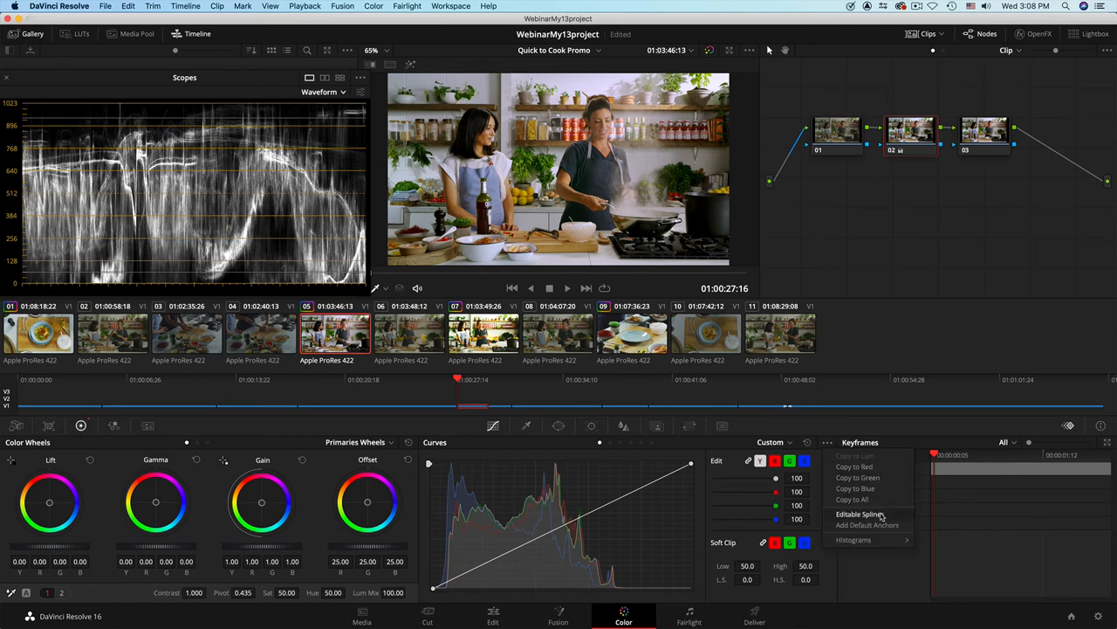
pyautogui.click(852, 513)
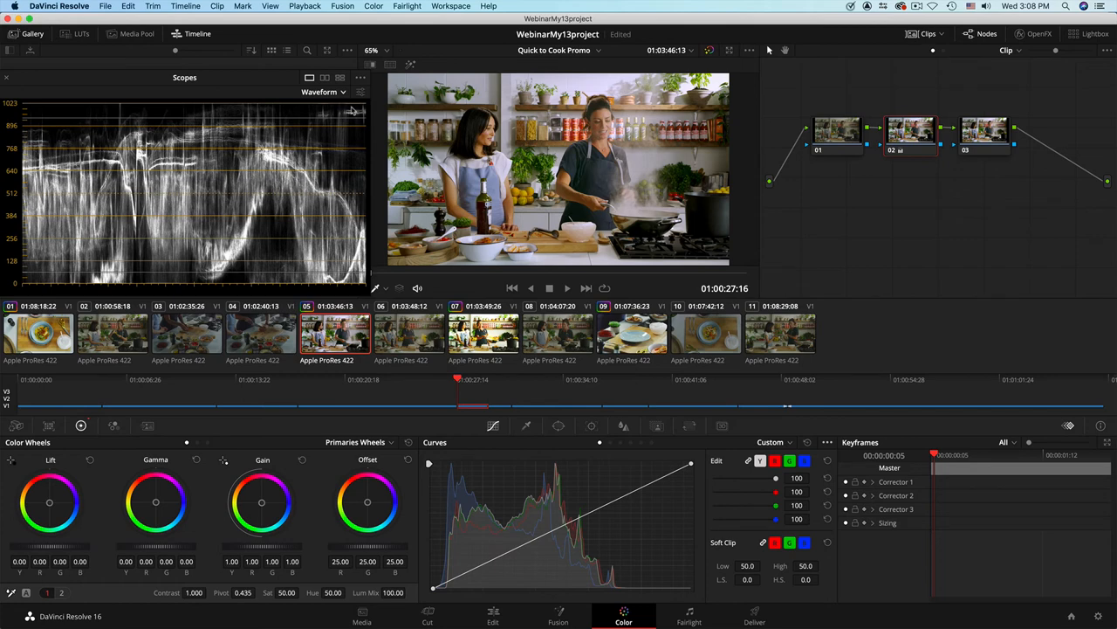
pyautogui.moveTo(667, 557)
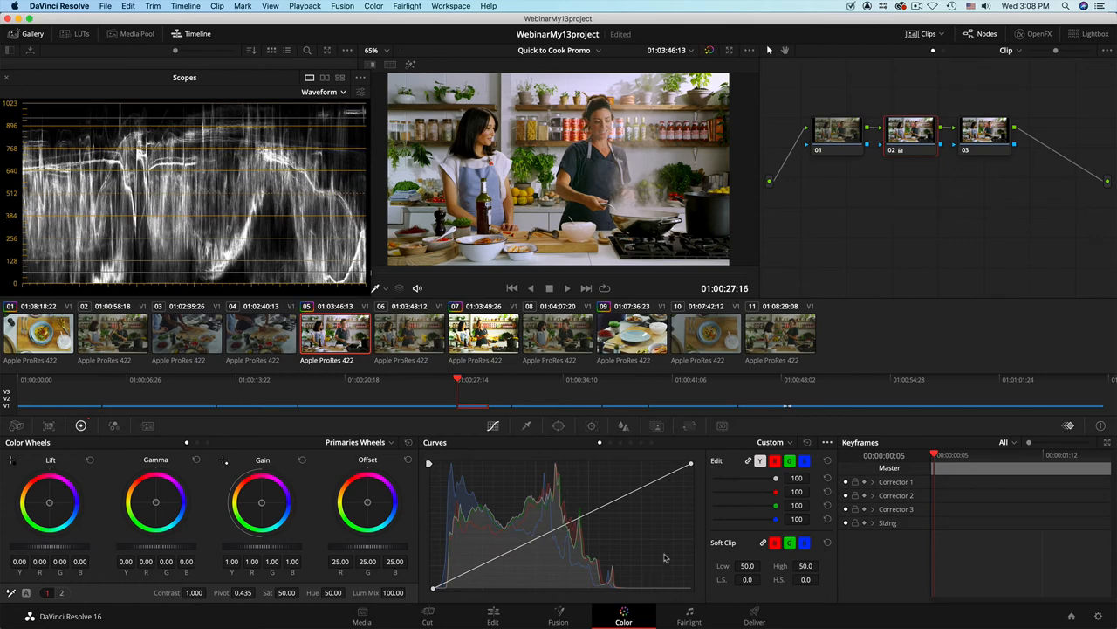
pyautogui.moveTo(644, 489)
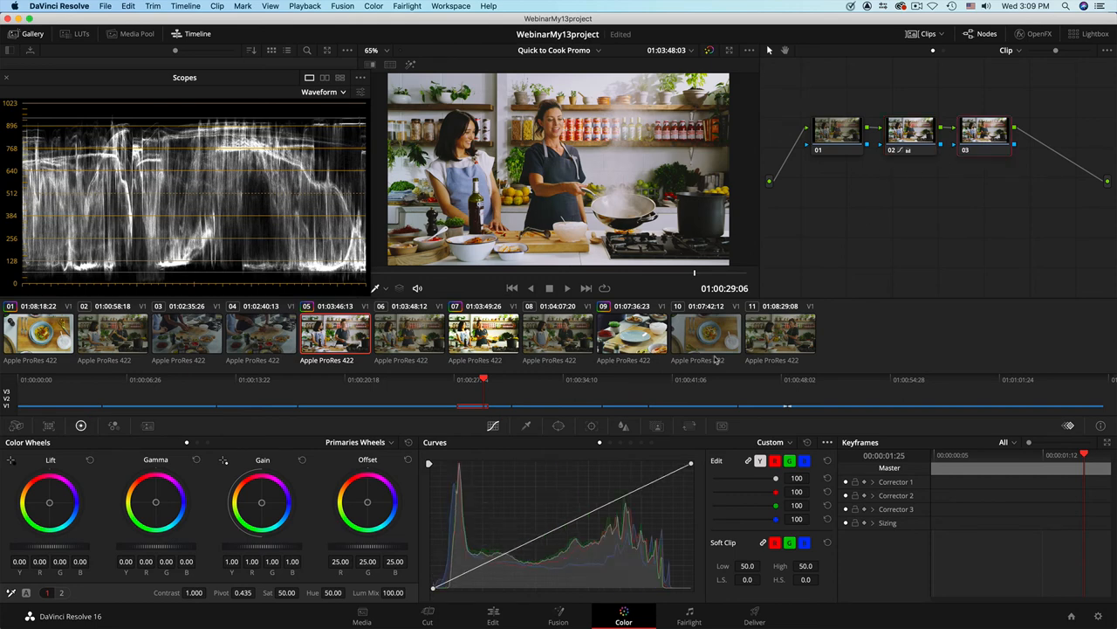
# On node 03, centre the oval circle window over the cook's face
pyautogui.click(558, 425)
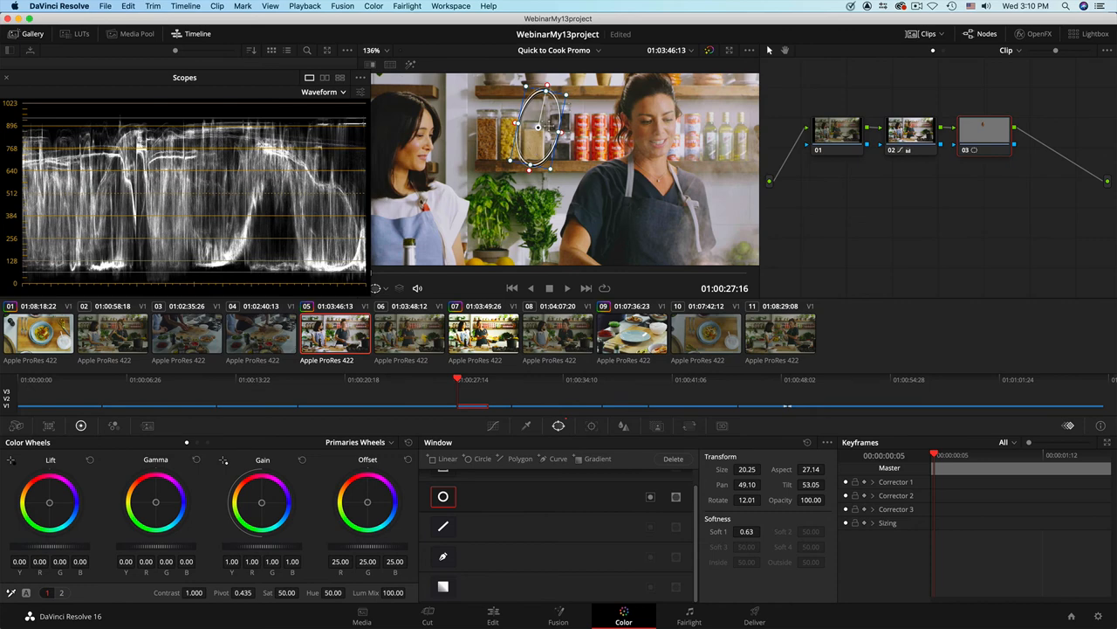
pyautogui.moveTo(539, 128); pyautogui.dragTo(639, 129)
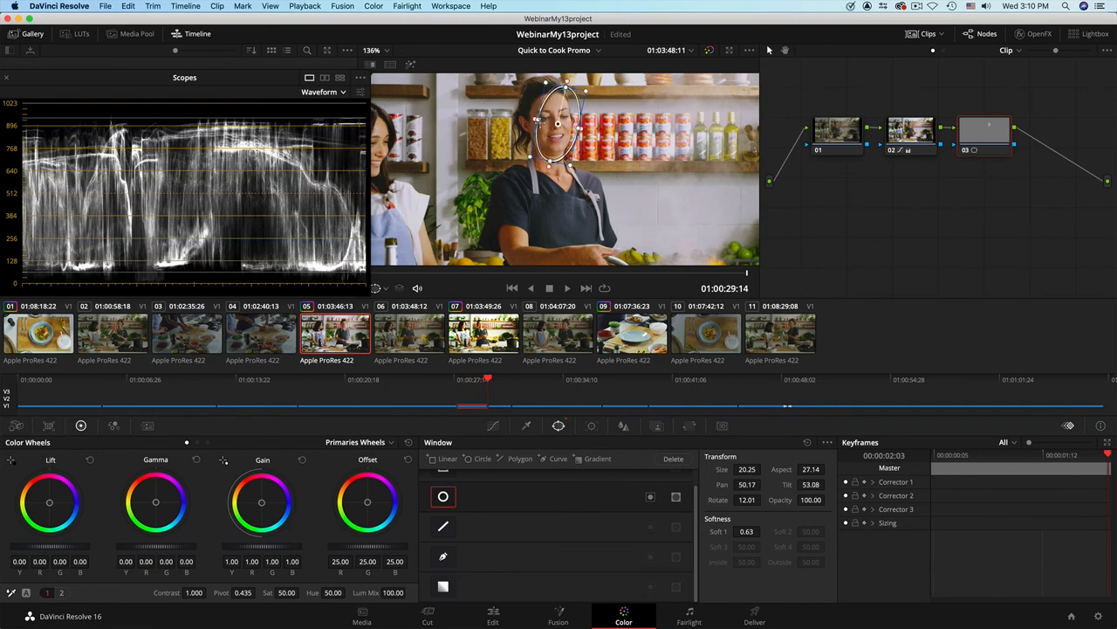
pyautogui.moveTo(559, 122); pyautogui.dragTo(535, 126)
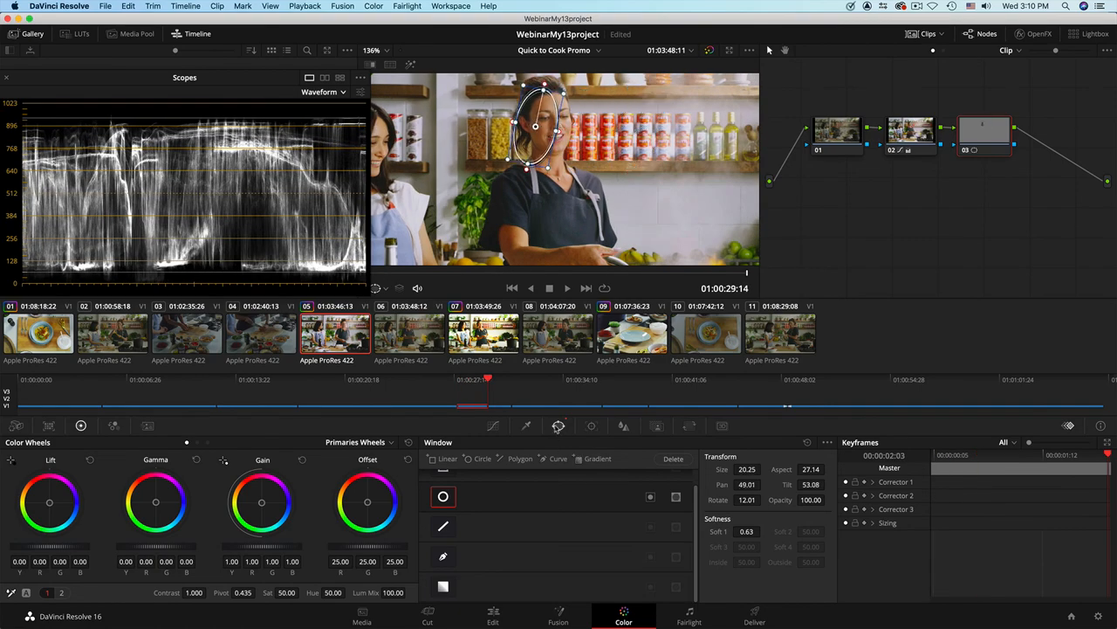
pyautogui.moveTo(591, 425)
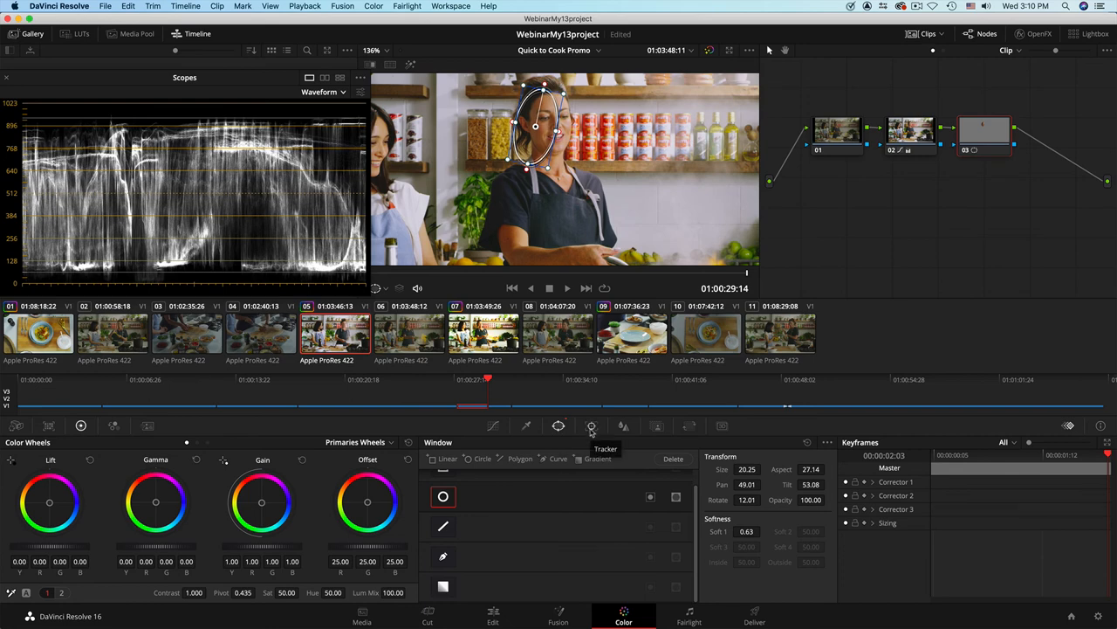
# Track the oval face window through shot 05 and adjust its edge softness
pyautogui.click(591, 425)
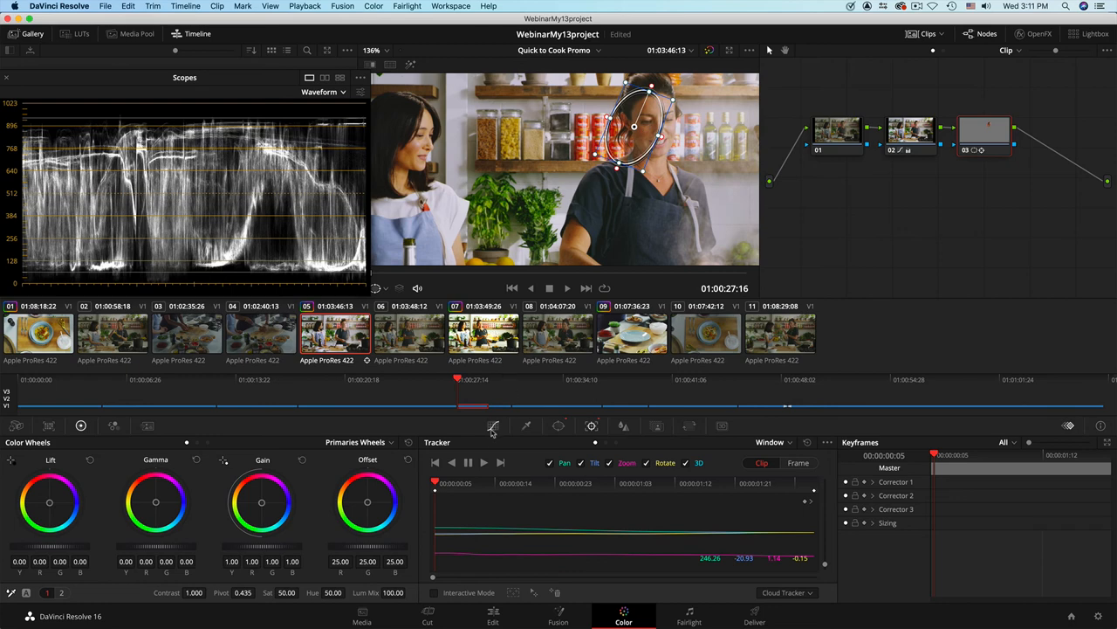
pyautogui.click(558, 426)
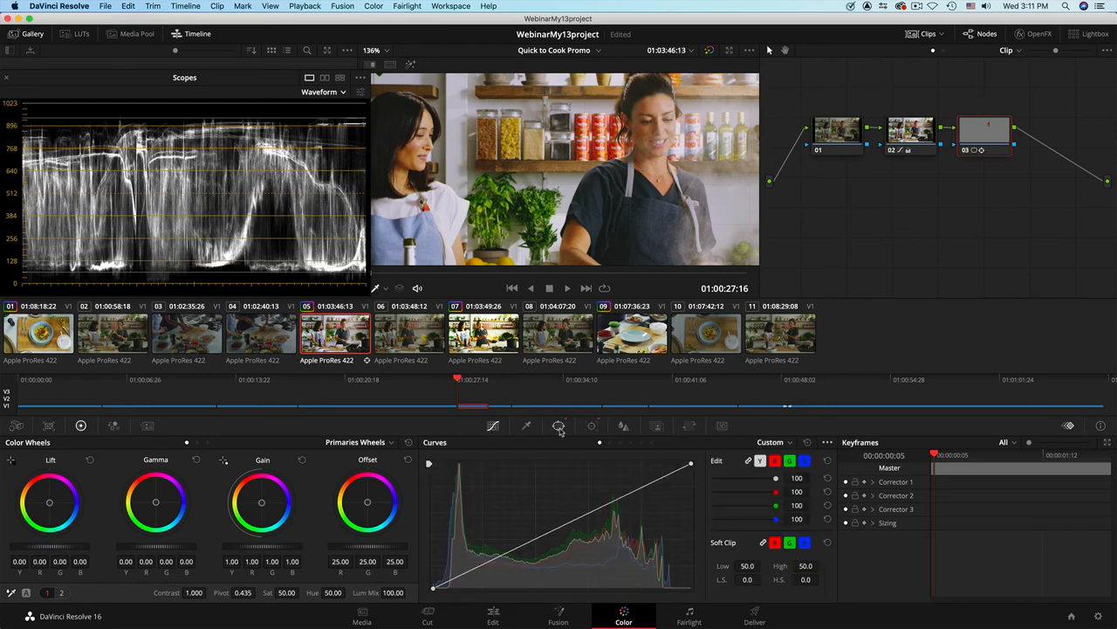
pyautogui.click(558, 425)
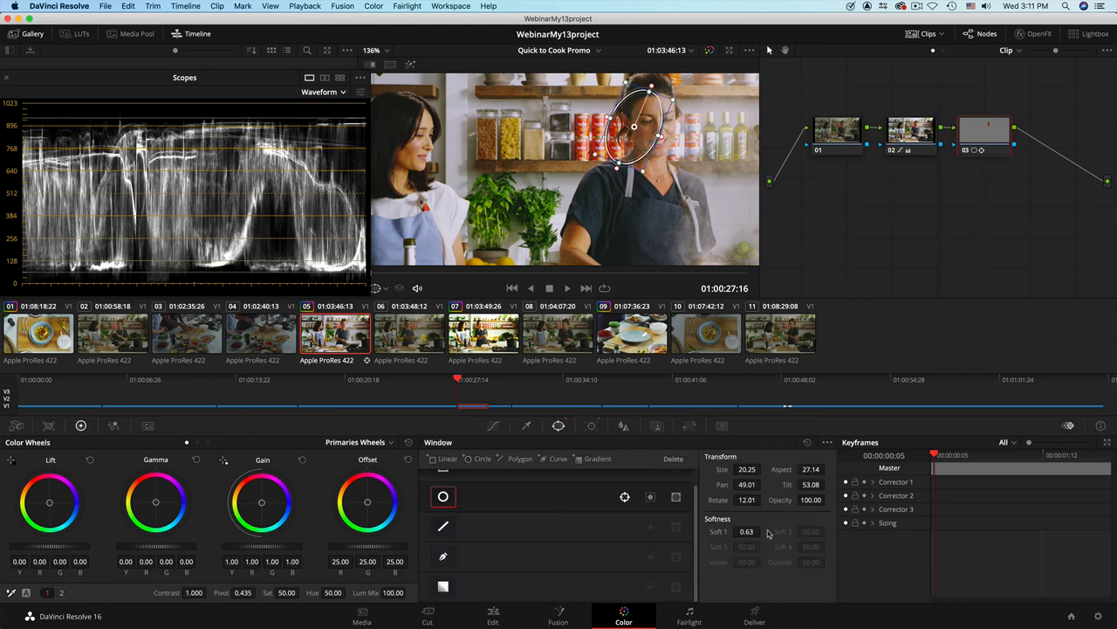
pyautogui.moveTo(747, 531); pyautogui.dragTo(764, 531)
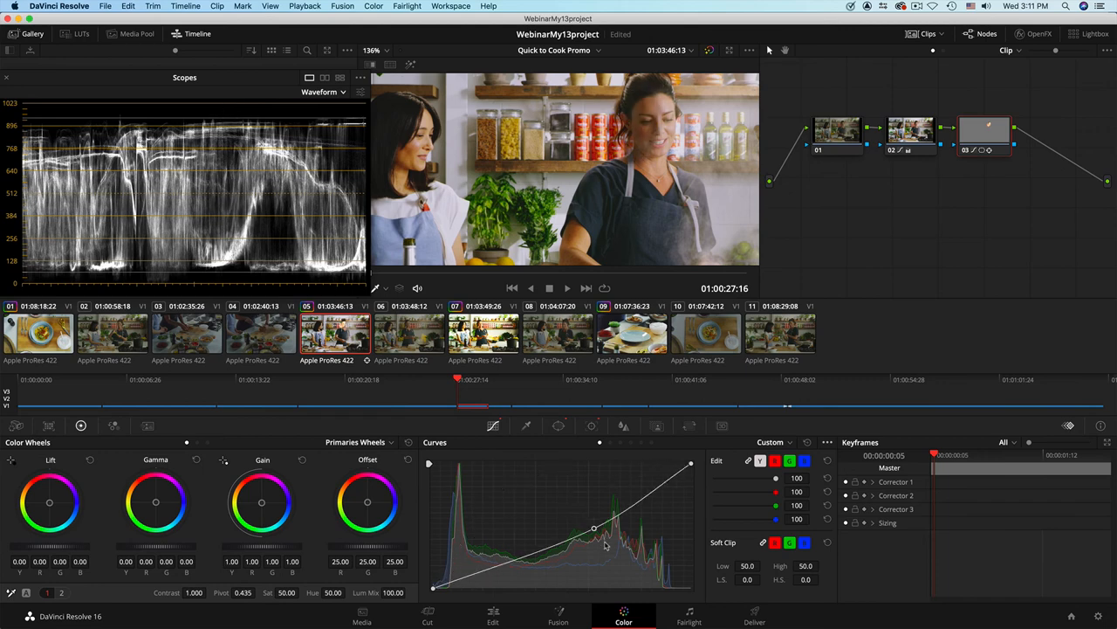
# Lift and refine the Custom curve to strongly brighten the cook's face in shot 05's tracked window
pyautogui.moveTo(594, 528); pyautogui.dragTo(559, 495)
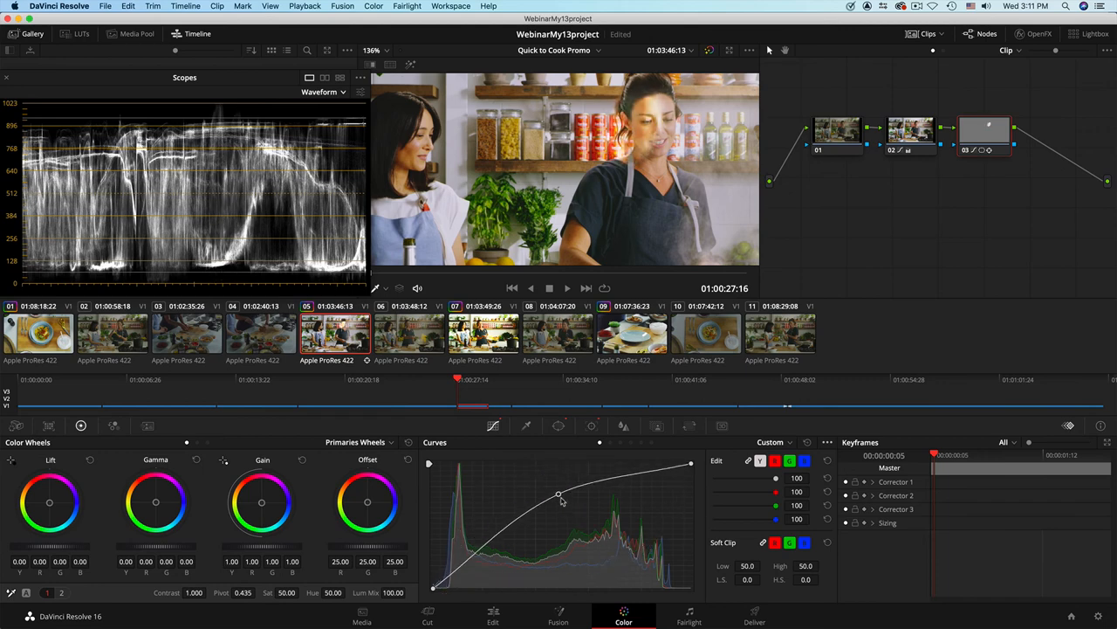
pyautogui.moveTo(559, 495); pyautogui.dragTo(570, 514)
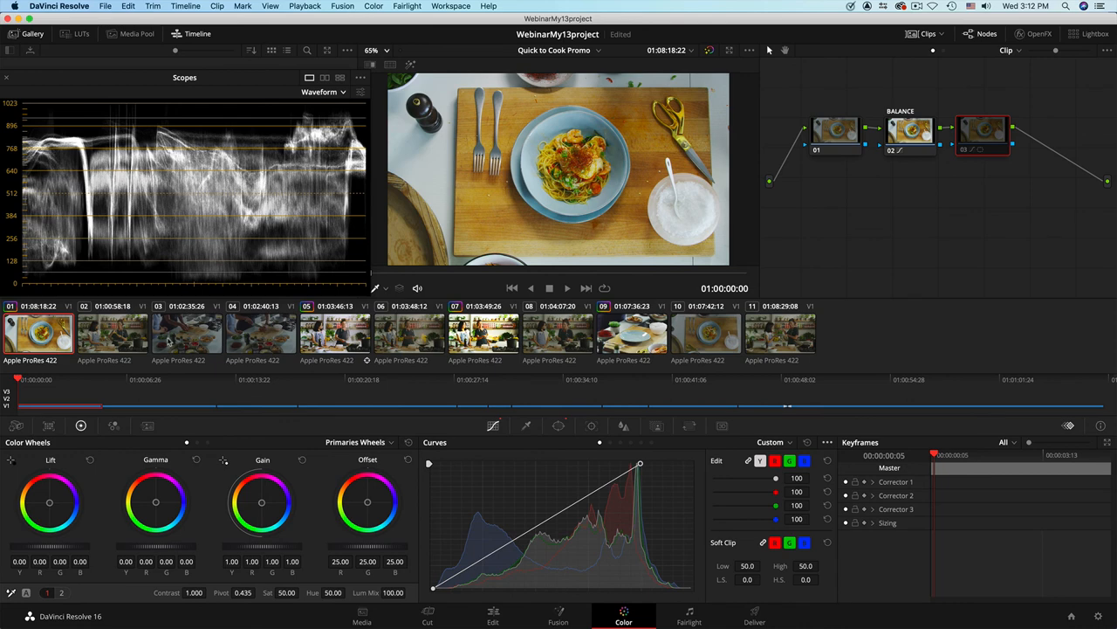
# Apply clip 02's grade, including its BALANCE node, to selected clips 11 and 10
pyautogui.click(112, 335)
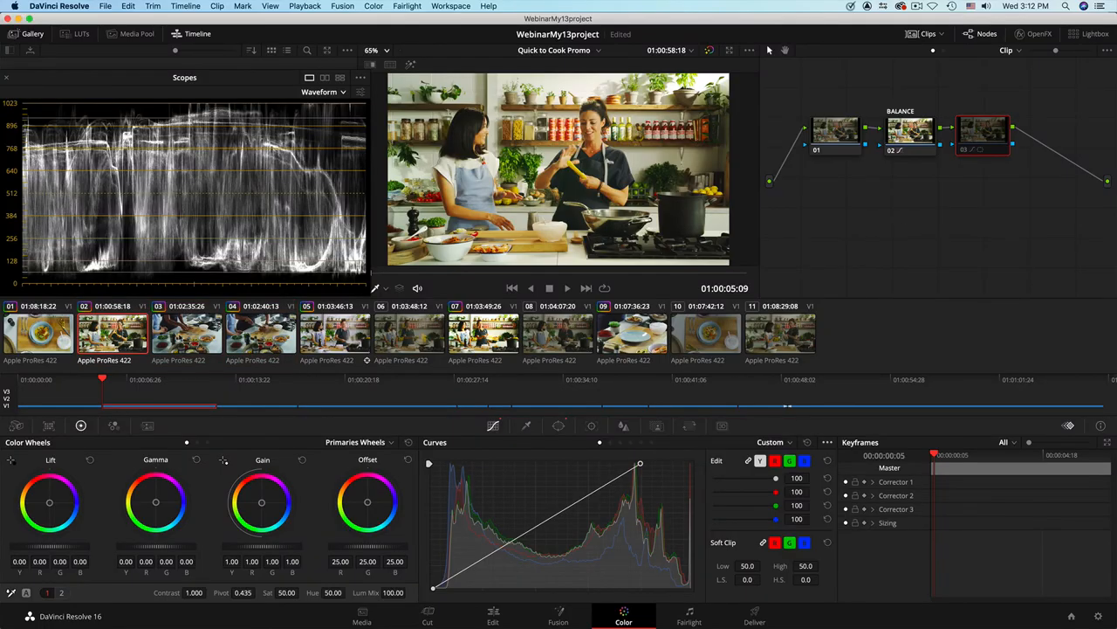
pyautogui.click(185, 334)
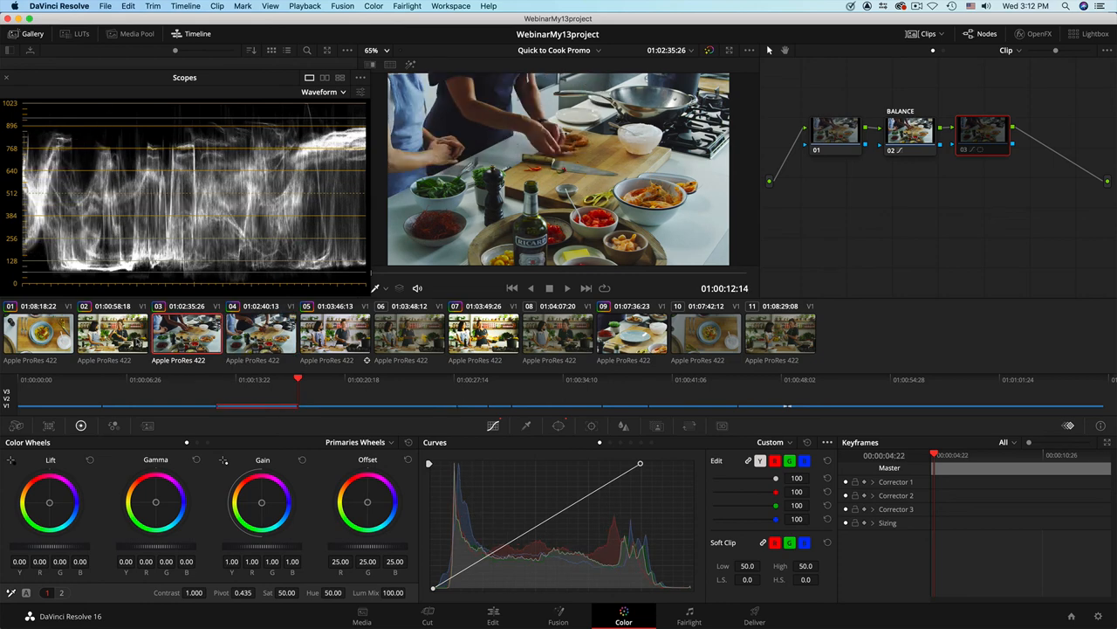
pyautogui.click(112, 332)
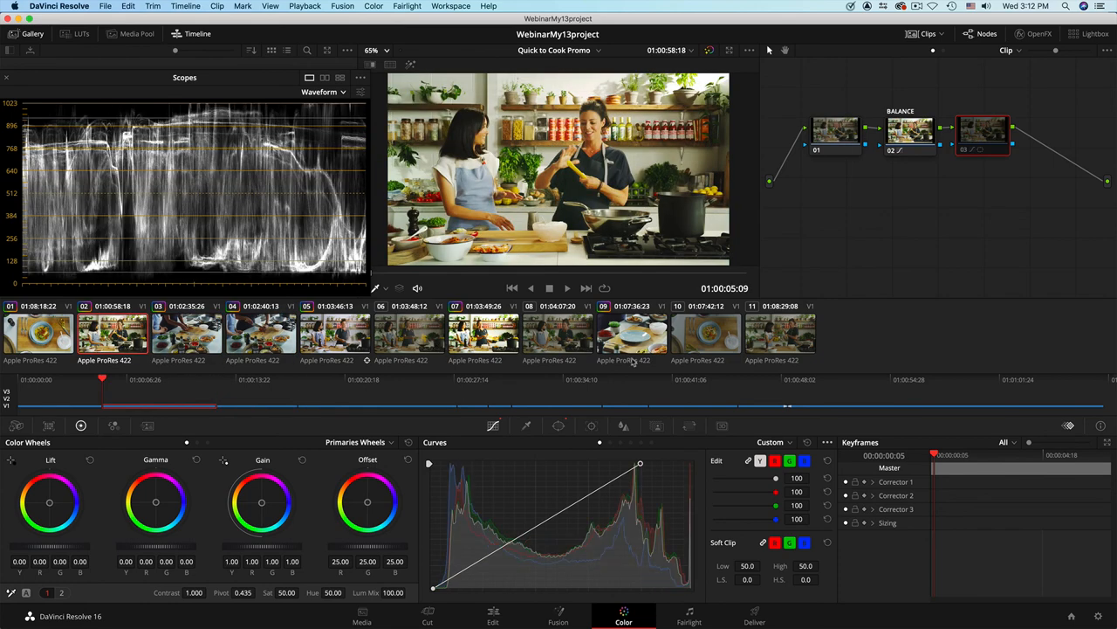
pyautogui.click(780, 334)
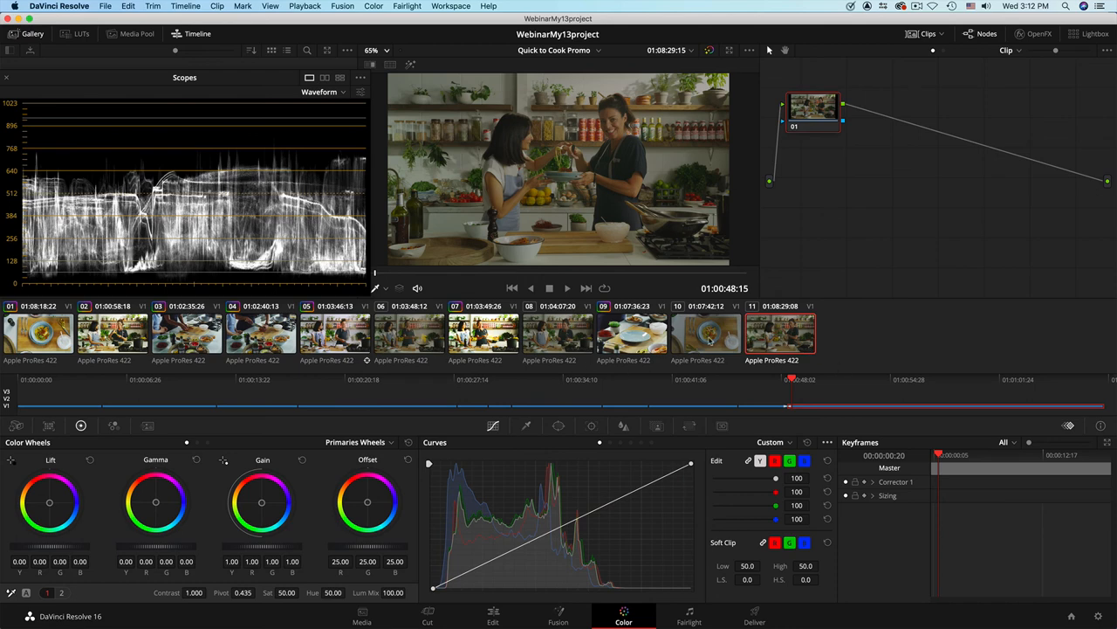
pyautogui.click(705, 331)
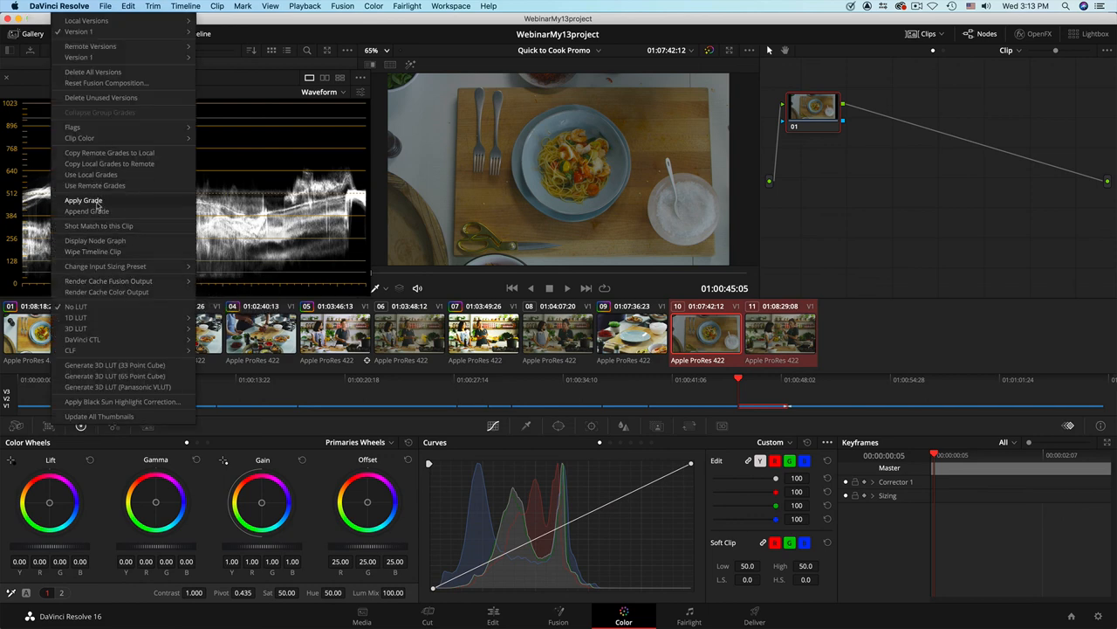
pyautogui.click(83, 200)
pyautogui.write('blur')
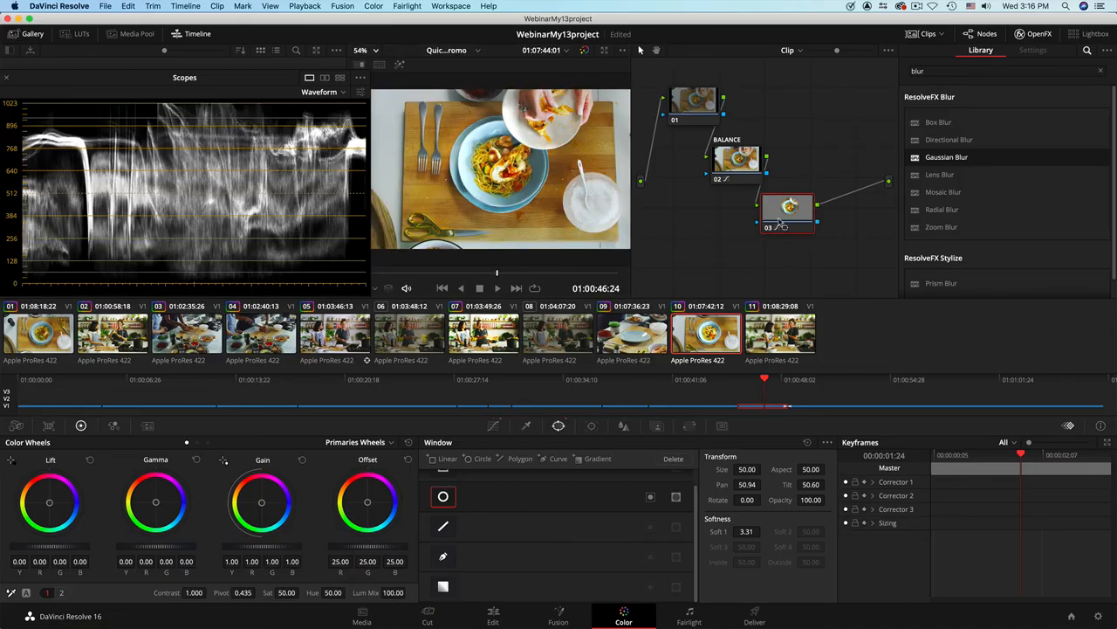
# Right-click in the Color page to begin adding blur to the overhead pasta shot
pyautogui.rightClick(788, 210)
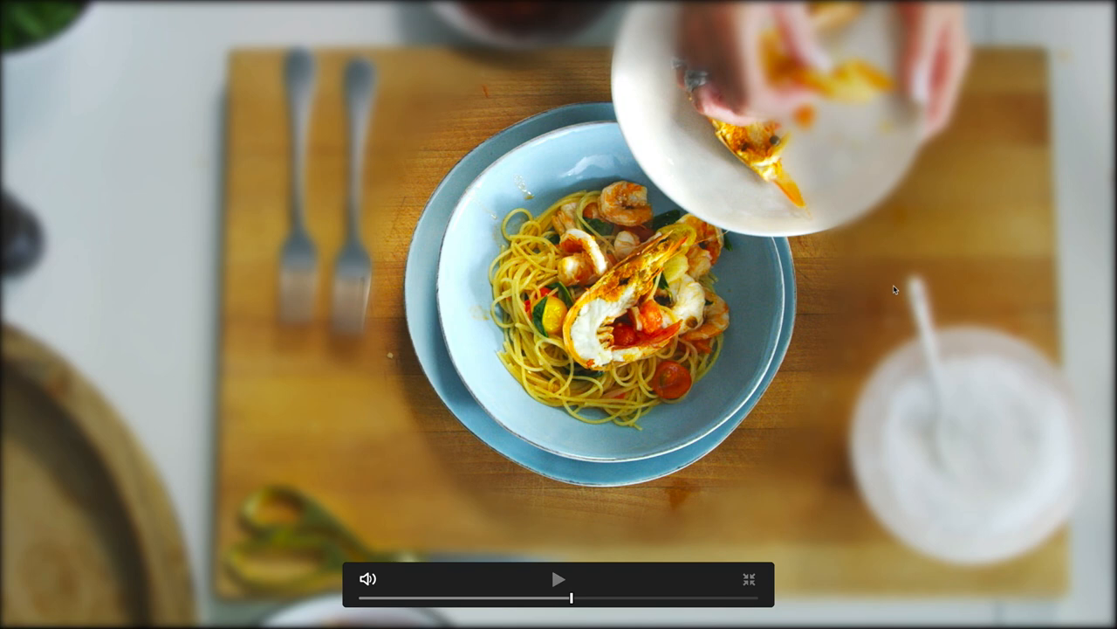
pyautogui.moveTo(703, 331)
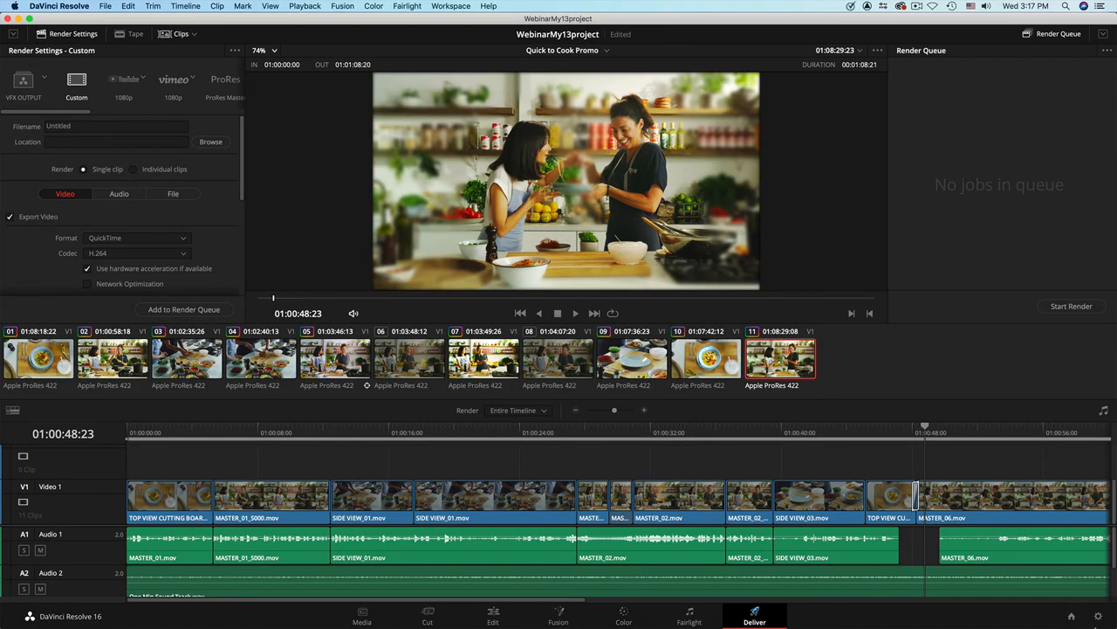
pyautogui.click(626, 620)
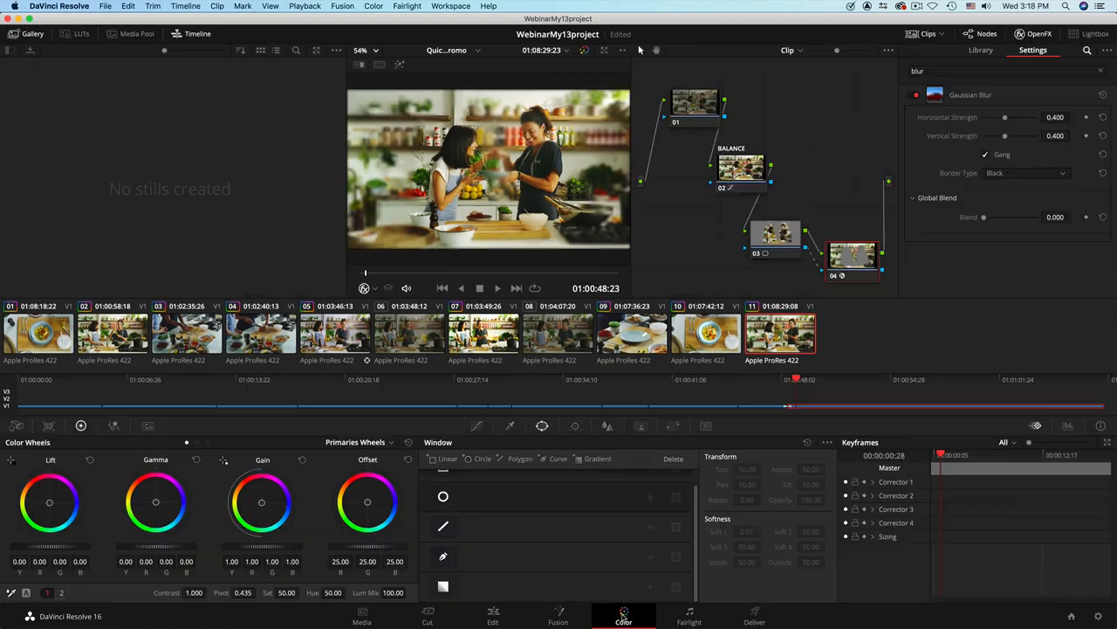
pyautogui.click(753, 618)
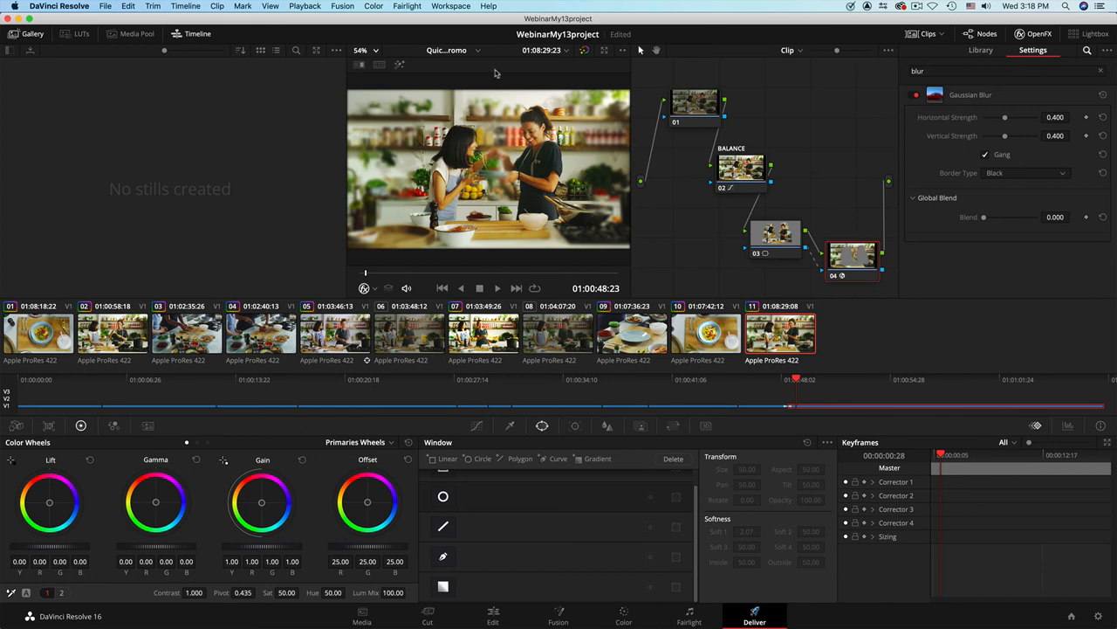
pyautogui.click(752, 614)
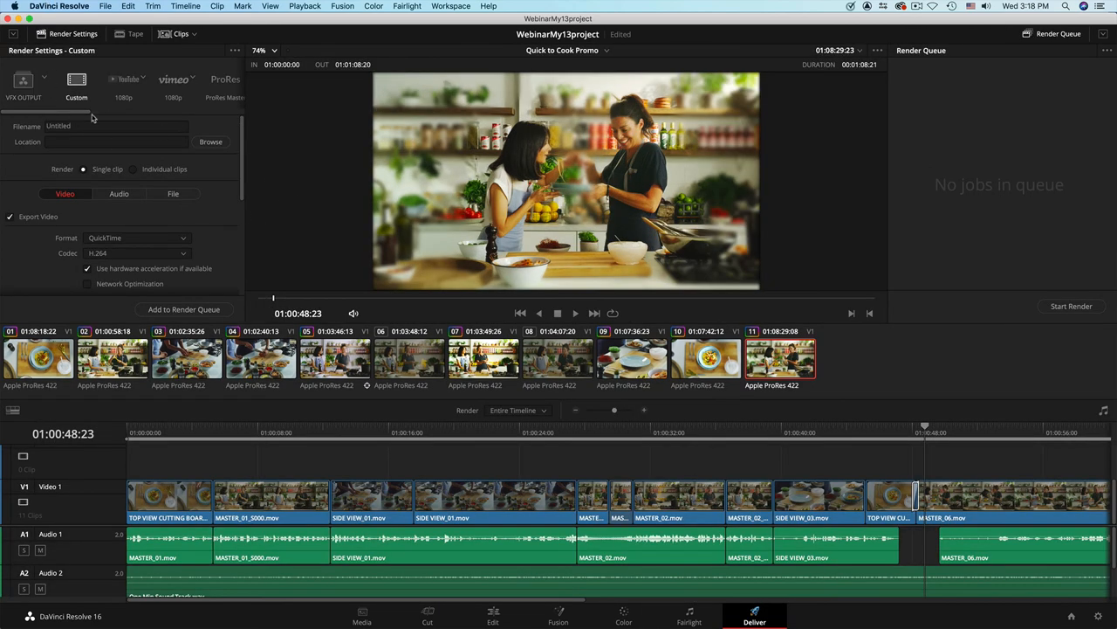
pyautogui.click(90, 80)
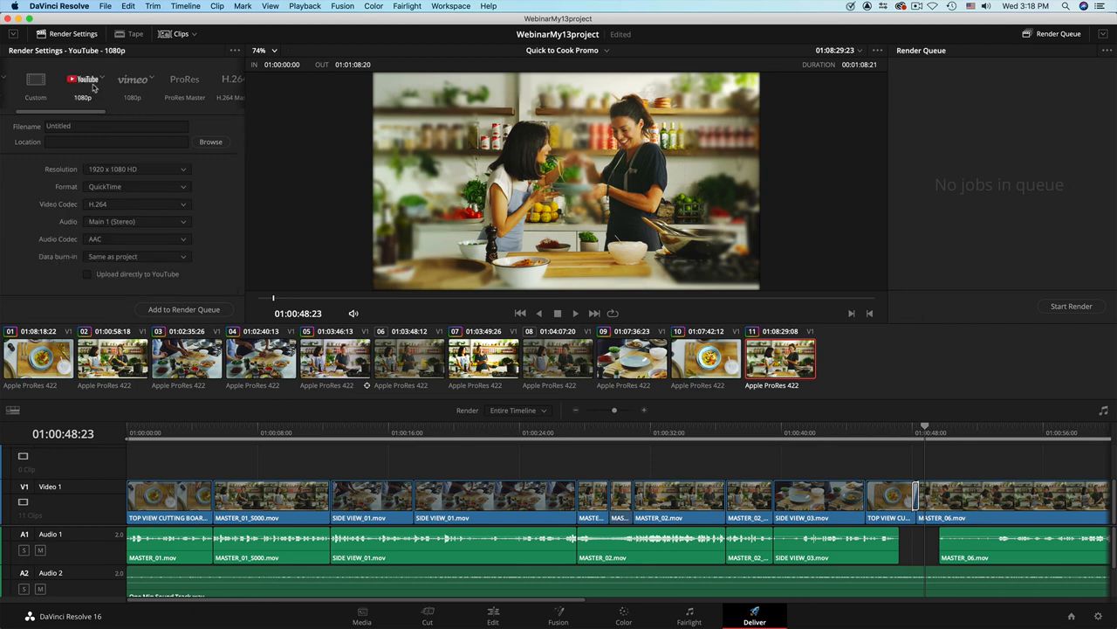
pyautogui.click(142, 80)
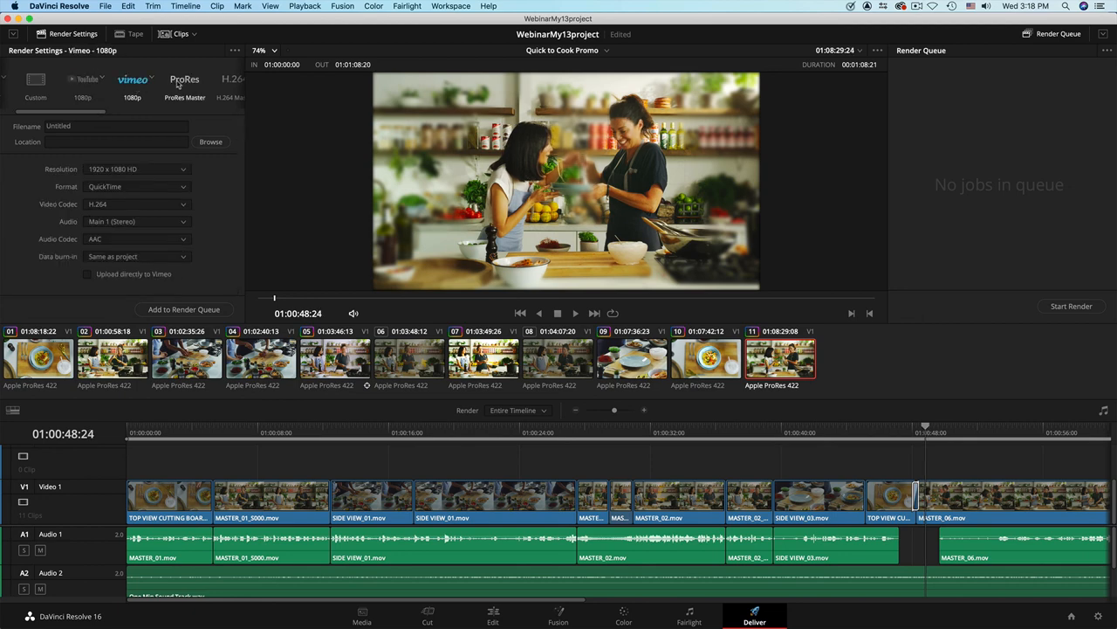
pyautogui.click(184, 80)
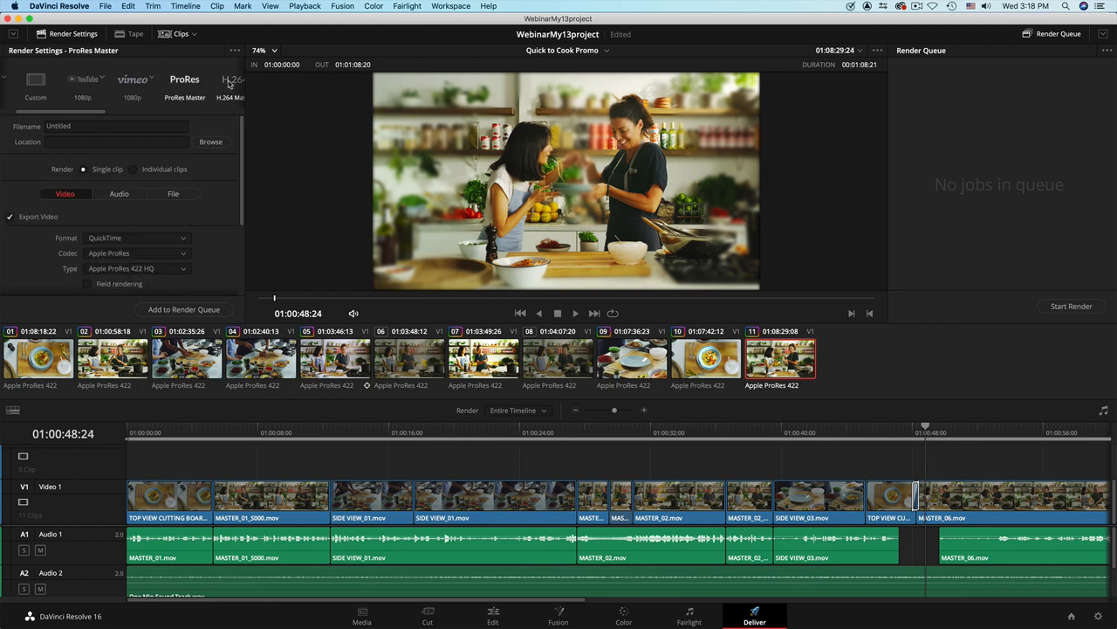
pyautogui.click(234, 78)
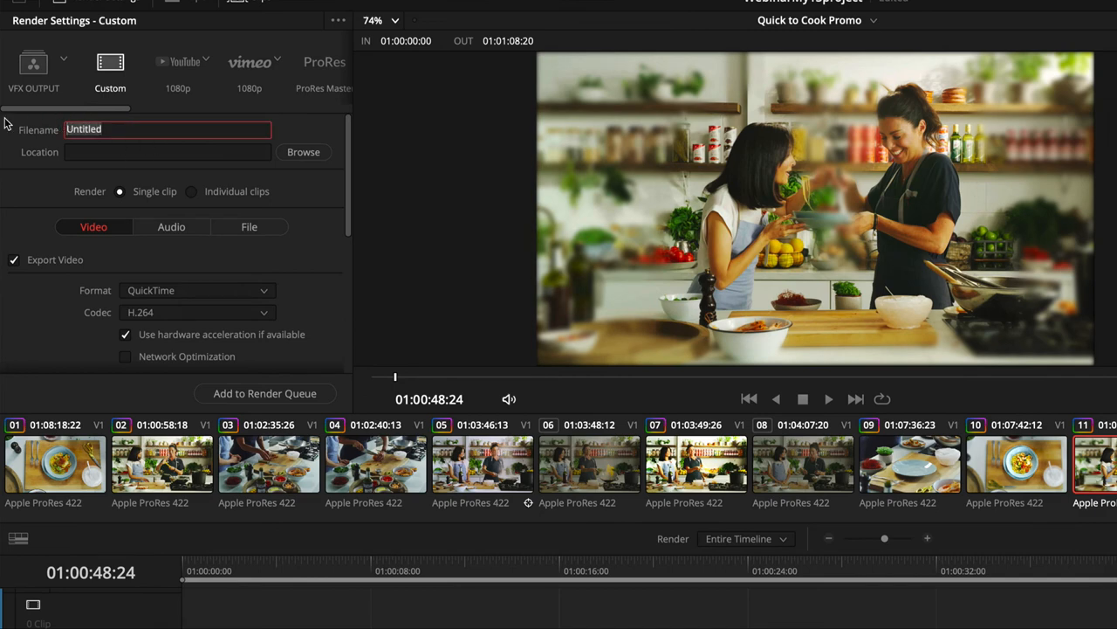
# Name the render END OF WEBINAR and set its save location to the Desktop
pyautogui.write('END OF WEBINAR')
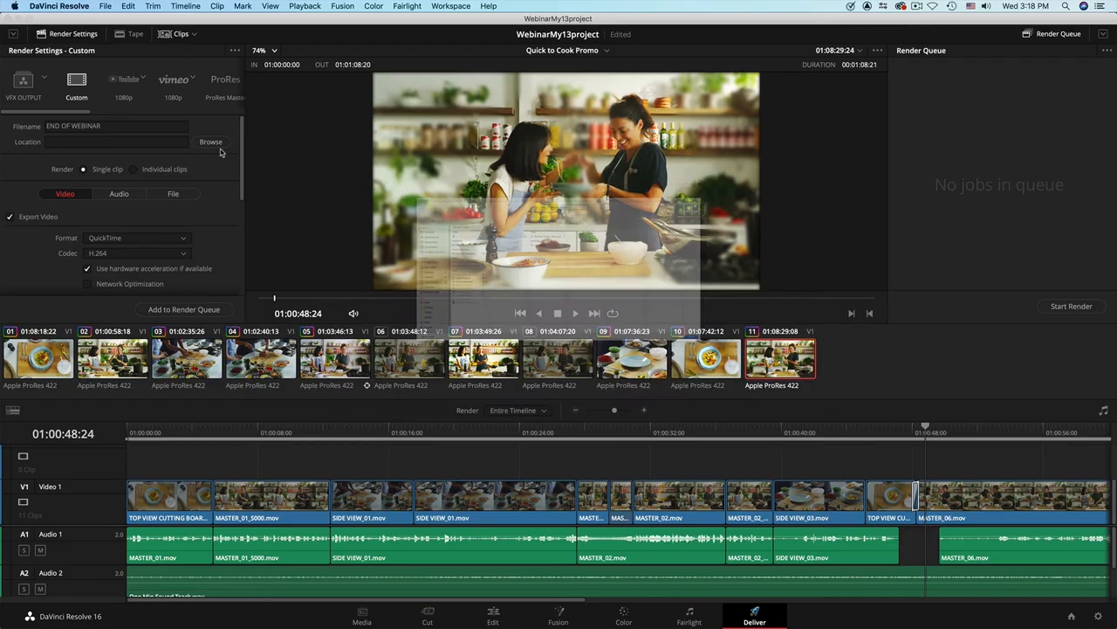
pyautogui.click(211, 141)
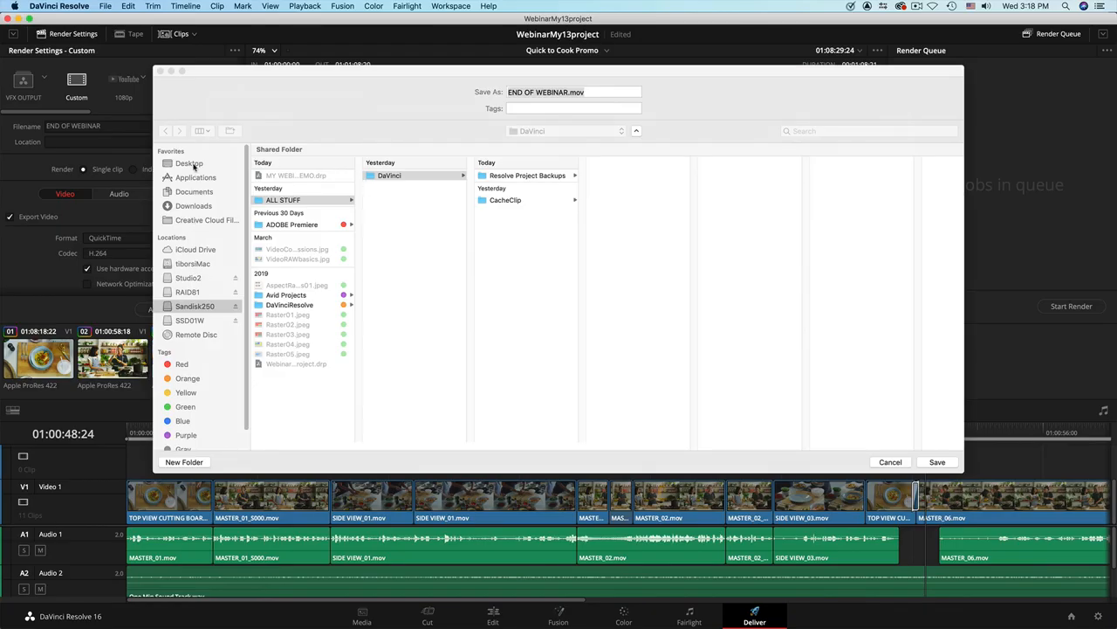
pyautogui.click(189, 164)
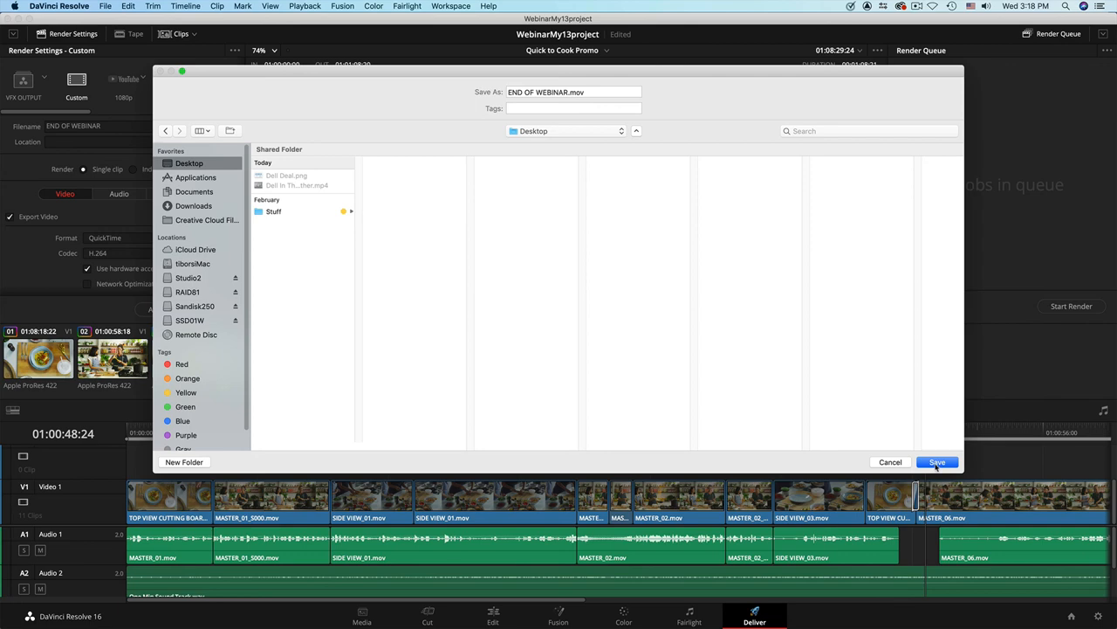
pyautogui.click(937, 461)
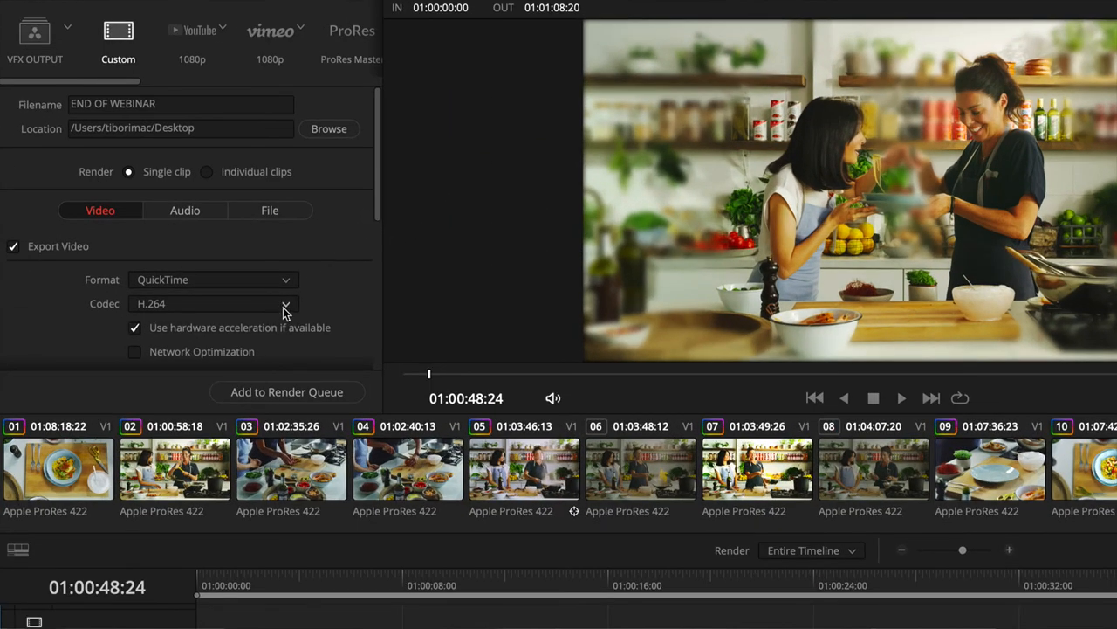
# Set the codec to Apple ProRes and add the job to the render queue
pyautogui.click(285, 303)
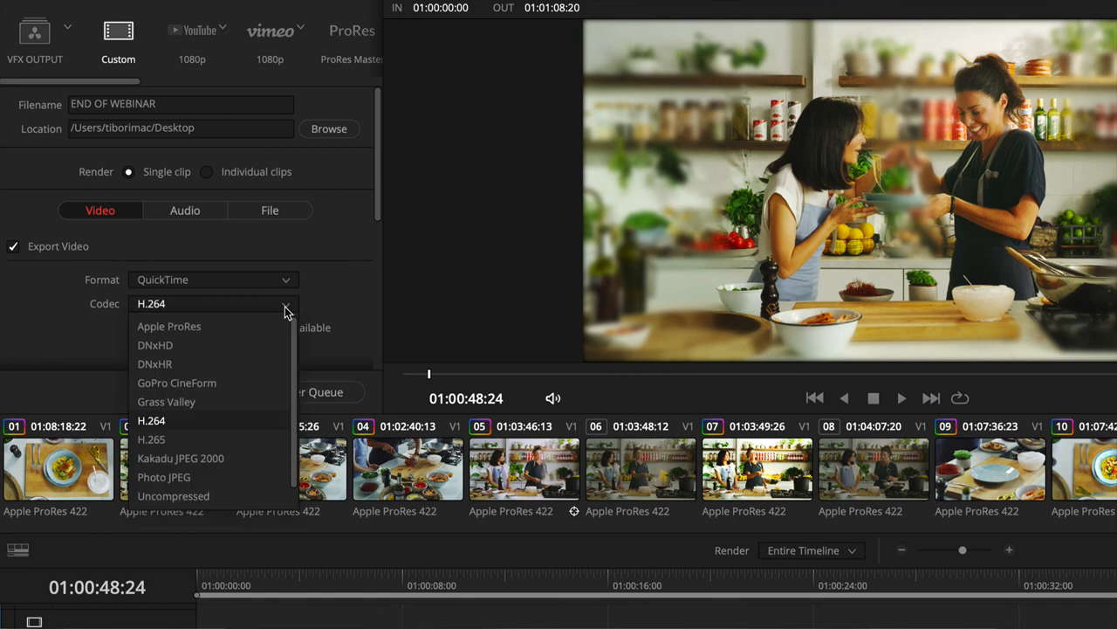
pyautogui.click(169, 326)
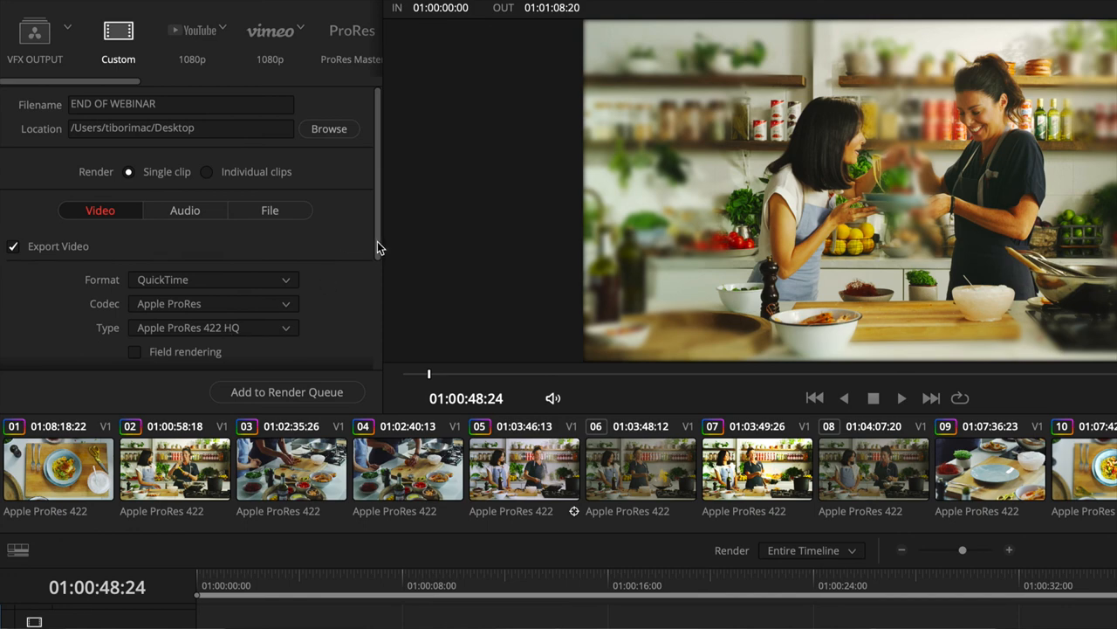
pyautogui.scroll(-3)
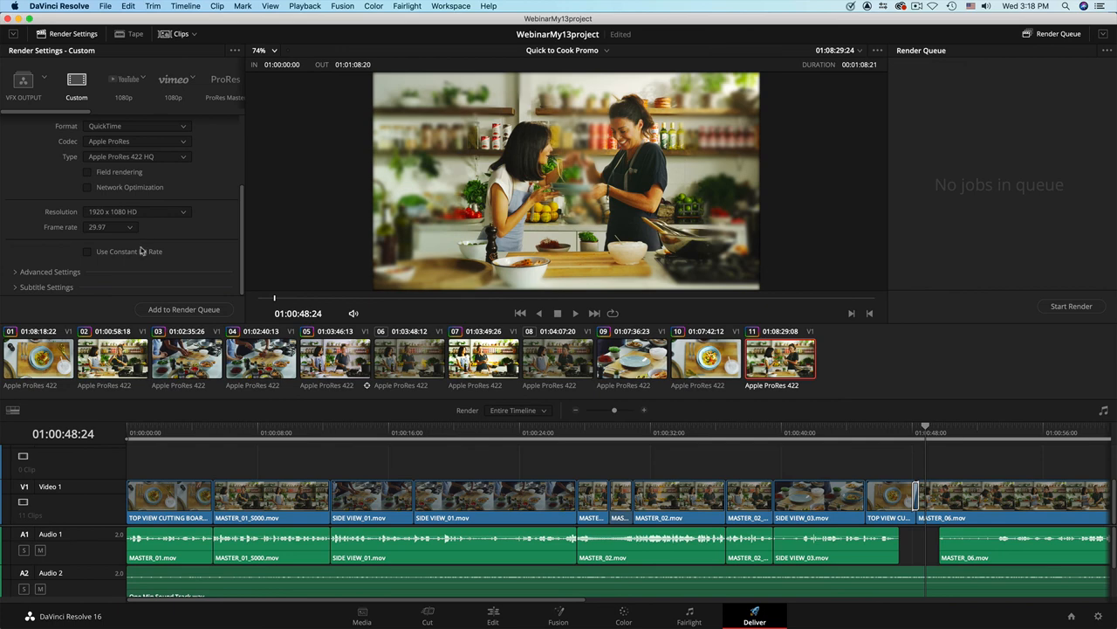
pyautogui.moveTo(434, 425)
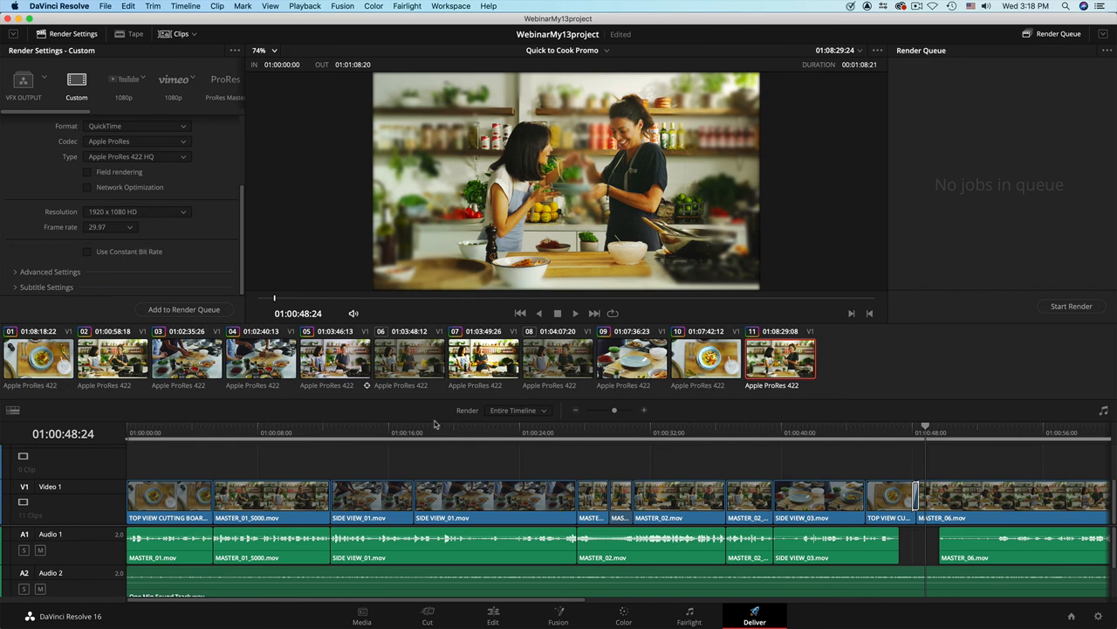
pyautogui.moveTo(191, 313)
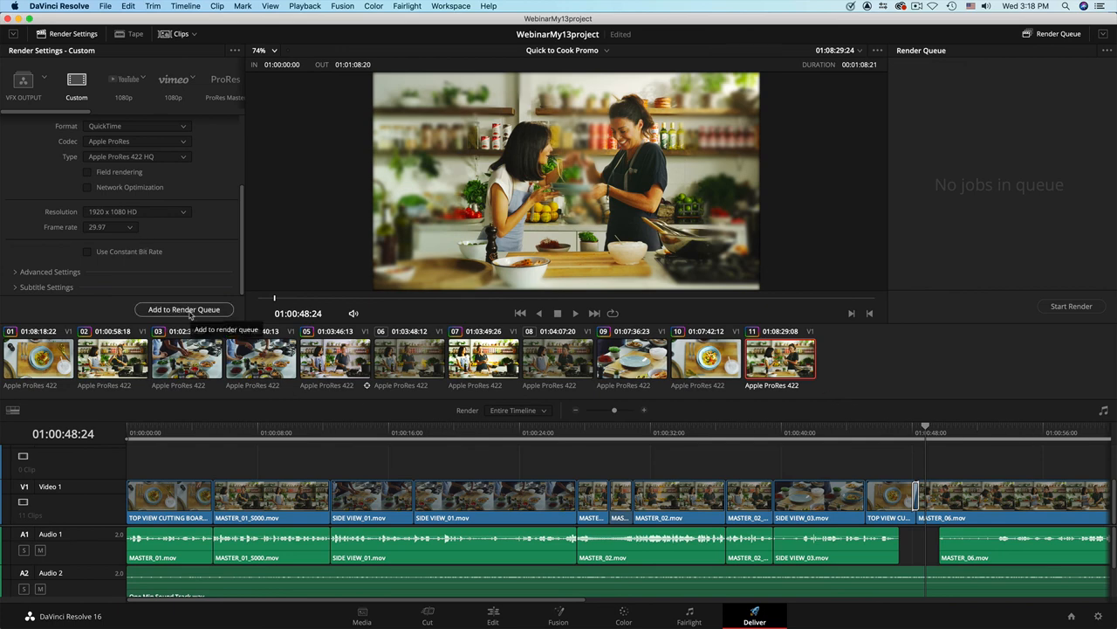
pyautogui.click(183, 309)
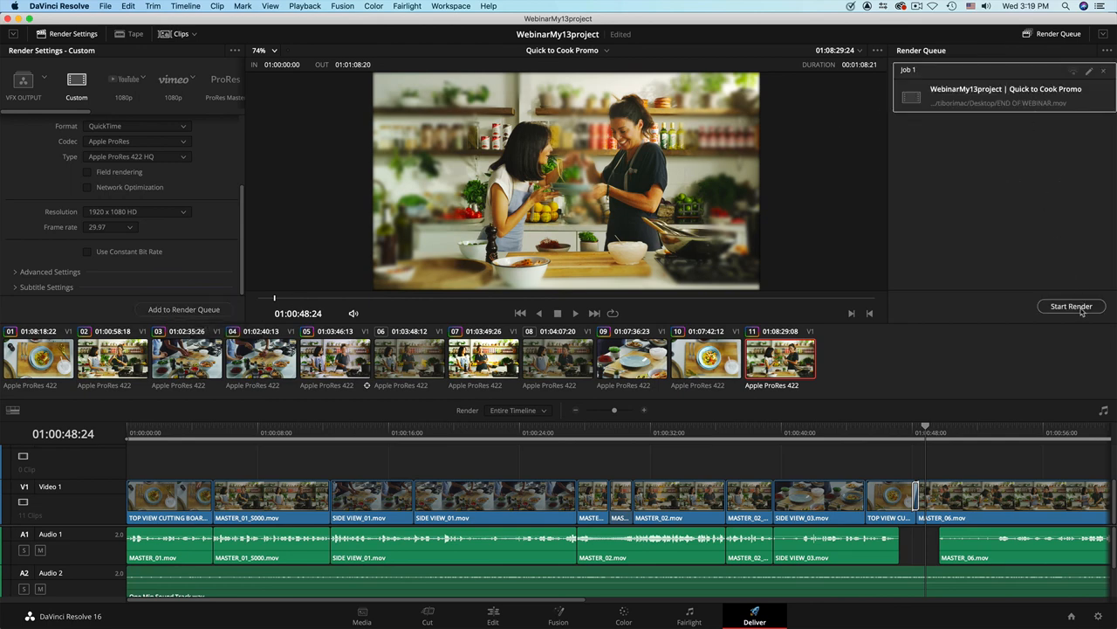
# Start rendering the queued END OF WEBINAR job
pyautogui.click(1072, 305)
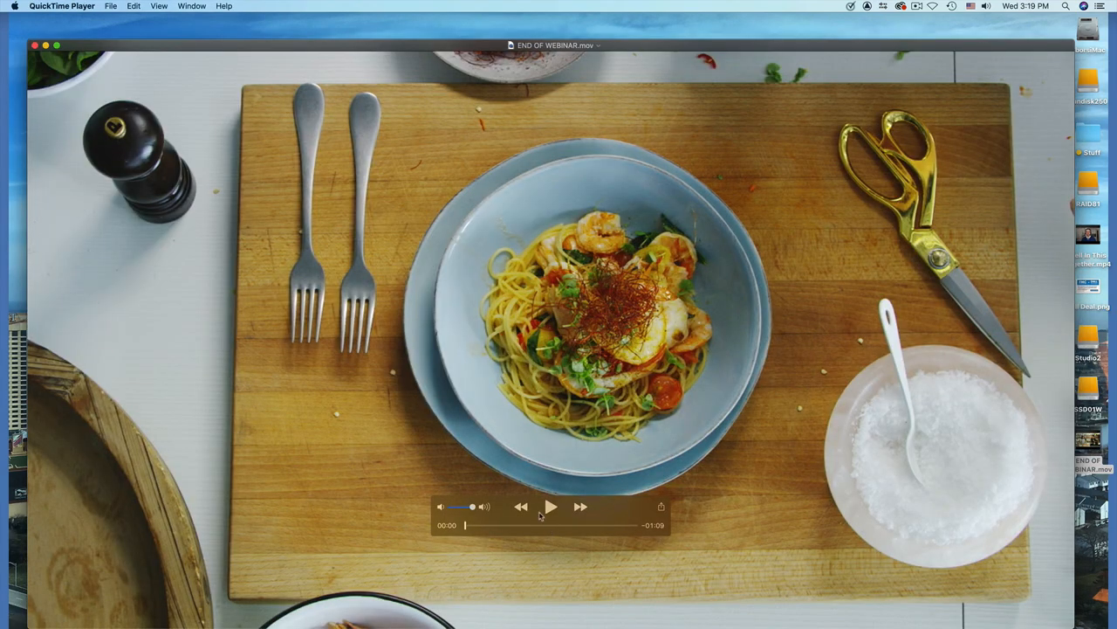
# Start playback of END OF WEBINAR.mov in QuickTime Player
pyautogui.click(551, 507)
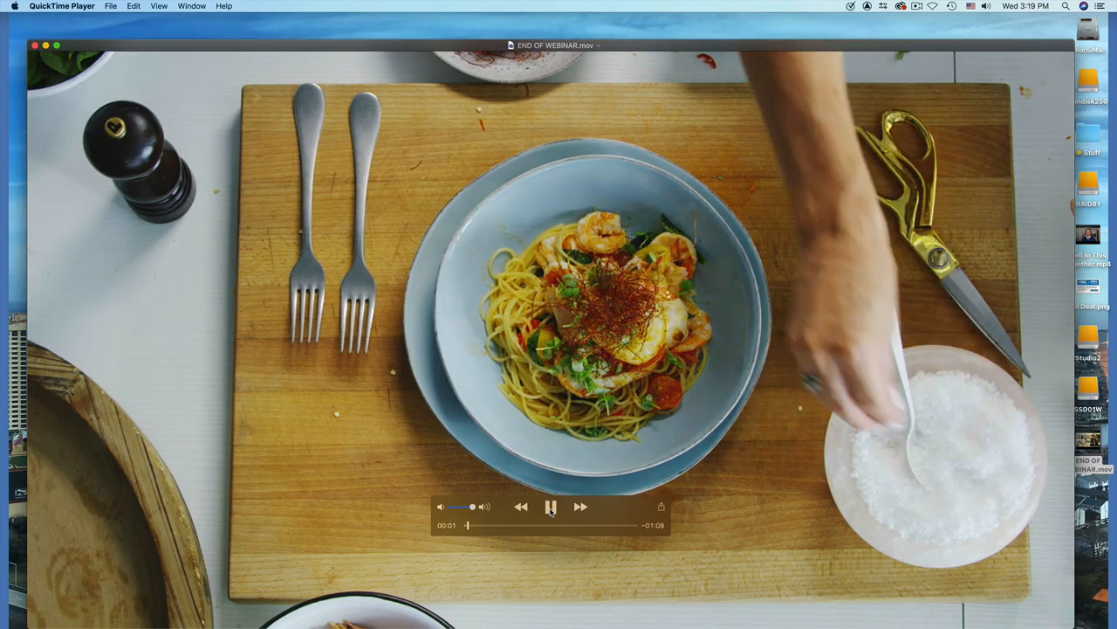